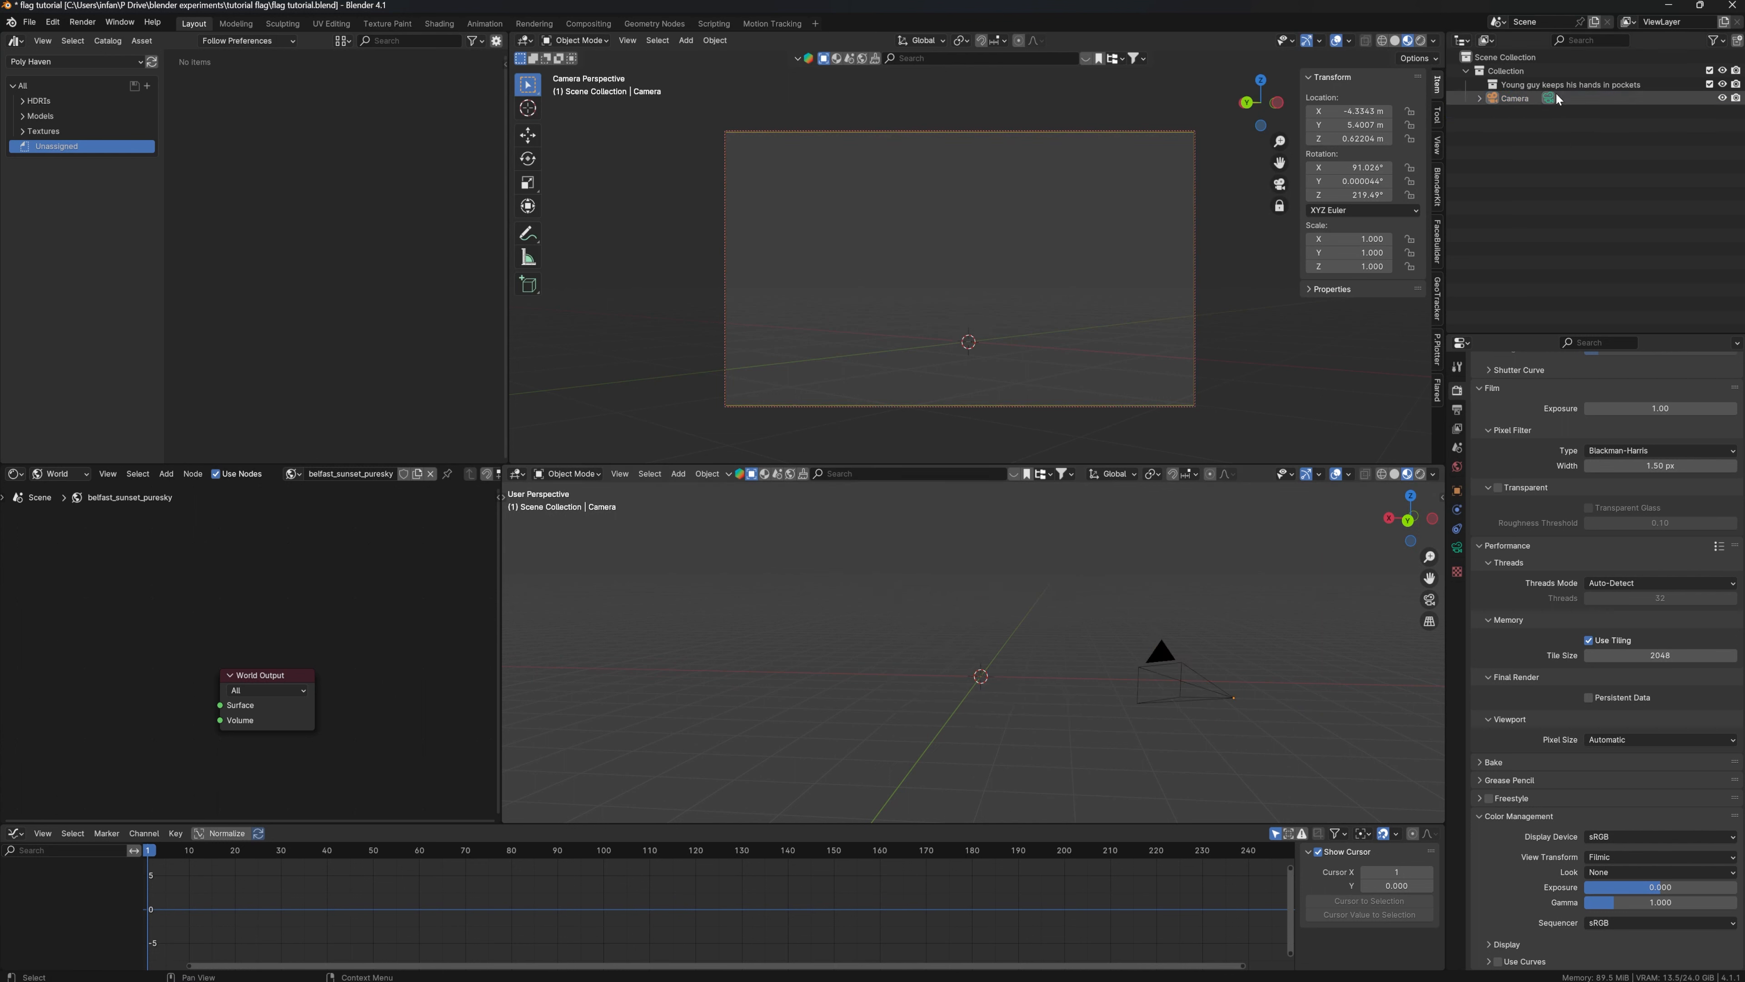
Delete the person model and add a cube mesh in front of the camera.
{"action": "left_click", "coordinate": [1575, 83]}
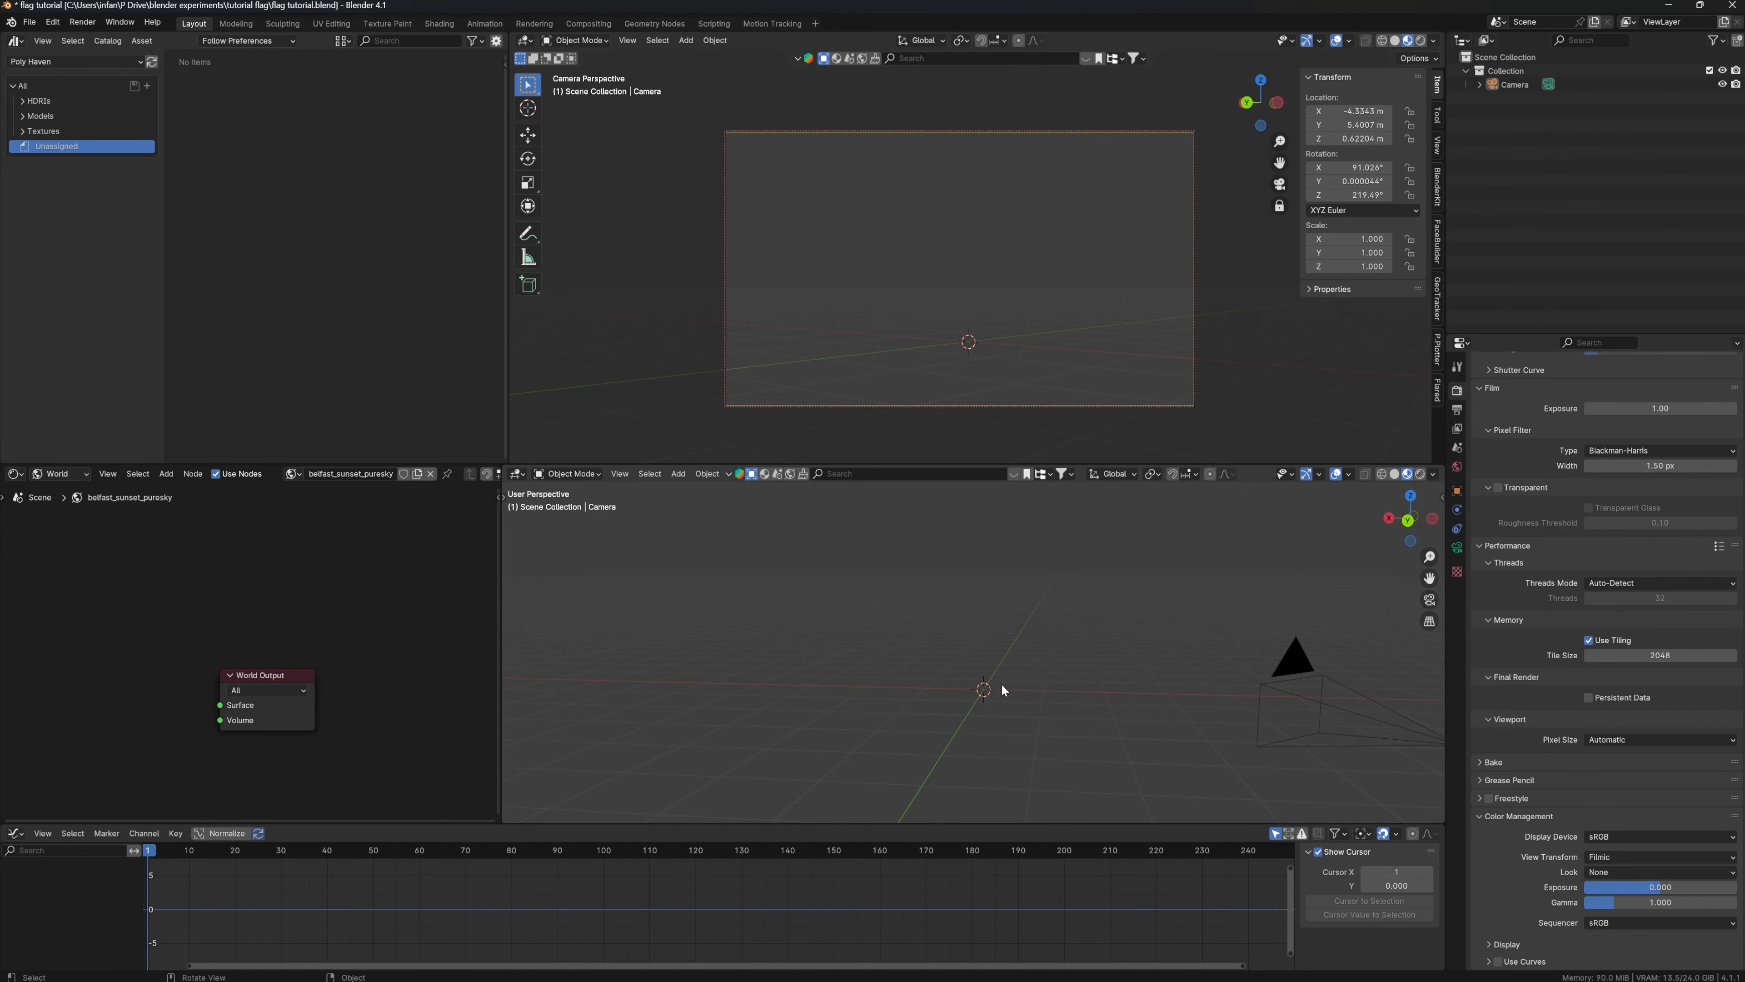
{"action": "left_click", "coordinate": [676, 473]}
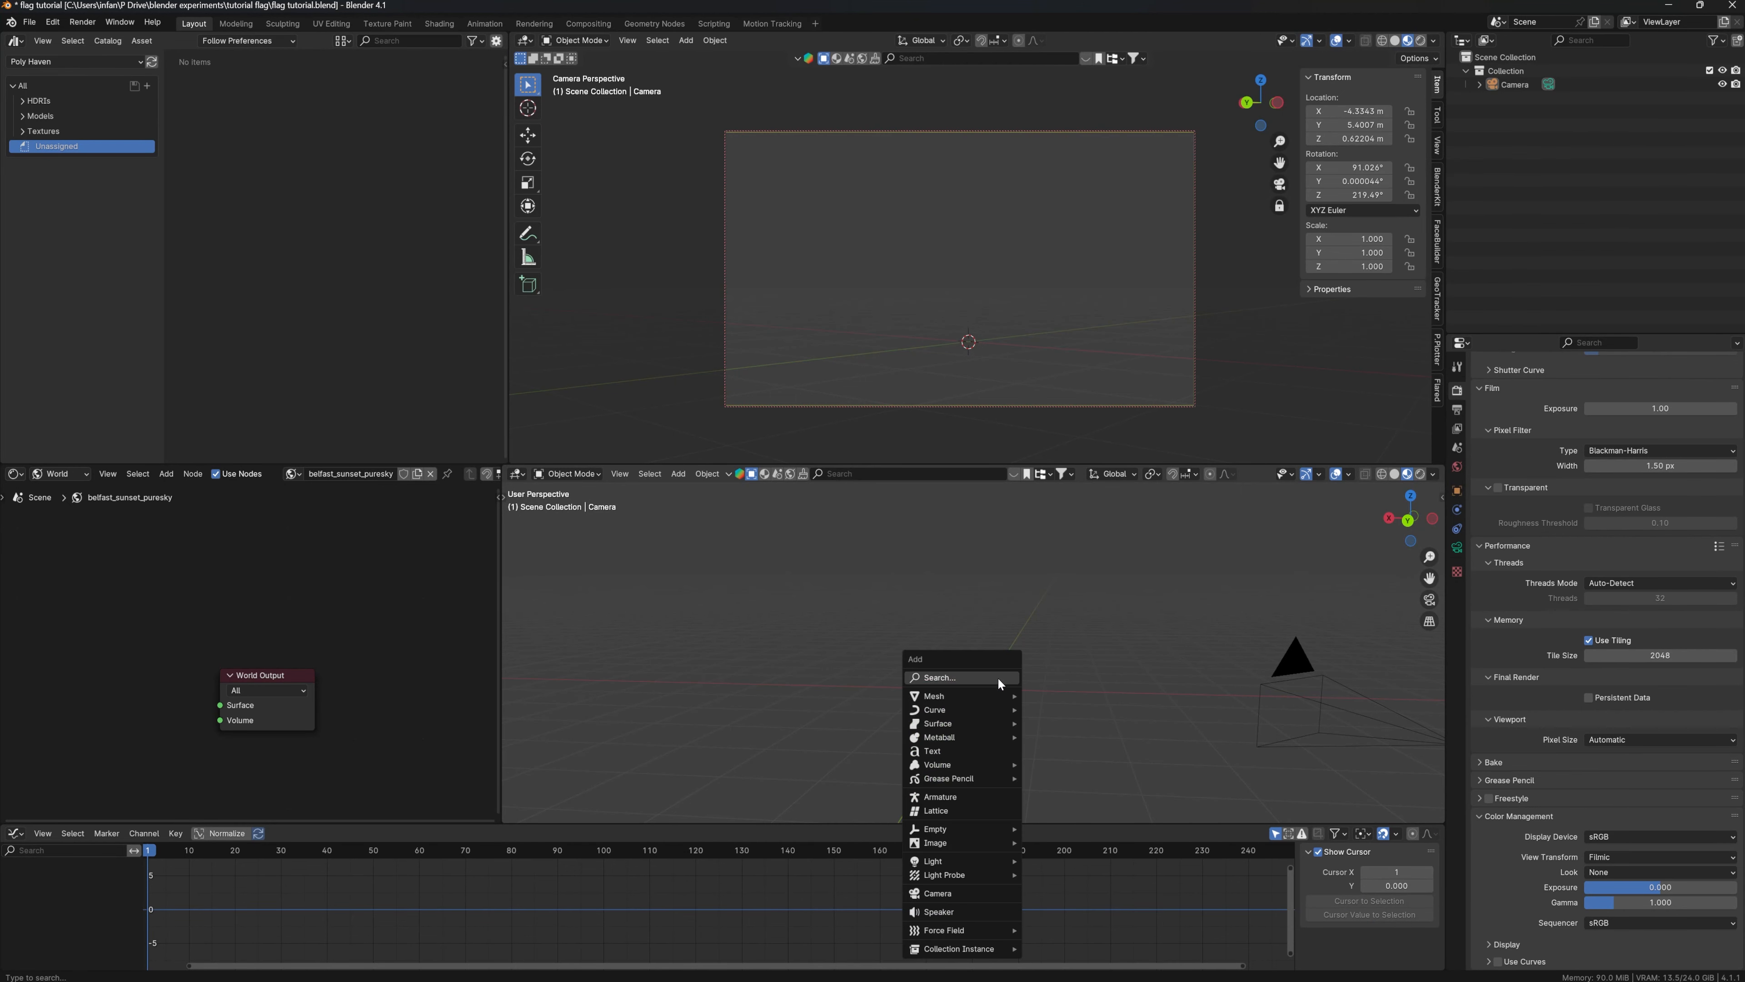
{"action": "left_click", "coordinate": [932, 696]}
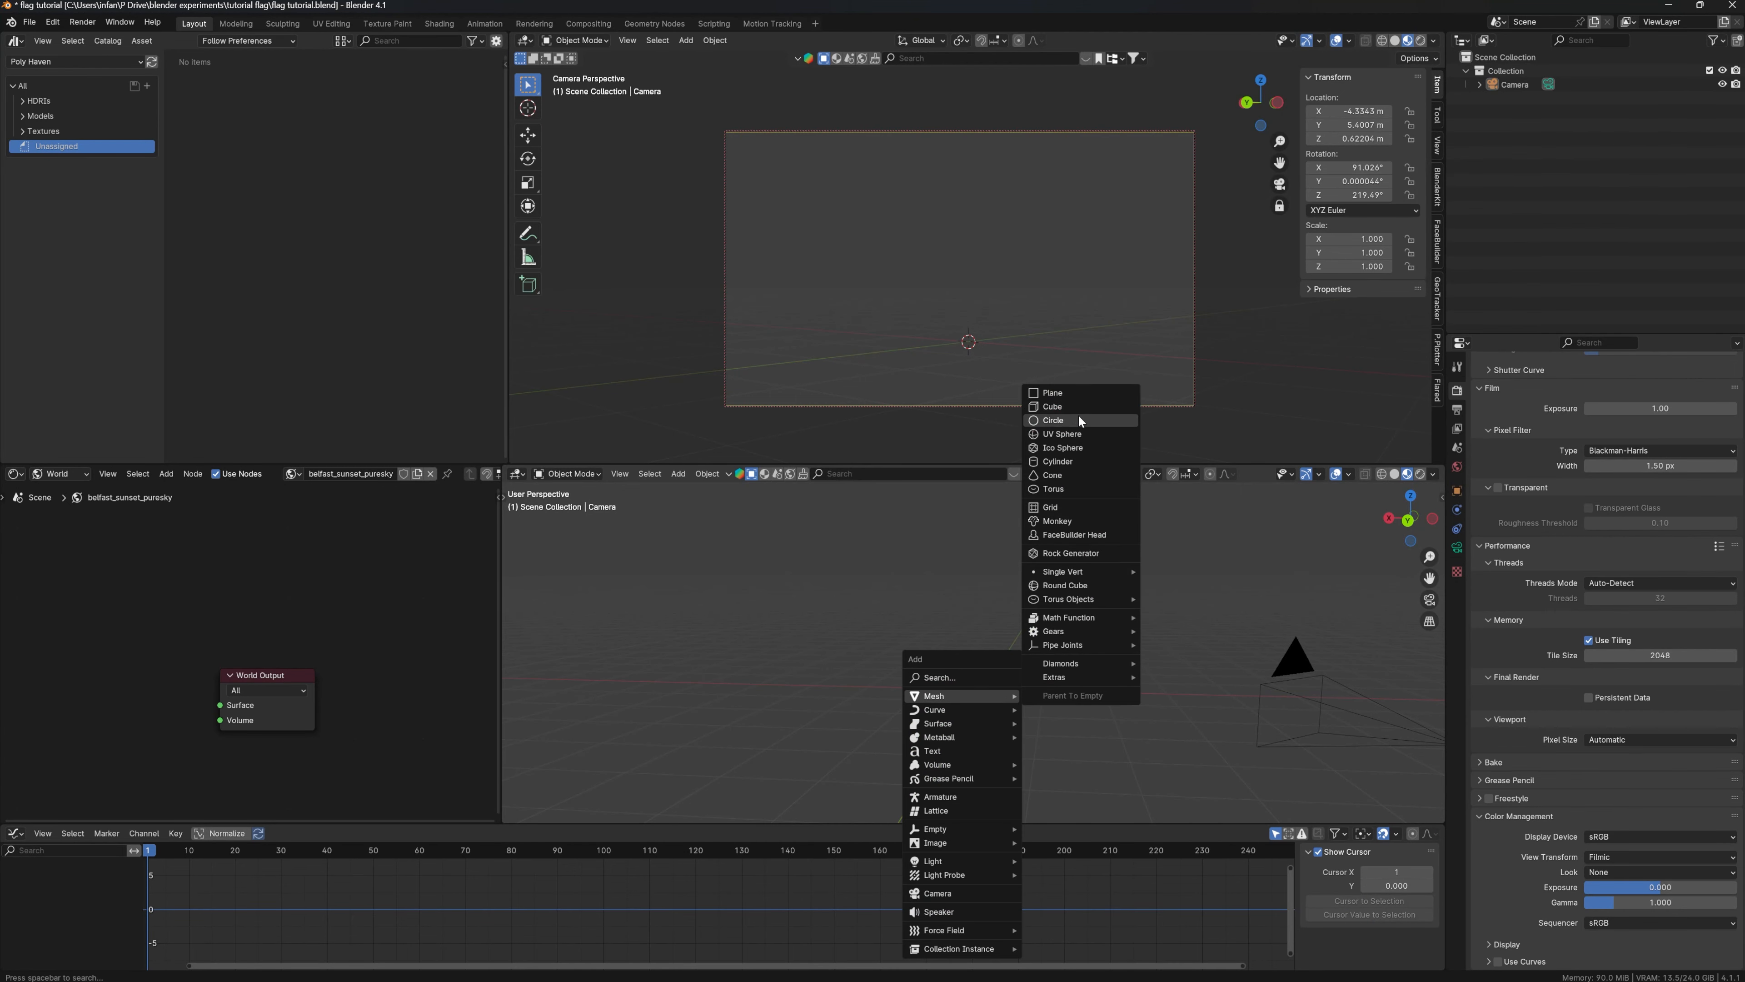
{"action": "left_click", "coordinate": [1051, 406]}
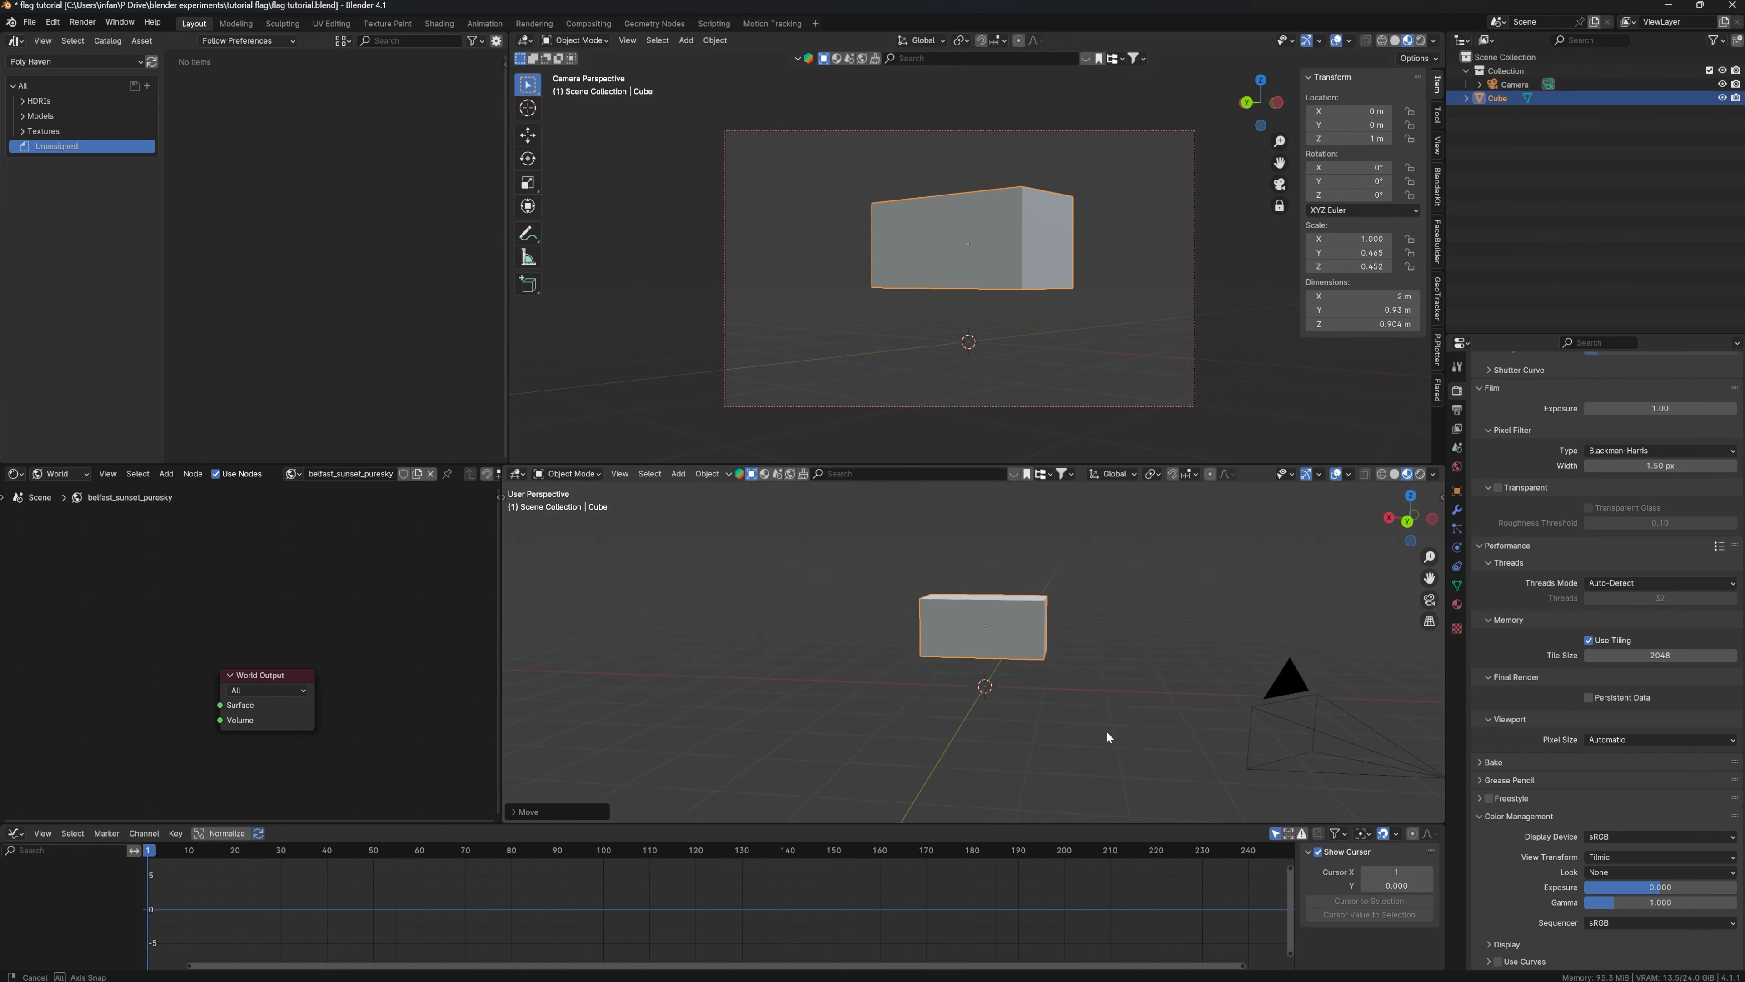
{"action": "key", "text": "Tab"}
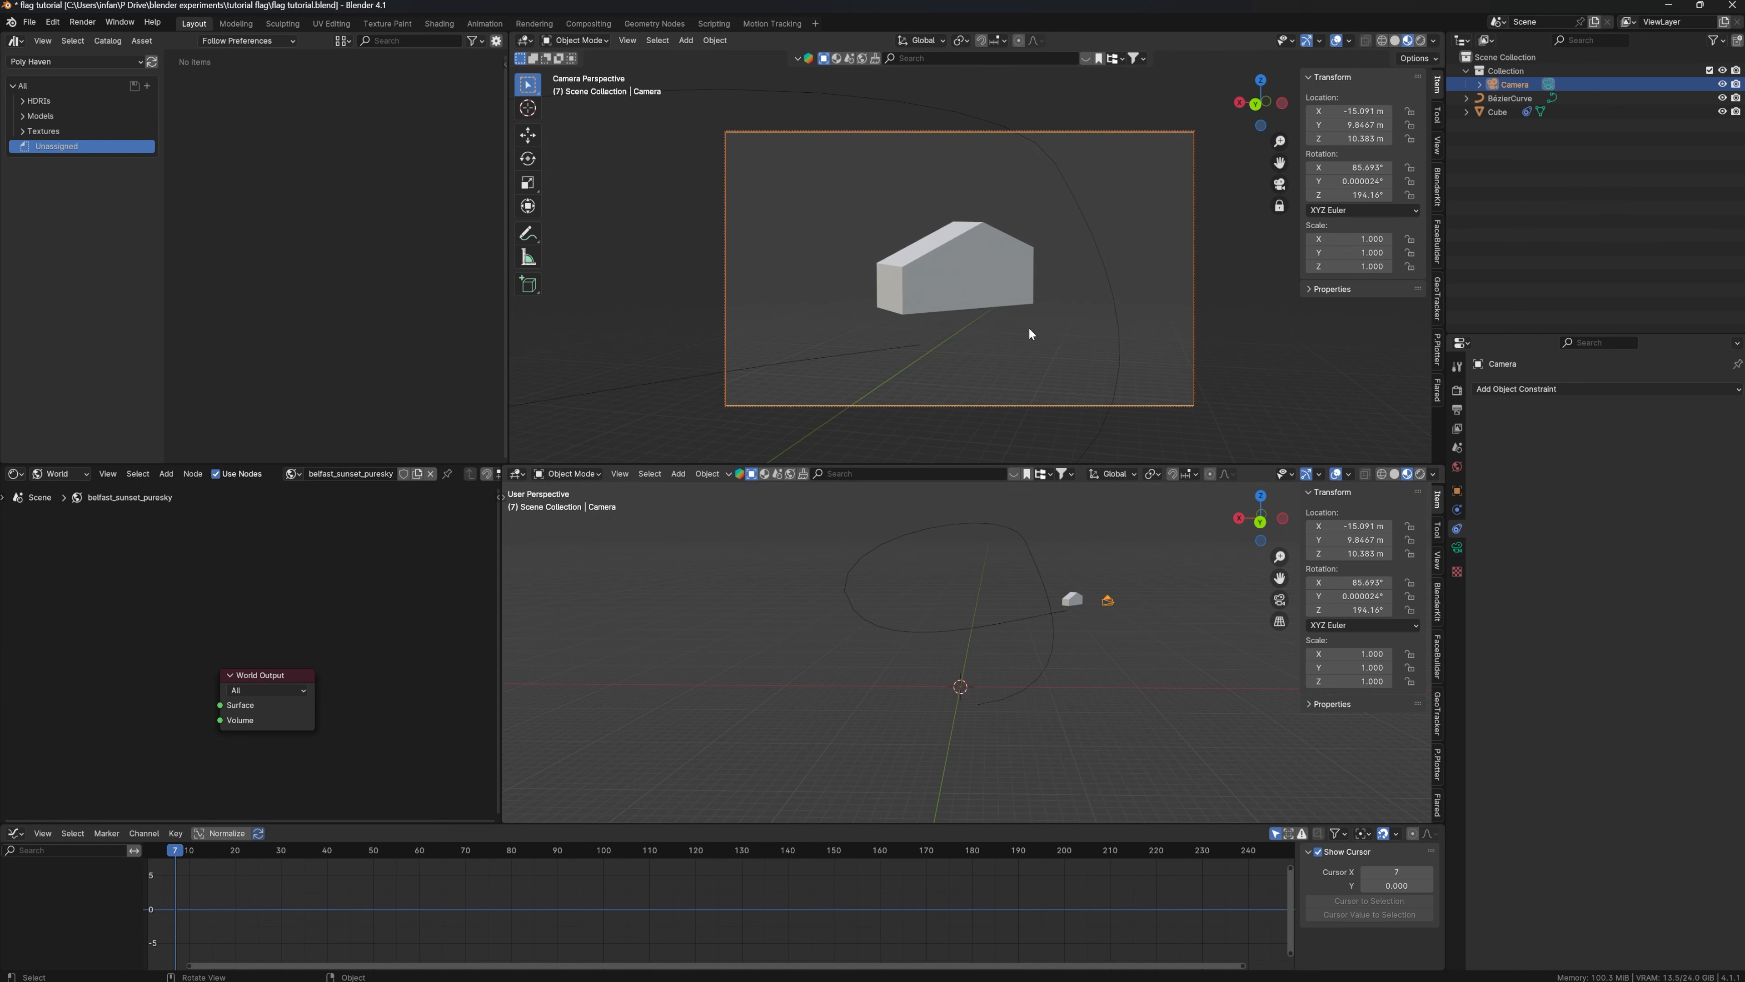
{"action": "mouse_move", "coordinate": [1055, 607]}
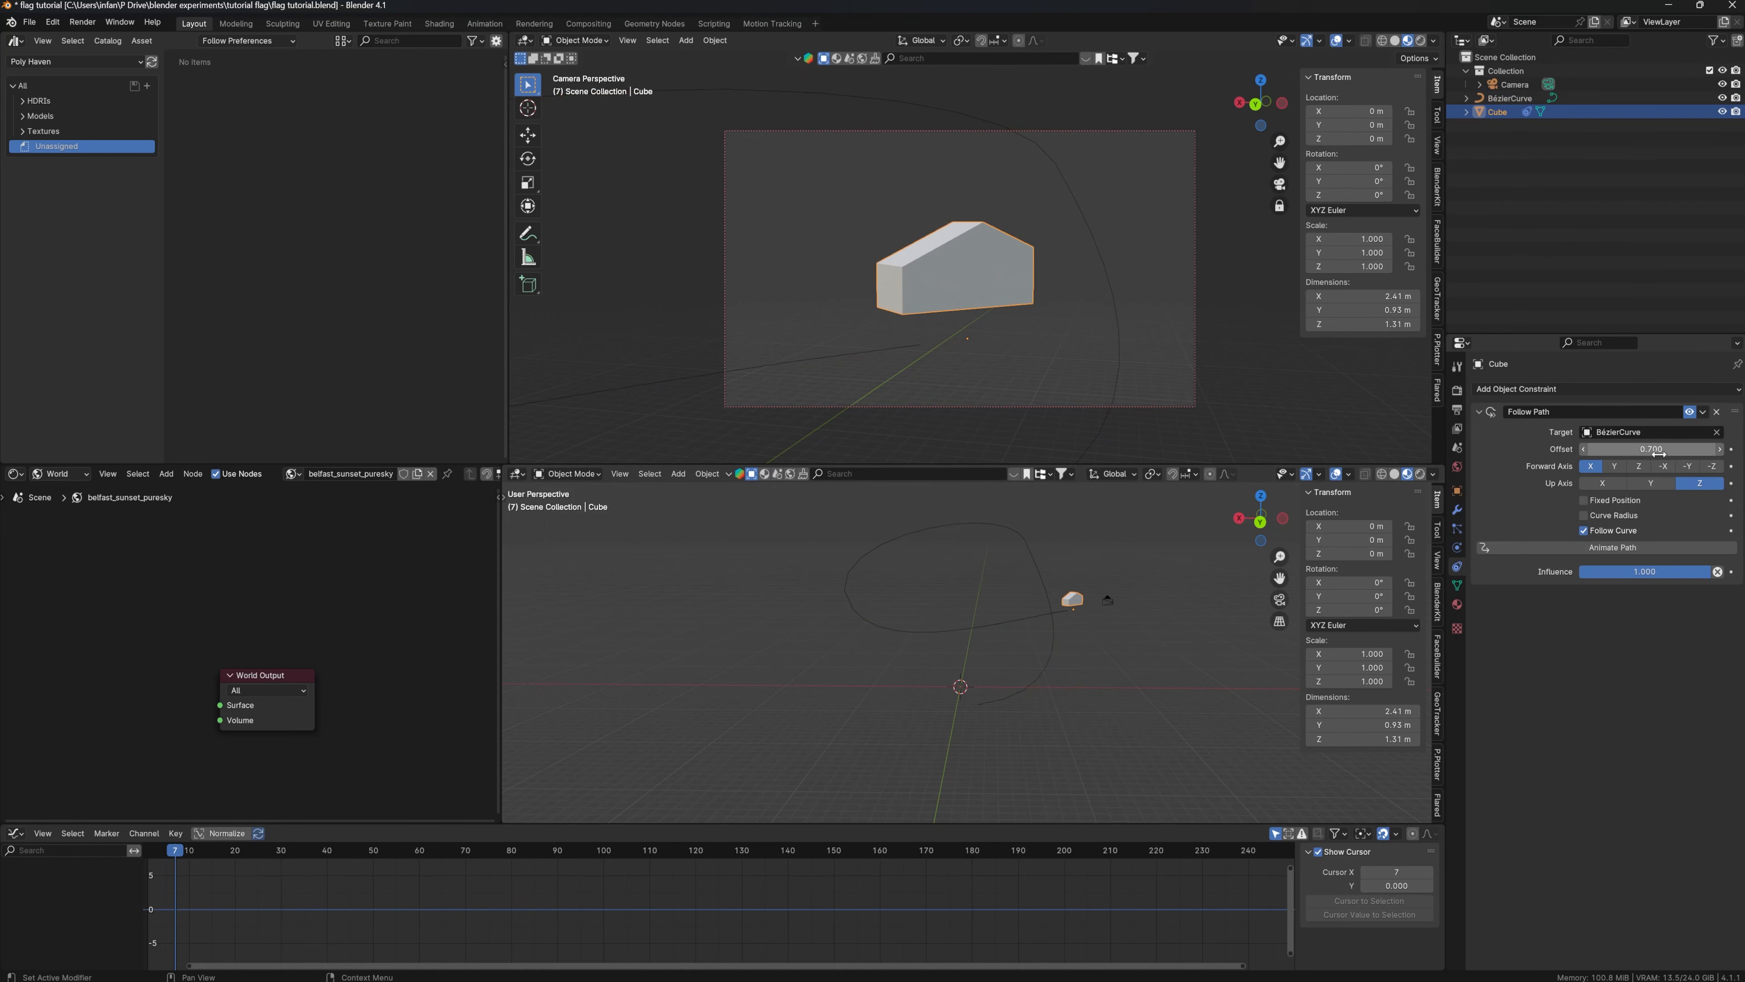
Adjust the Follow Path constraint's Offset so the car sits farther along the curve.
{"action": "left_click_drag", "start_coordinate": [1647, 448], "coordinate": [1581, 448]}
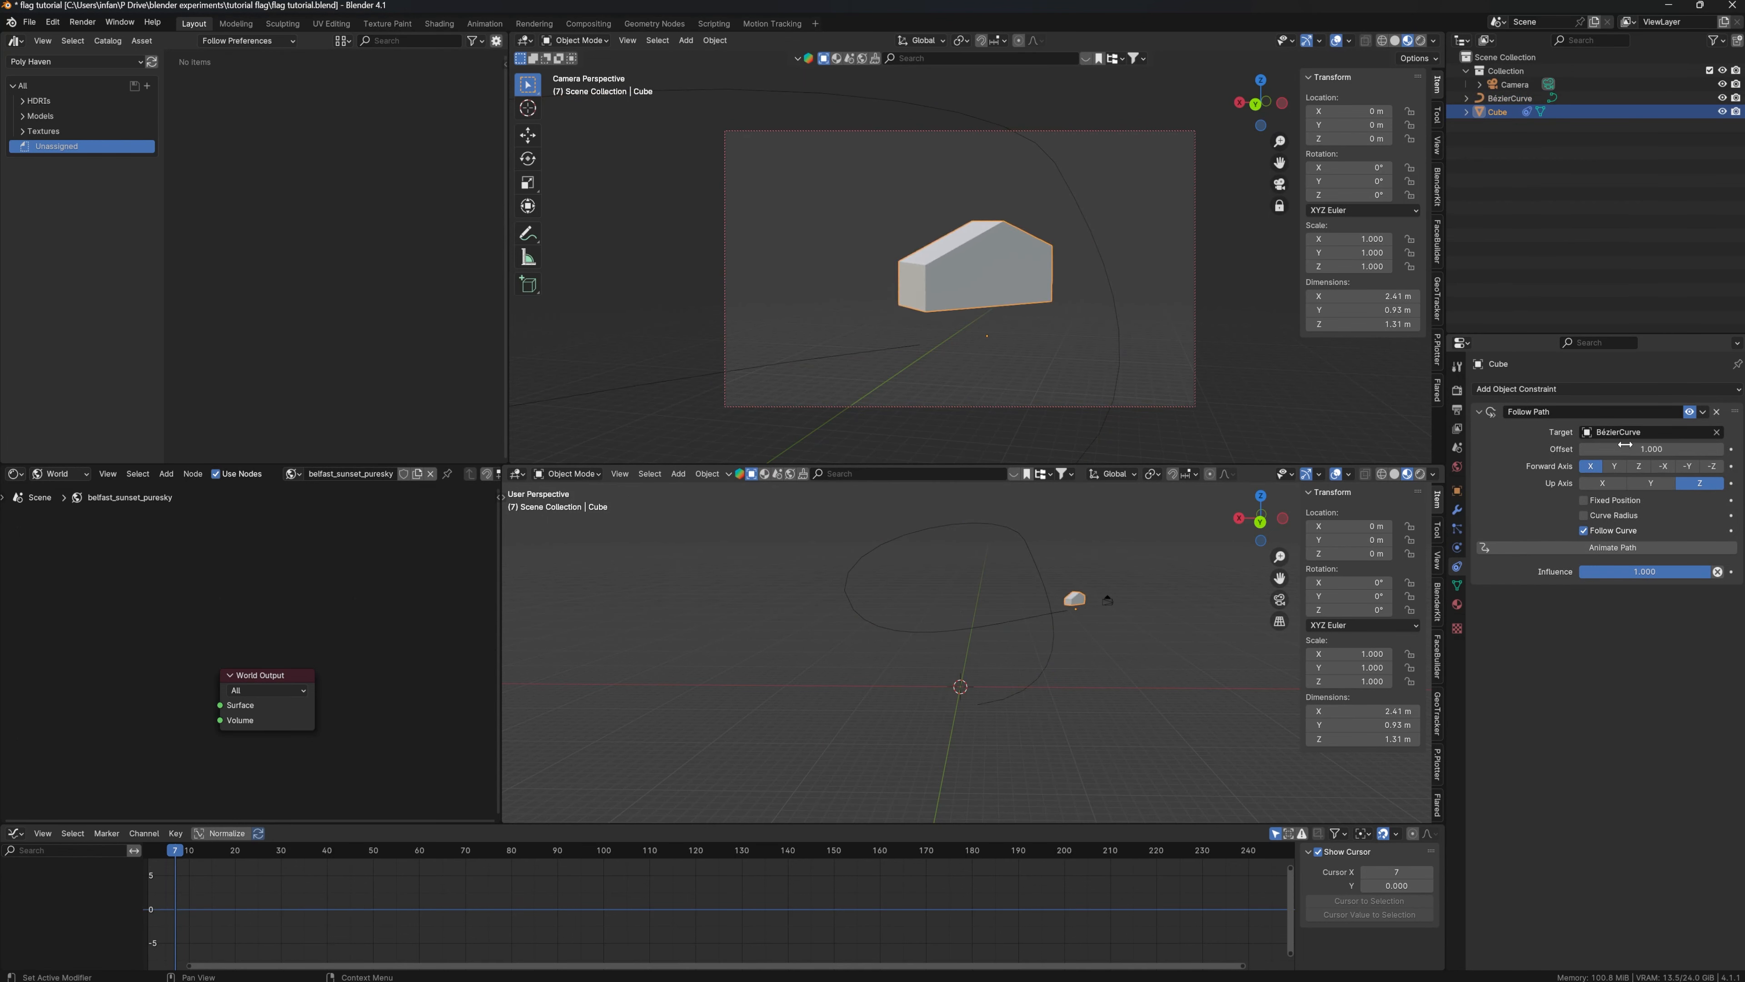
{"action": "mouse_move", "coordinate": [1091, 302]}
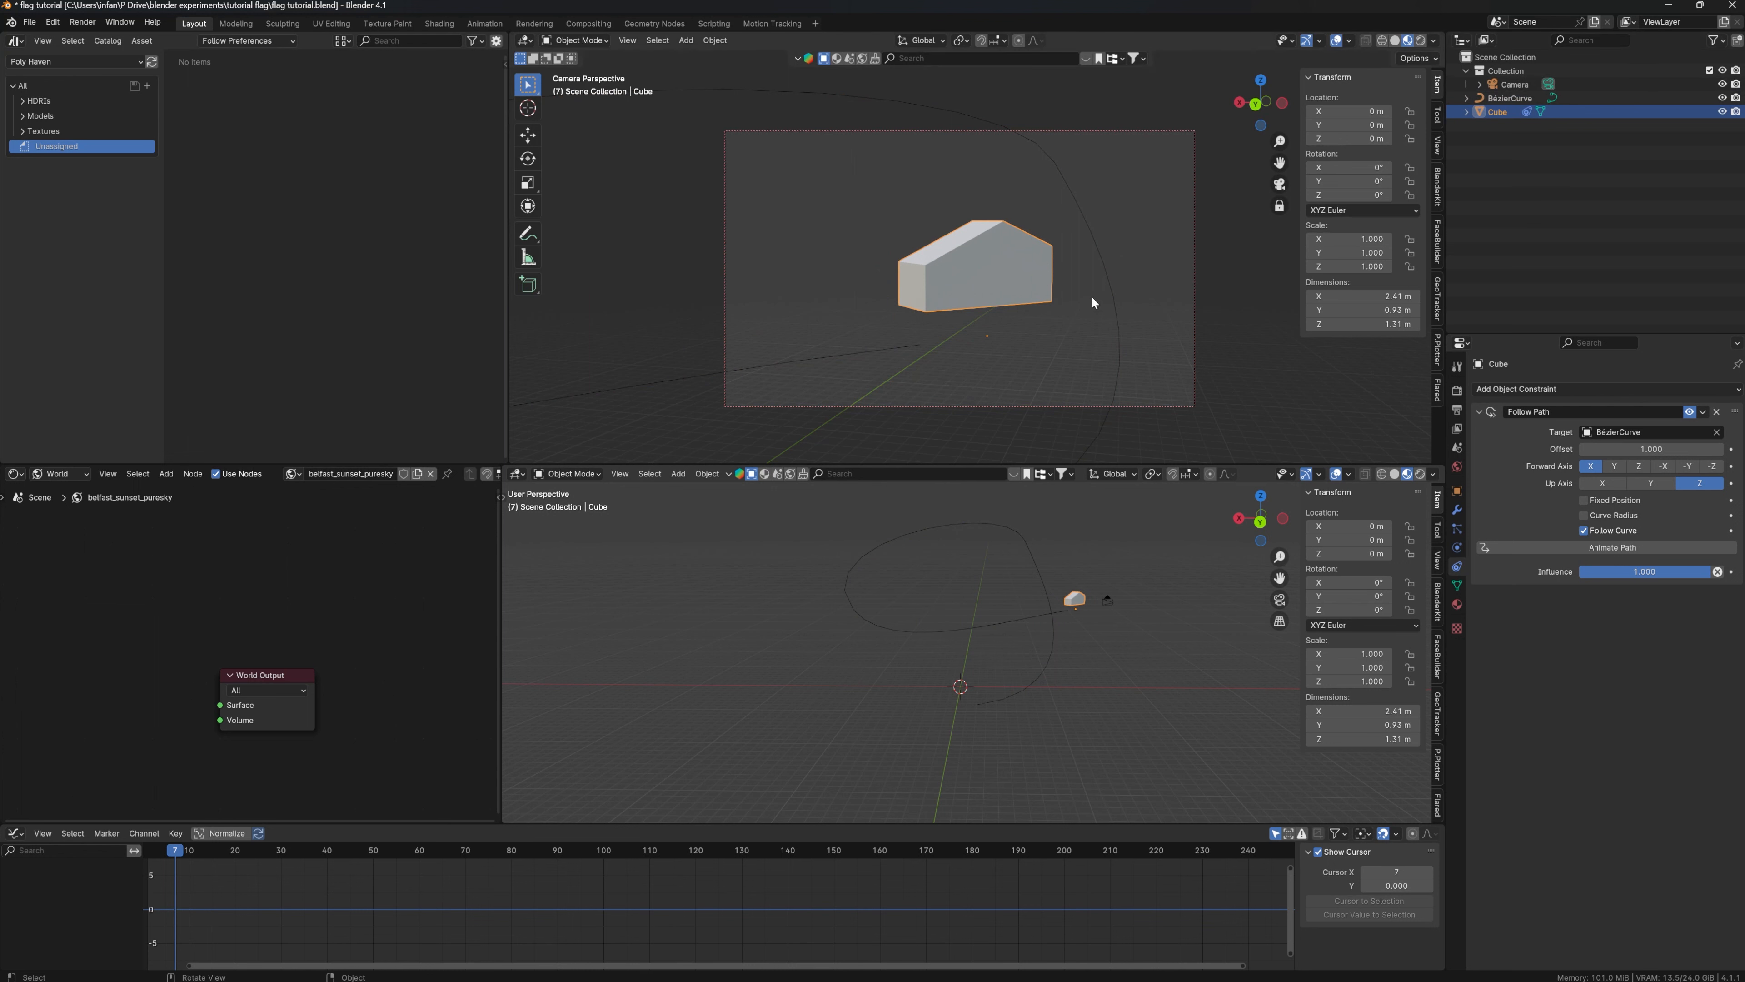
{"action": "mouse_move", "coordinate": [1127, 630]}
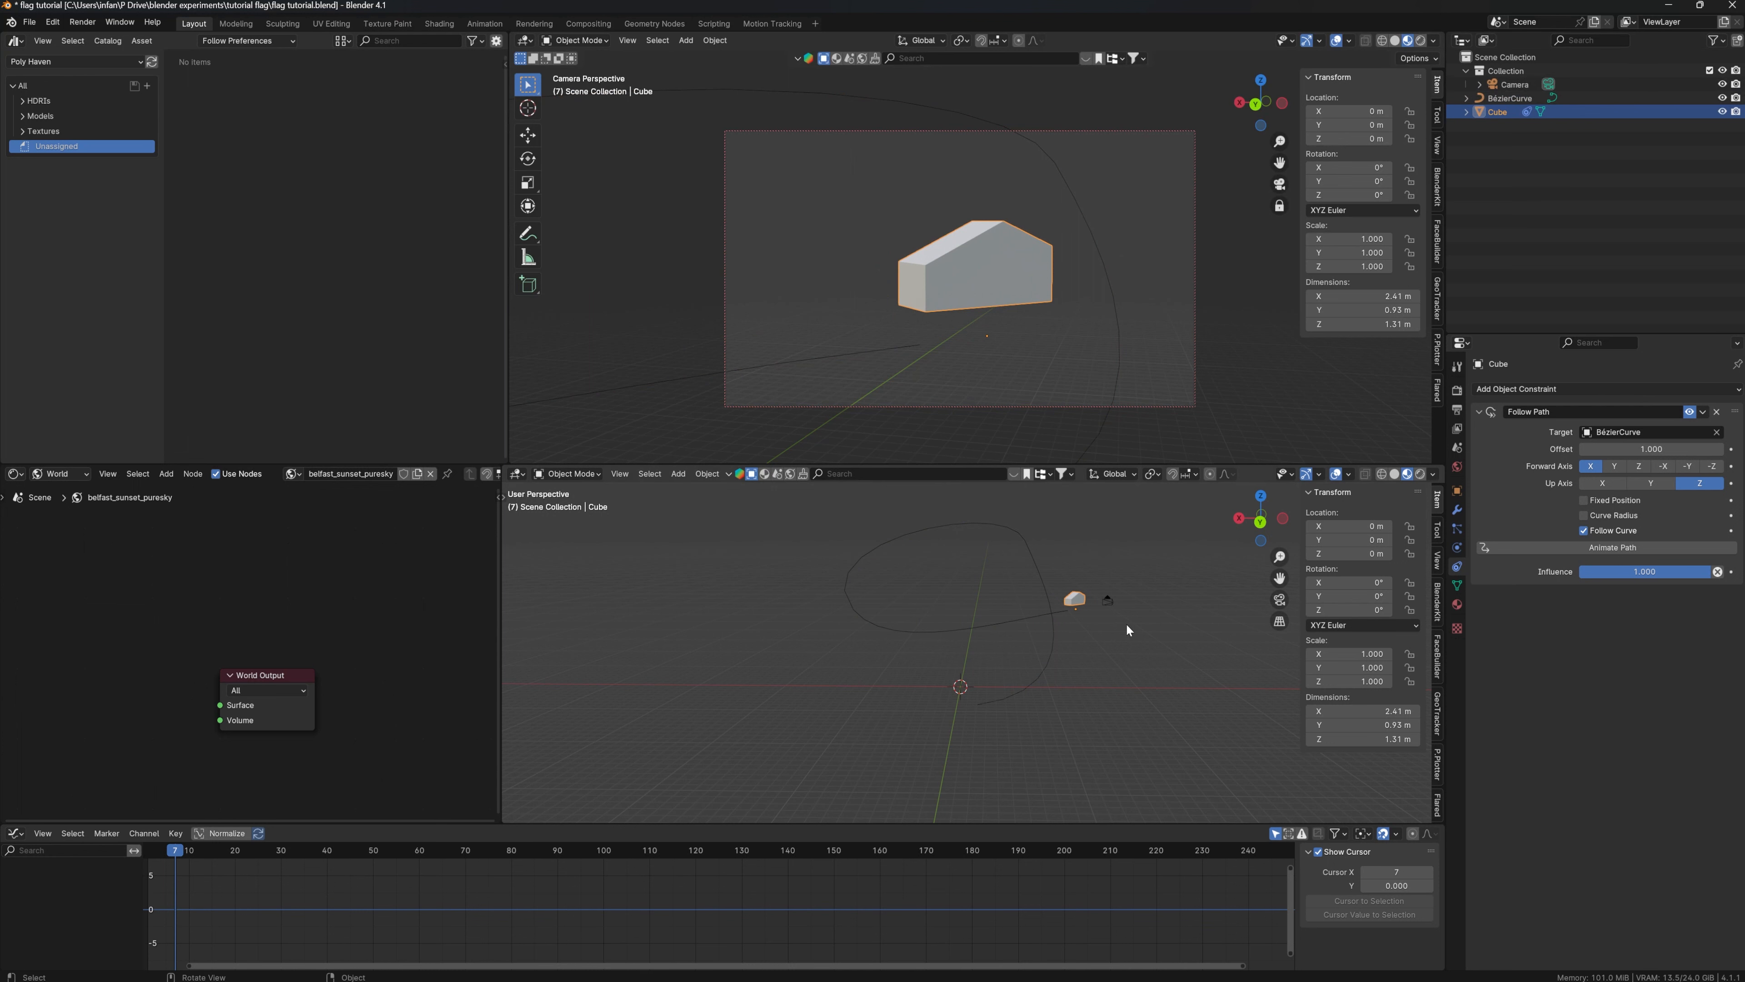
{"action": "mouse_move", "coordinate": [1079, 602]}
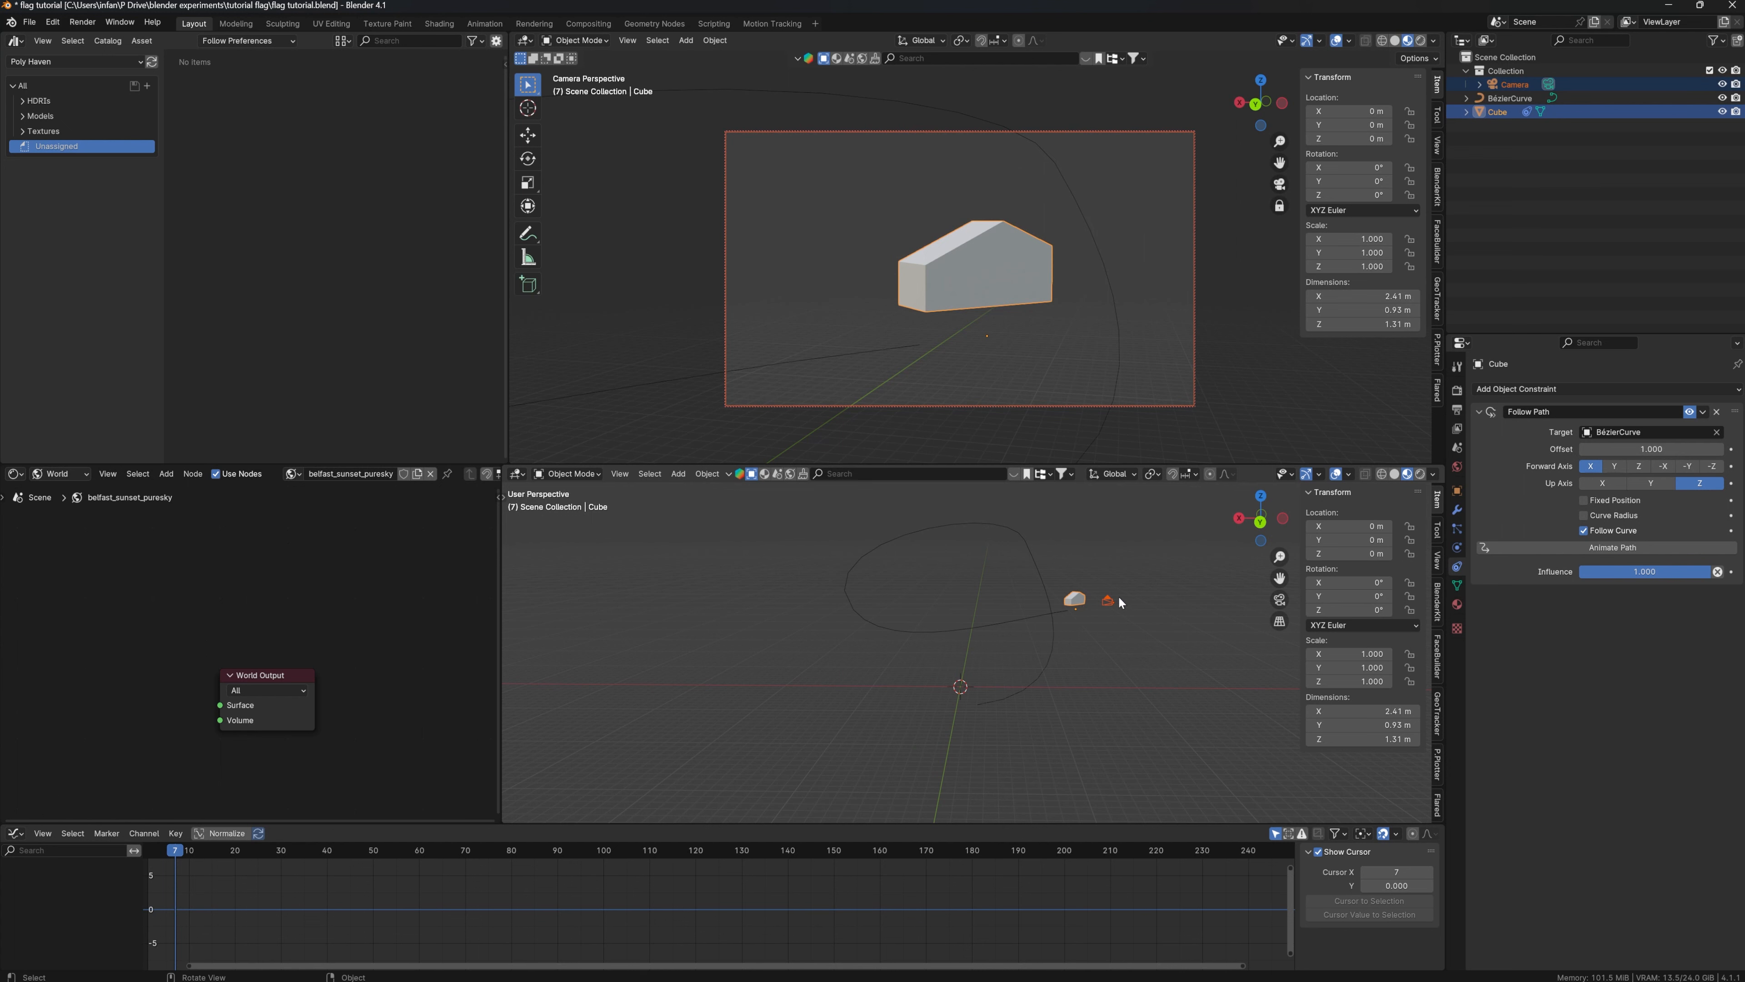
{"action": "mouse_move", "coordinate": [1106, 608]}
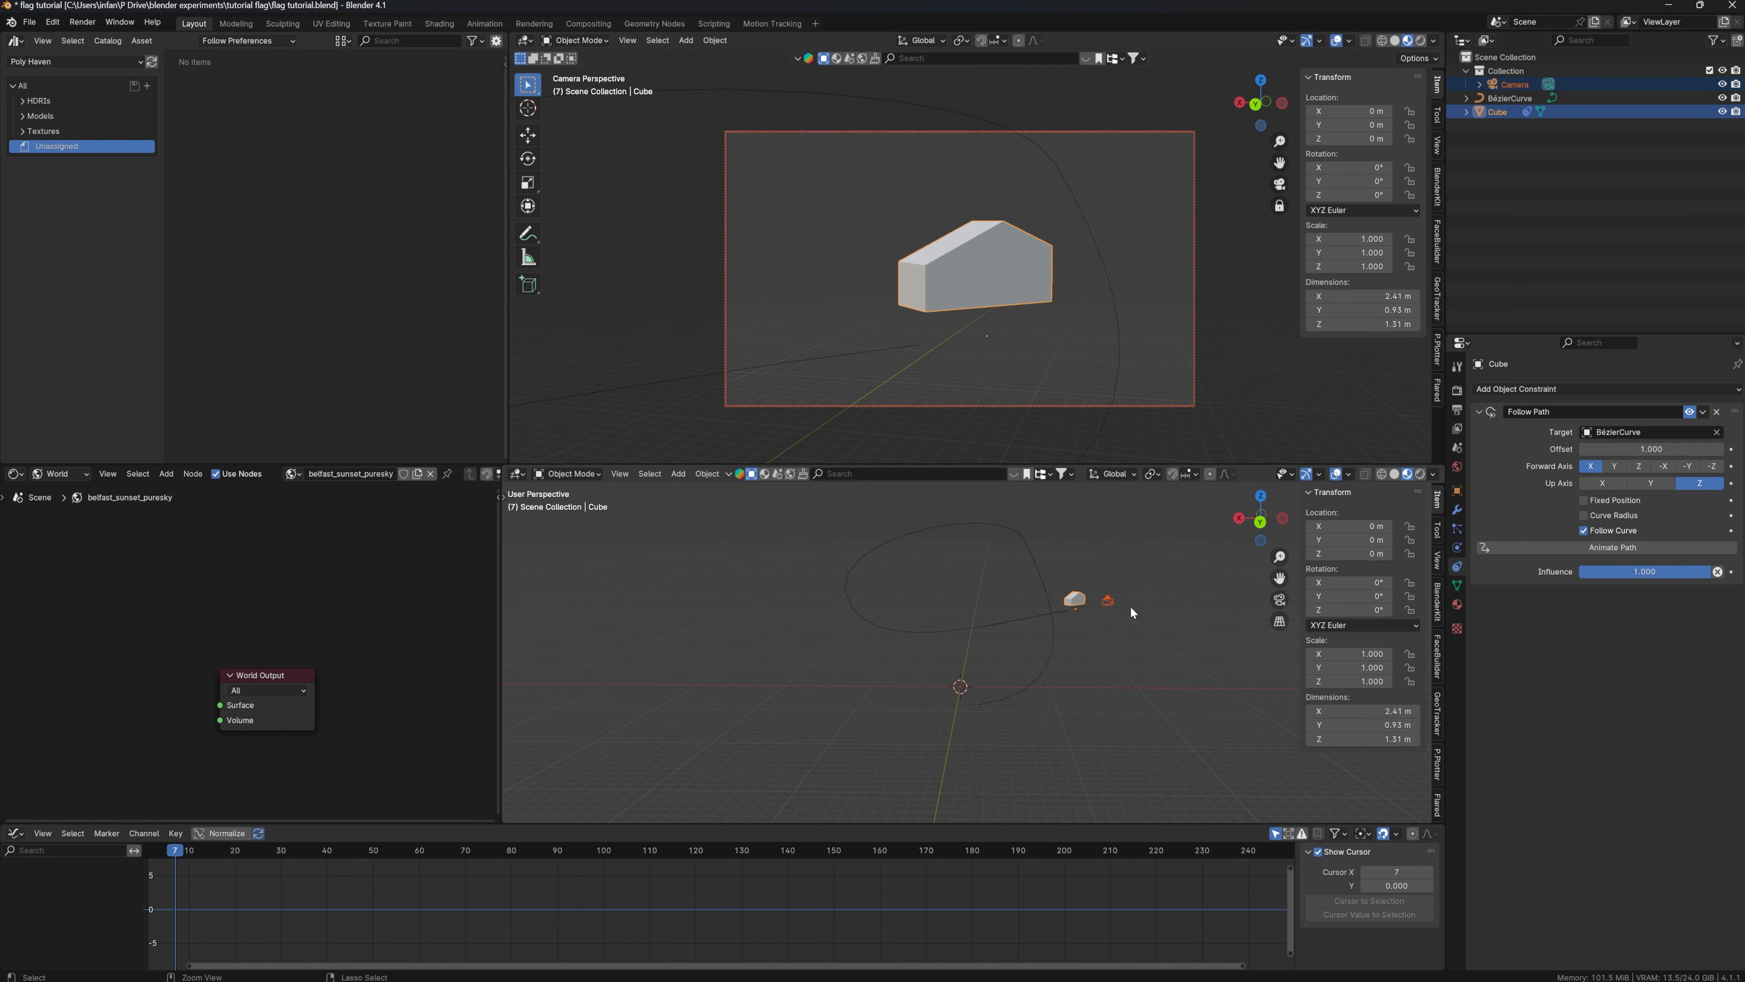
Parent the camera to the car block with Object (Keep Transform).
{"action": "key", "text": "ctrl+p"}
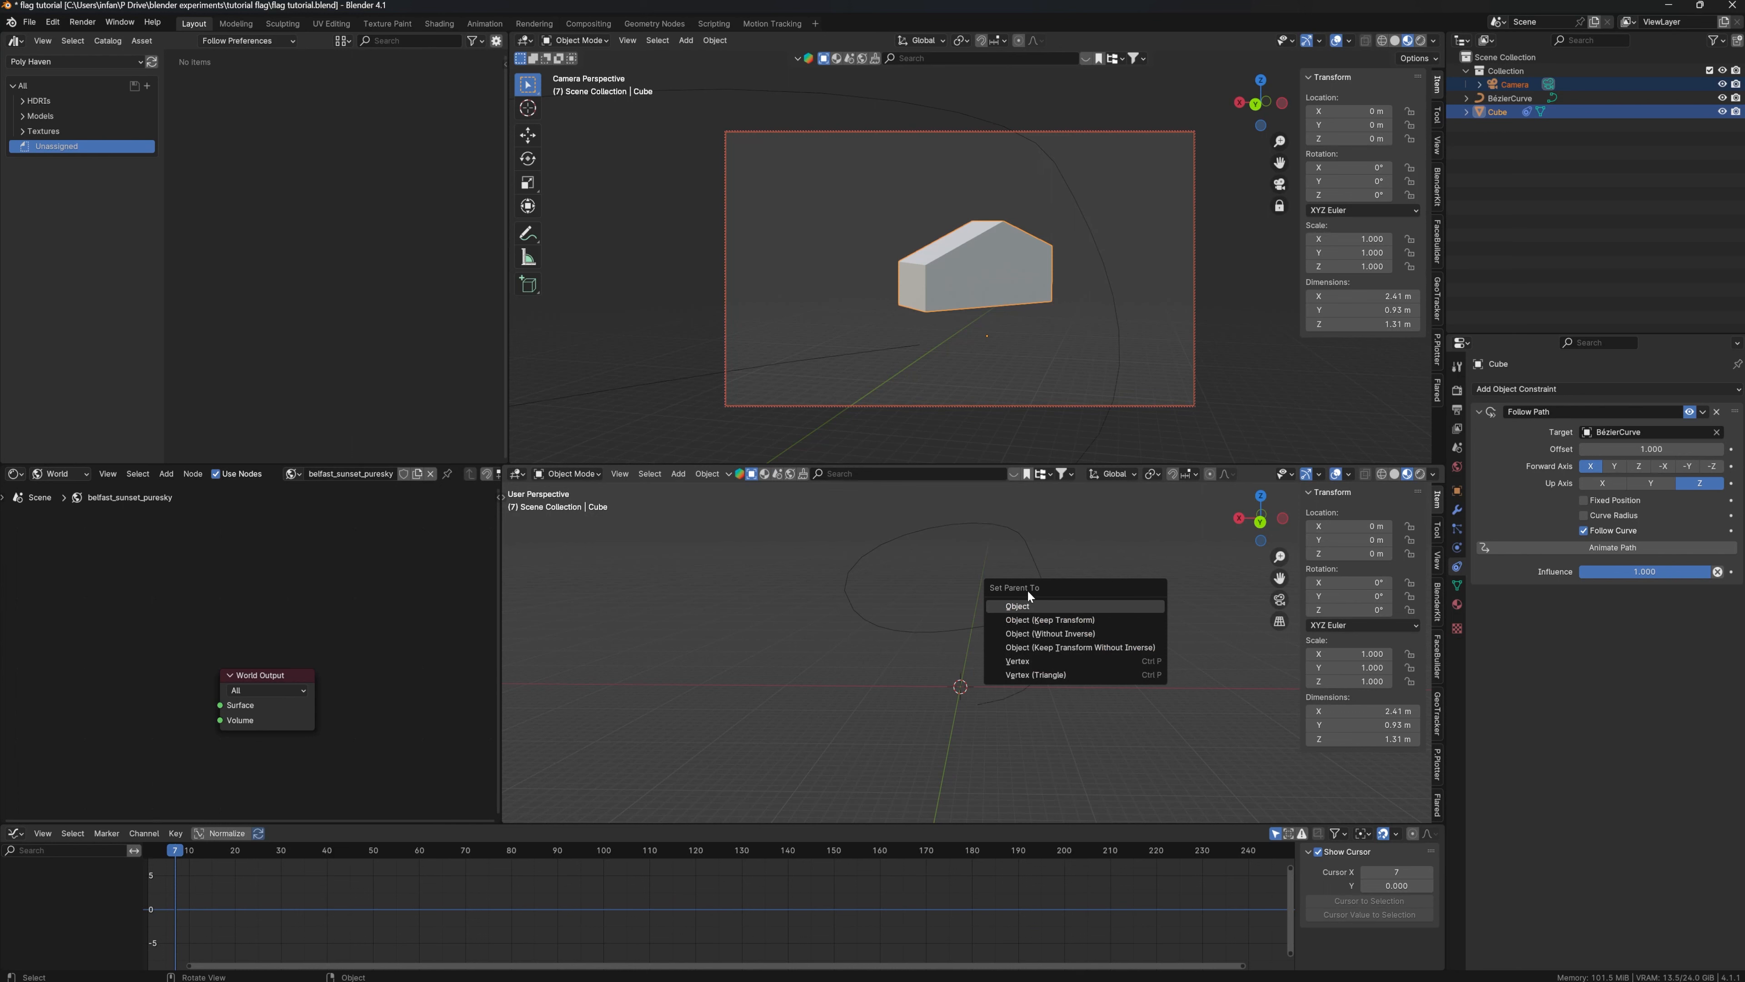
{"action": "mouse_move", "coordinate": [1057, 619]}
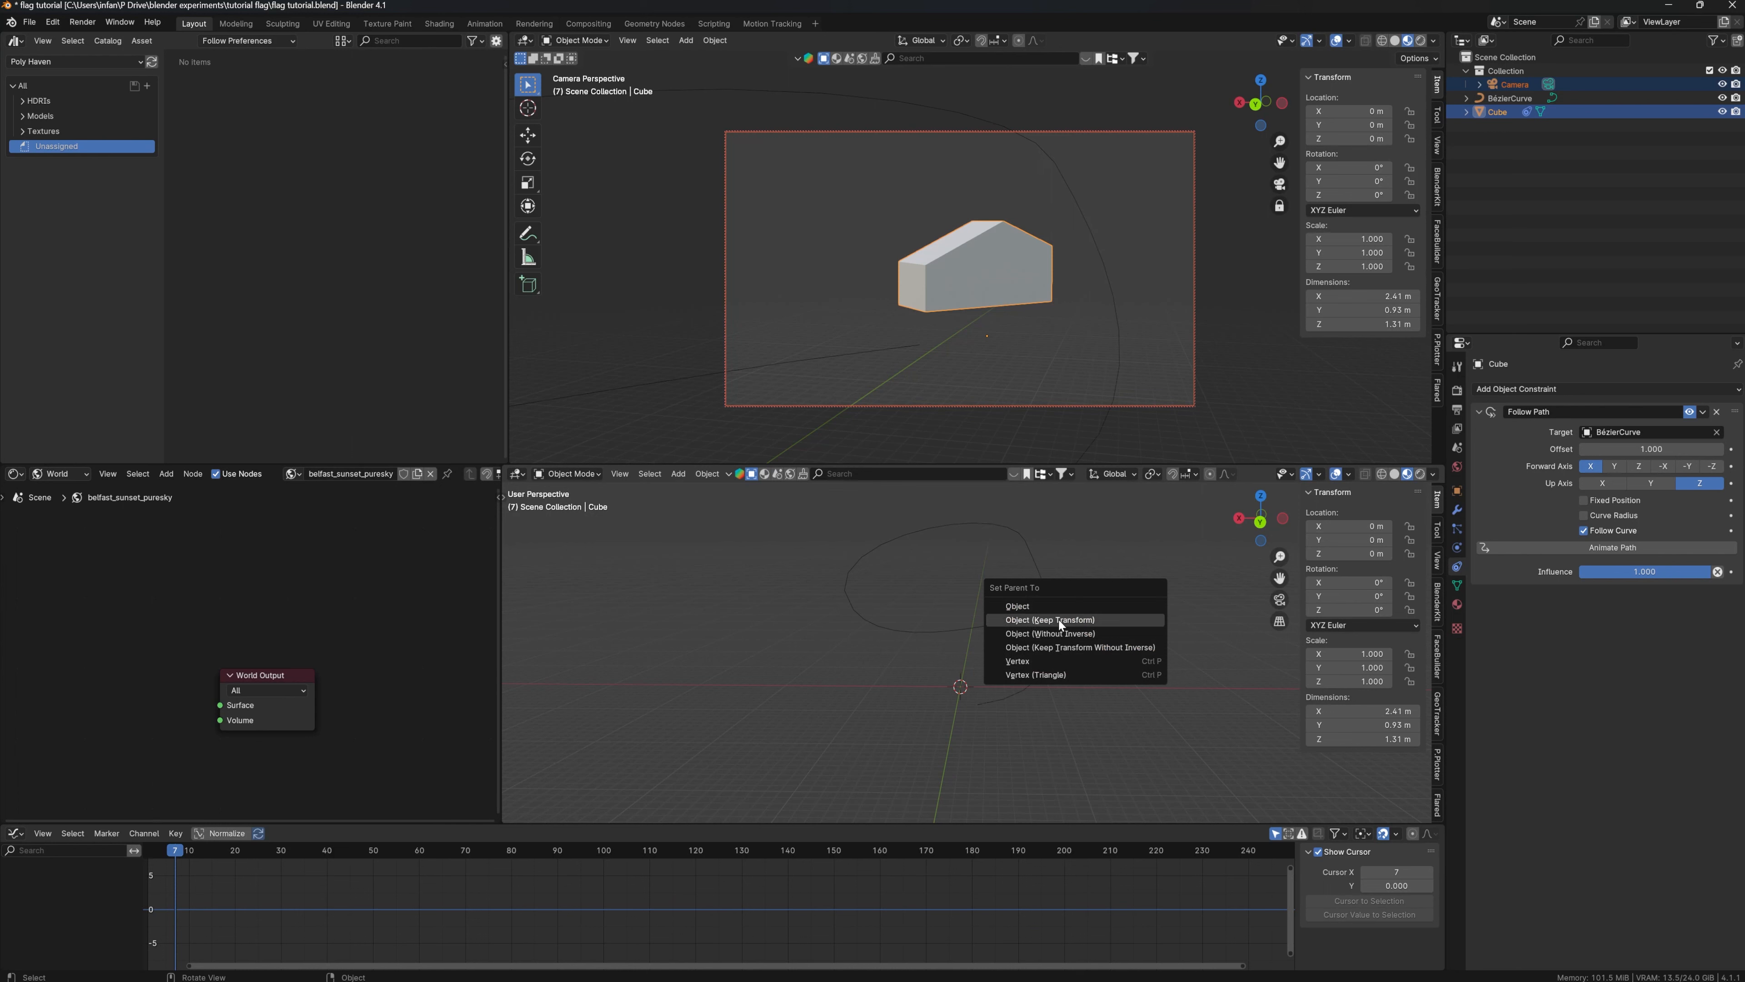
{"action": "left_click", "coordinate": [1048, 620]}
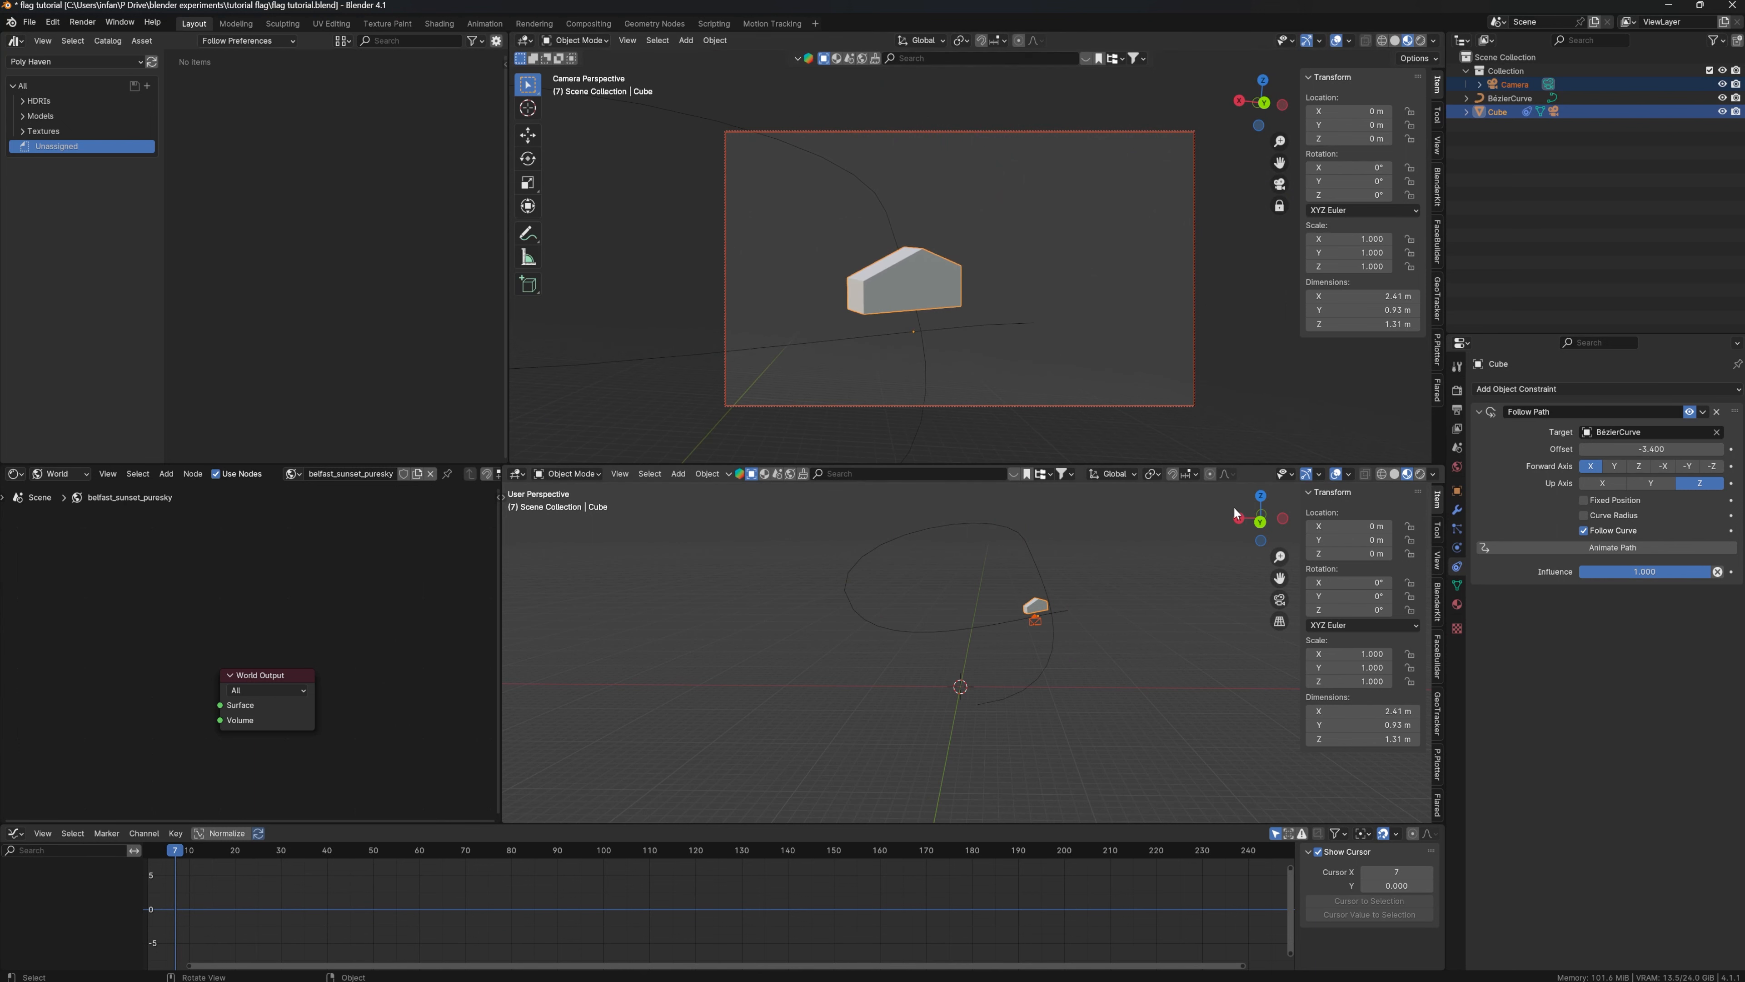
{"action": "mouse_move", "coordinate": [1154, 571]}
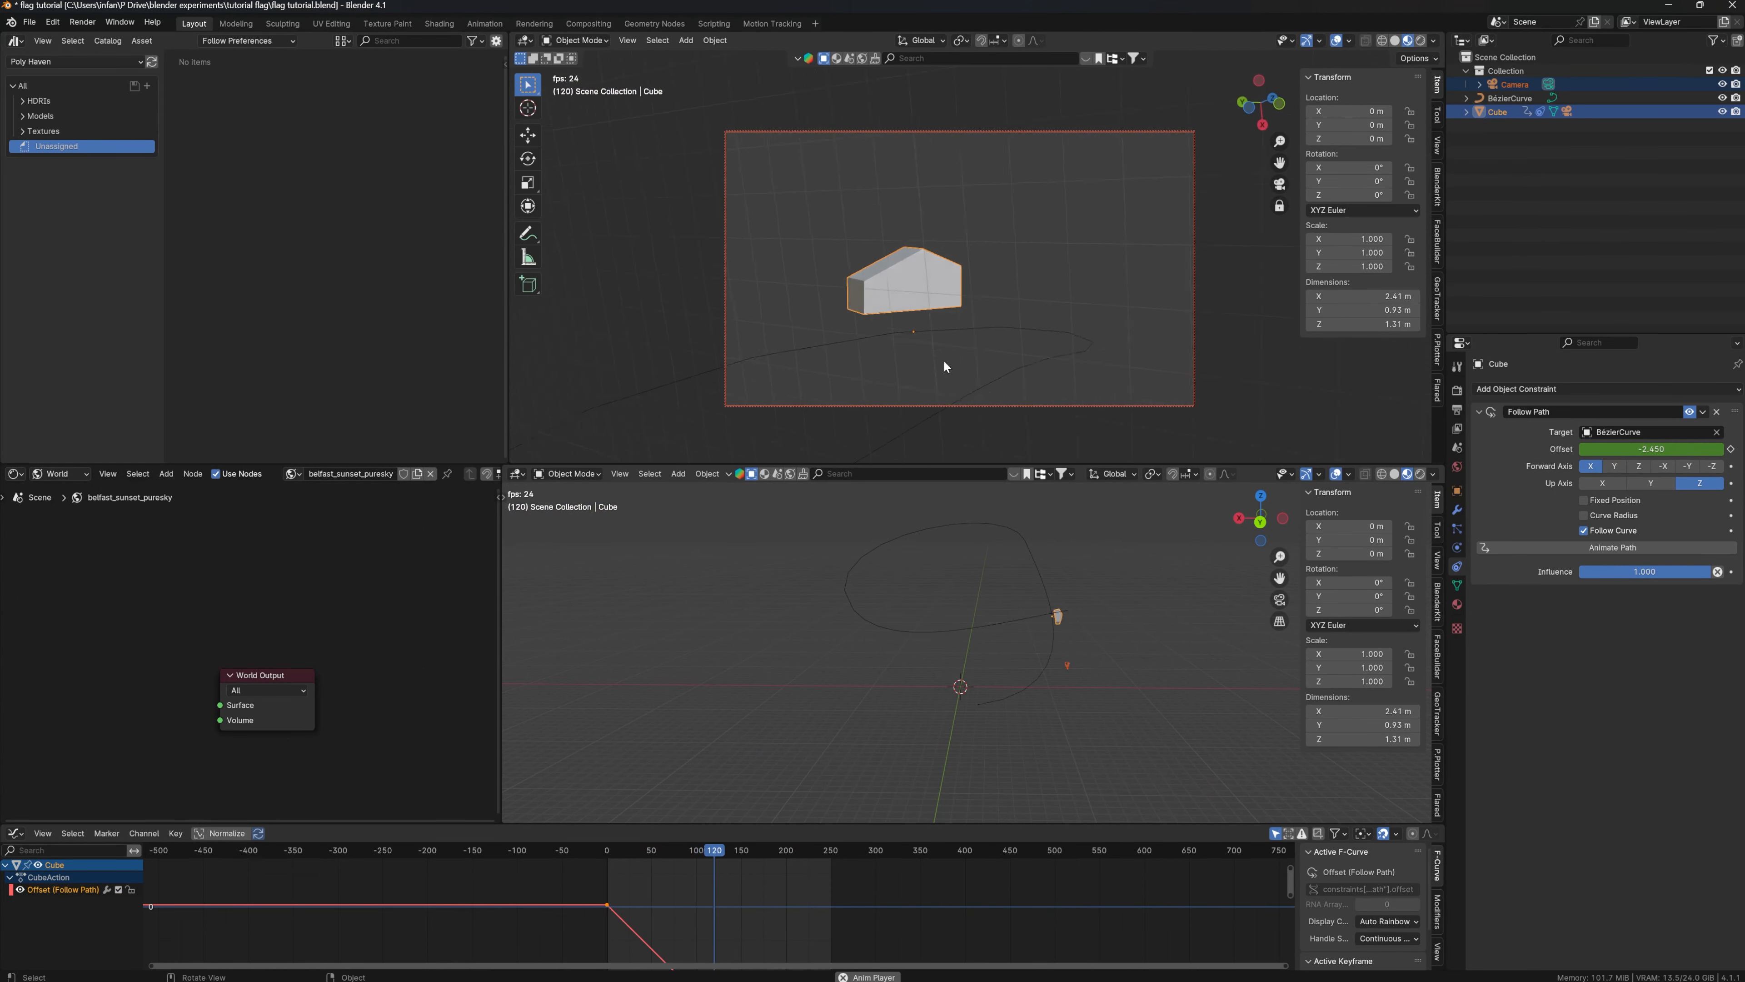
Stop playback and return the timeline to the opening frames.
{"action": "left_click", "coordinate": [623, 849]}
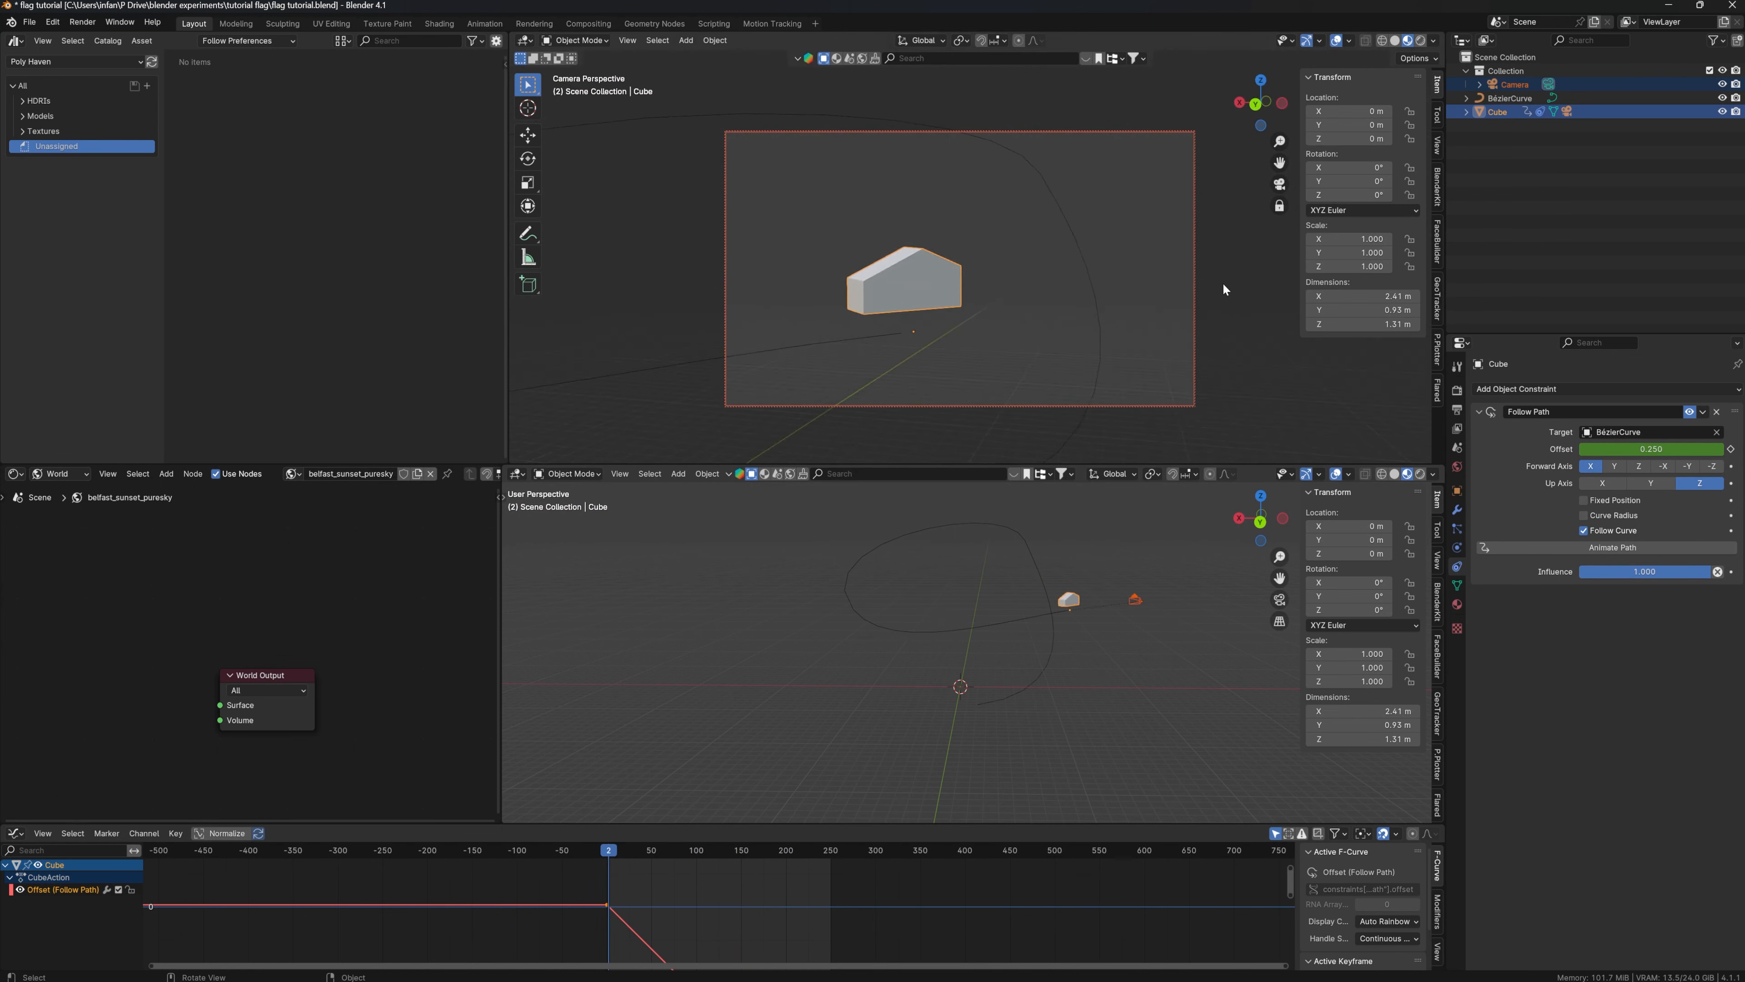
{"action": "mouse_move", "coordinate": [953, 309]}
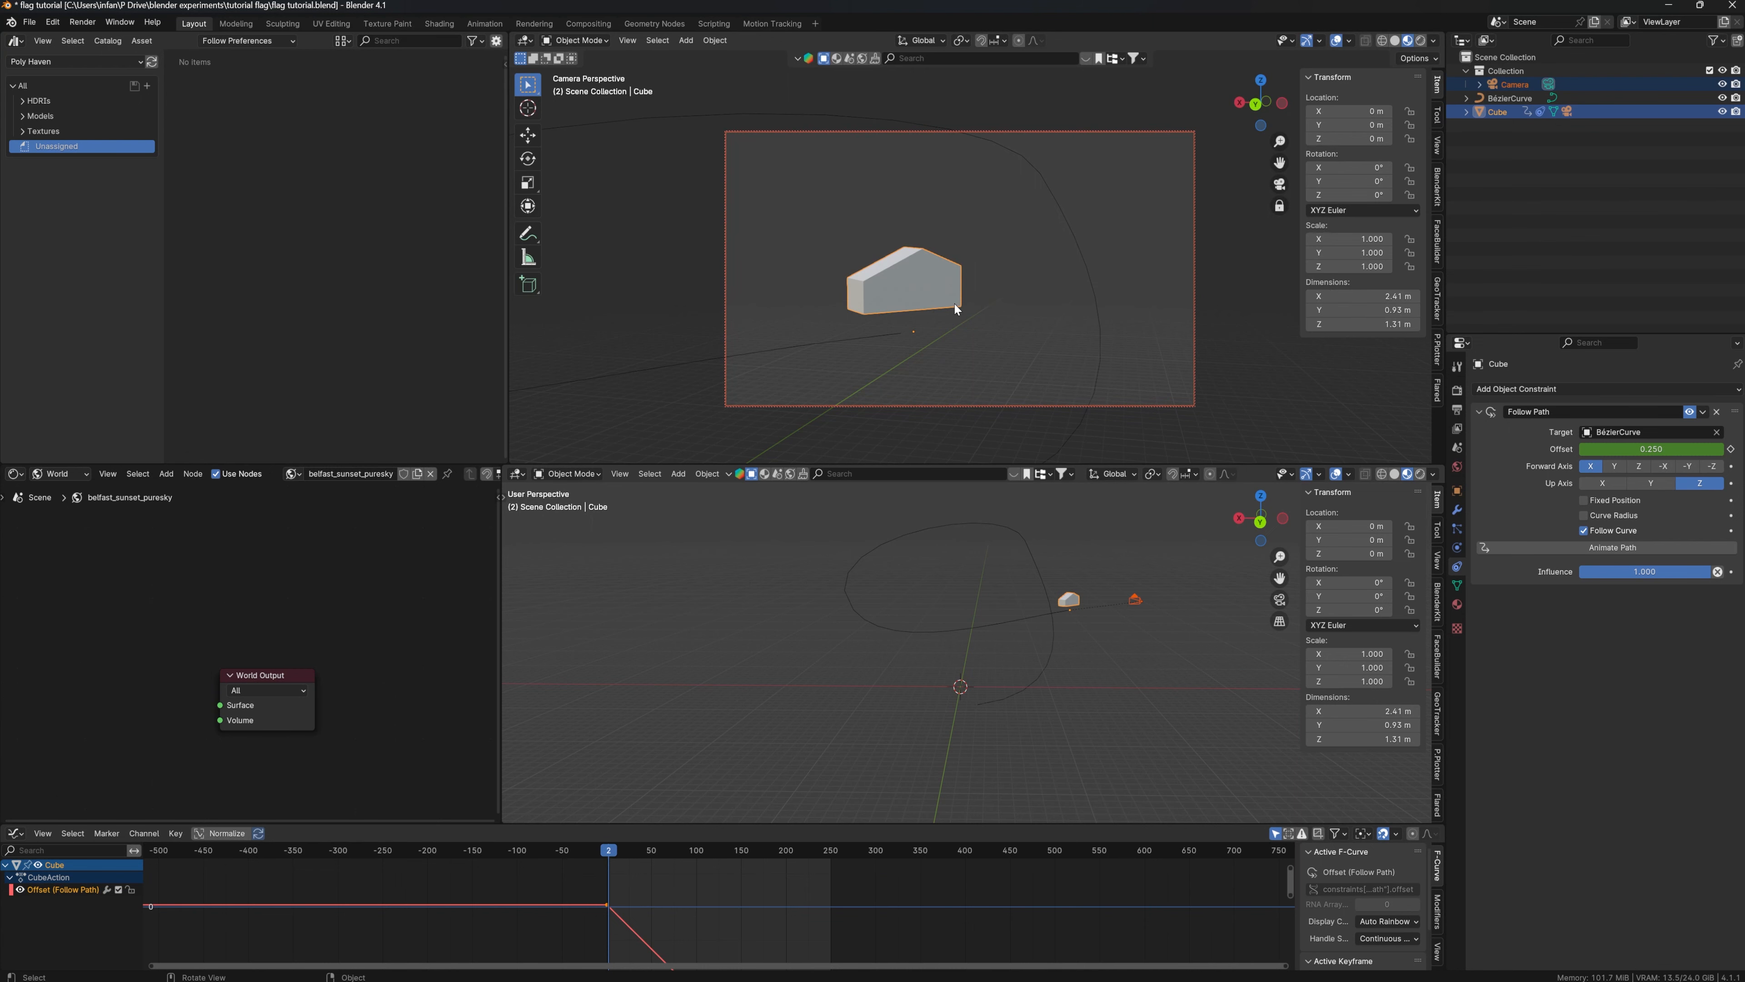
{"action": "mouse_move", "coordinate": [1086, 643]}
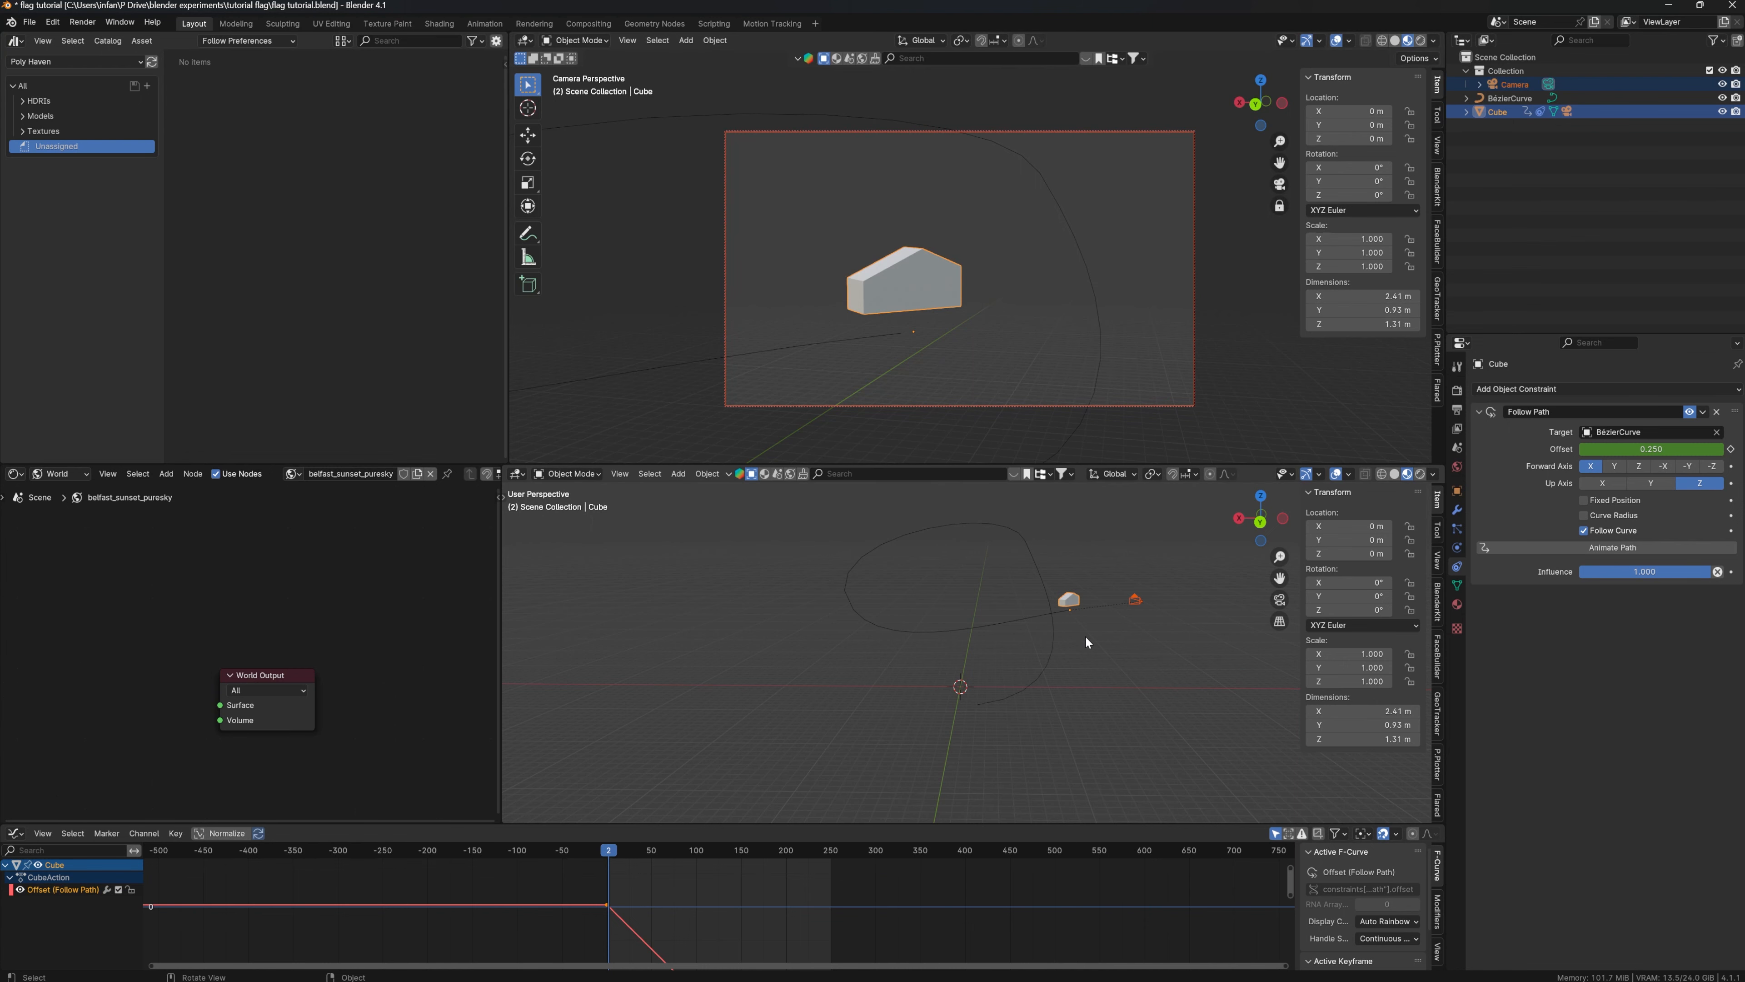
{"action": "left_click", "coordinate": [678, 472]}
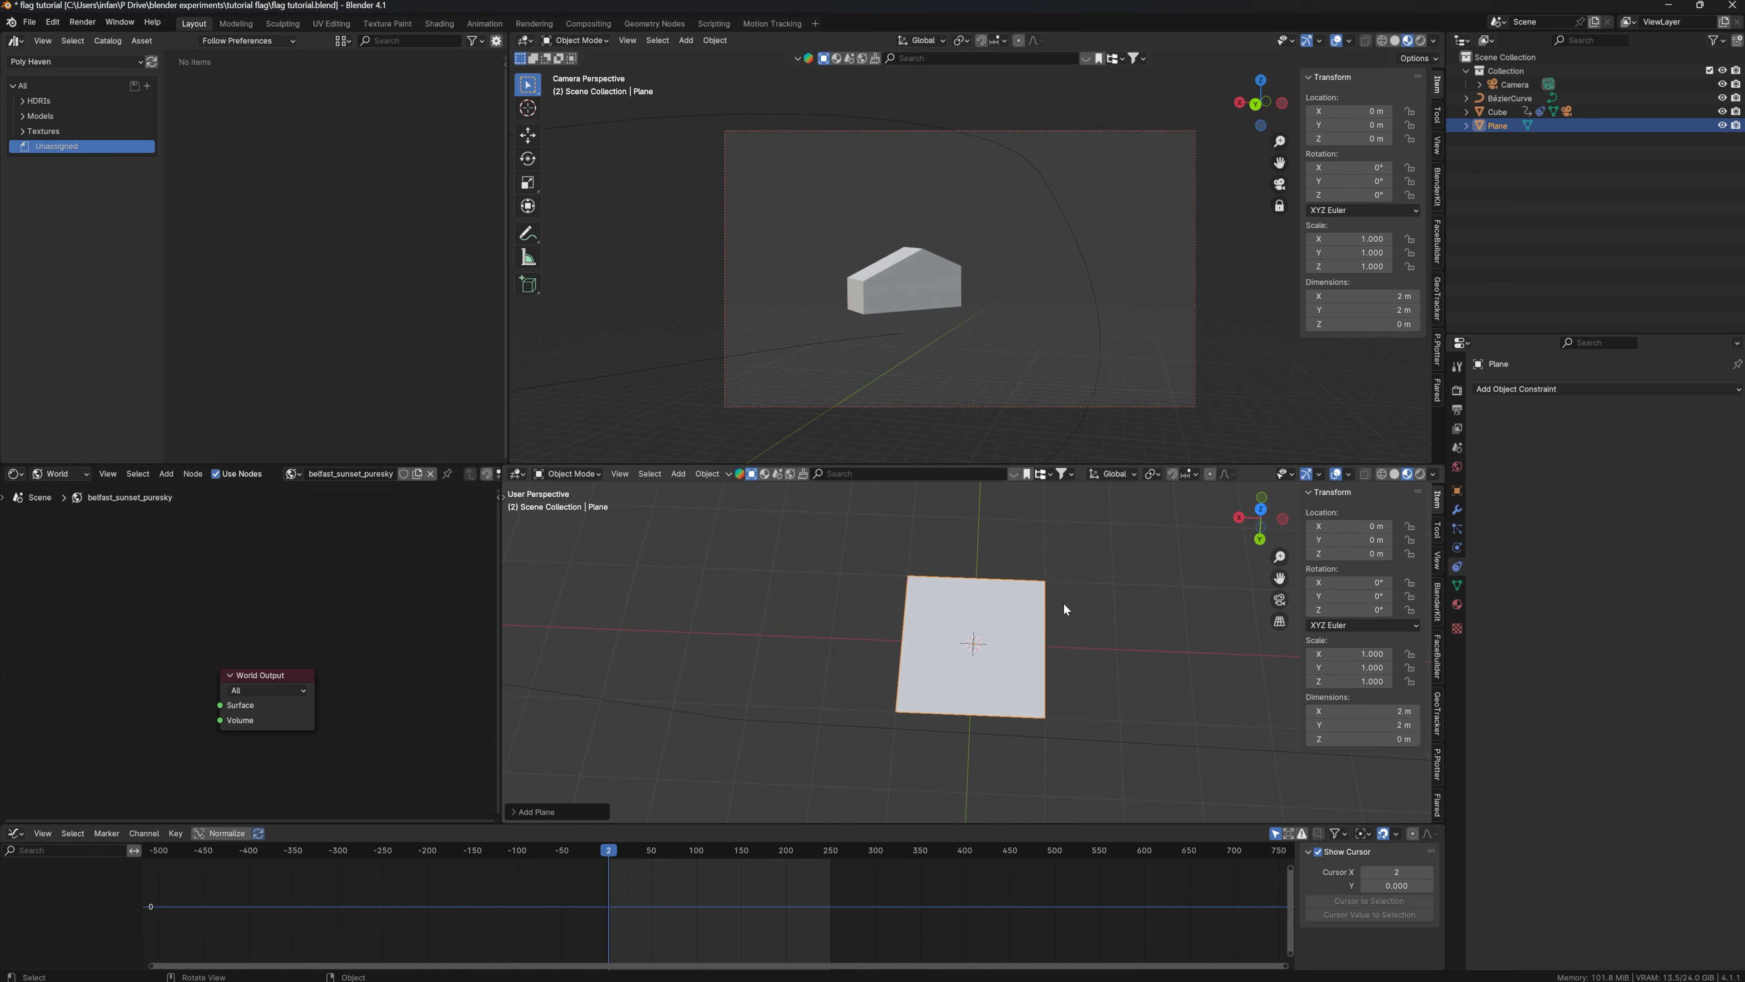
{"action": "mouse_move", "coordinate": [1016, 586]}
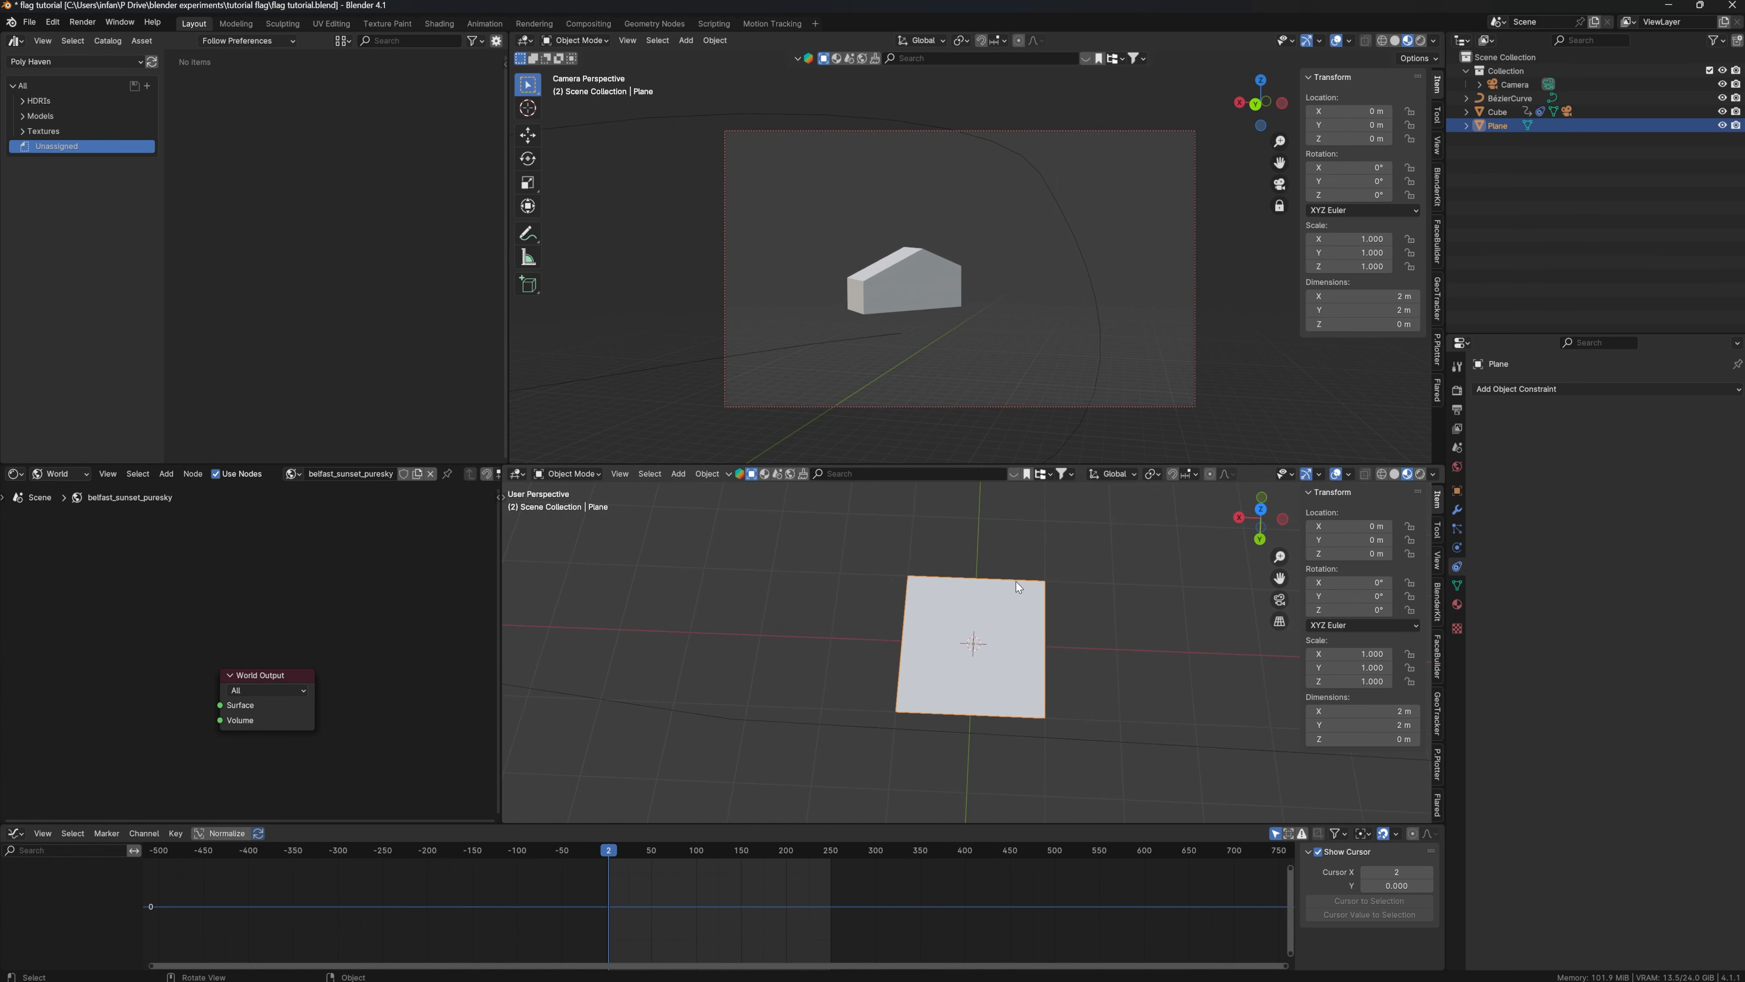
Enter Edit Mode on the new ground plane to start shaping it.
{"action": "key", "text": "Tab"}
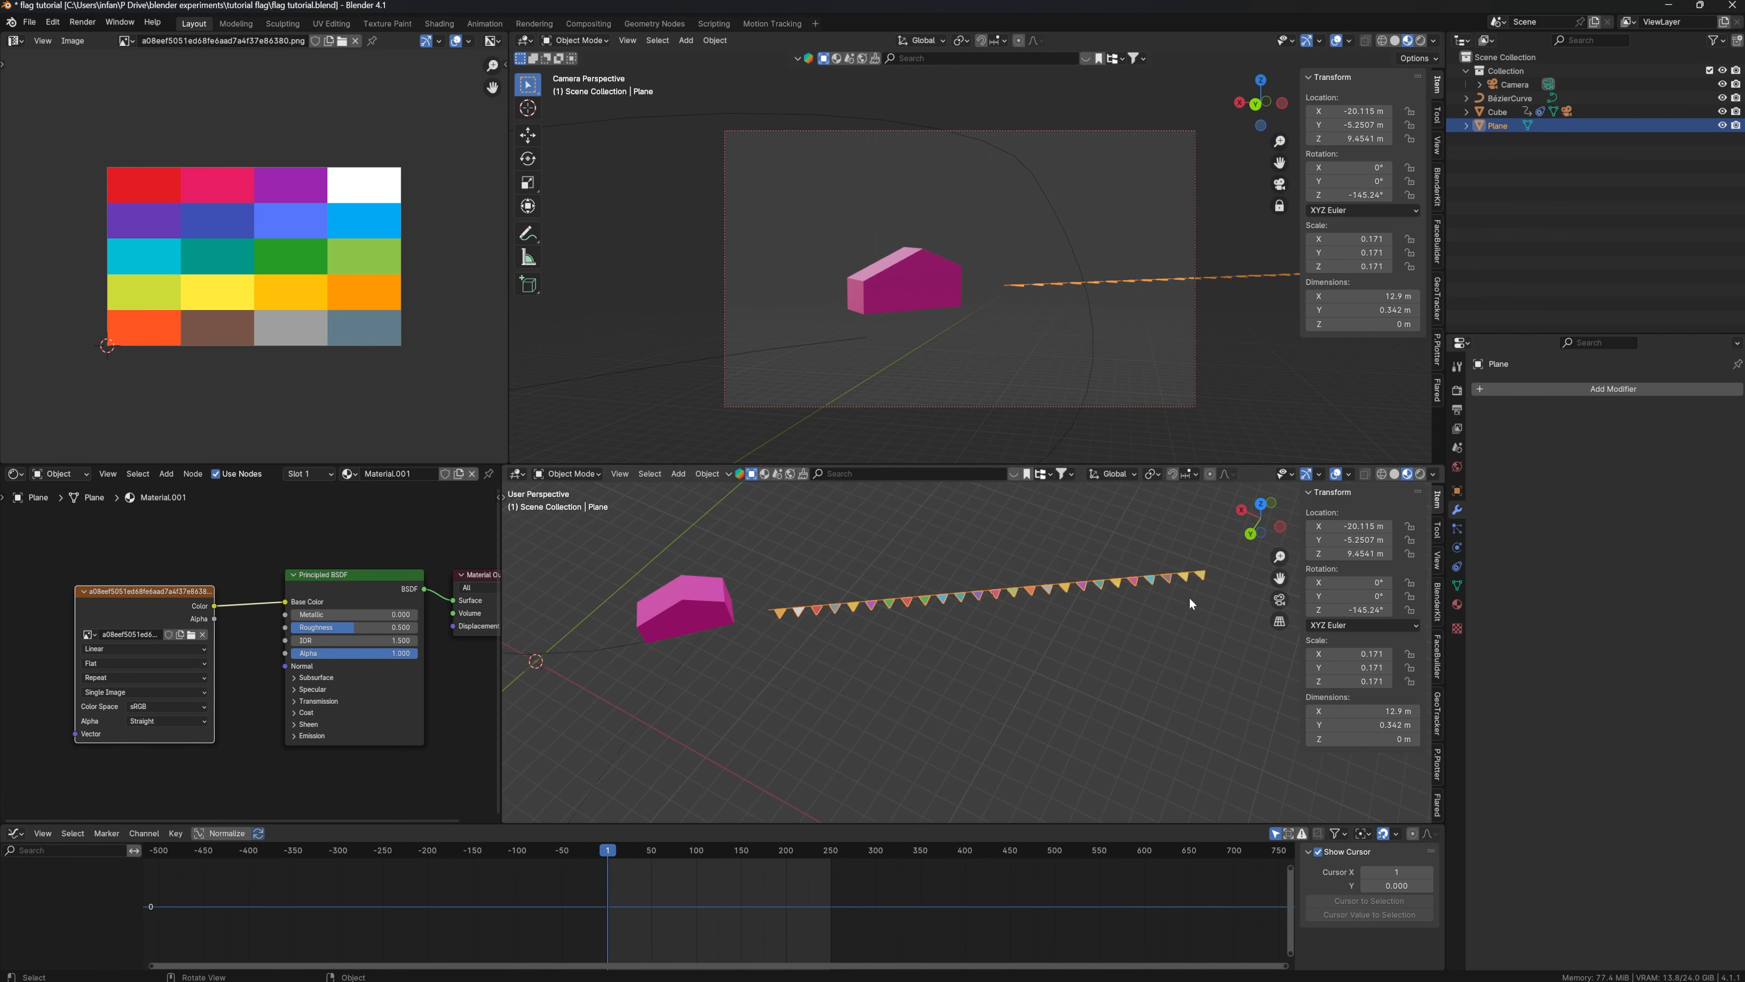
{"action": "mouse_move", "coordinate": [734, 699]}
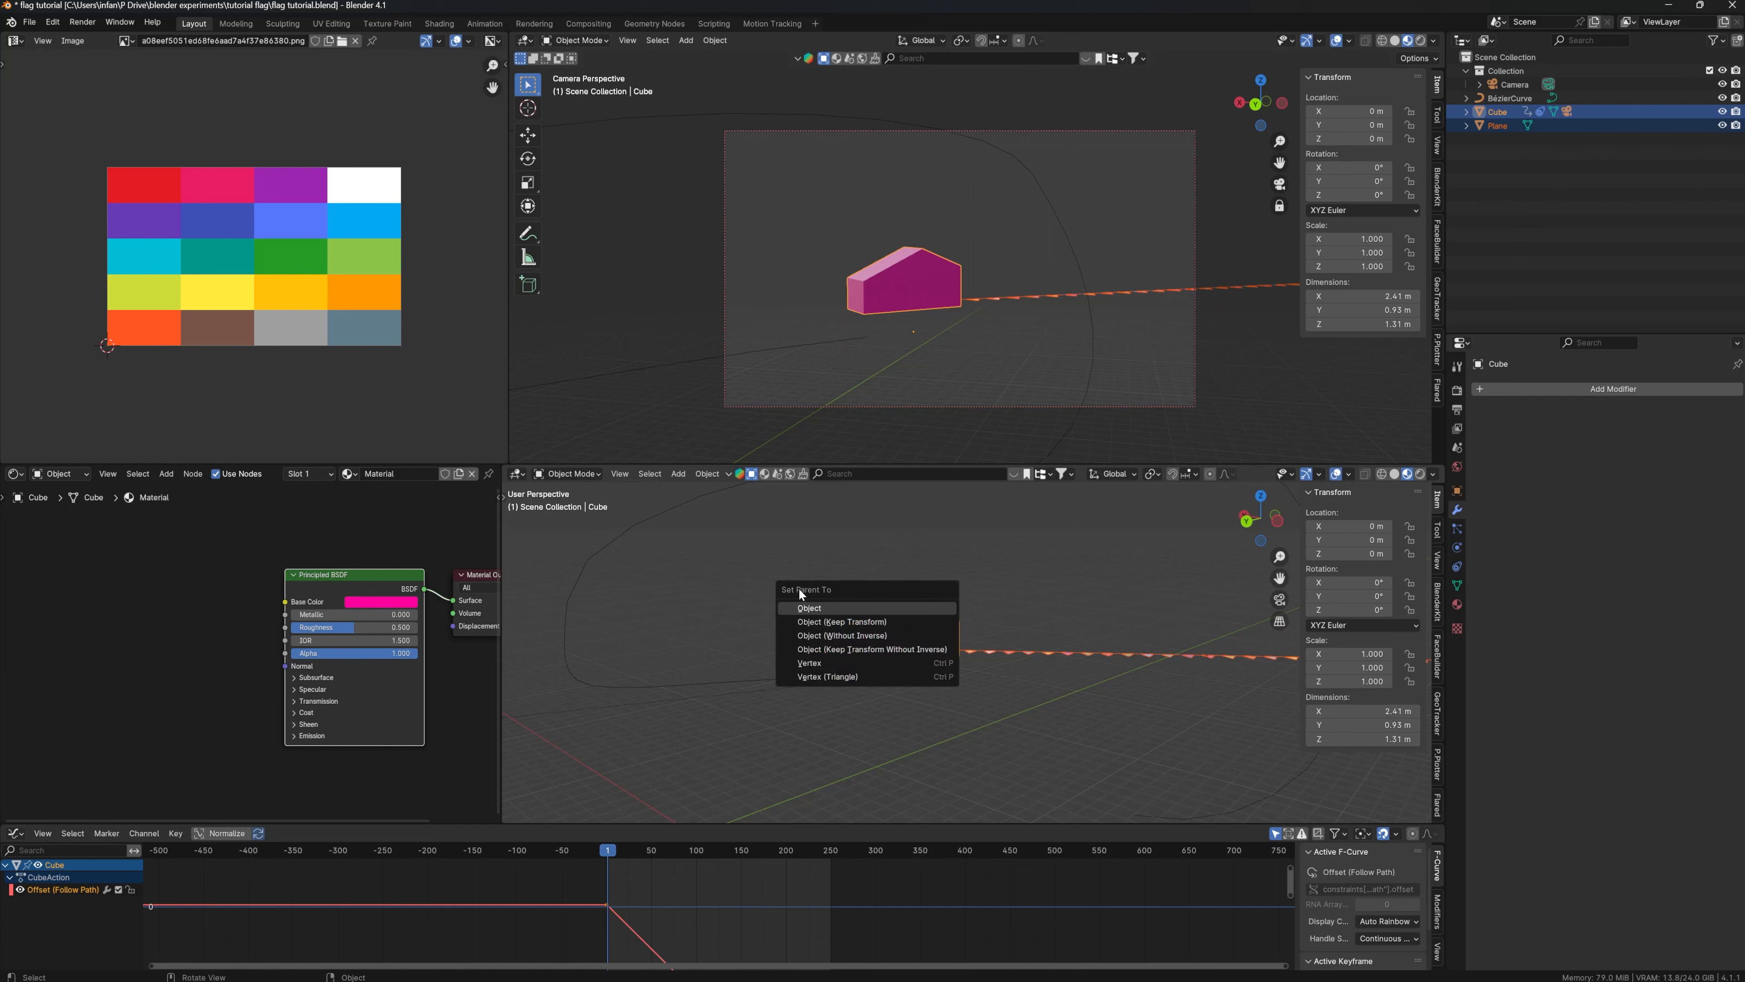
{"action": "mouse_move", "coordinate": [843, 621]}
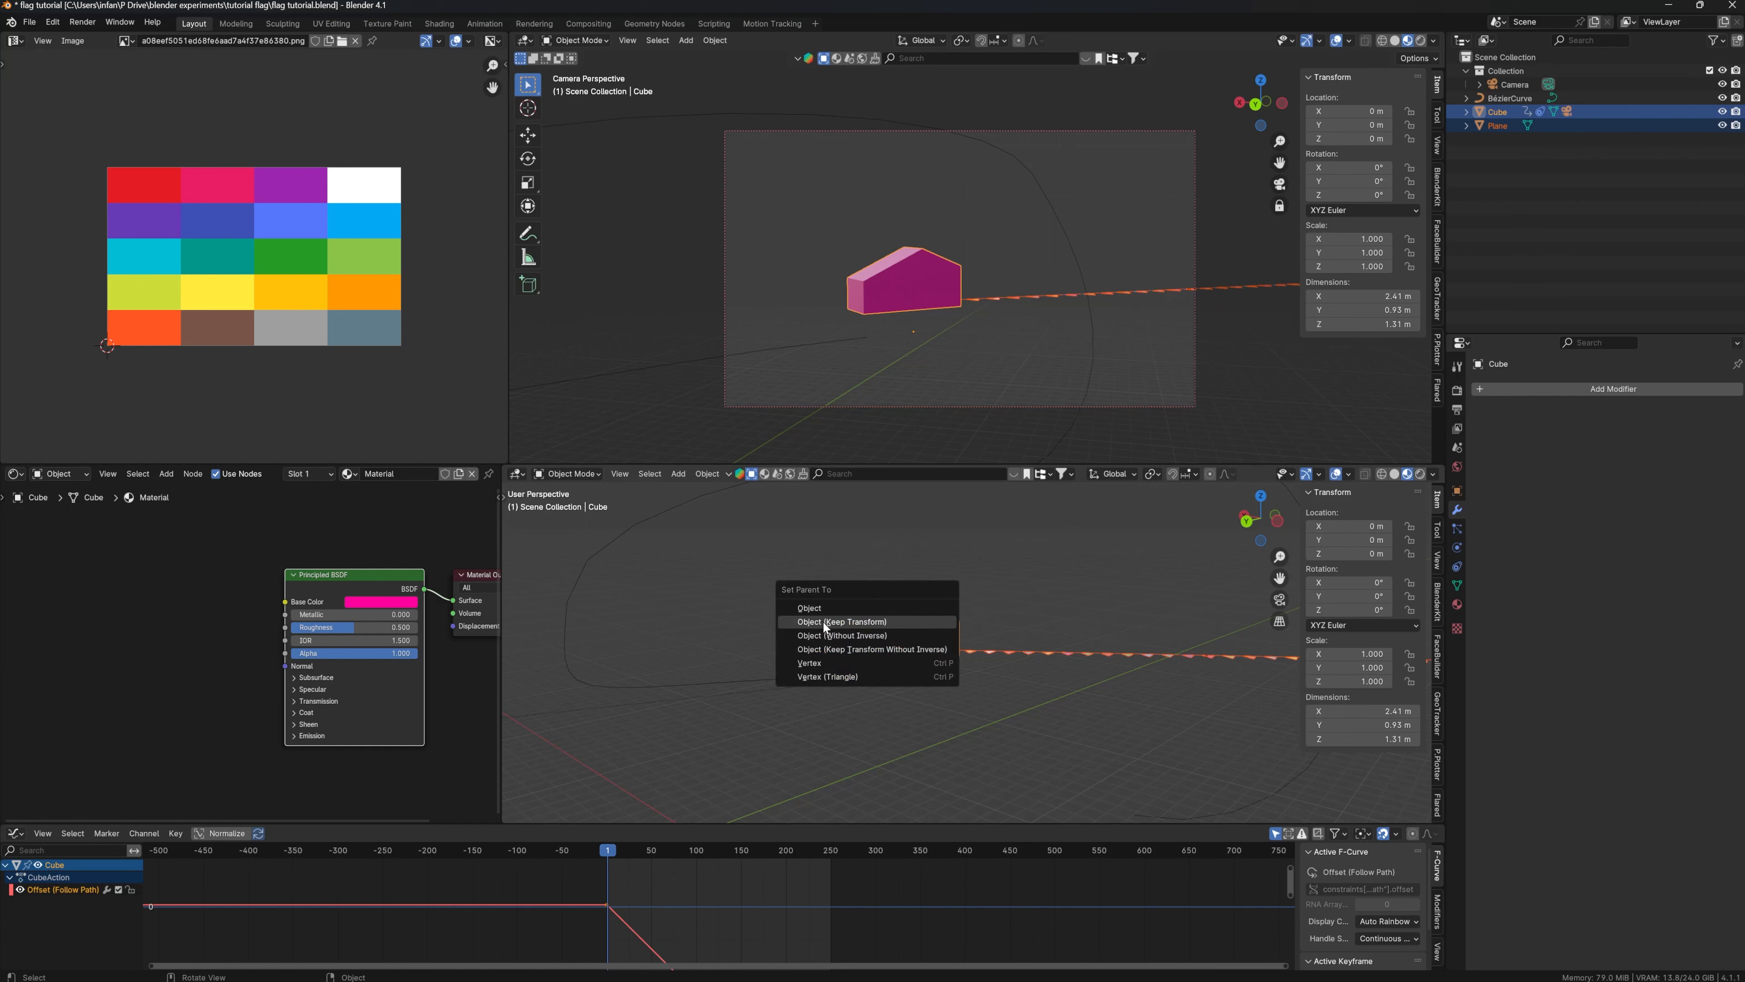
Parent the bunting to the car with Keep Transform and scrub frames to check it follows.
{"action": "left_click", "coordinate": [842, 621]}
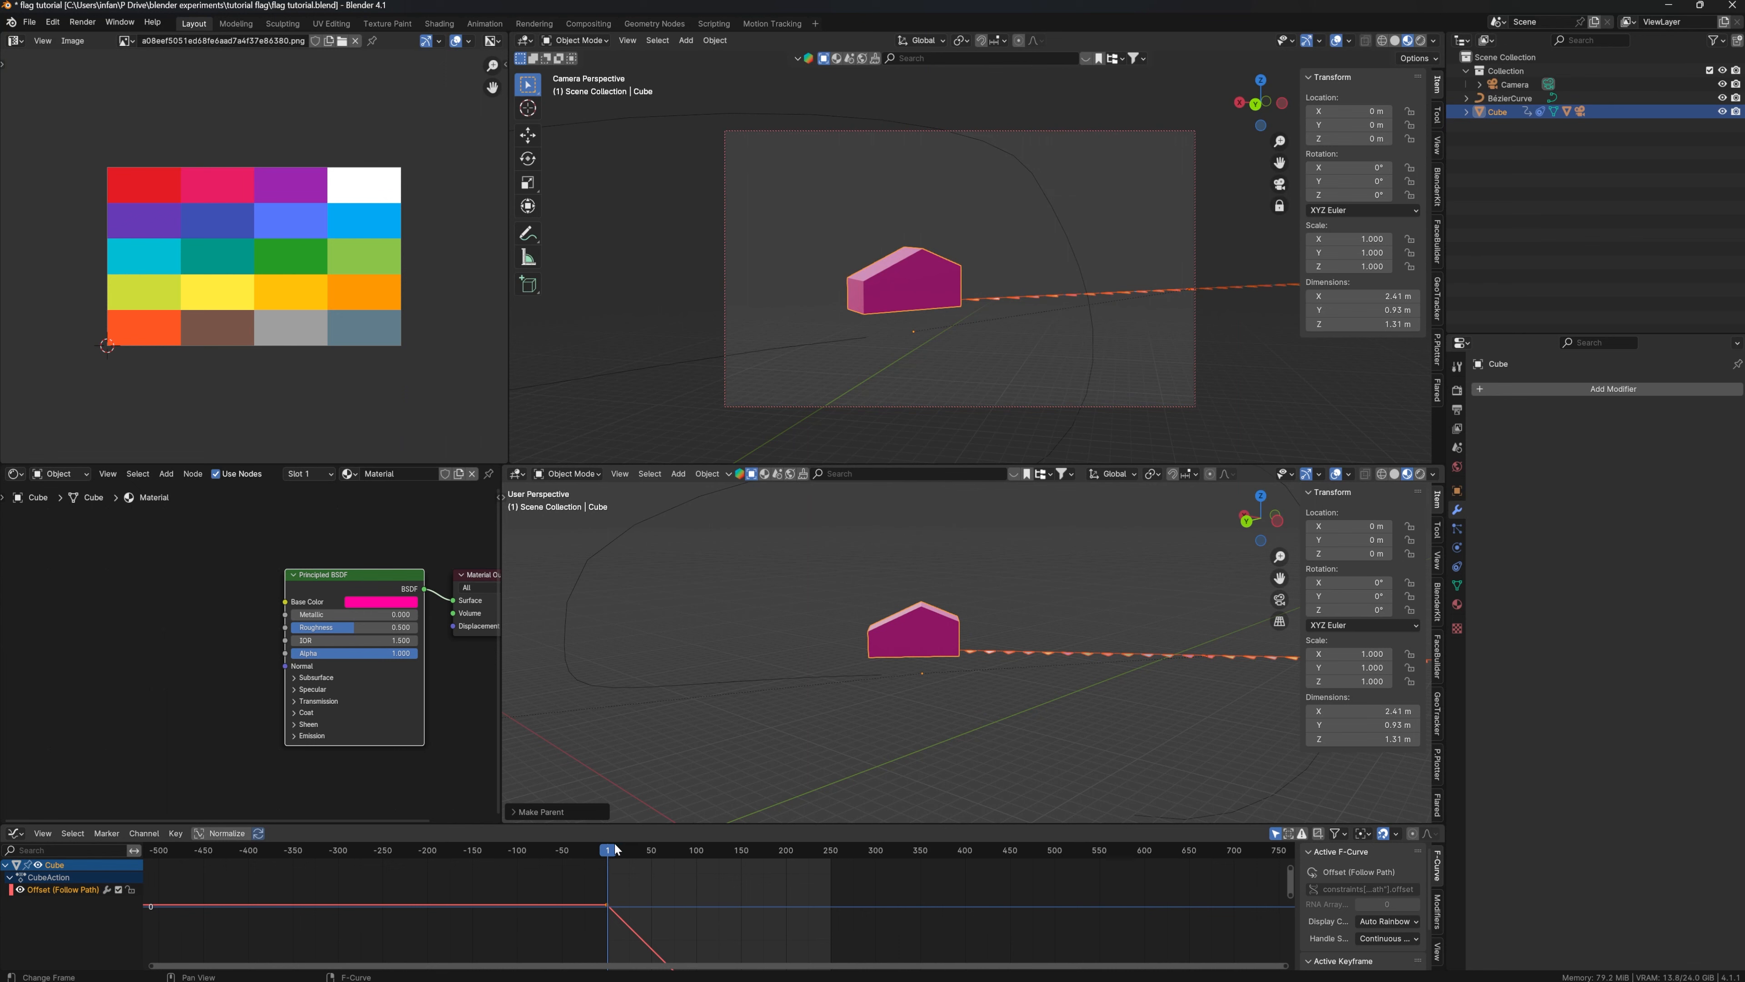
{"action": "left_click", "coordinate": [610, 849]}
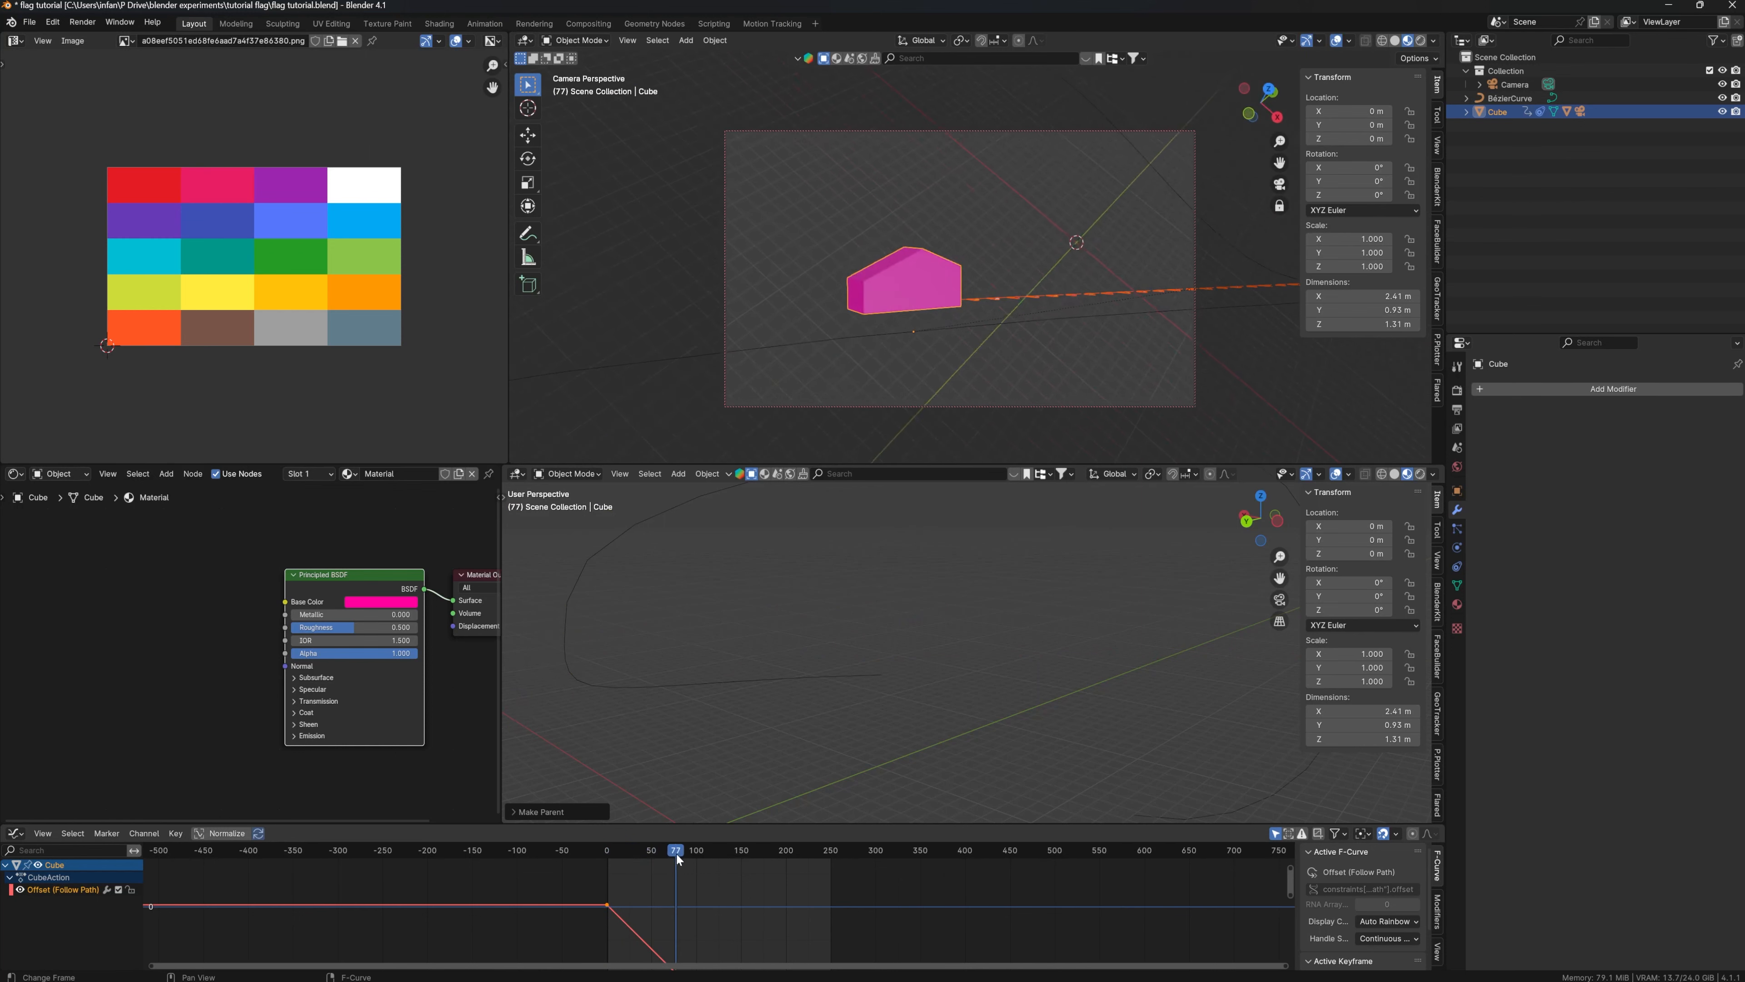
{"action": "left_click_drag", "start_coordinate": [676, 849], "coordinate": [703, 849]}
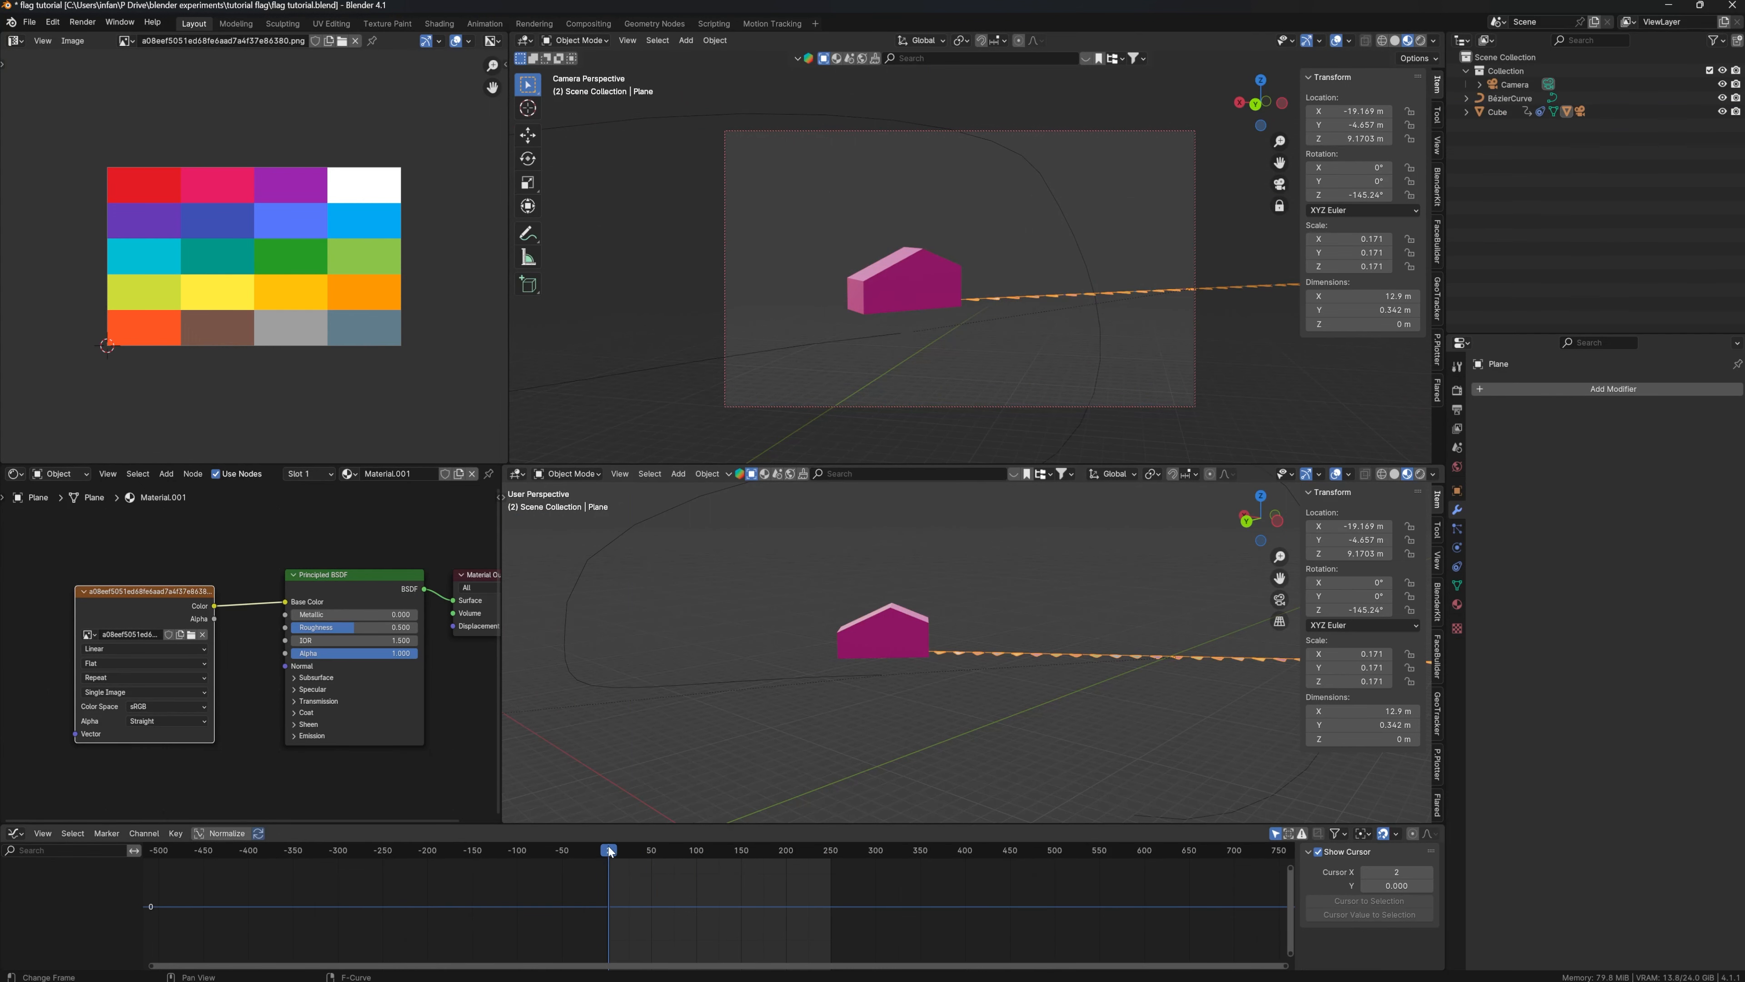
Rewind to the start and enable Cloth physics on the bunting plane.
{"action": "left_click", "coordinate": [606, 849]}
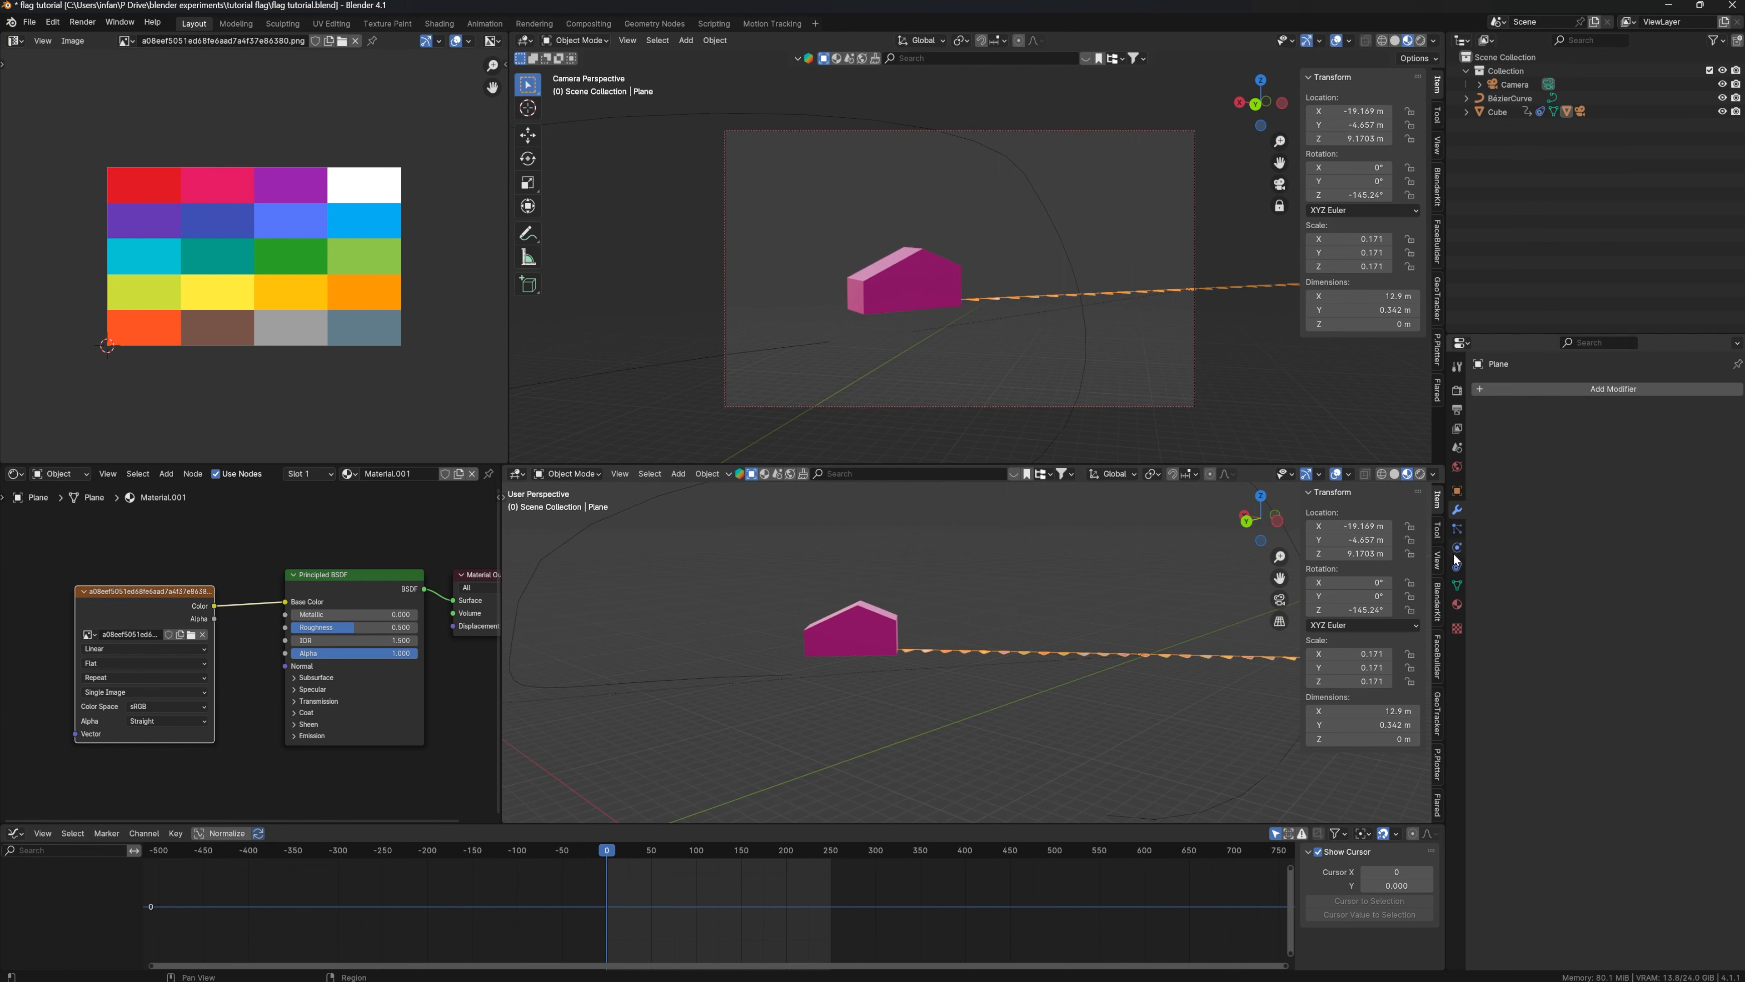
{"action": "left_click", "coordinate": [1607, 388]}
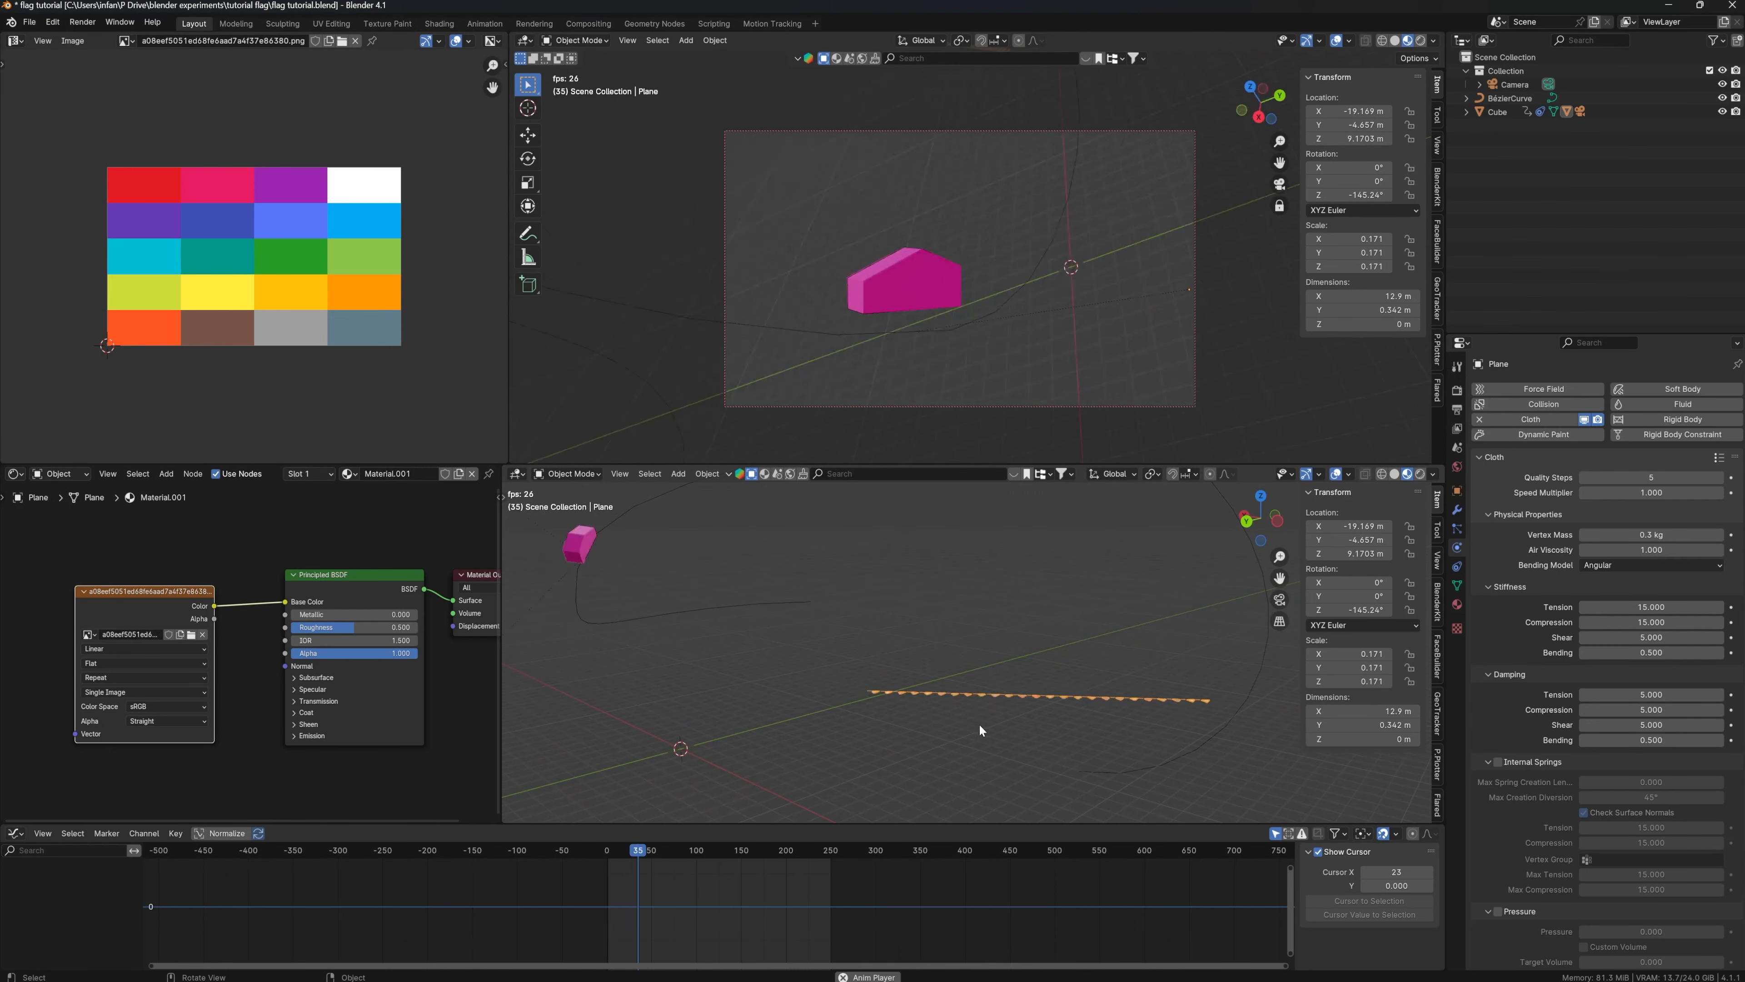
Stop playback at frame 1 and enter Edit Mode on the bunting mesh.
{"action": "left_click", "coordinate": [606, 849]}
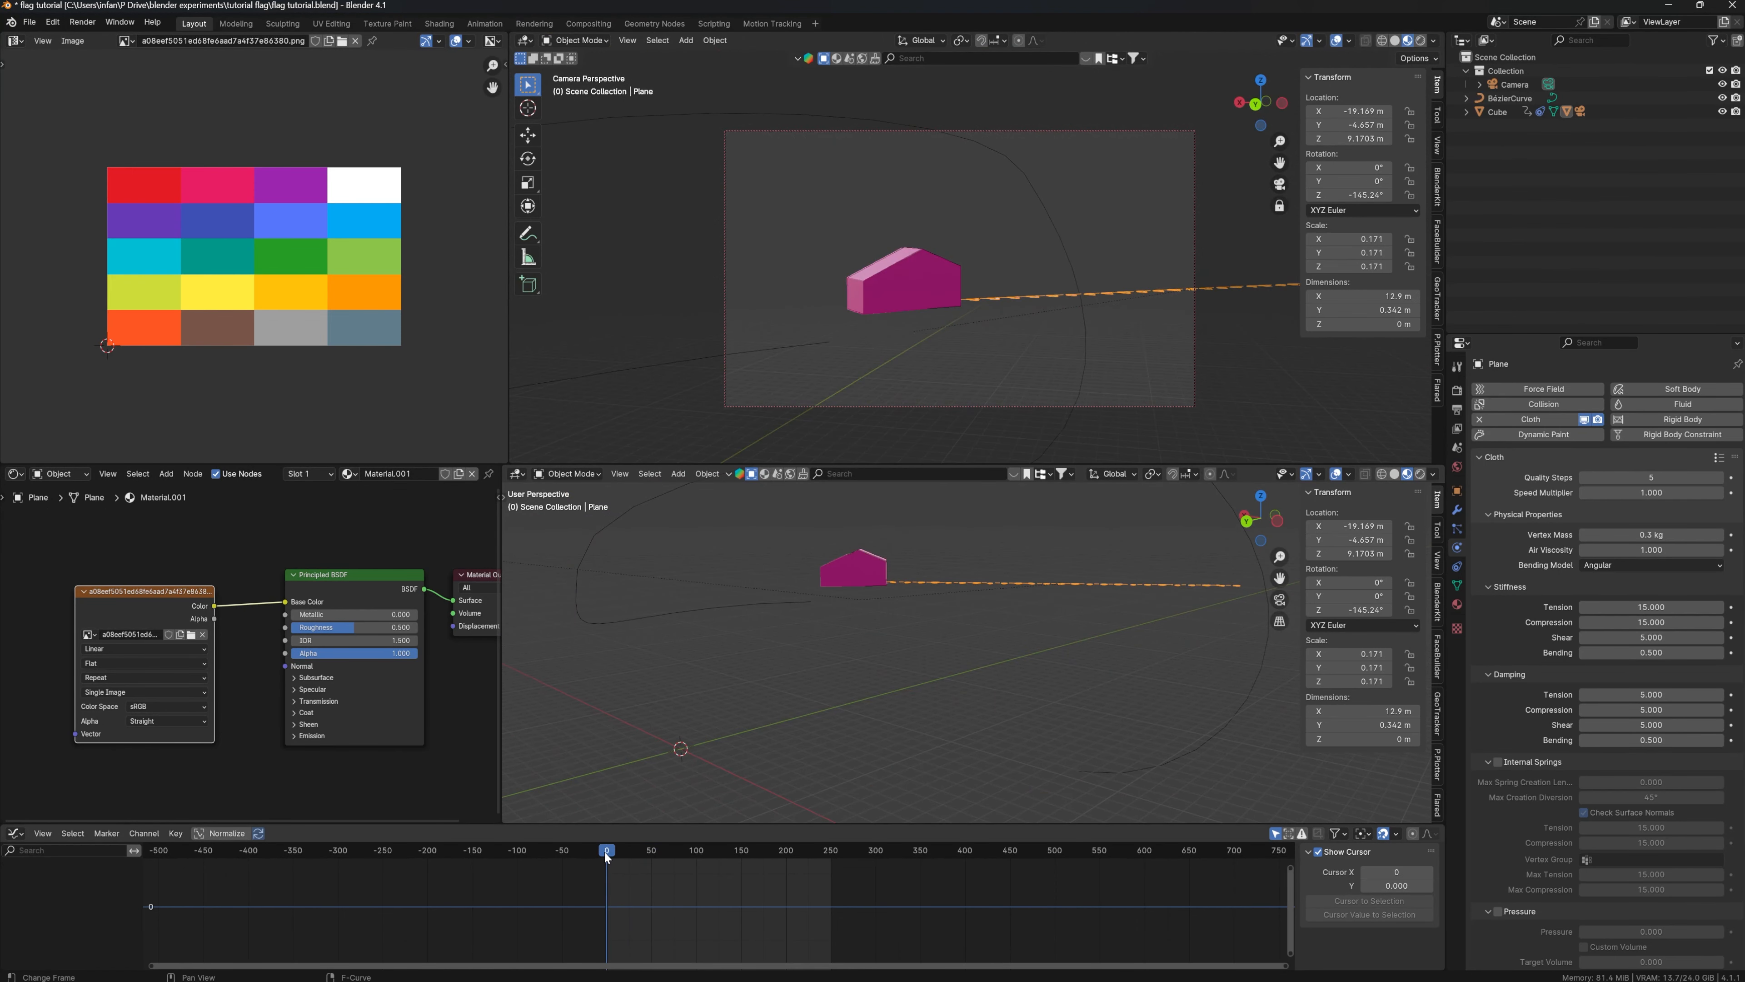
{"action": "left_click", "coordinate": [609, 851]}
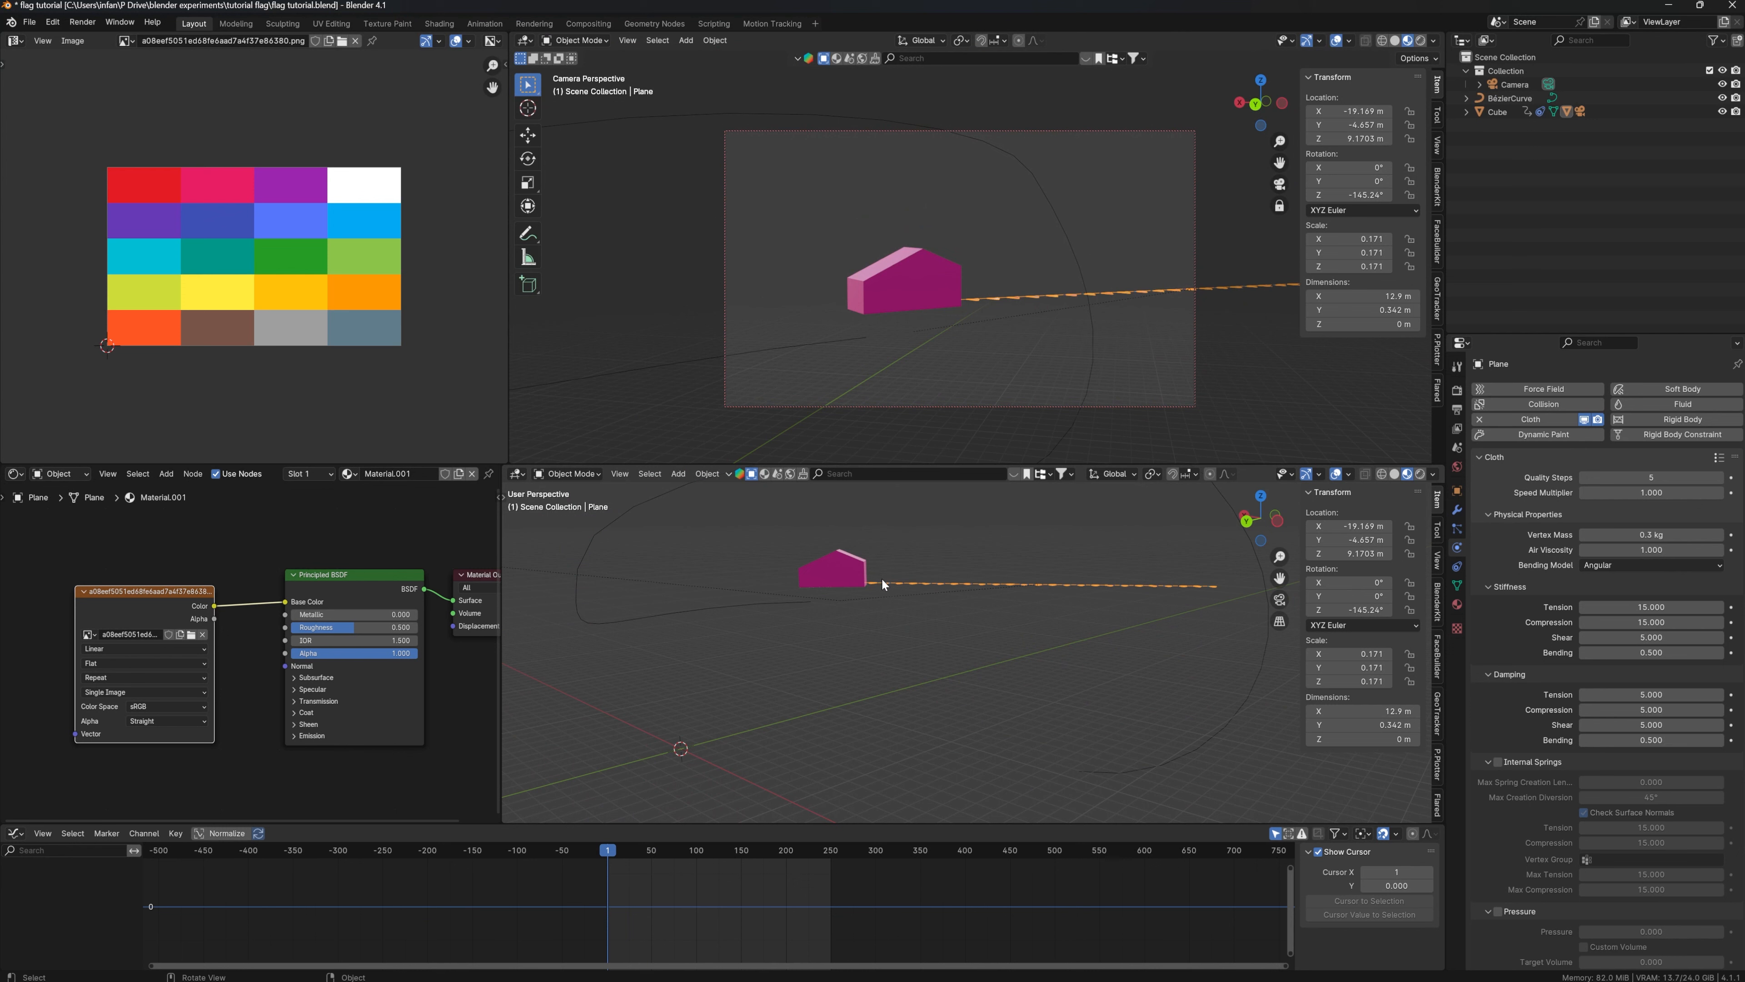
{"action": "mouse_move", "coordinate": [1120, 601]}
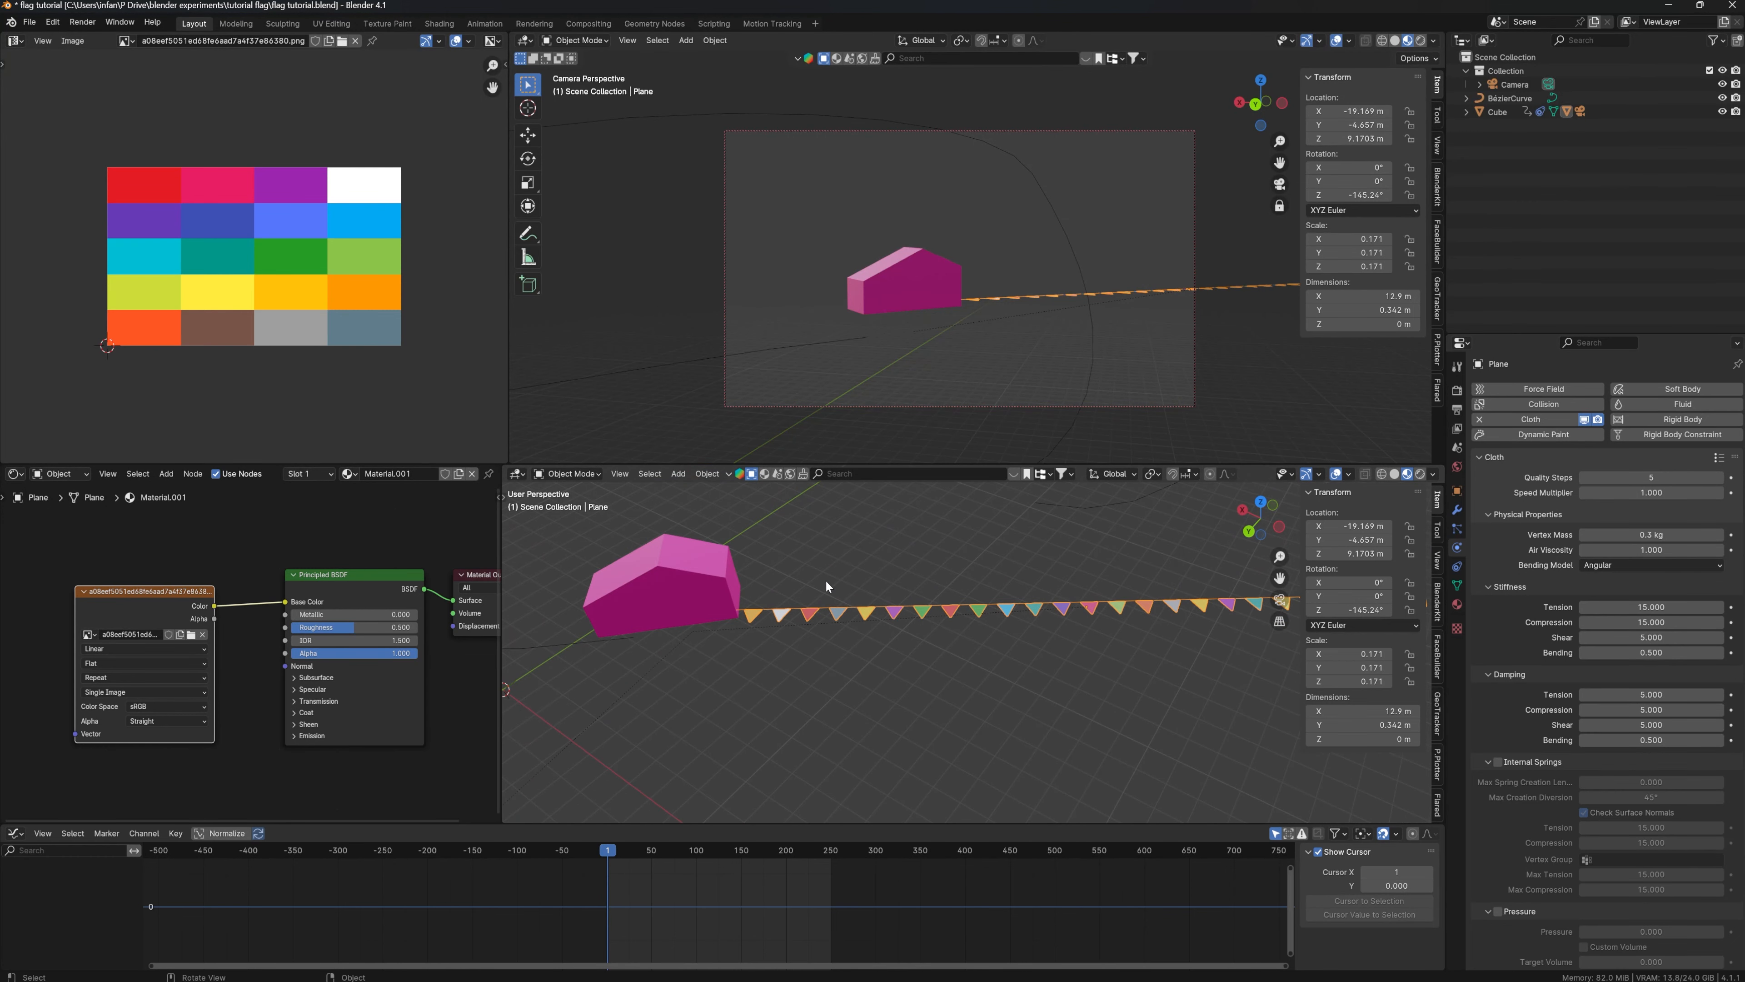
{"action": "key", "text": "Tab"}
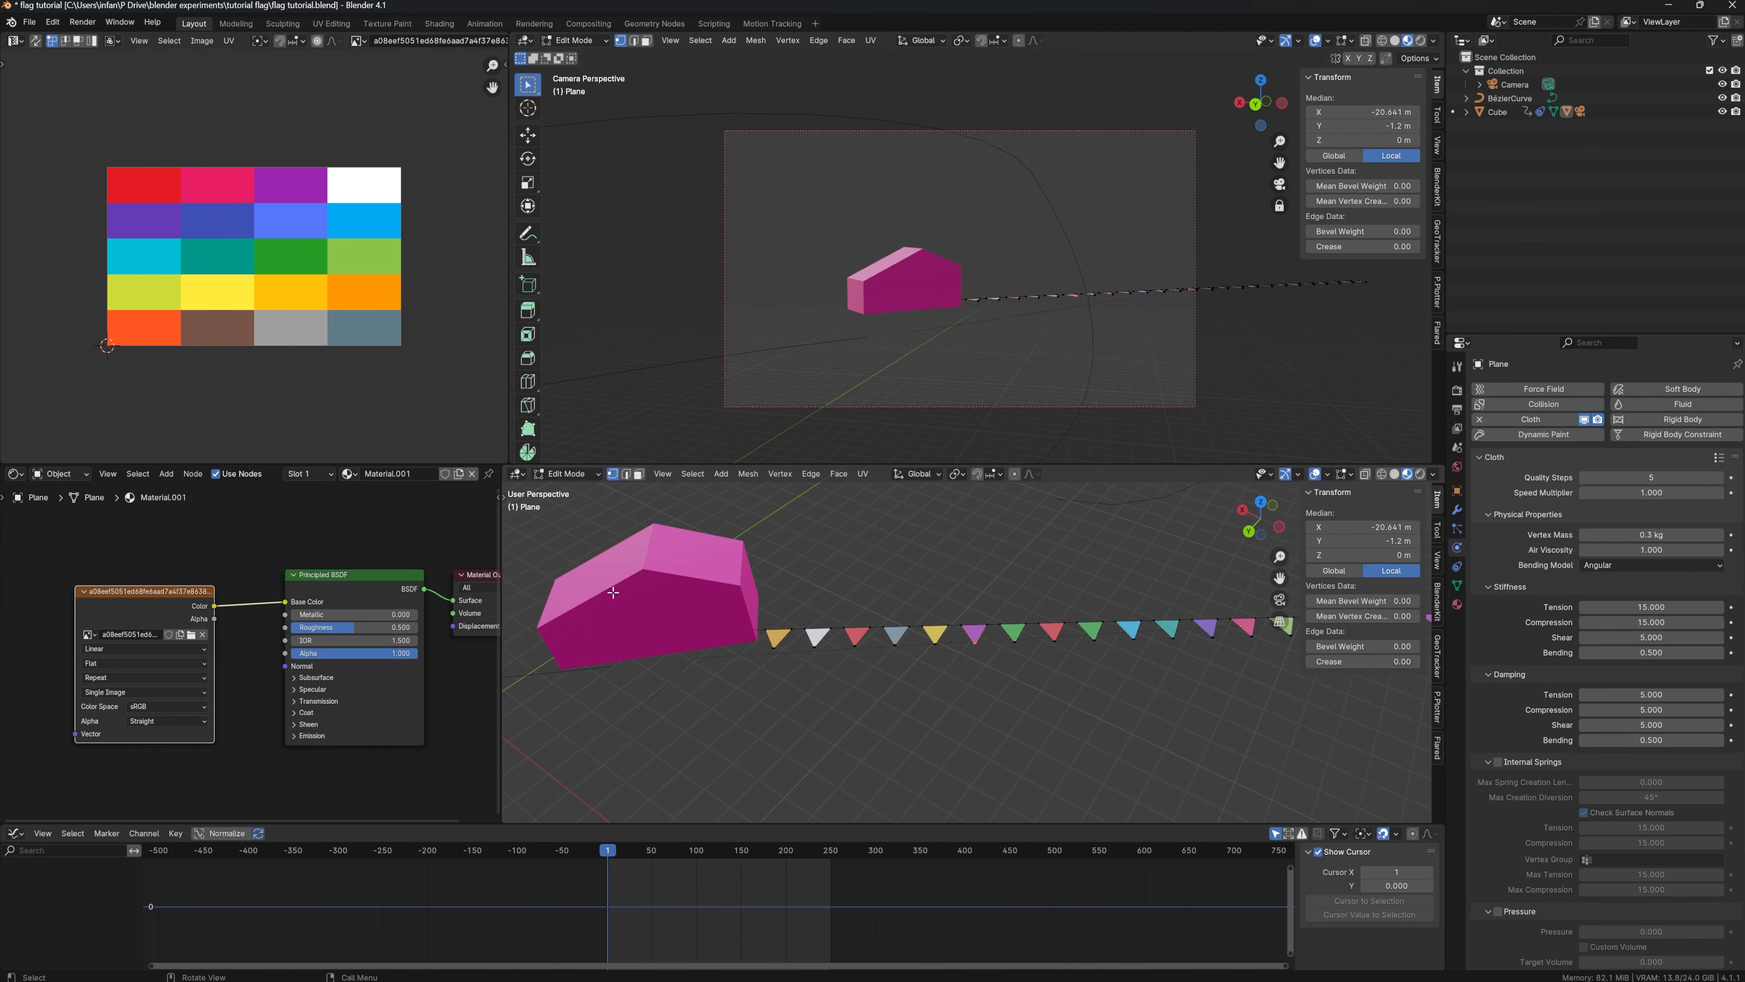
{"action": "mouse_move", "coordinate": [977, 645]}
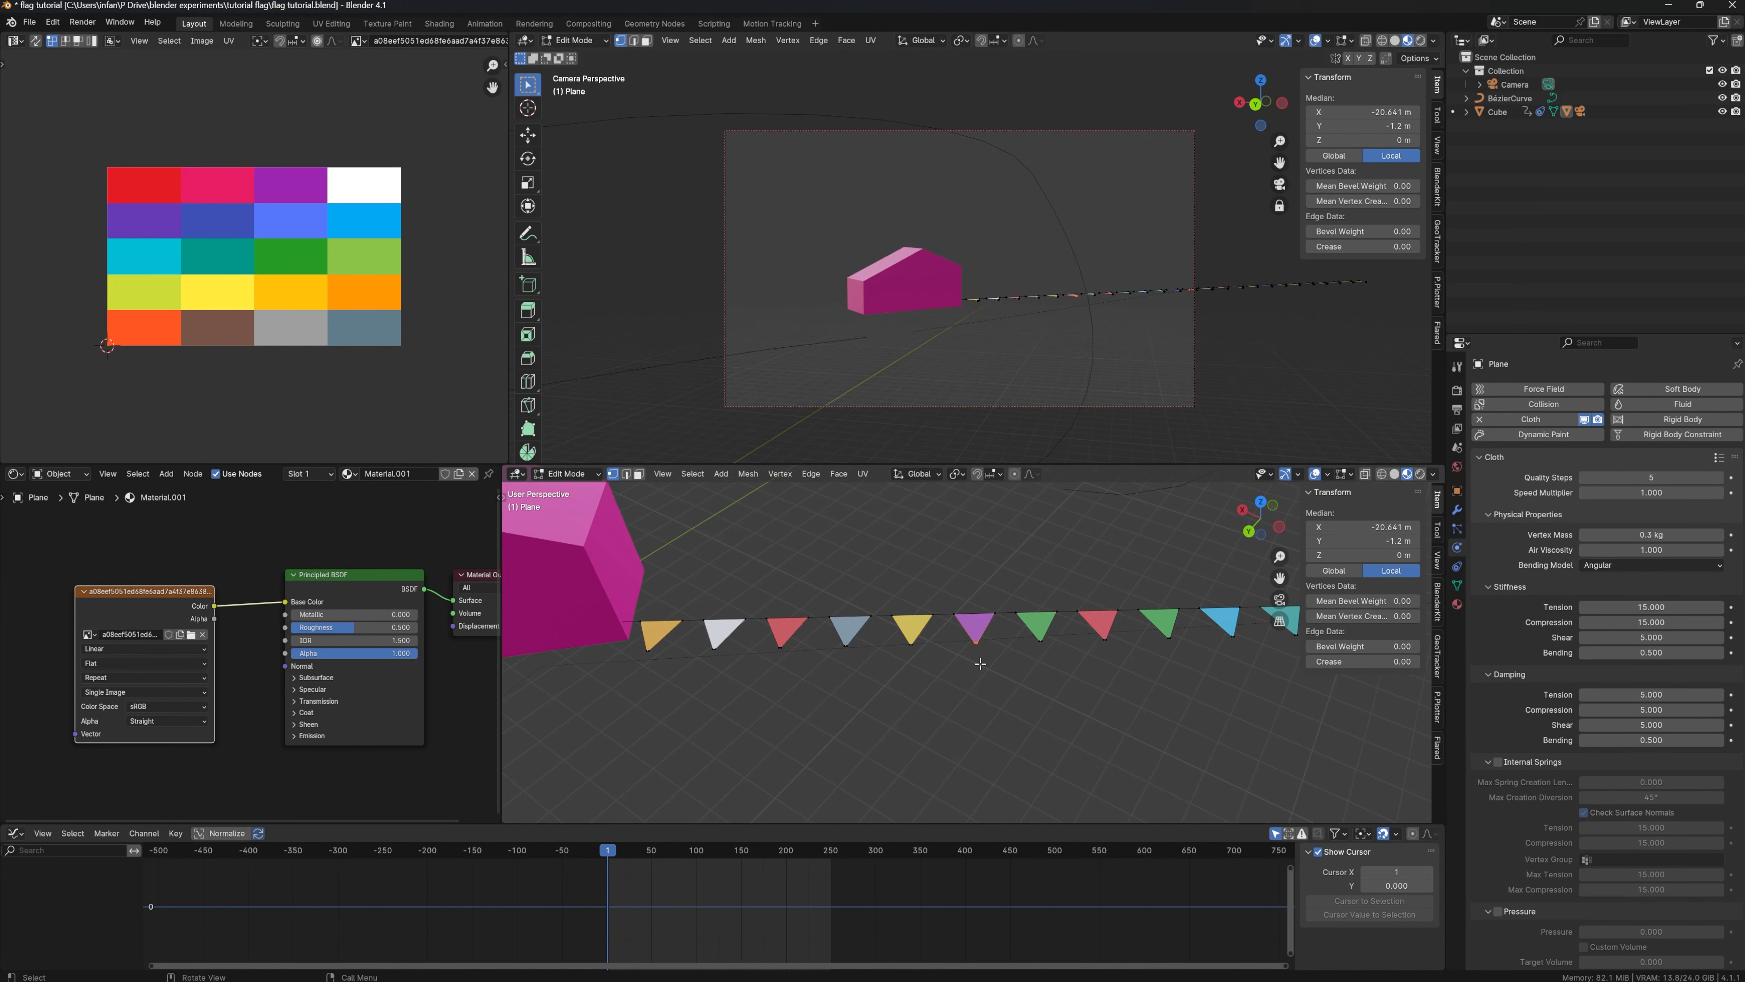
{"action": "mouse_move", "coordinate": [638, 618]}
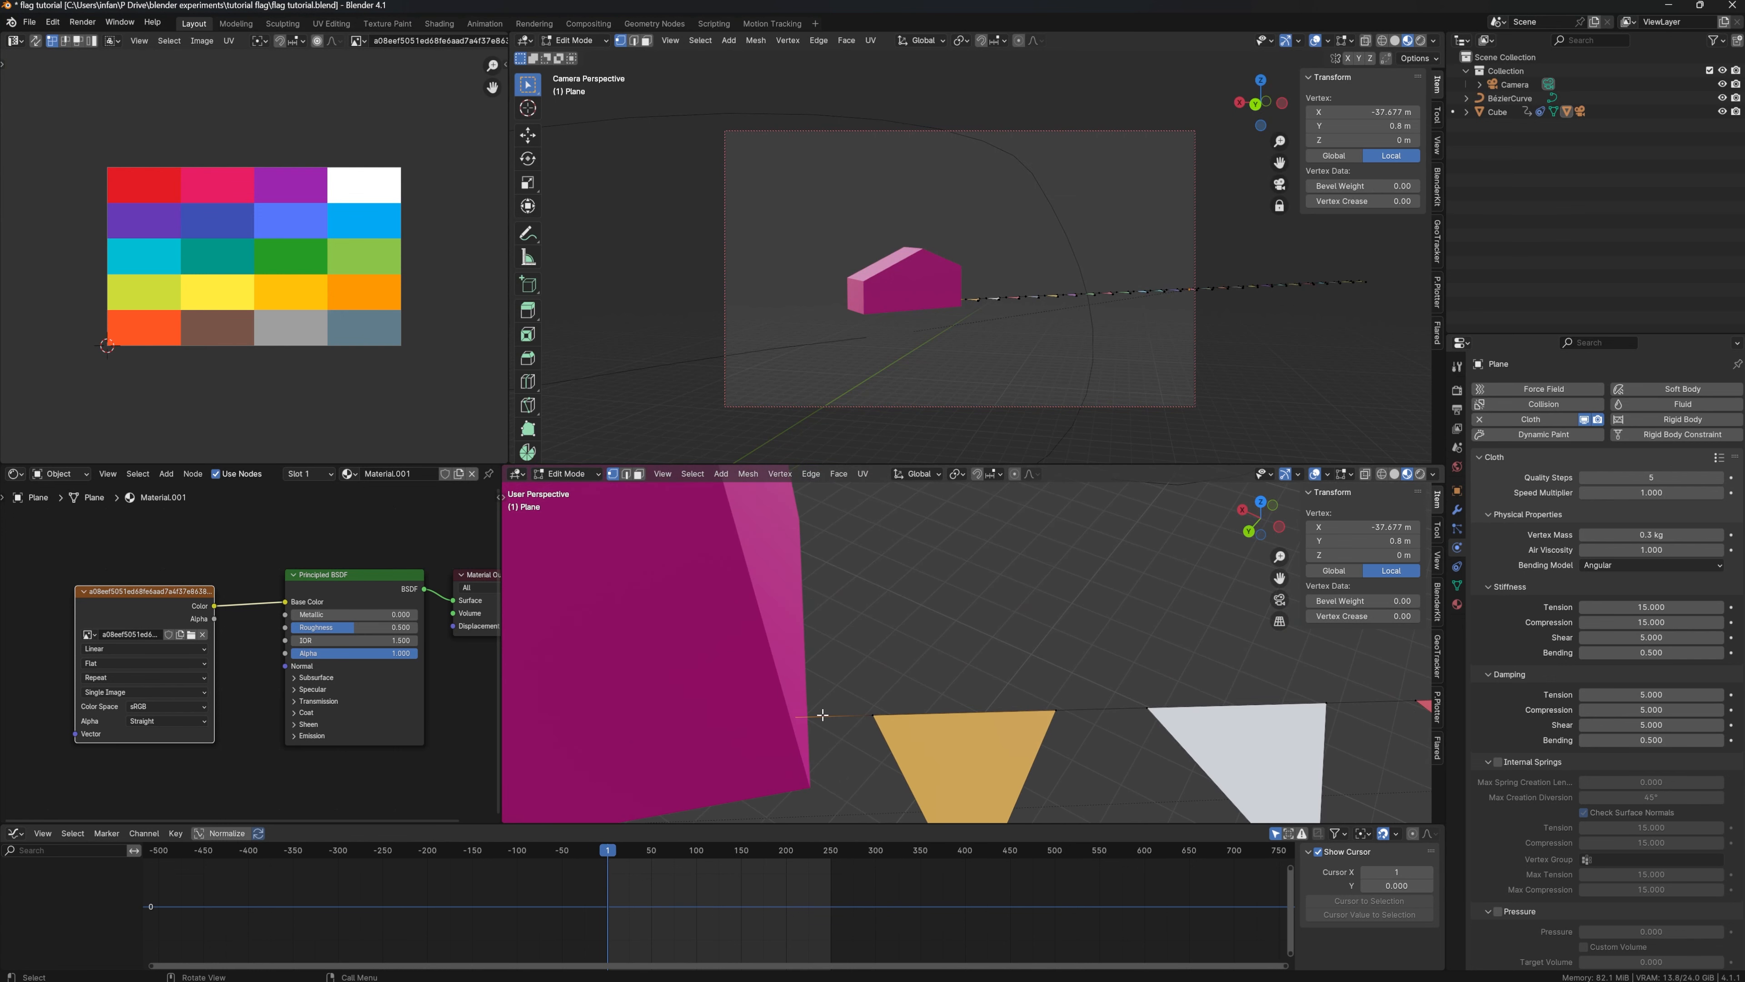
{"action": "mouse_move", "coordinate": [813, 724]}
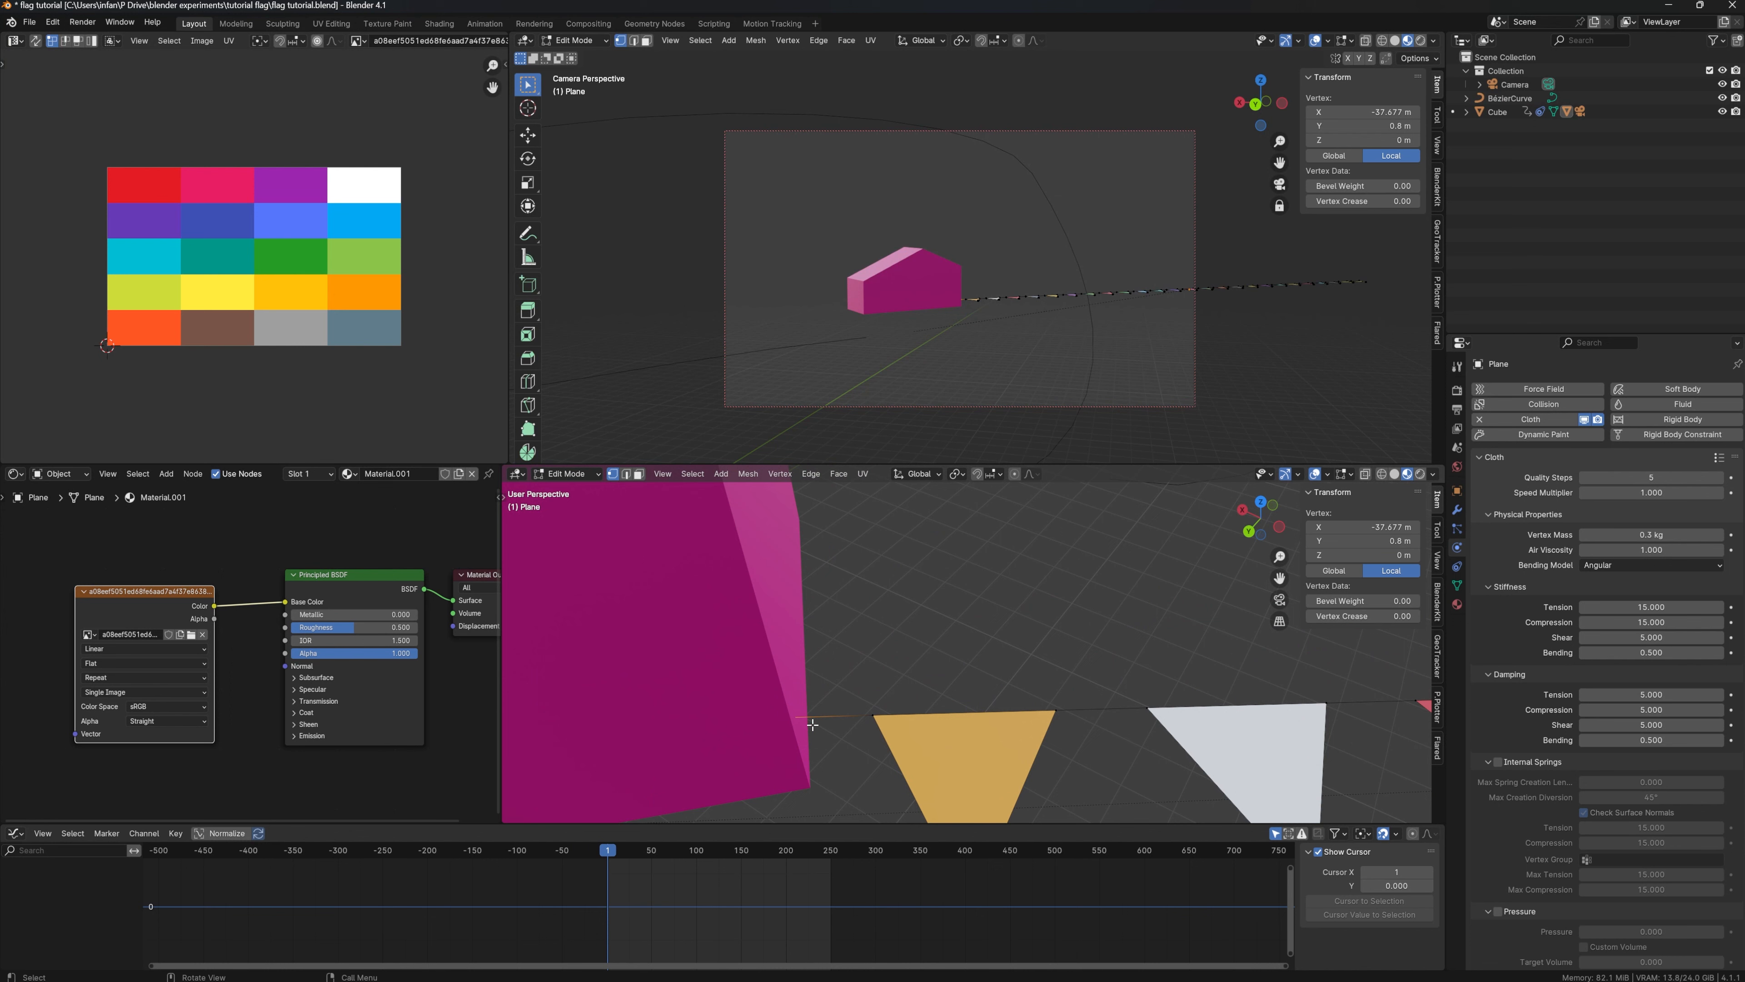
{"action": "mouse_move", "coordinate": [902, 736]}
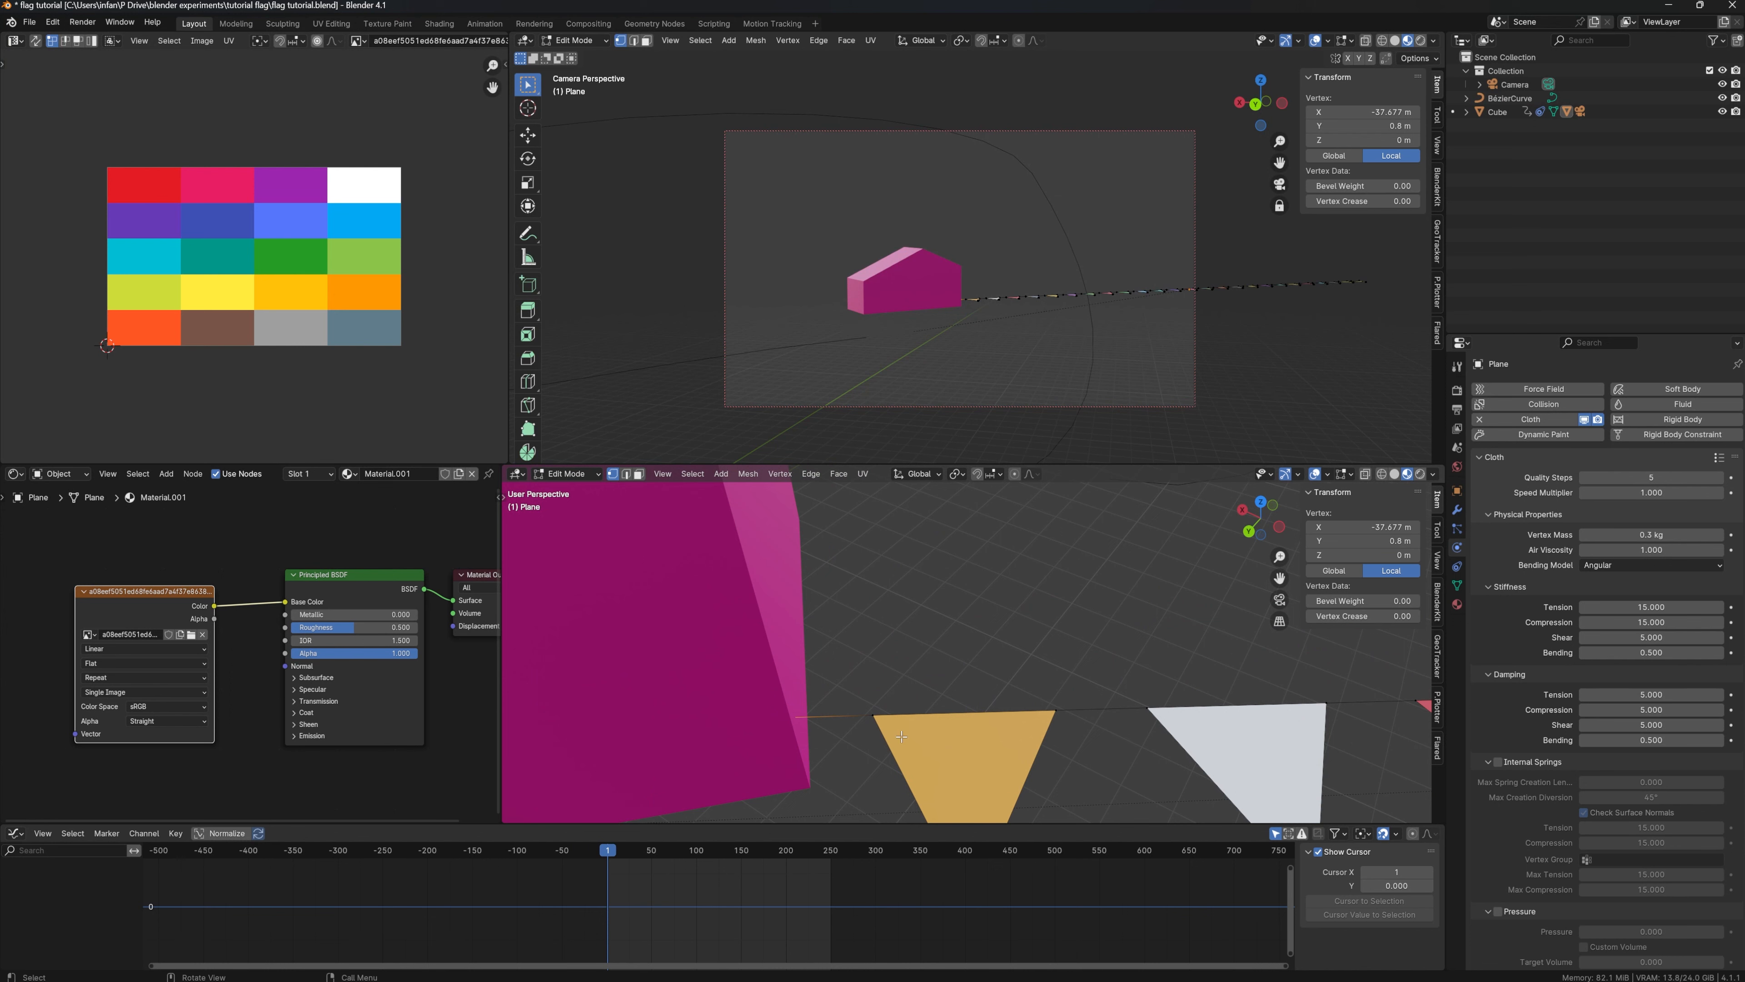
{"action": "mouse_move", "coordinate": [822, 729]}
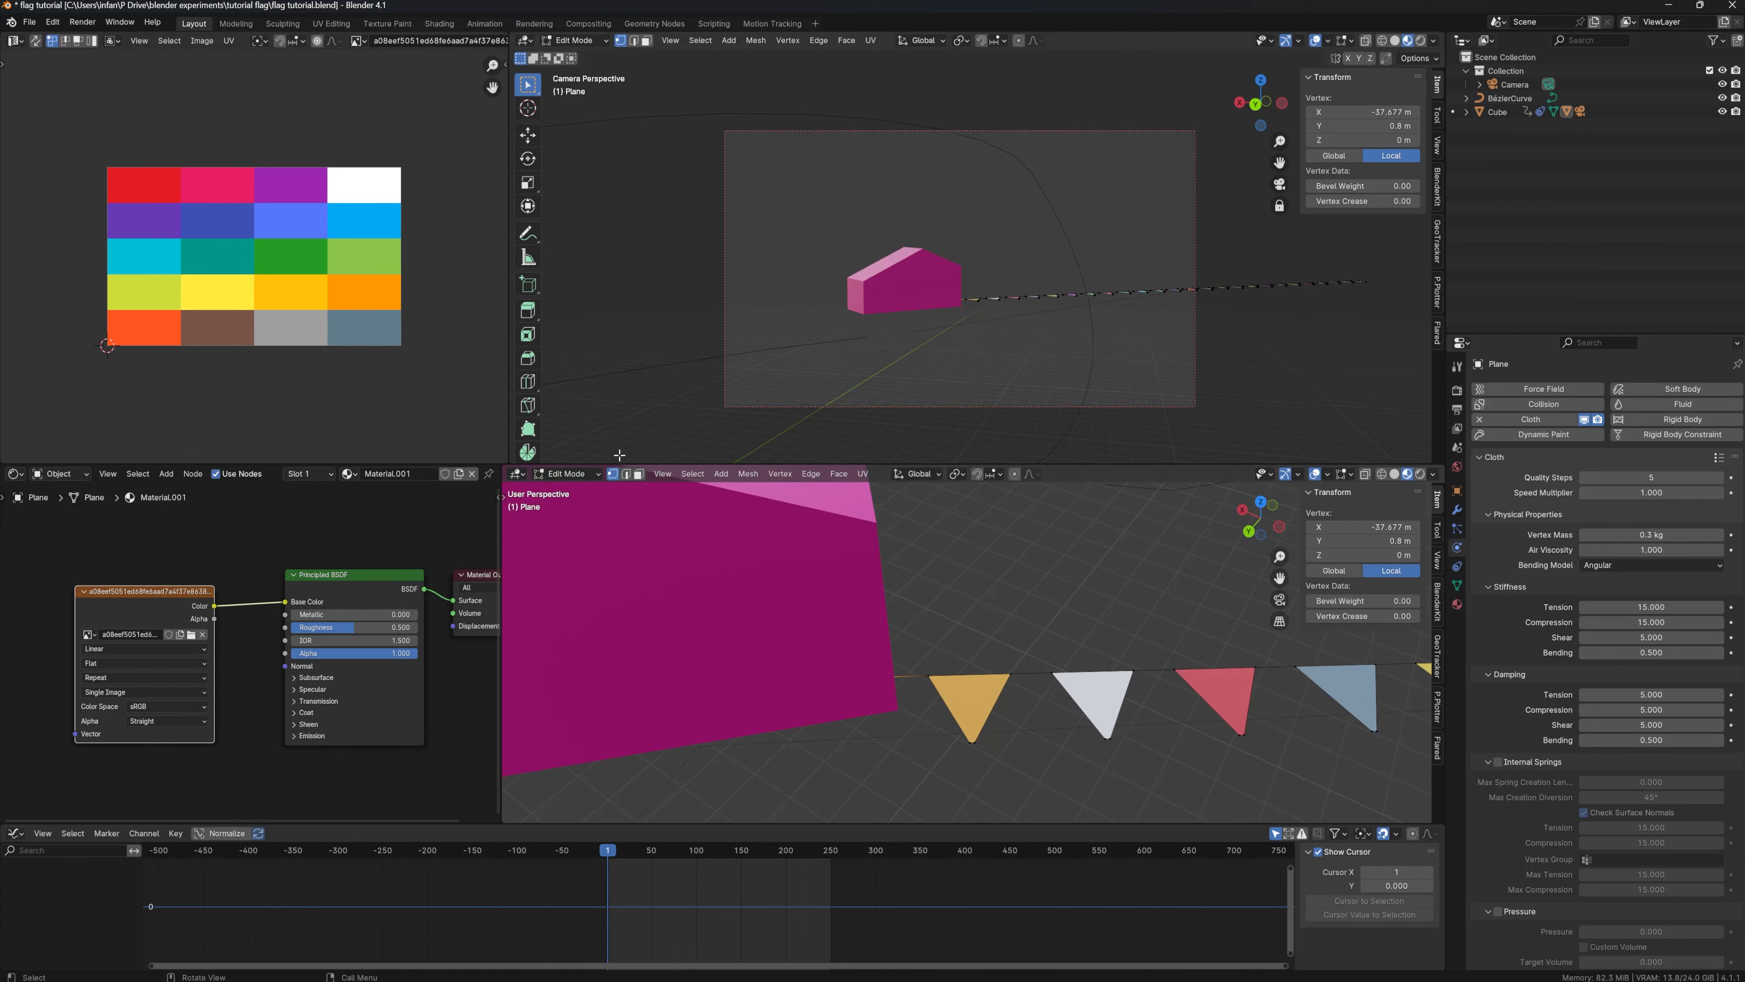
{"action": "mouse_move", "coordinate": [915, 688]}
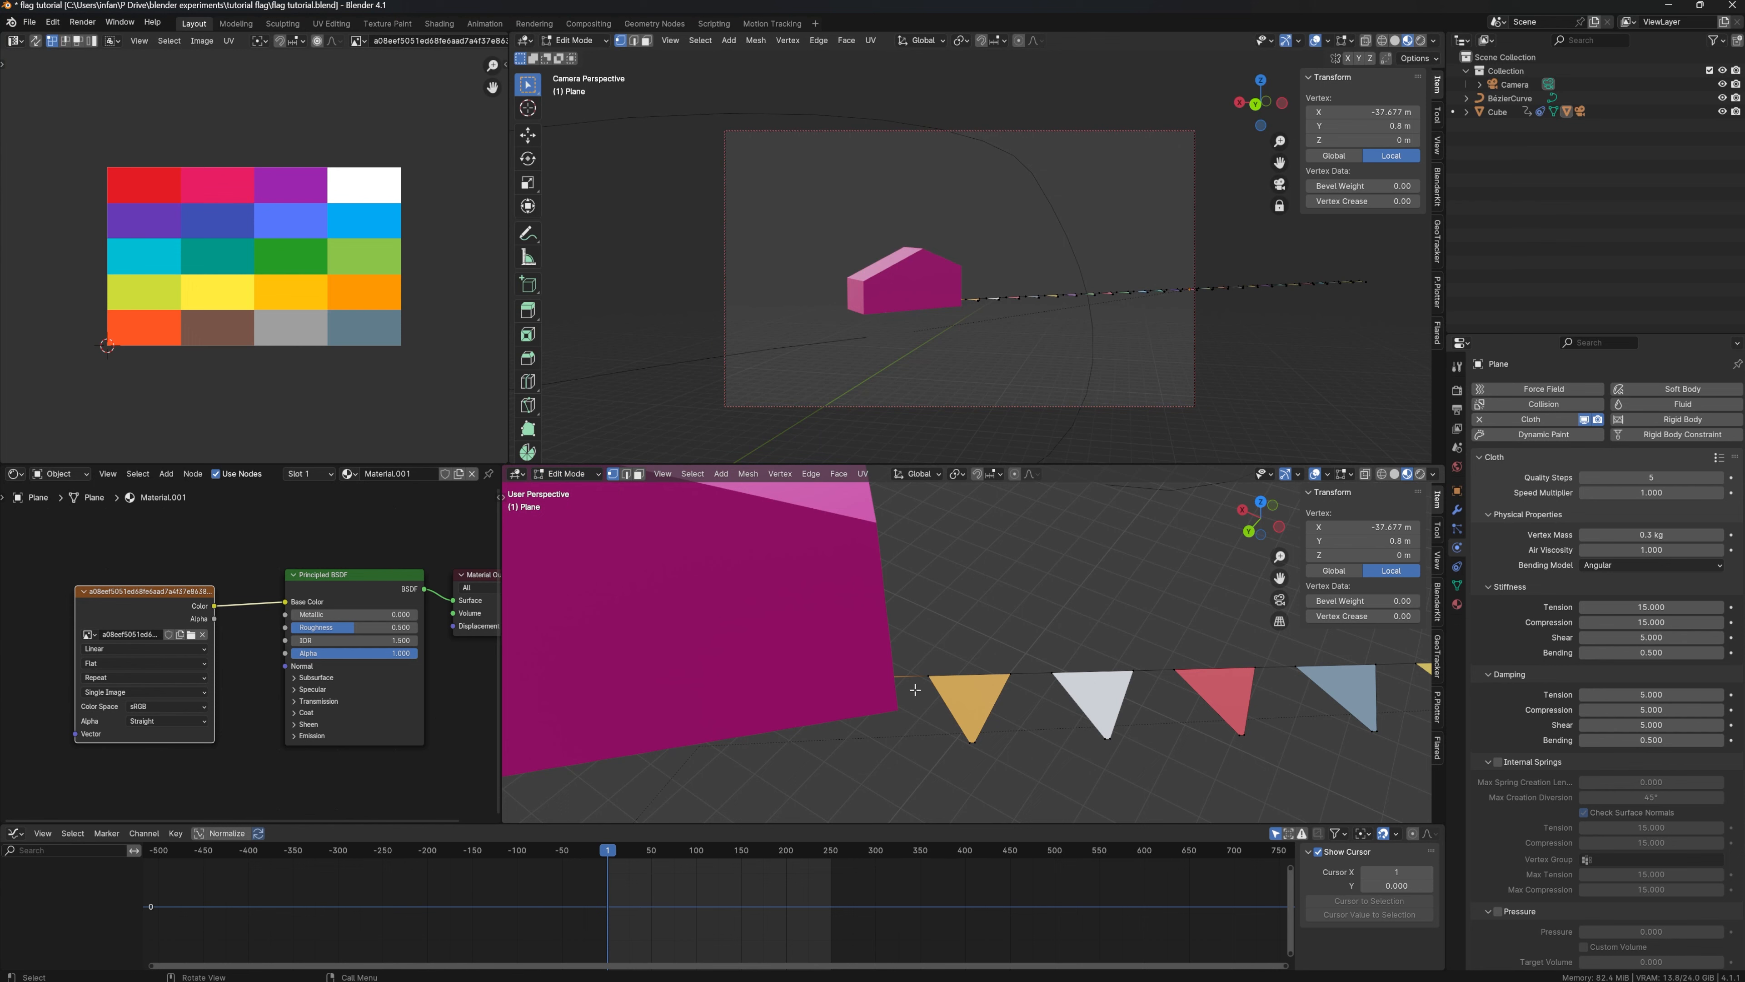
{"action": "mouse_move", "coordinate": [879, 666]}
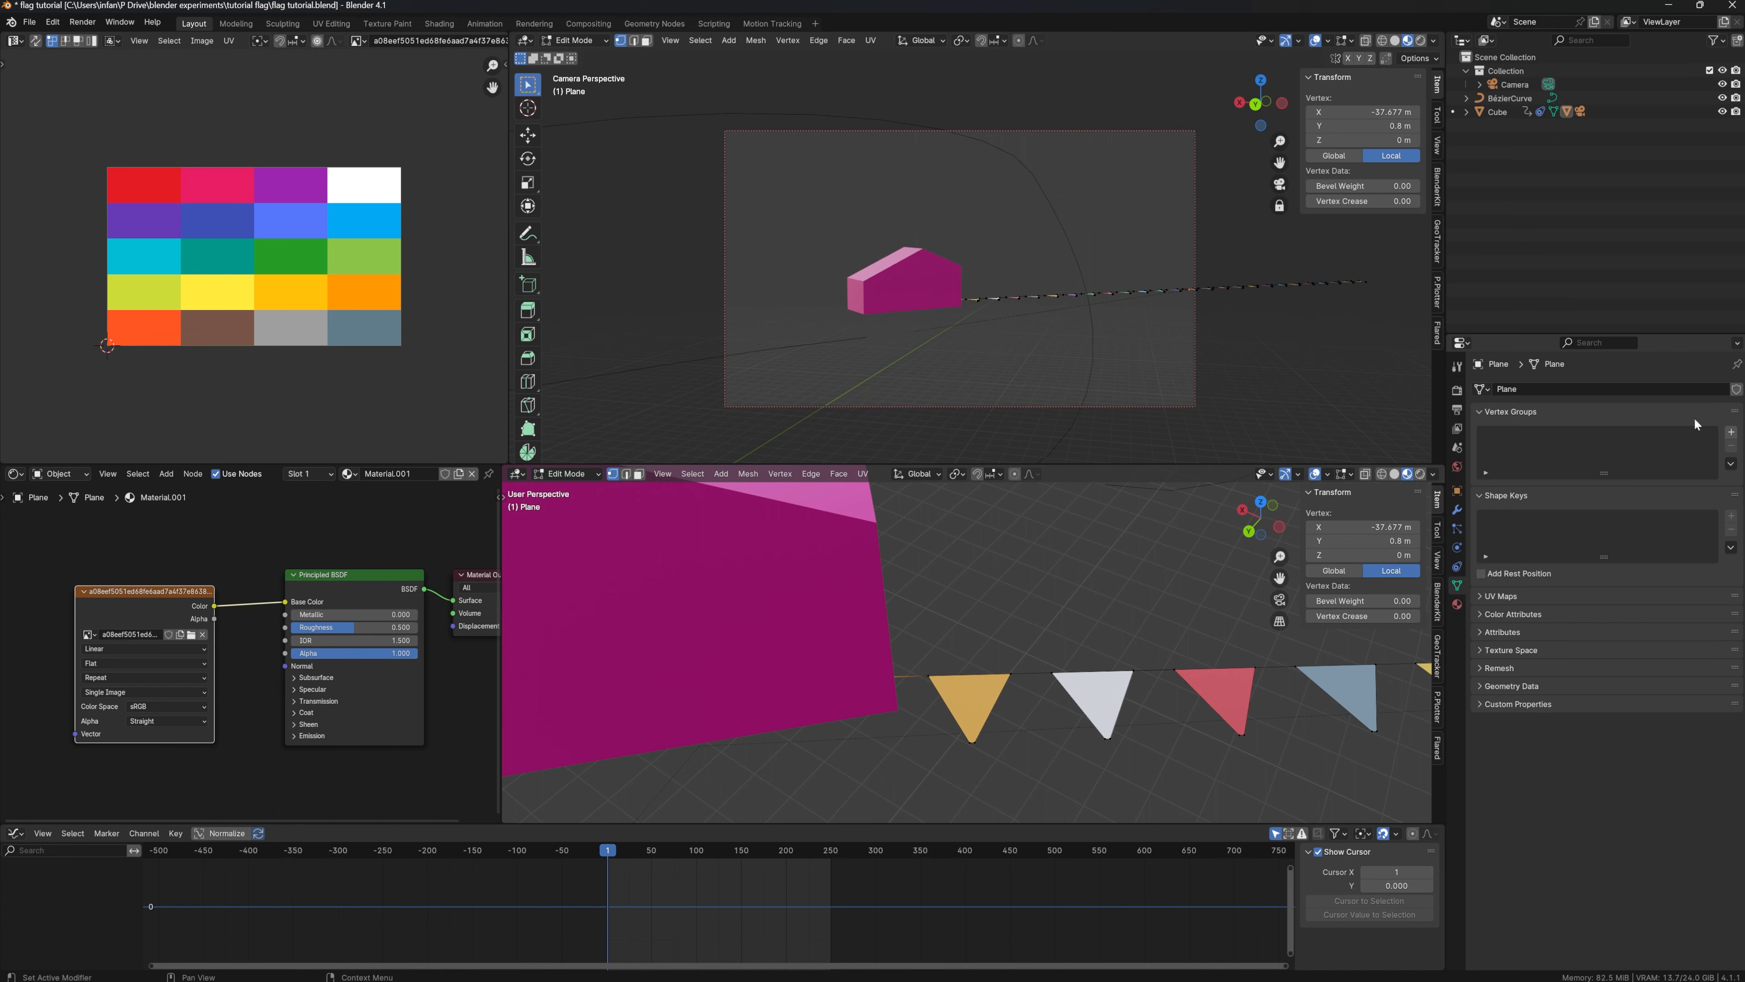
Add a vertex group to the bunting and name it FLAG TIP.
{"action": "left_click", "coordinate": [1732, 428]}
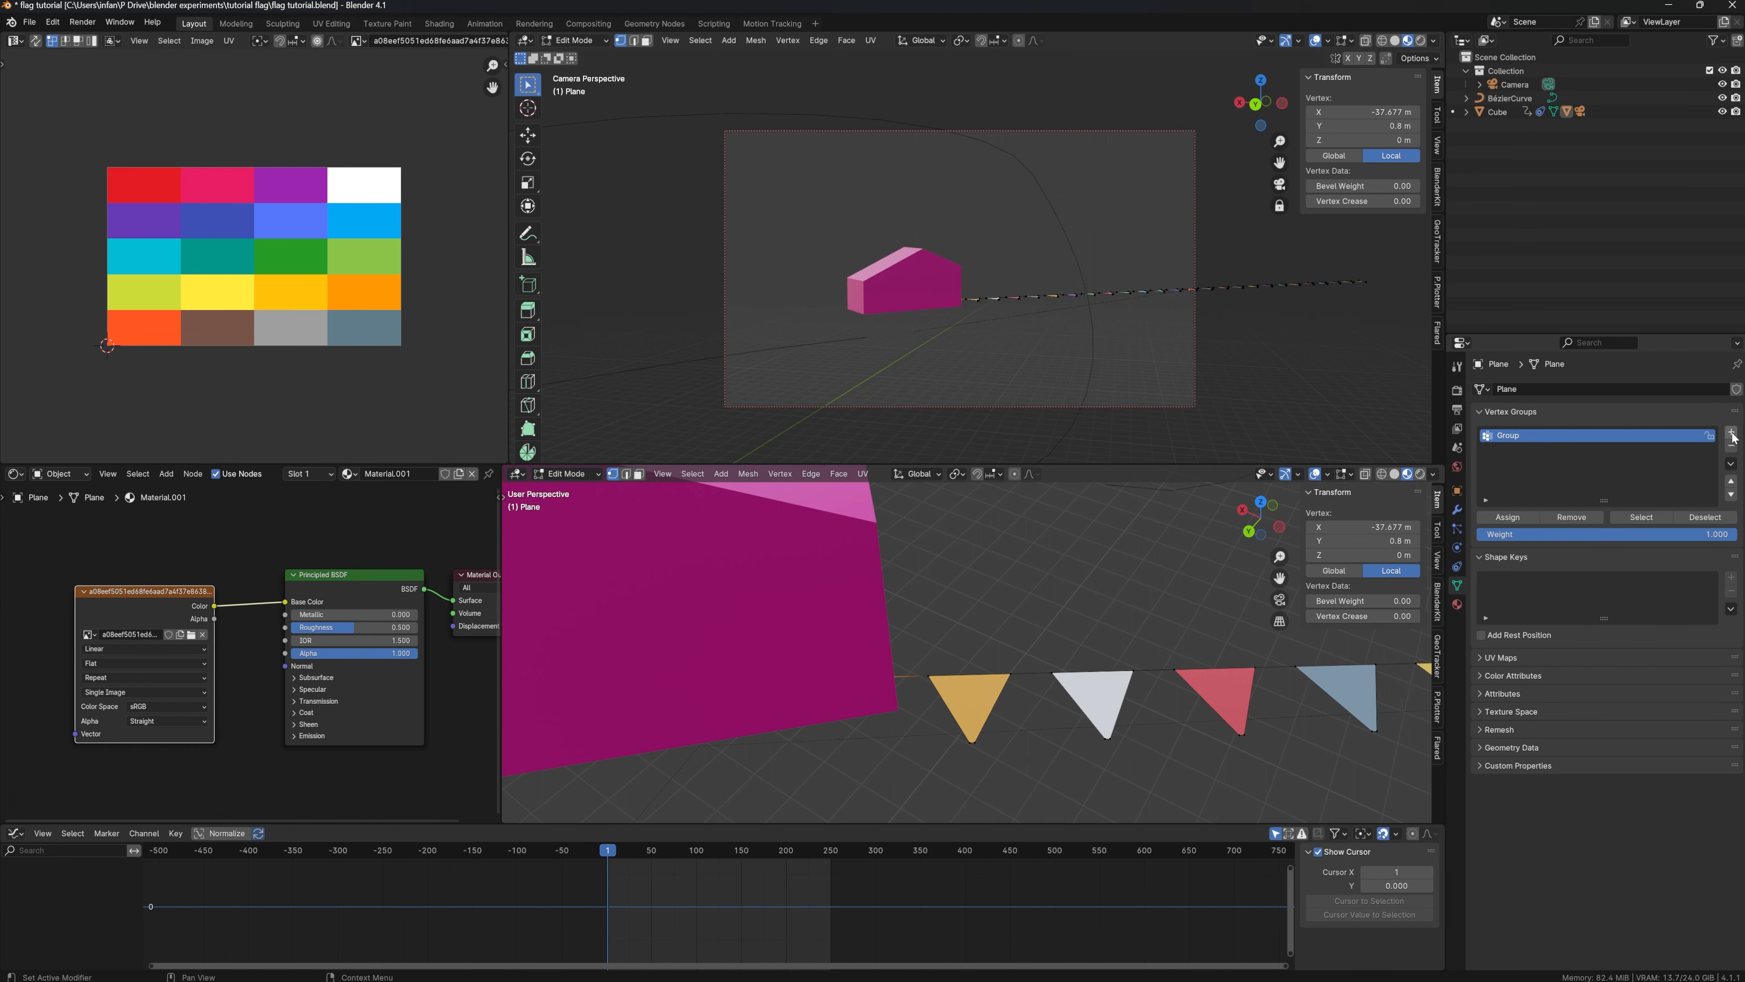
{"action": "type", "text": "Fl"}
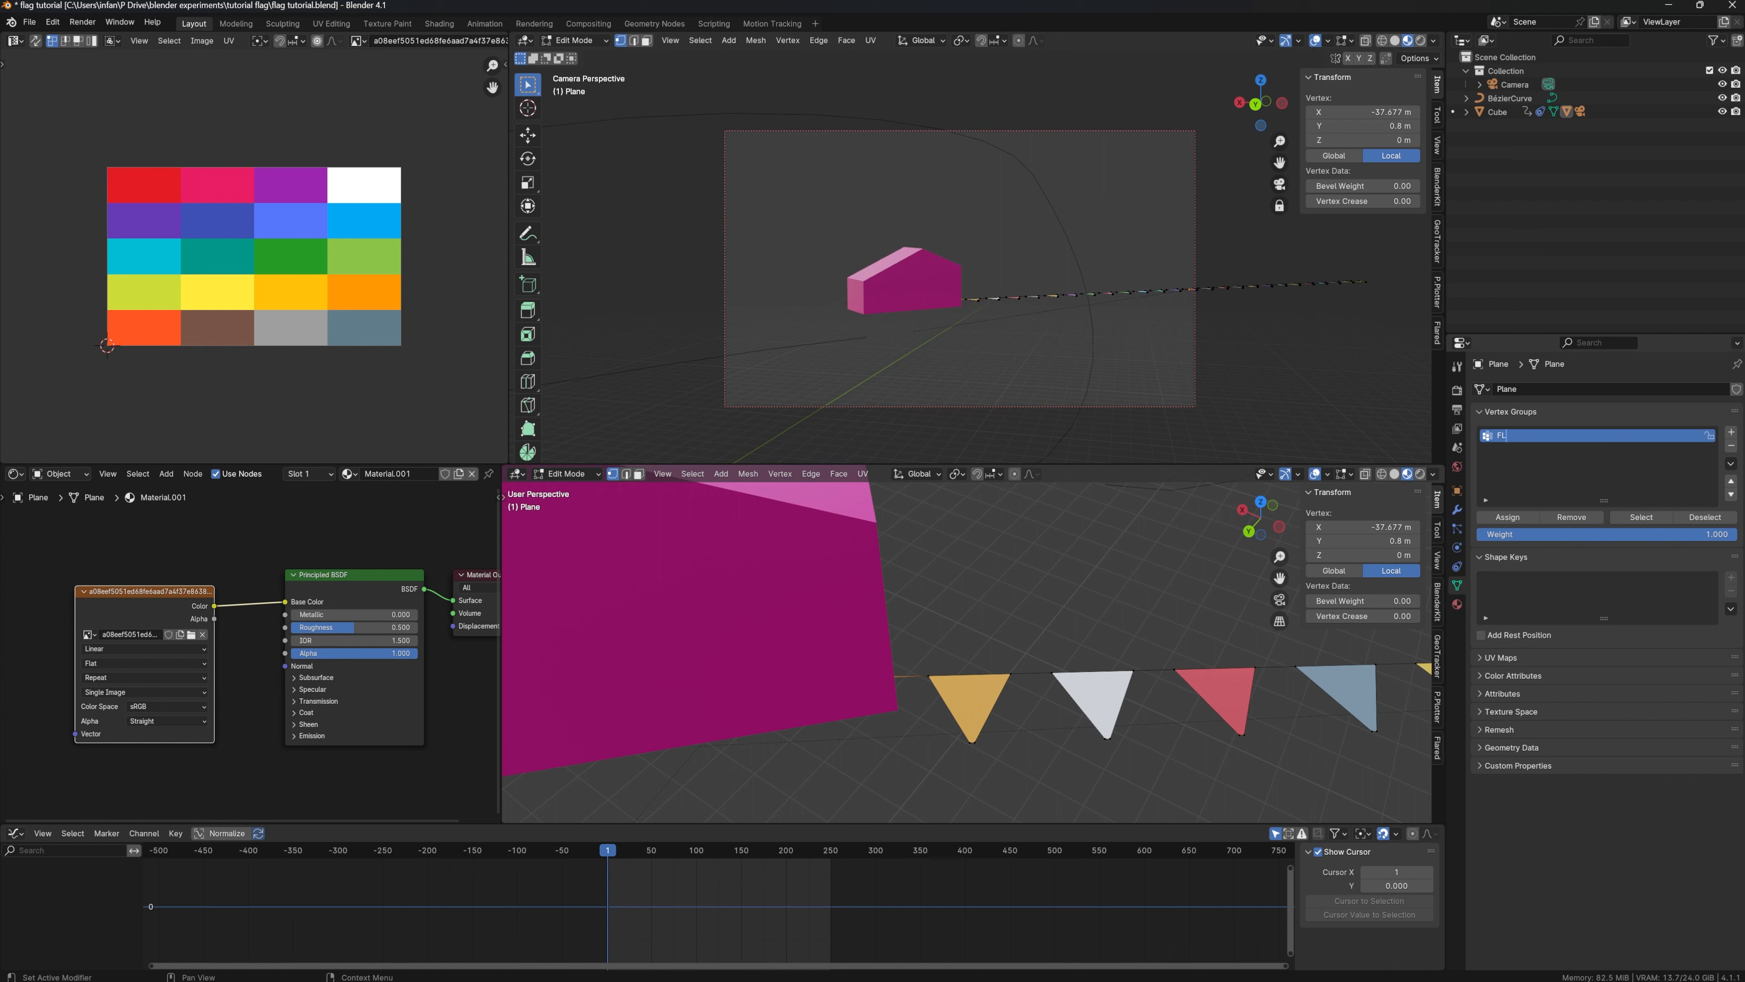
{"action": "type", "text": "FLAG TIP"}
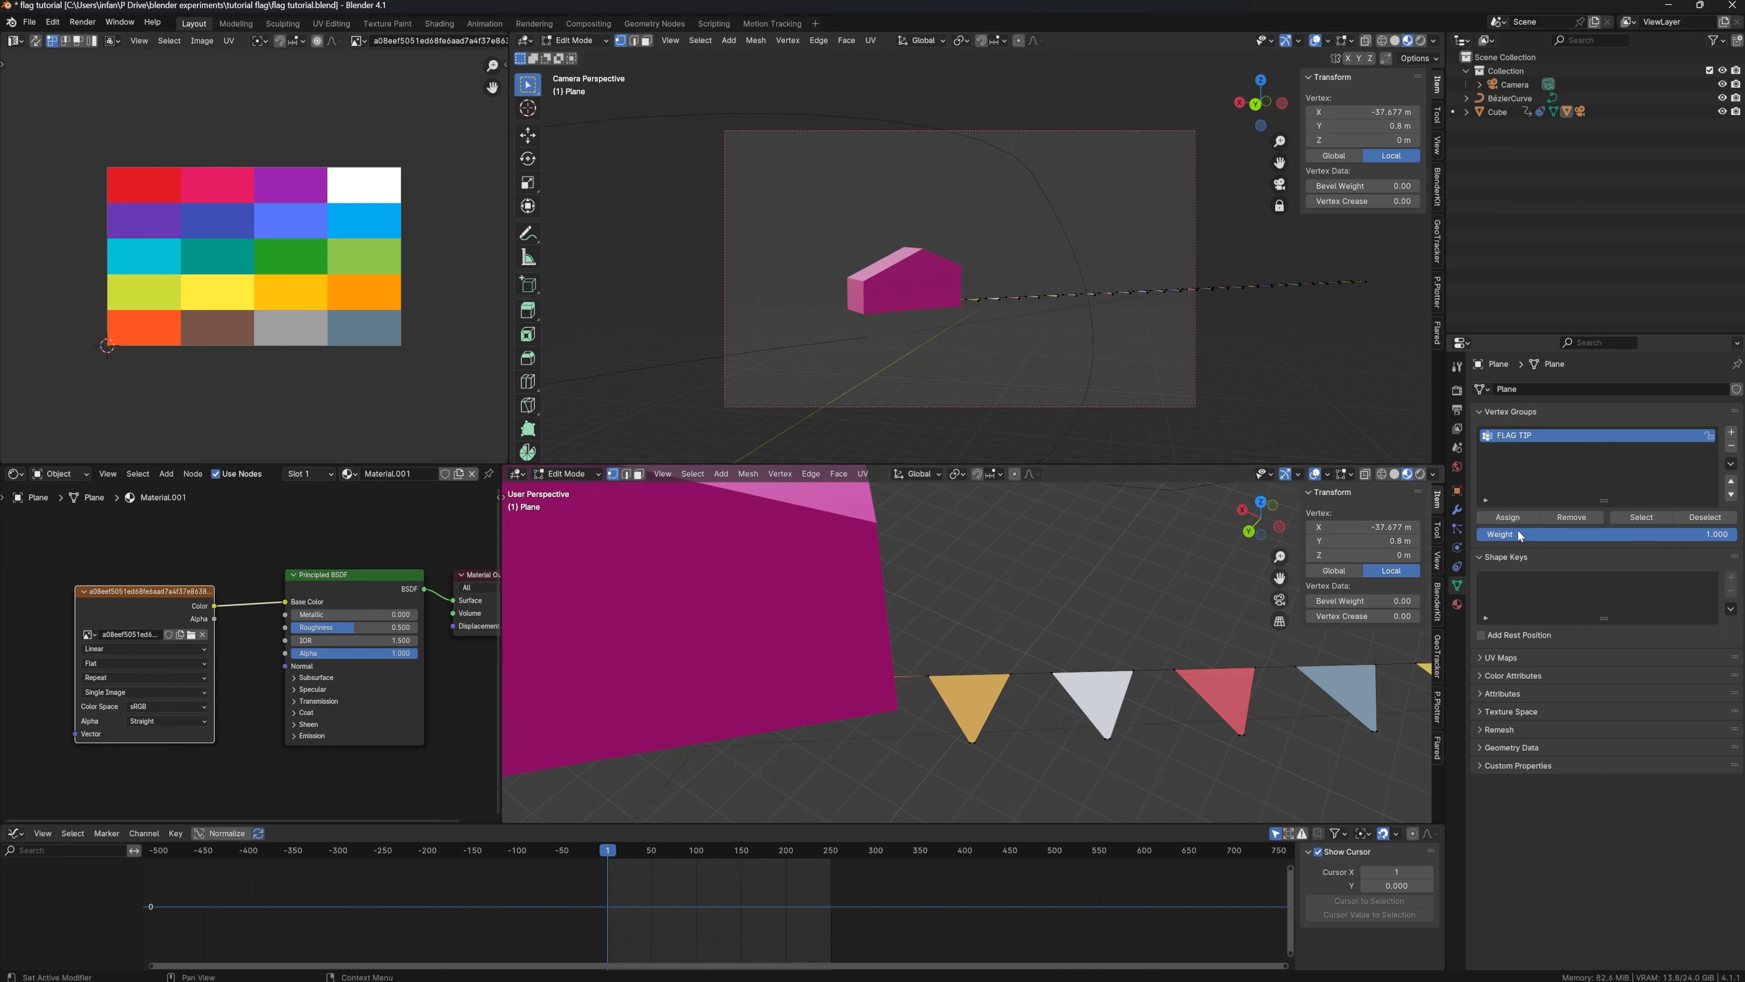
{"action": "mouse_move", "coordinate": [1561, 549]}
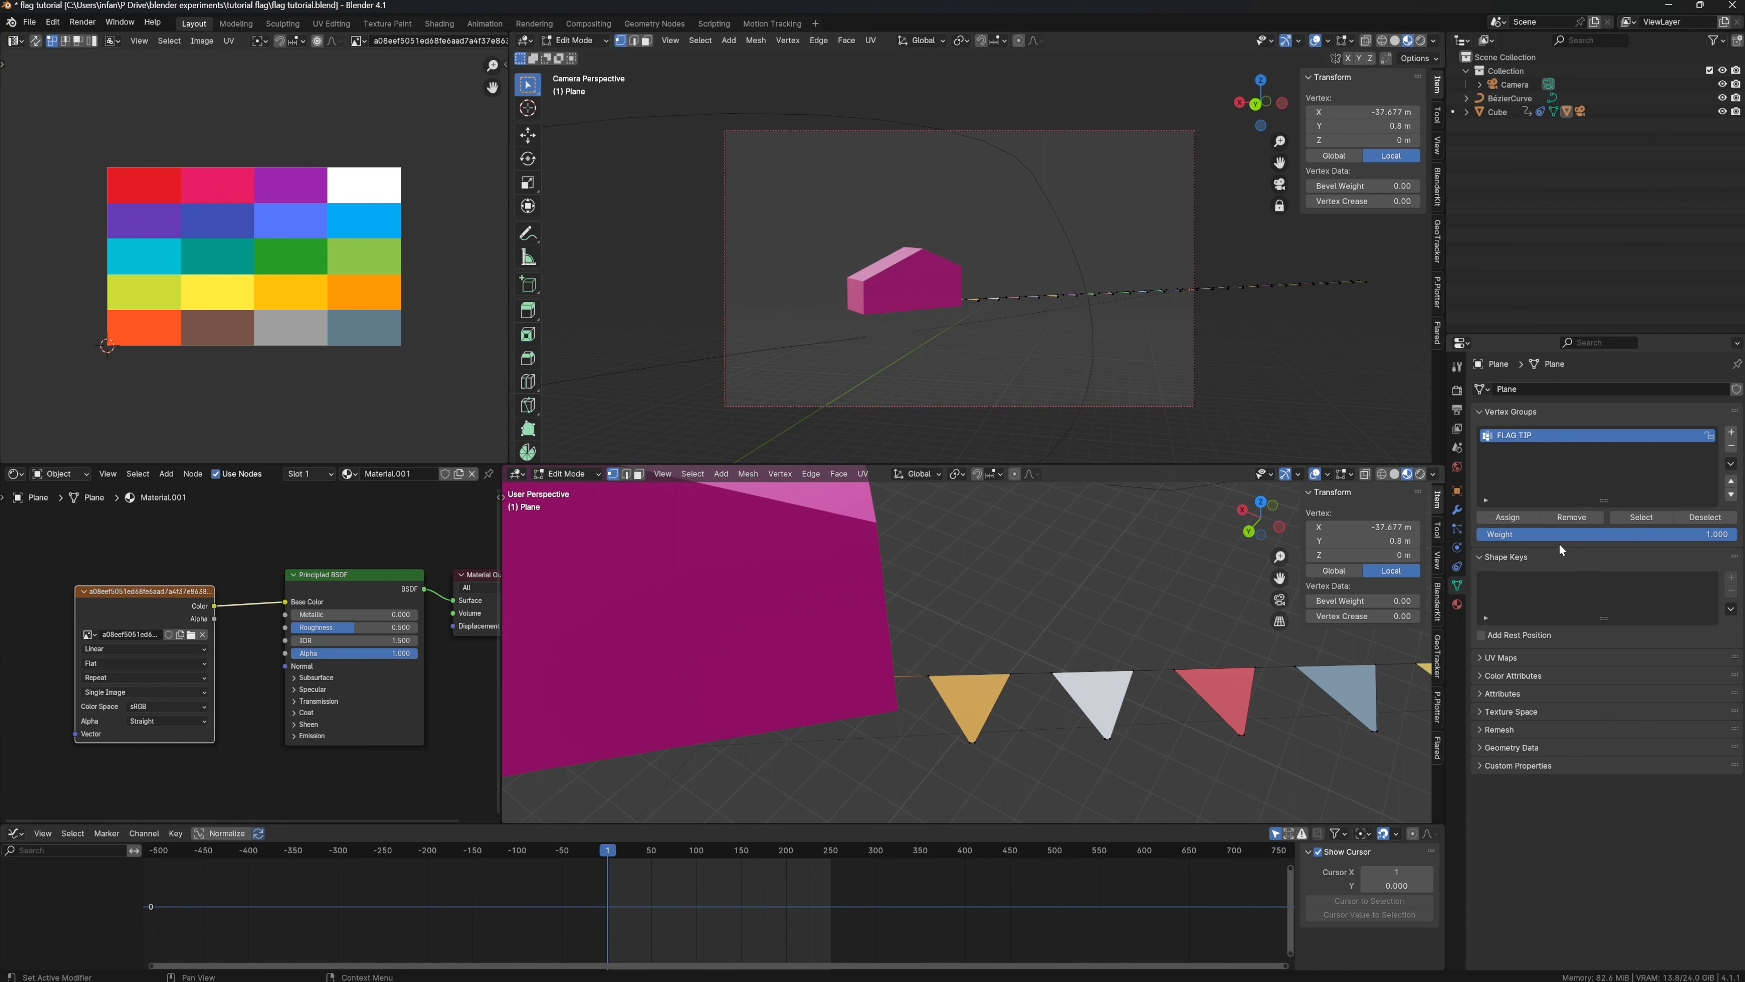
{"action": "mouse_move", "coordinate": [1181, 639]}
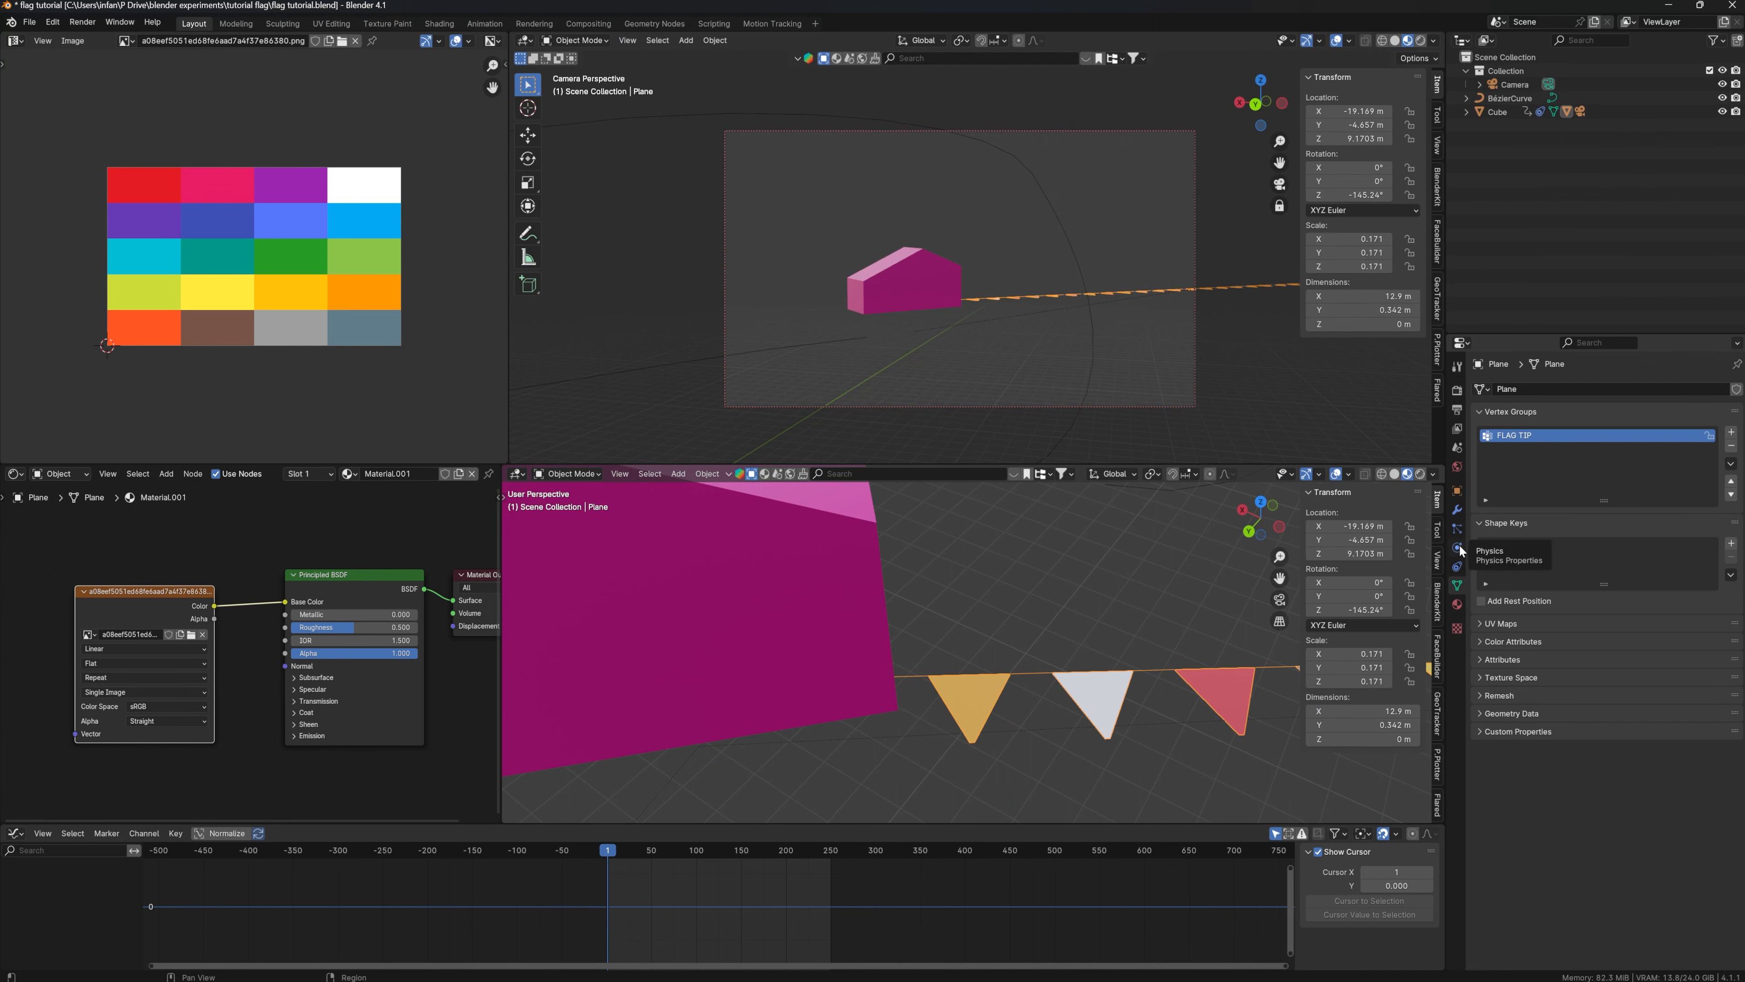
Set the cloth's Pin Group to FLAG TIP in the Shape settings.
{"action": "left_click", "coordinate": [1456, 550]}
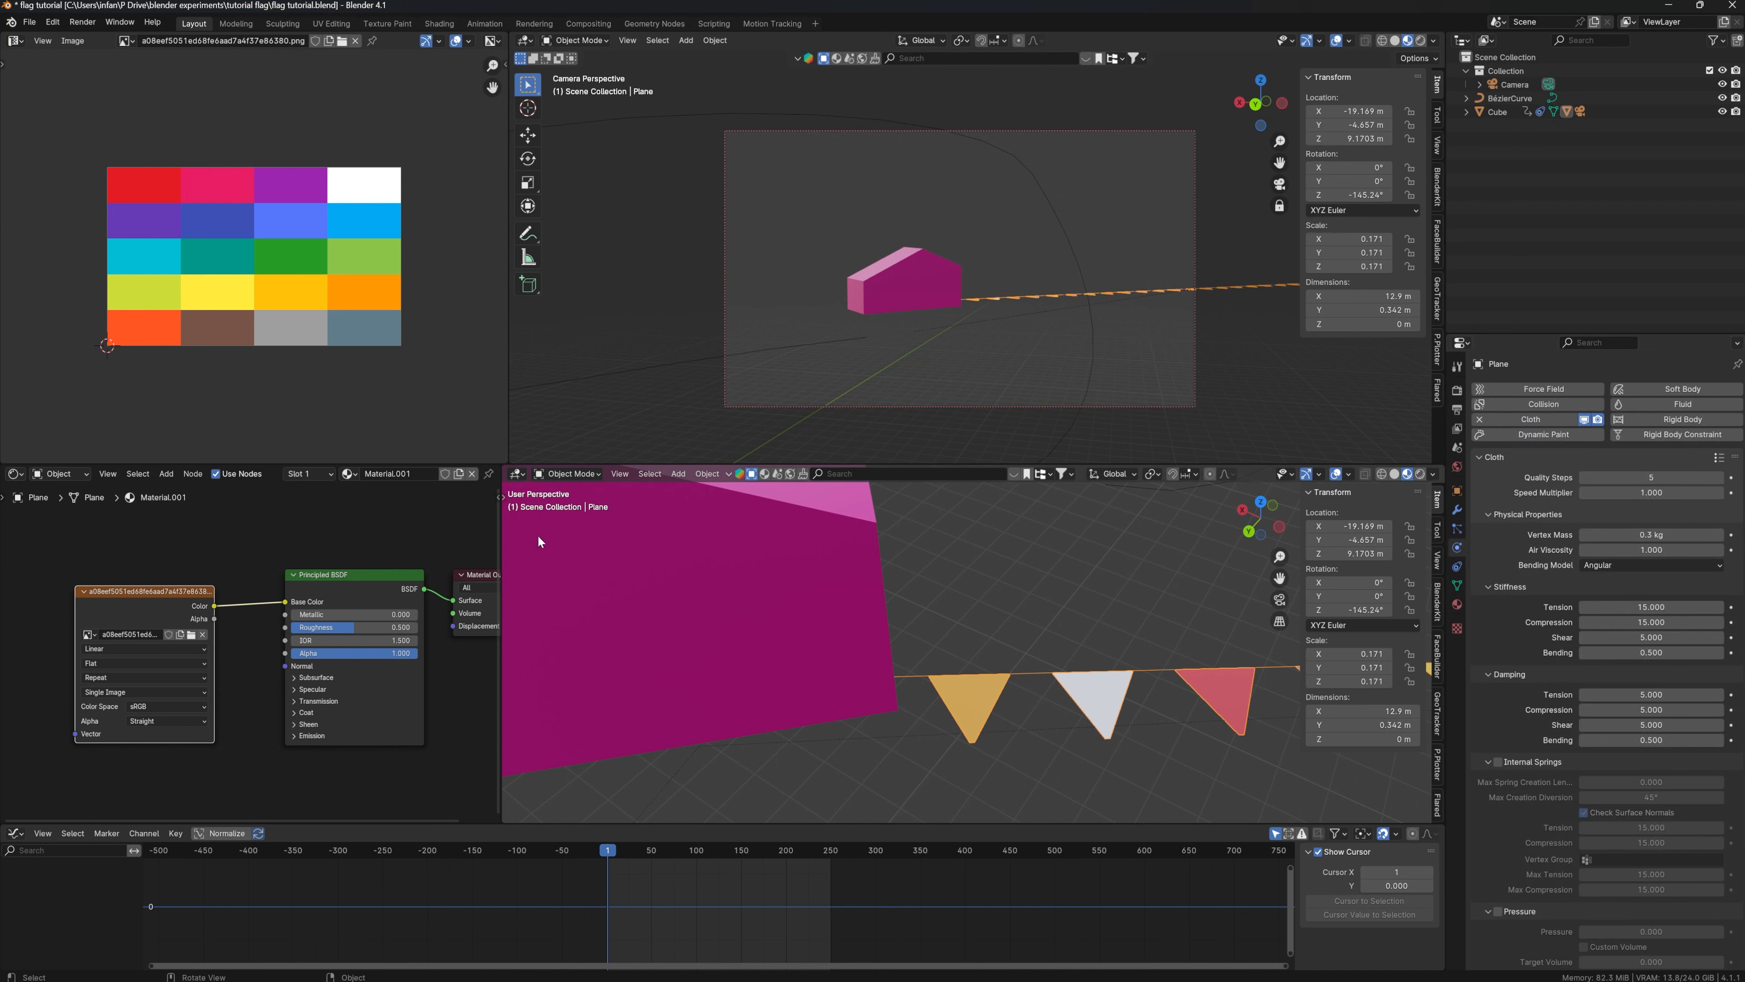
{"action": "scroll", "scroll_direction": "down", "scroll_amount": 3}
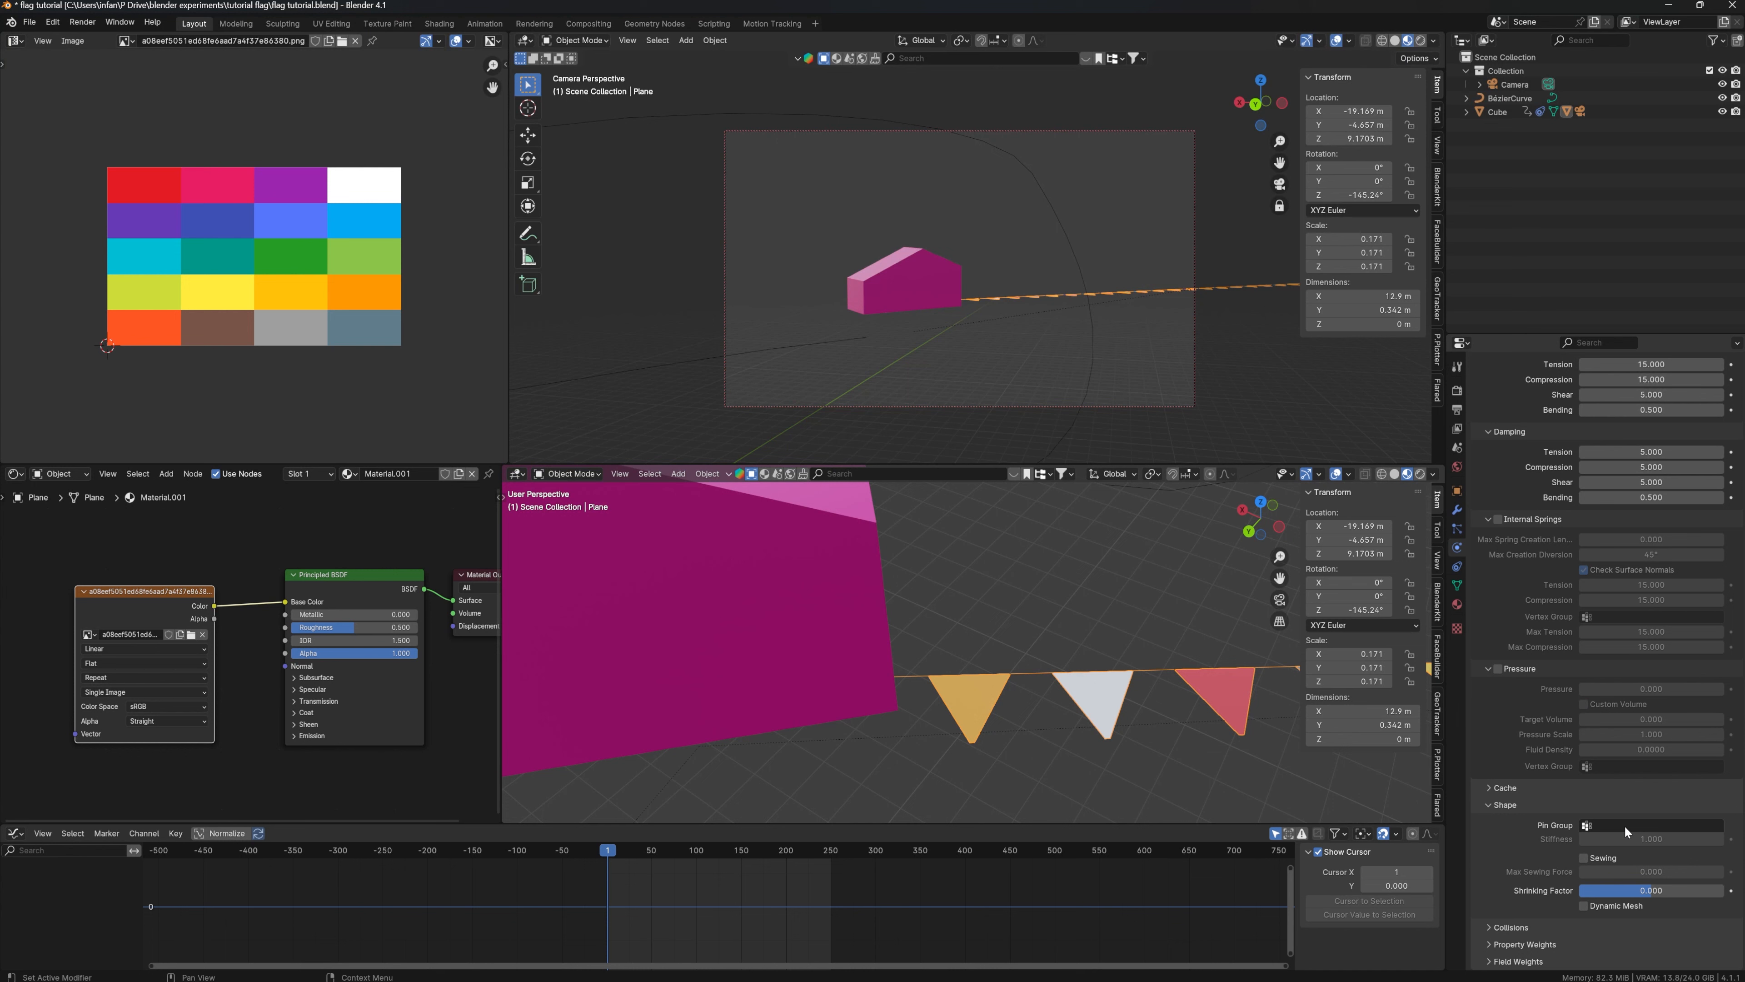
{"action": "mouse_move", "coordinate": [1568, 828]}
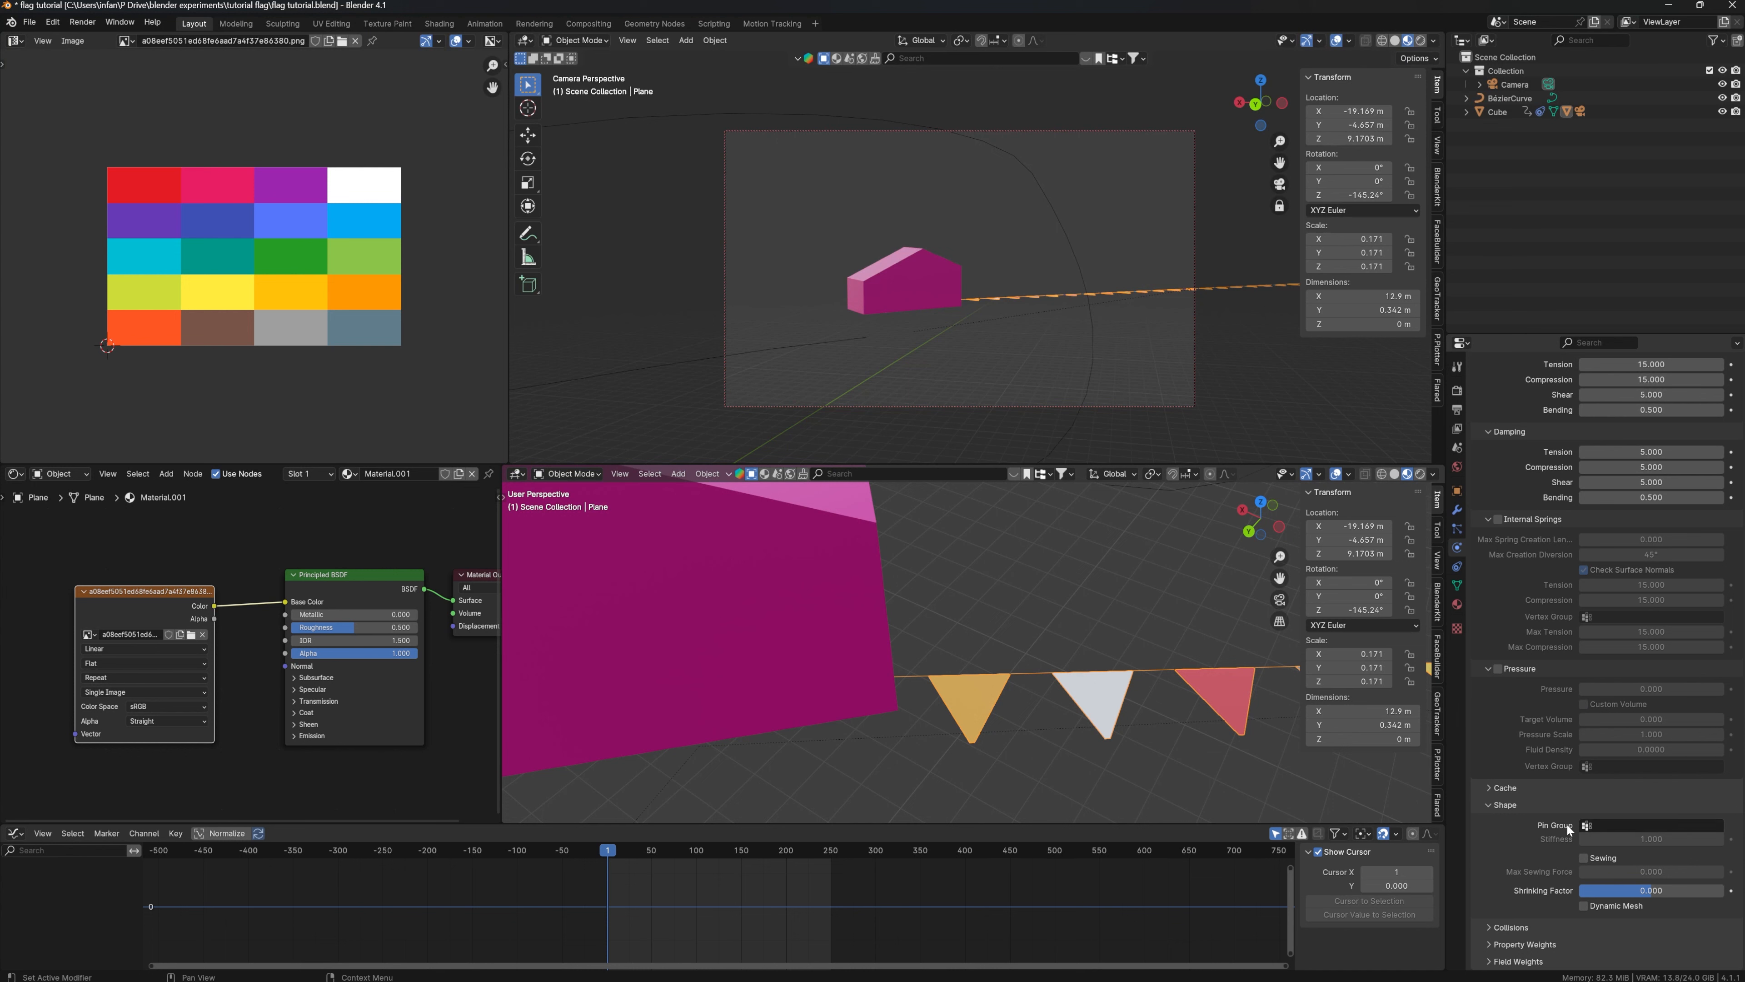
{"action": "left_click", "coordinate": [1647, 823]}
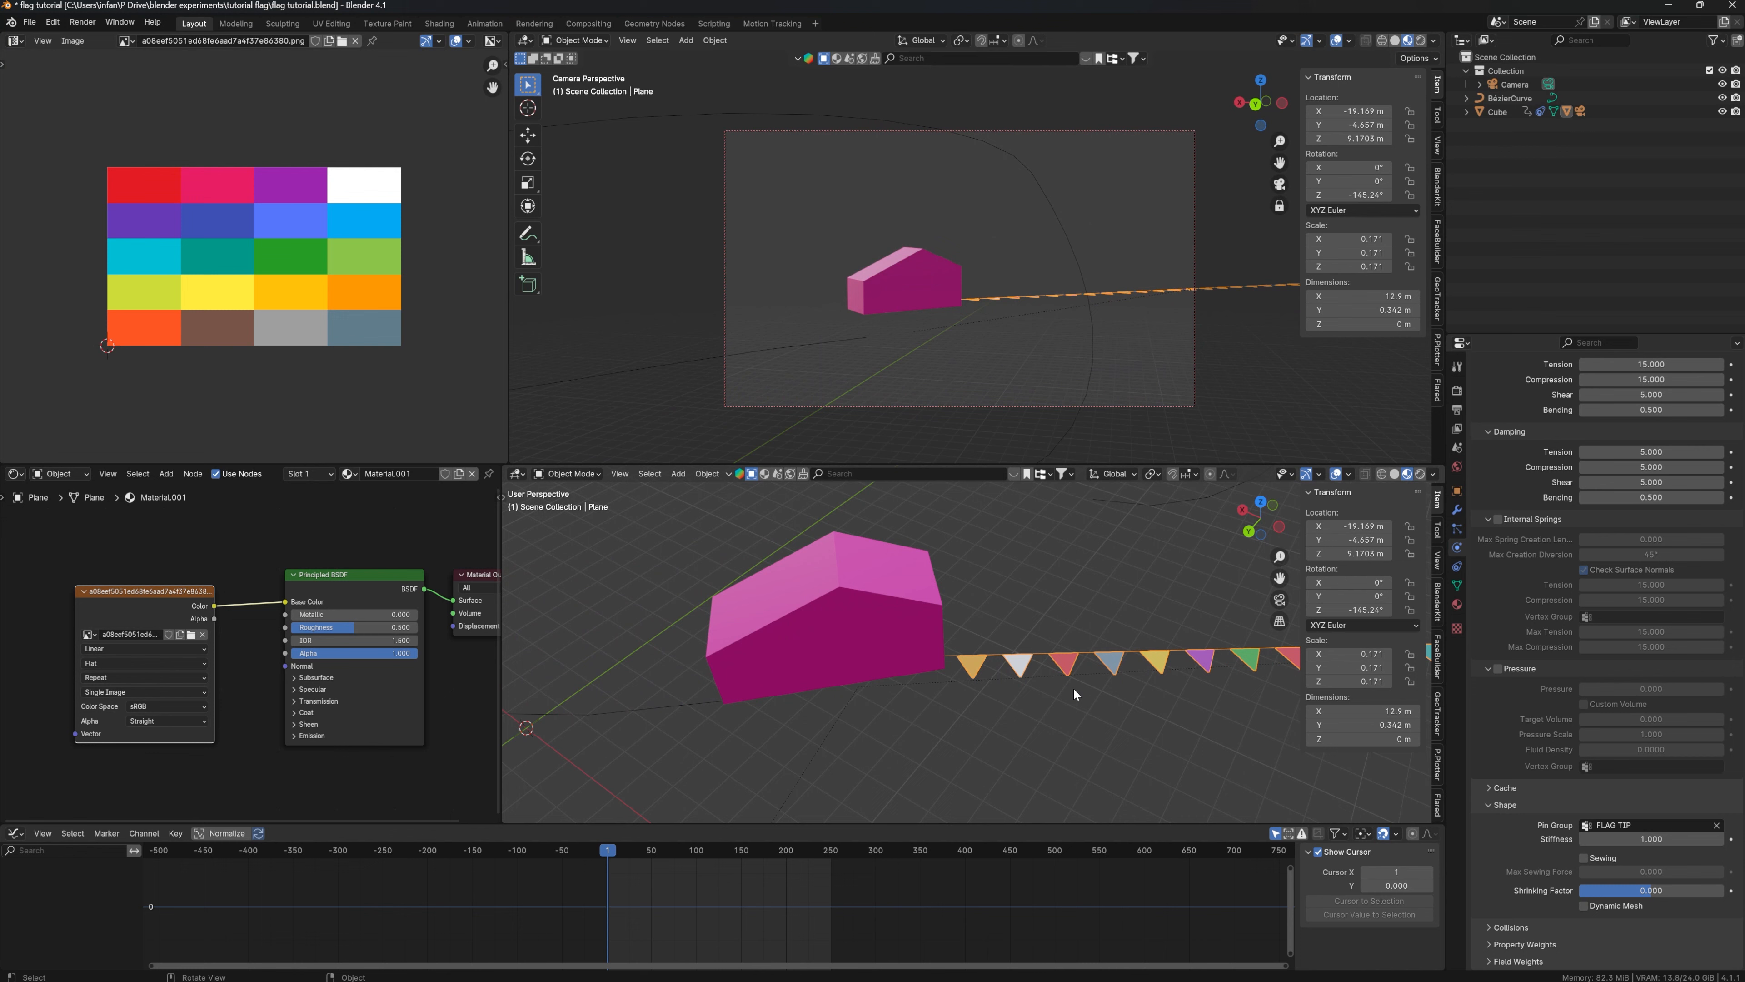
{"action": "key", "text": "Tab"}
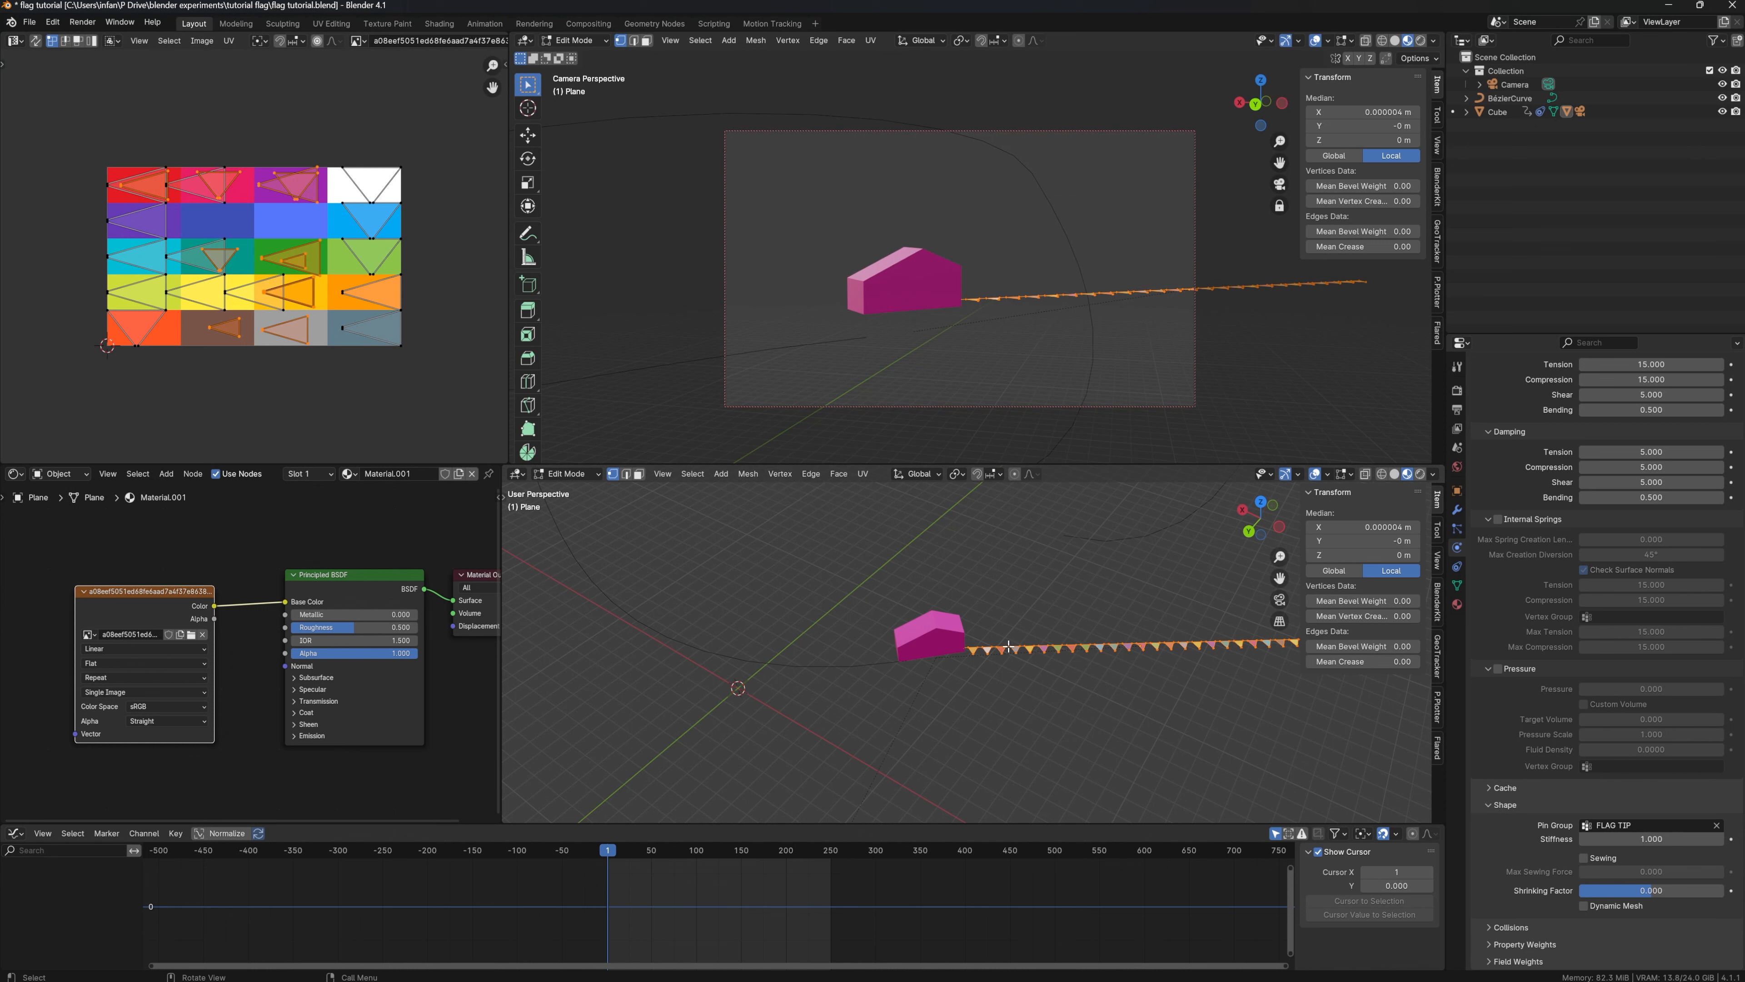
{"action": "mouse_move", "coordinate": [720, 477]}
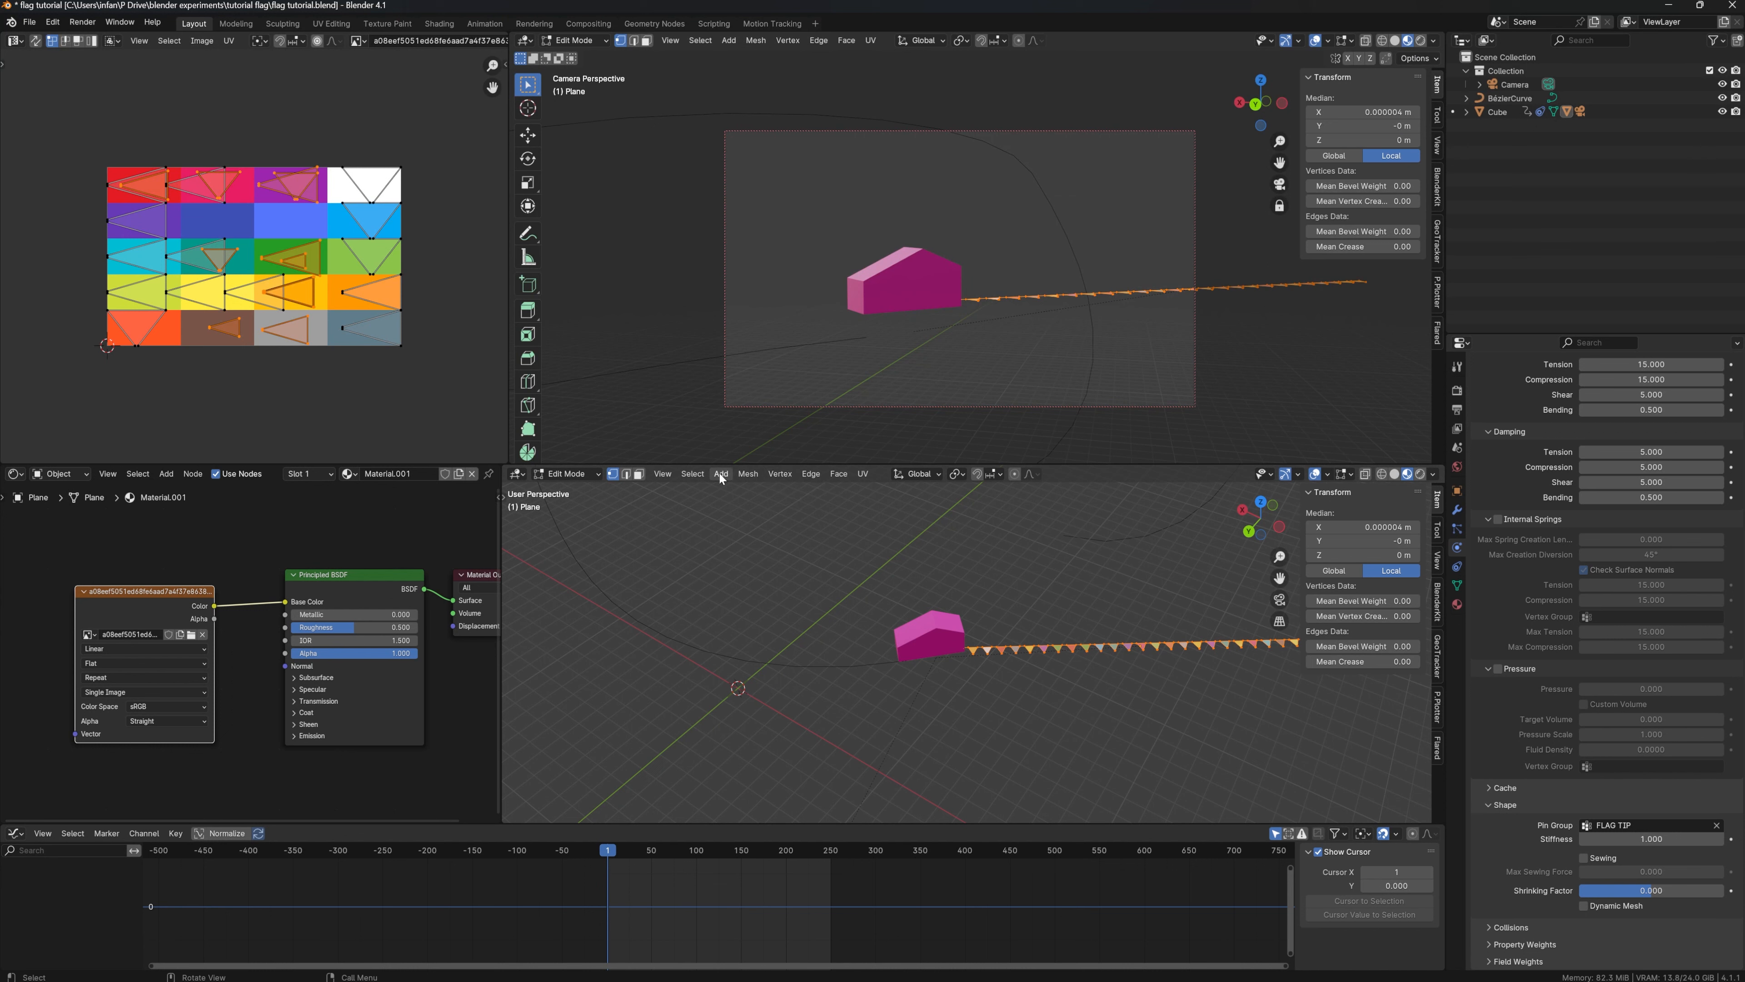
Merge the bunting's near-duplicate vertices with Merge by Distance from the Mesh menu.
{"action": "left_click", "coordinate": [747, 473]}
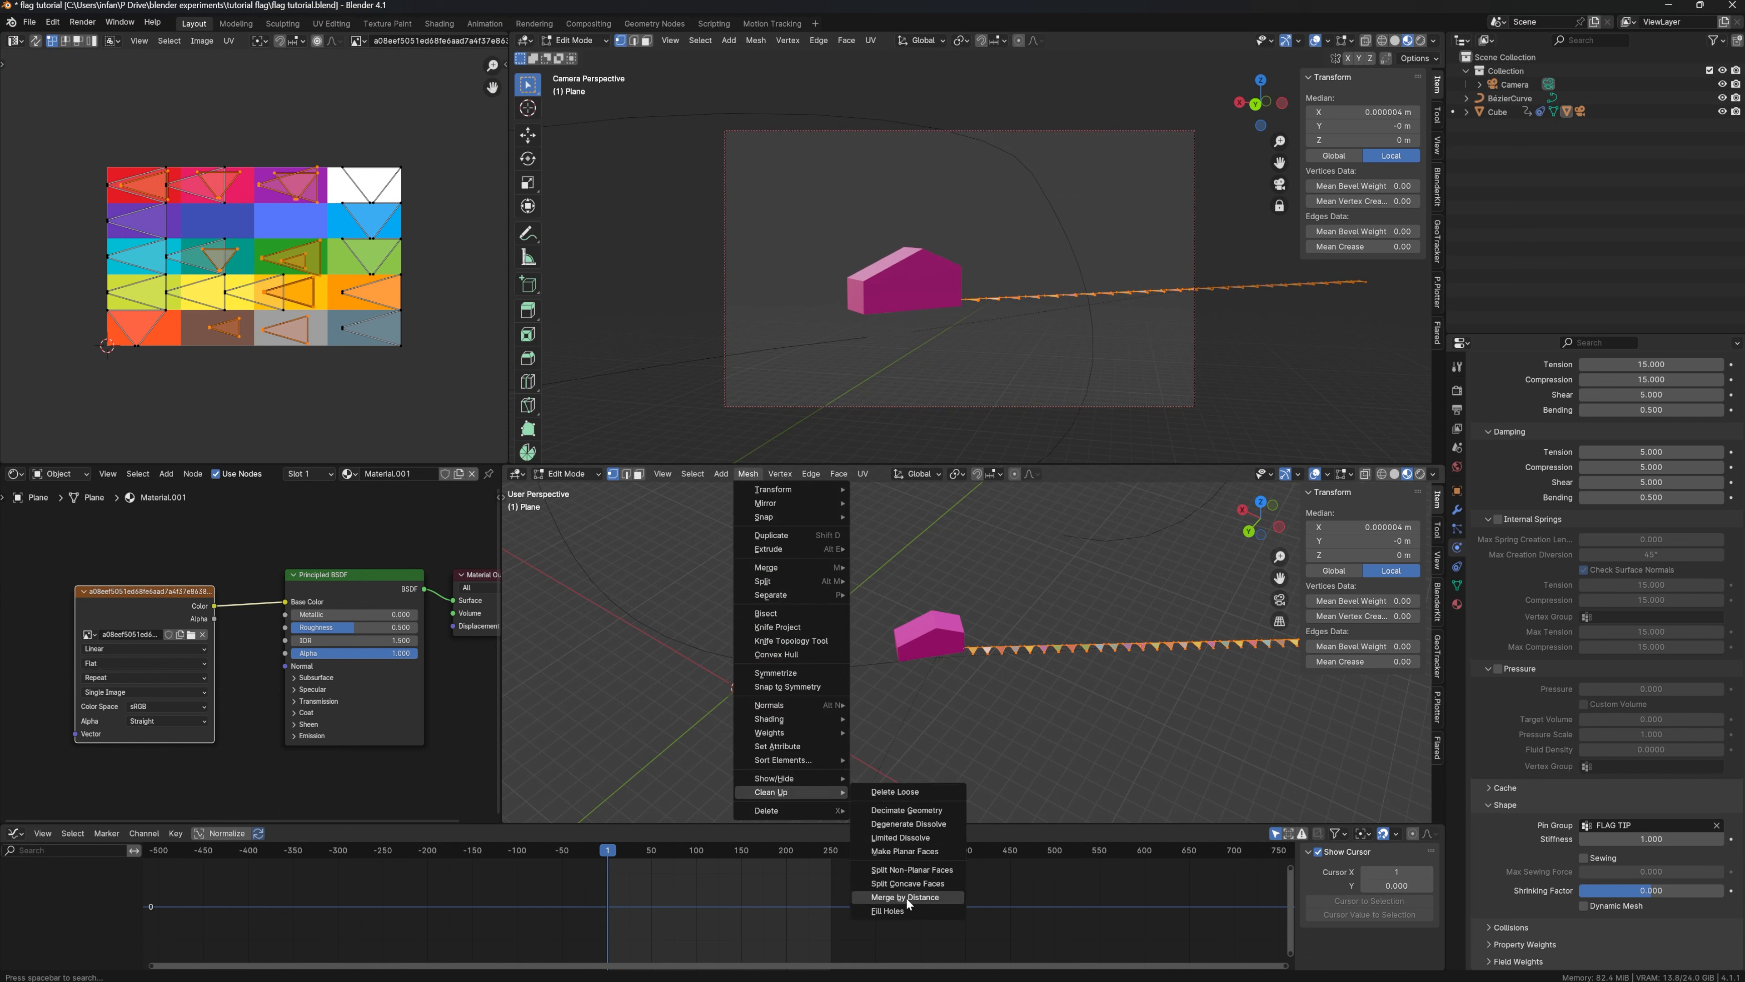
{"action": "left_click", "coordinate": [905, 897]}
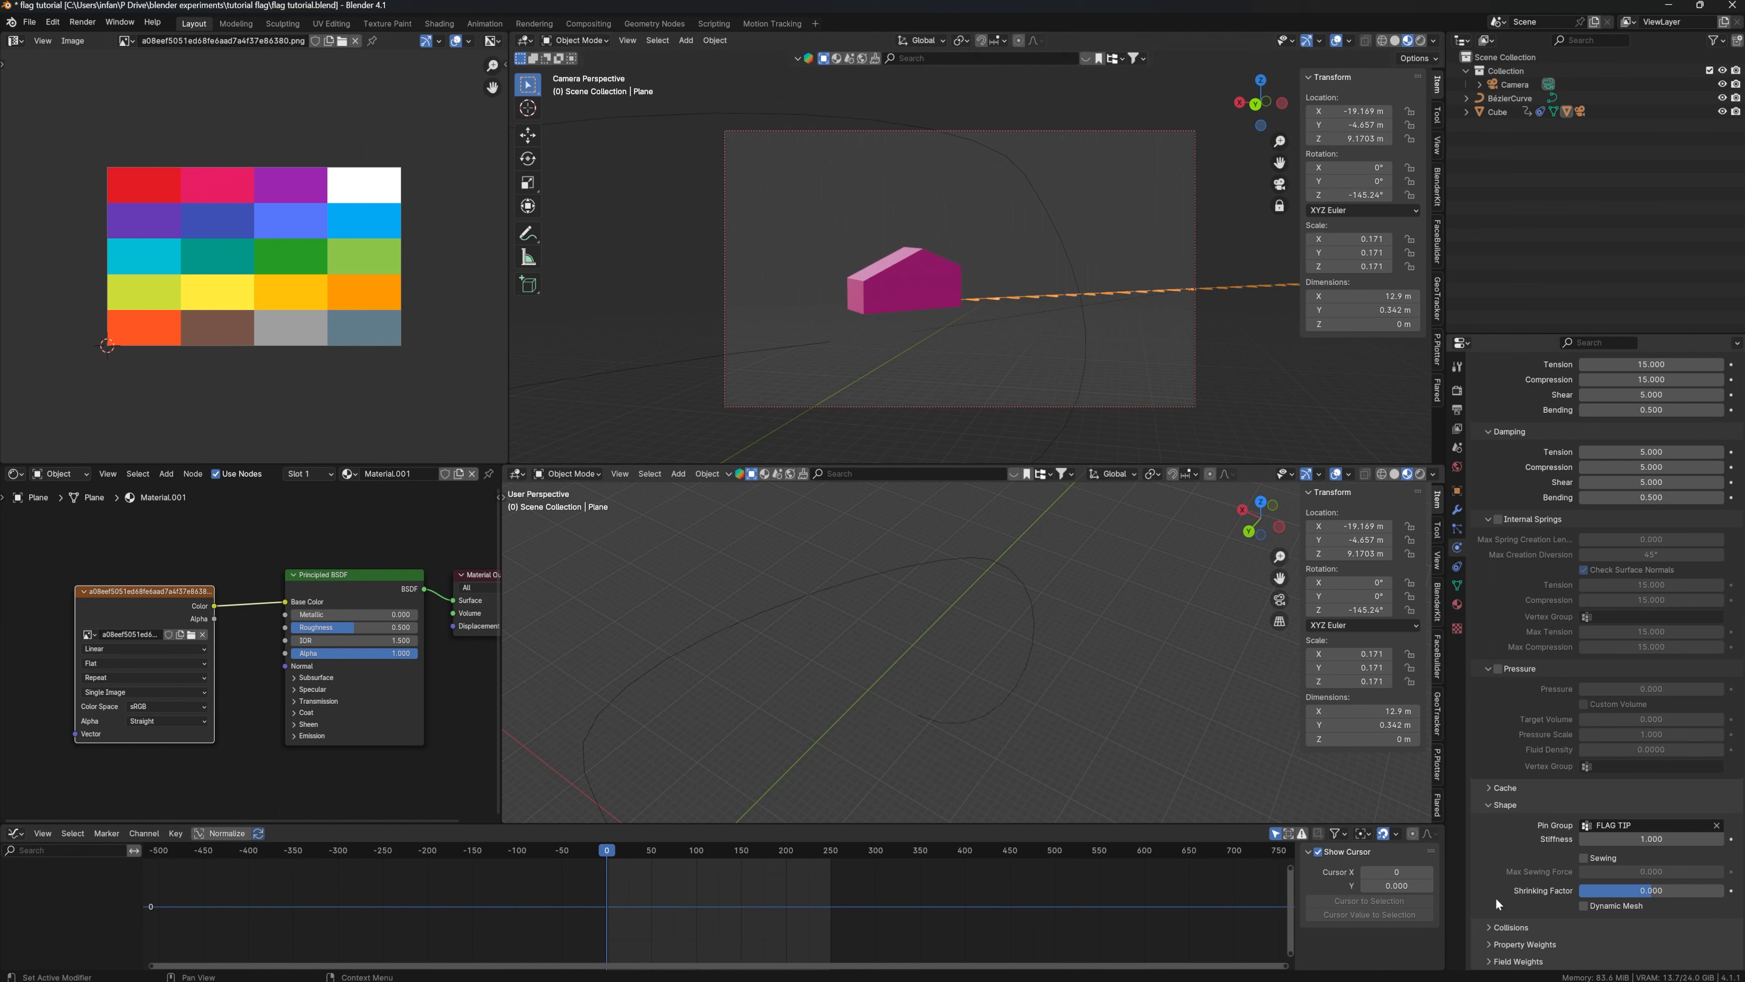
Expand the cloth Cache subpanel showing frames 1-250 held in memory.
{"action": "scroll", "scroll_direction": "down", "scroll_amount": 3}
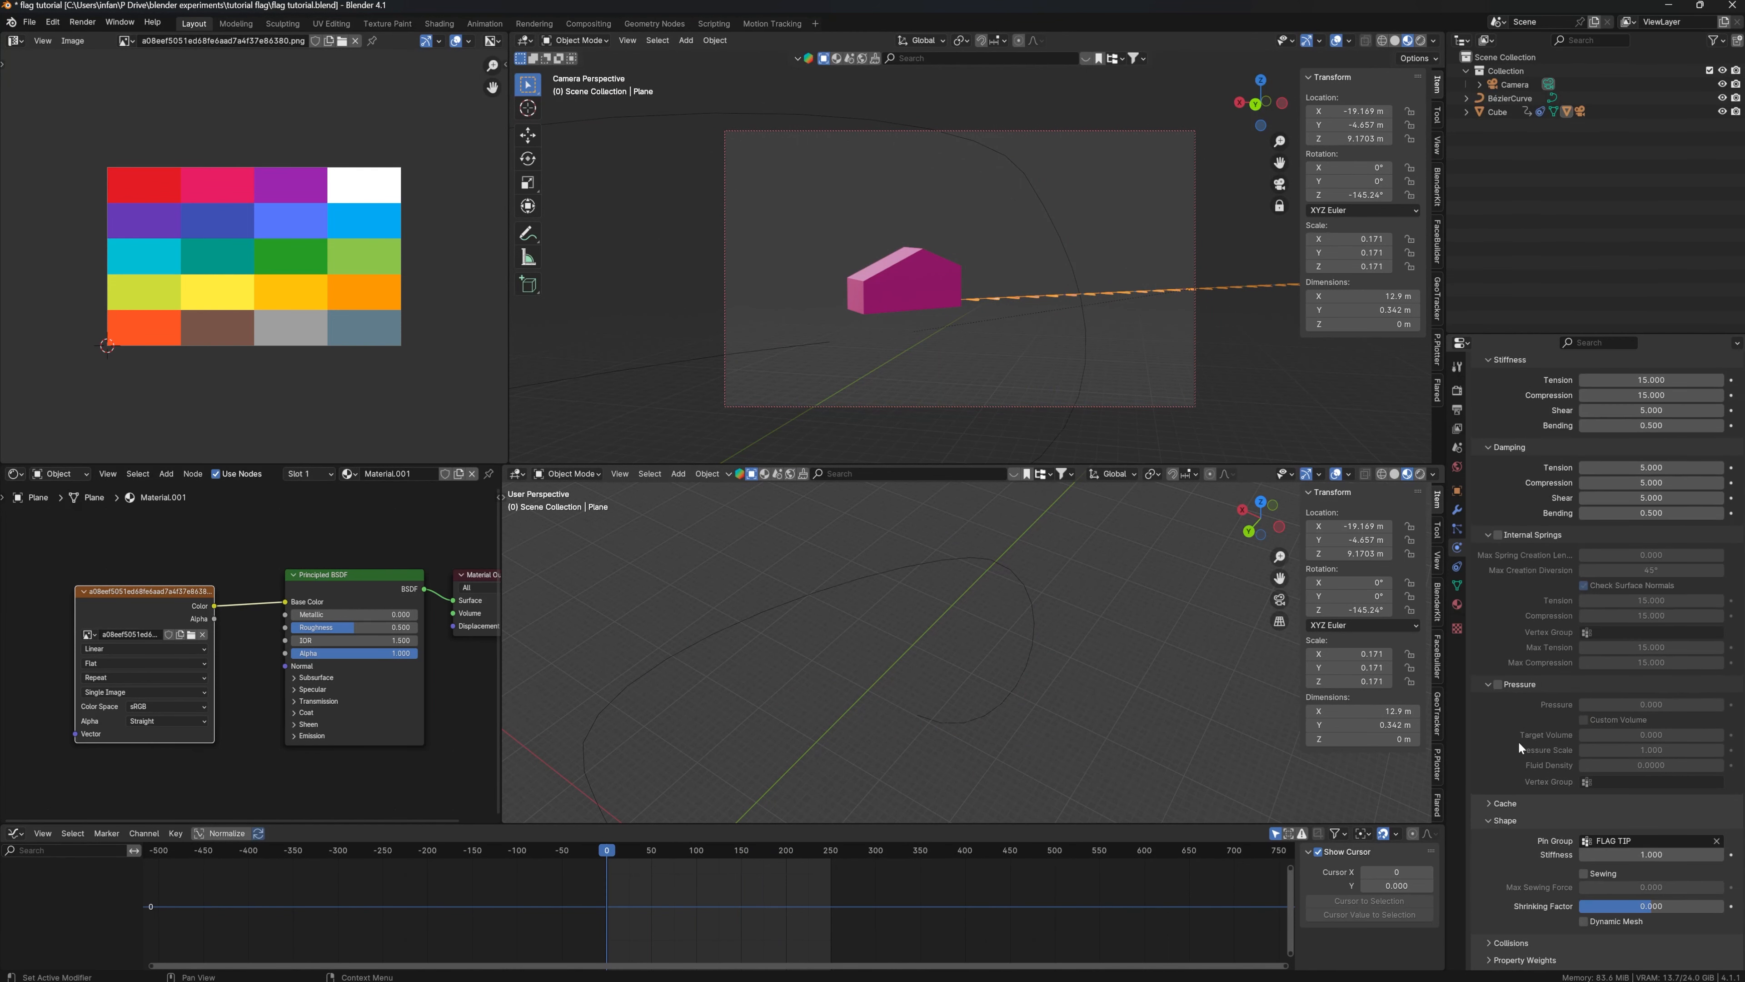
{"action": "left_click", "coordinate": [1503, 803]}
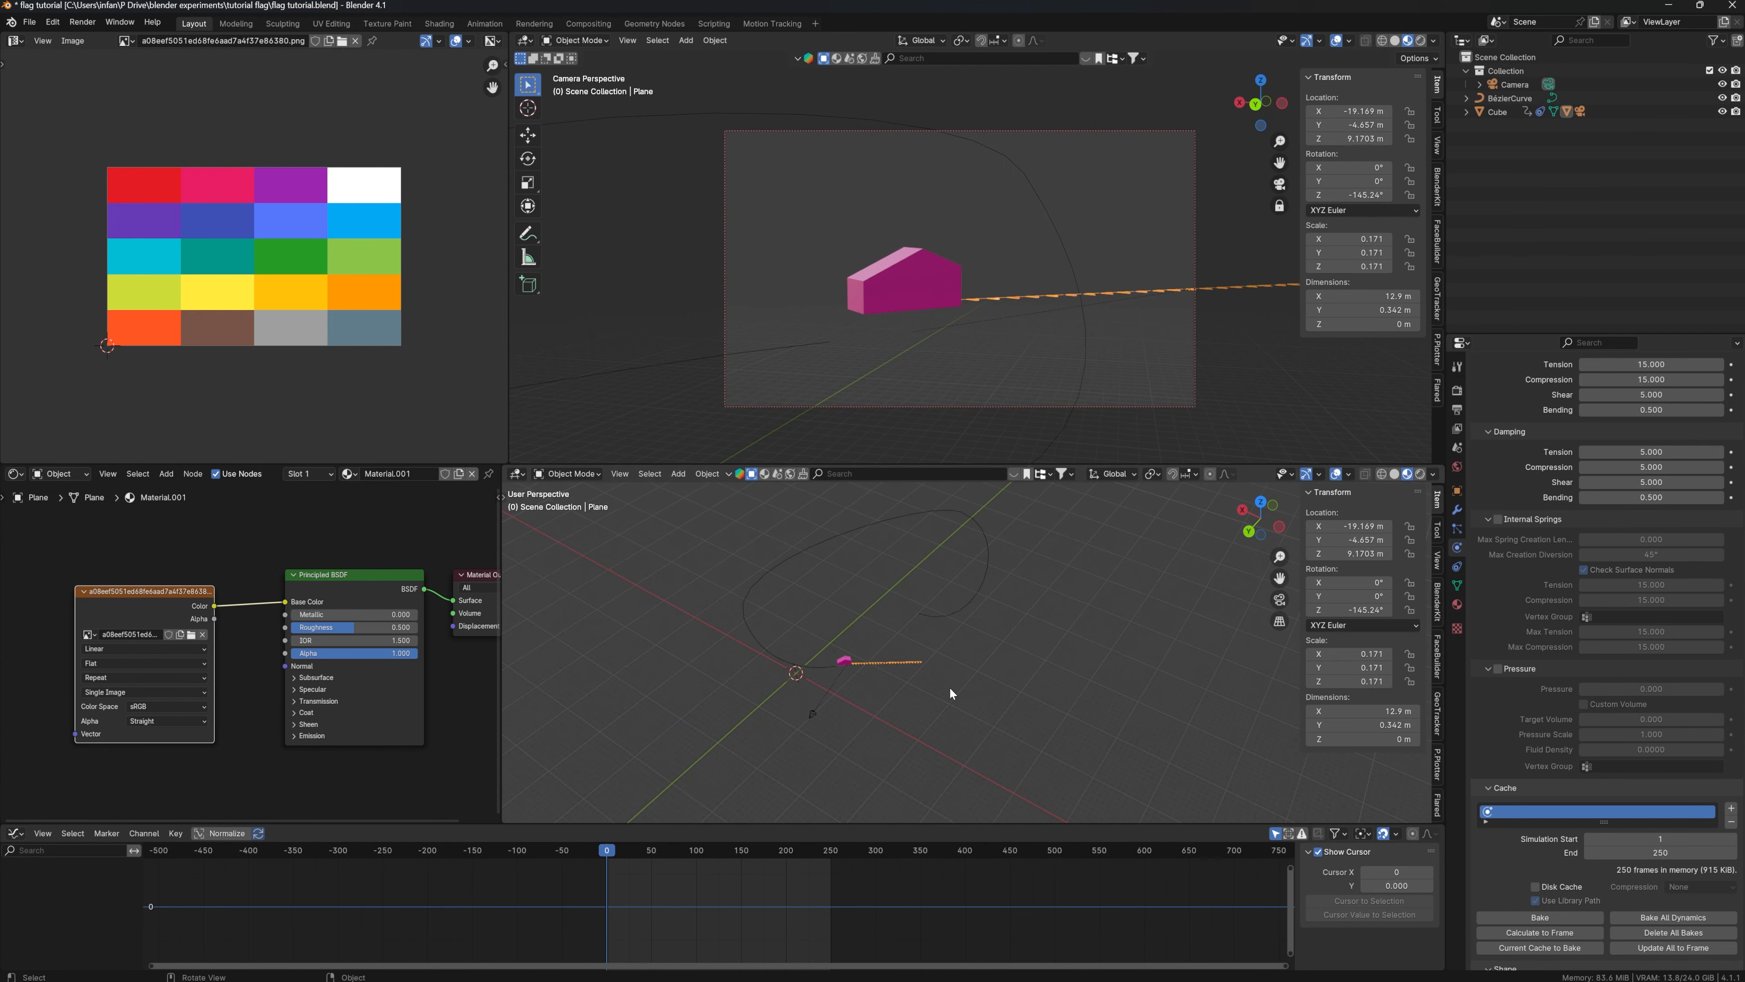
Add a Turbulence force field to shake the bunting and save the file as flag tutorial02.
{"action": "left_click", "coordinate": [678, 473]}
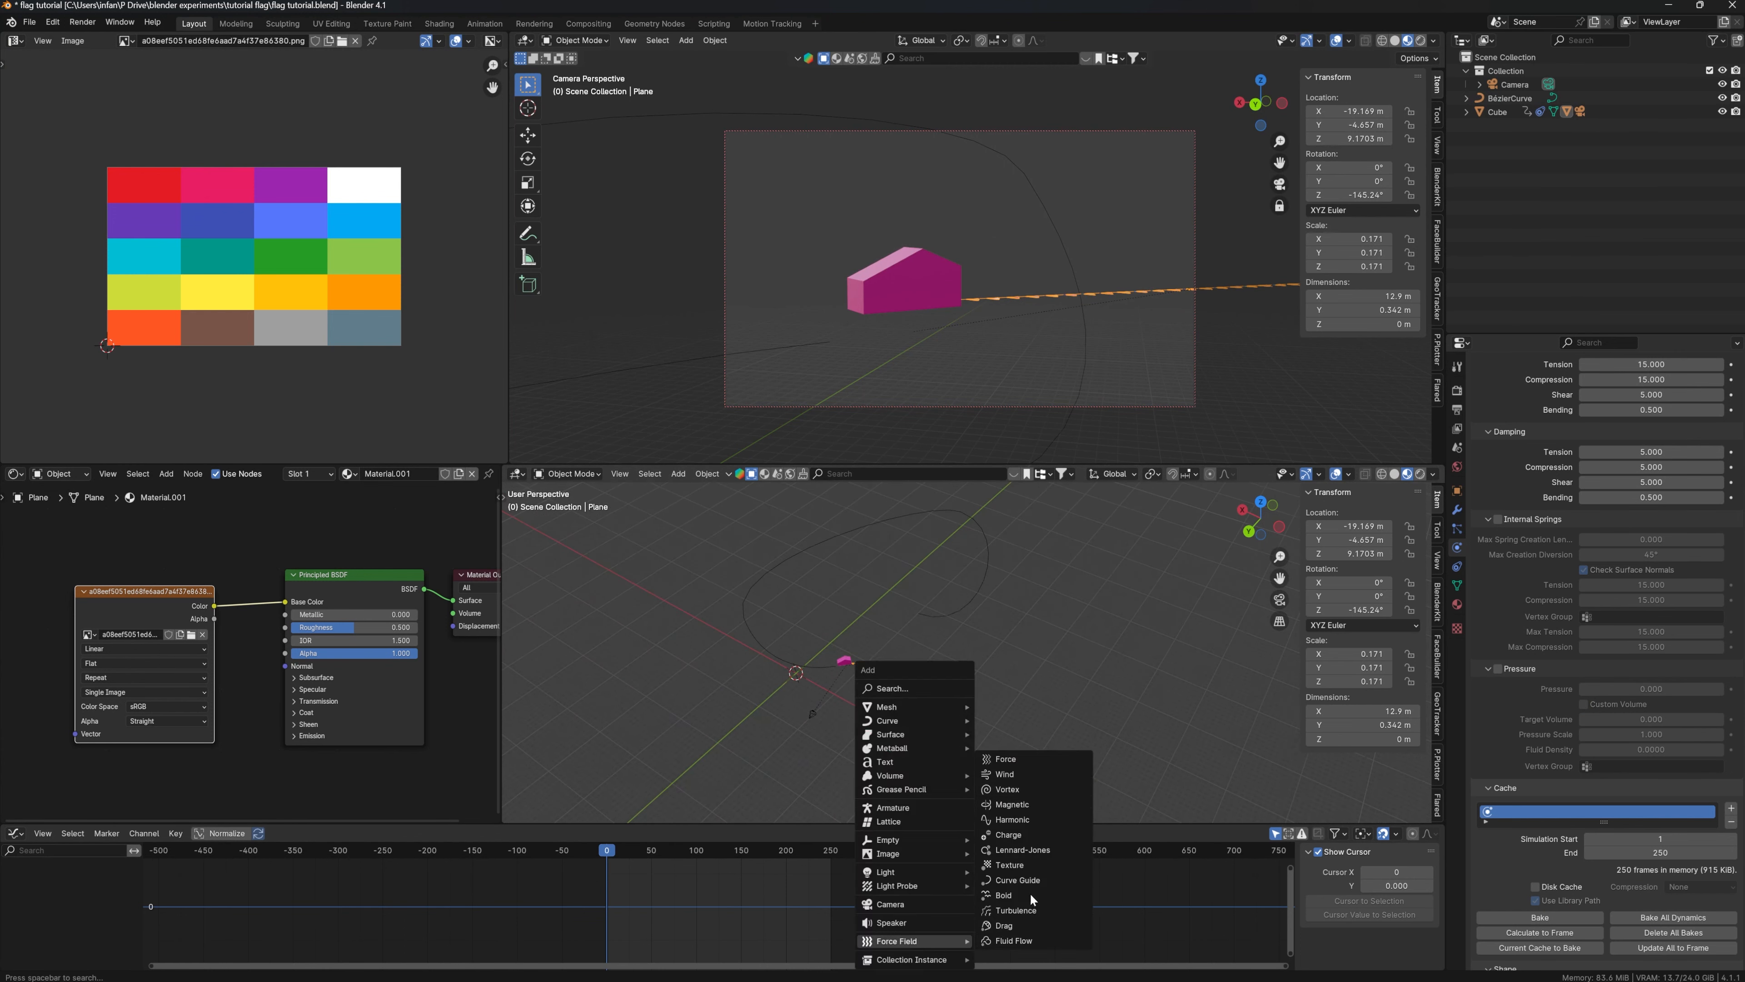
{"action": "left_click", "coordinate": [1015, 909]}
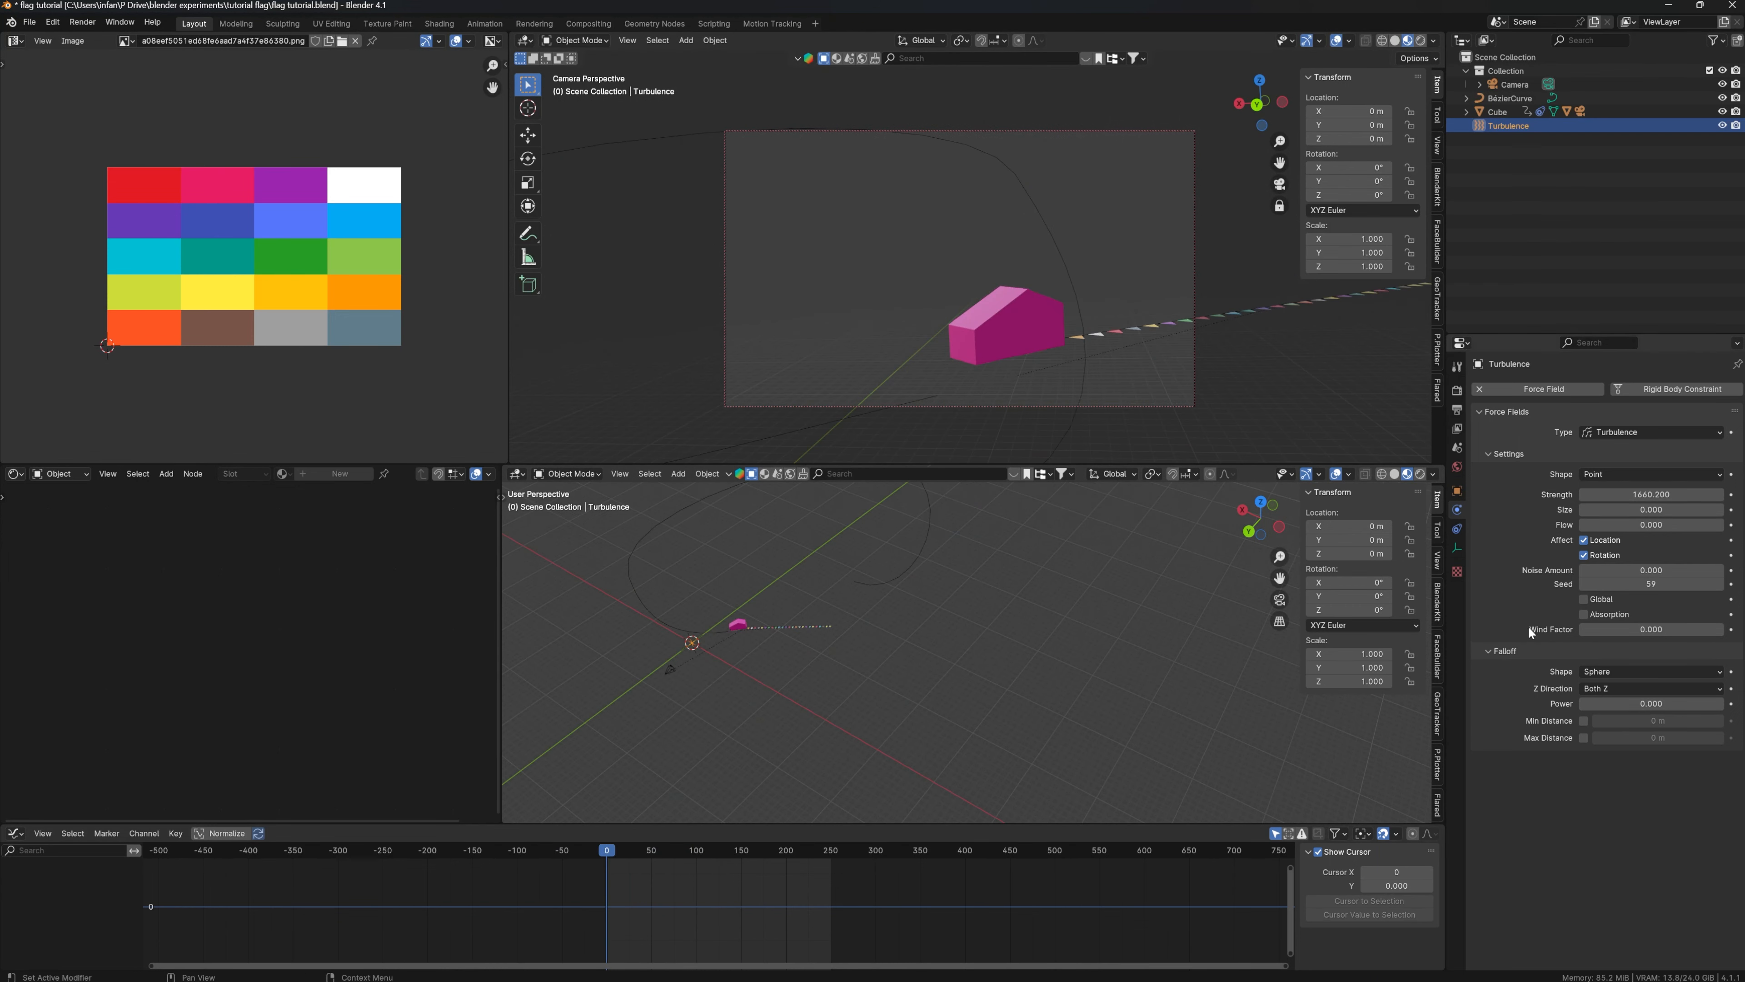
{"action": "mouse_move", "coordinate": [1568, 445]}
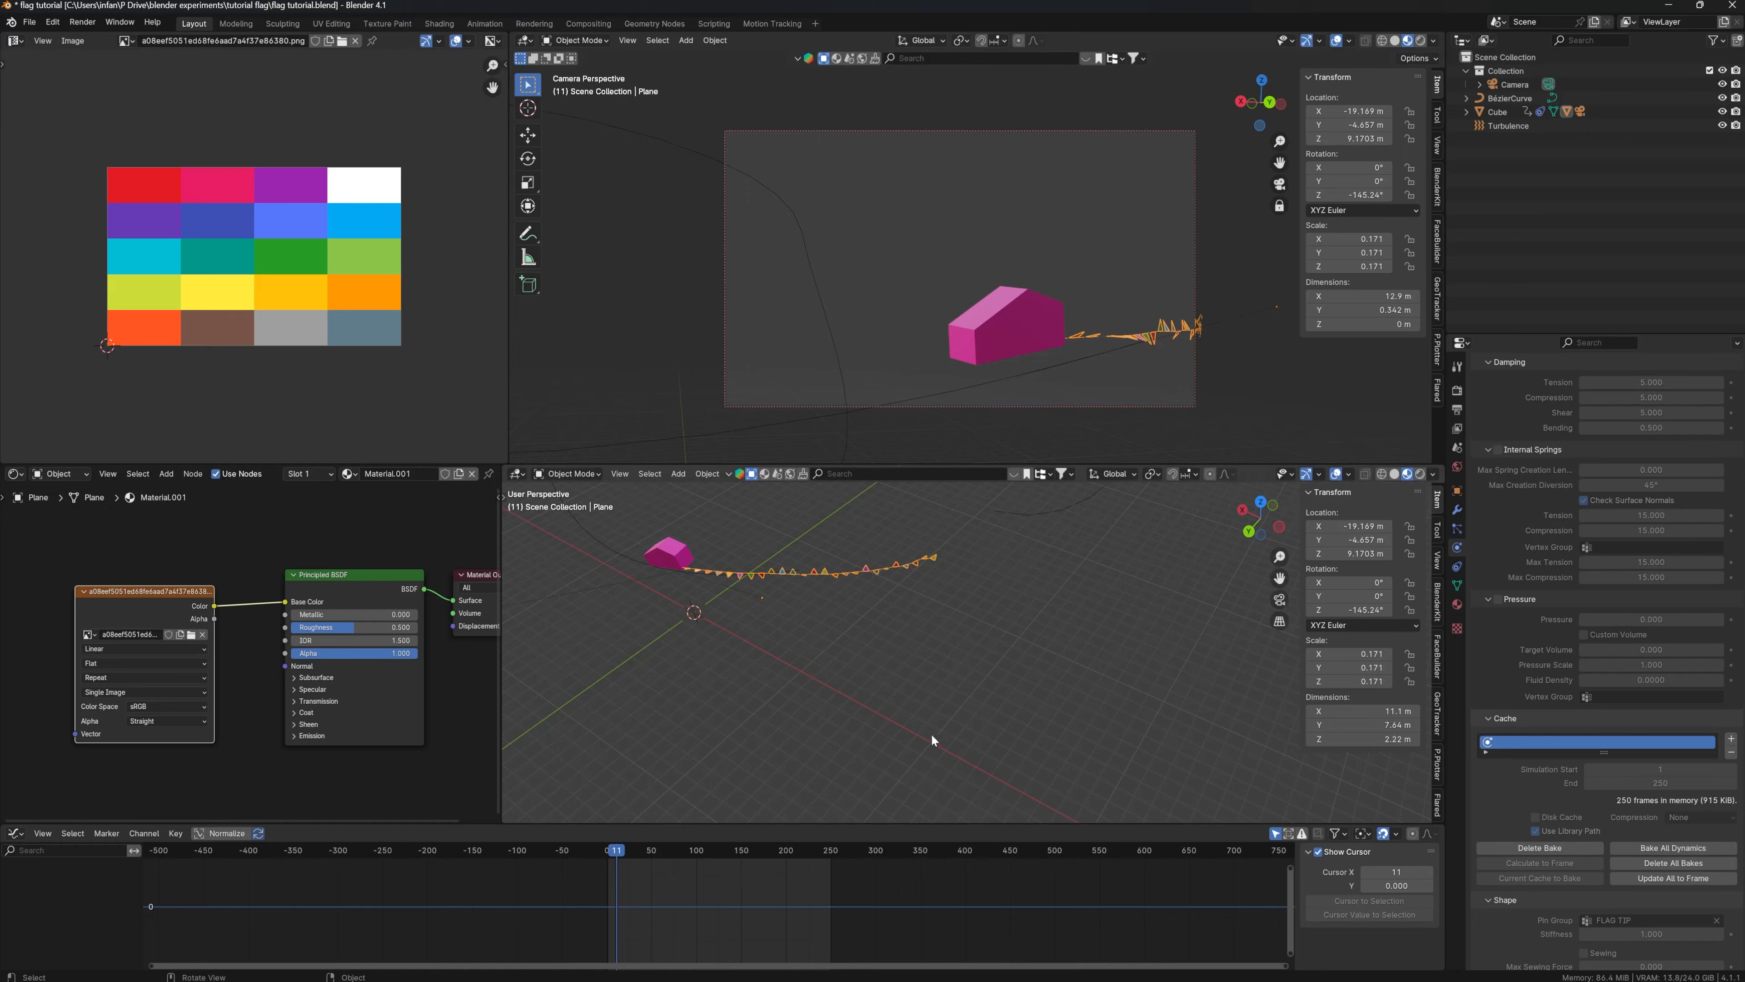
{"action": "mouse_move", "coordinate": [918, 703]}
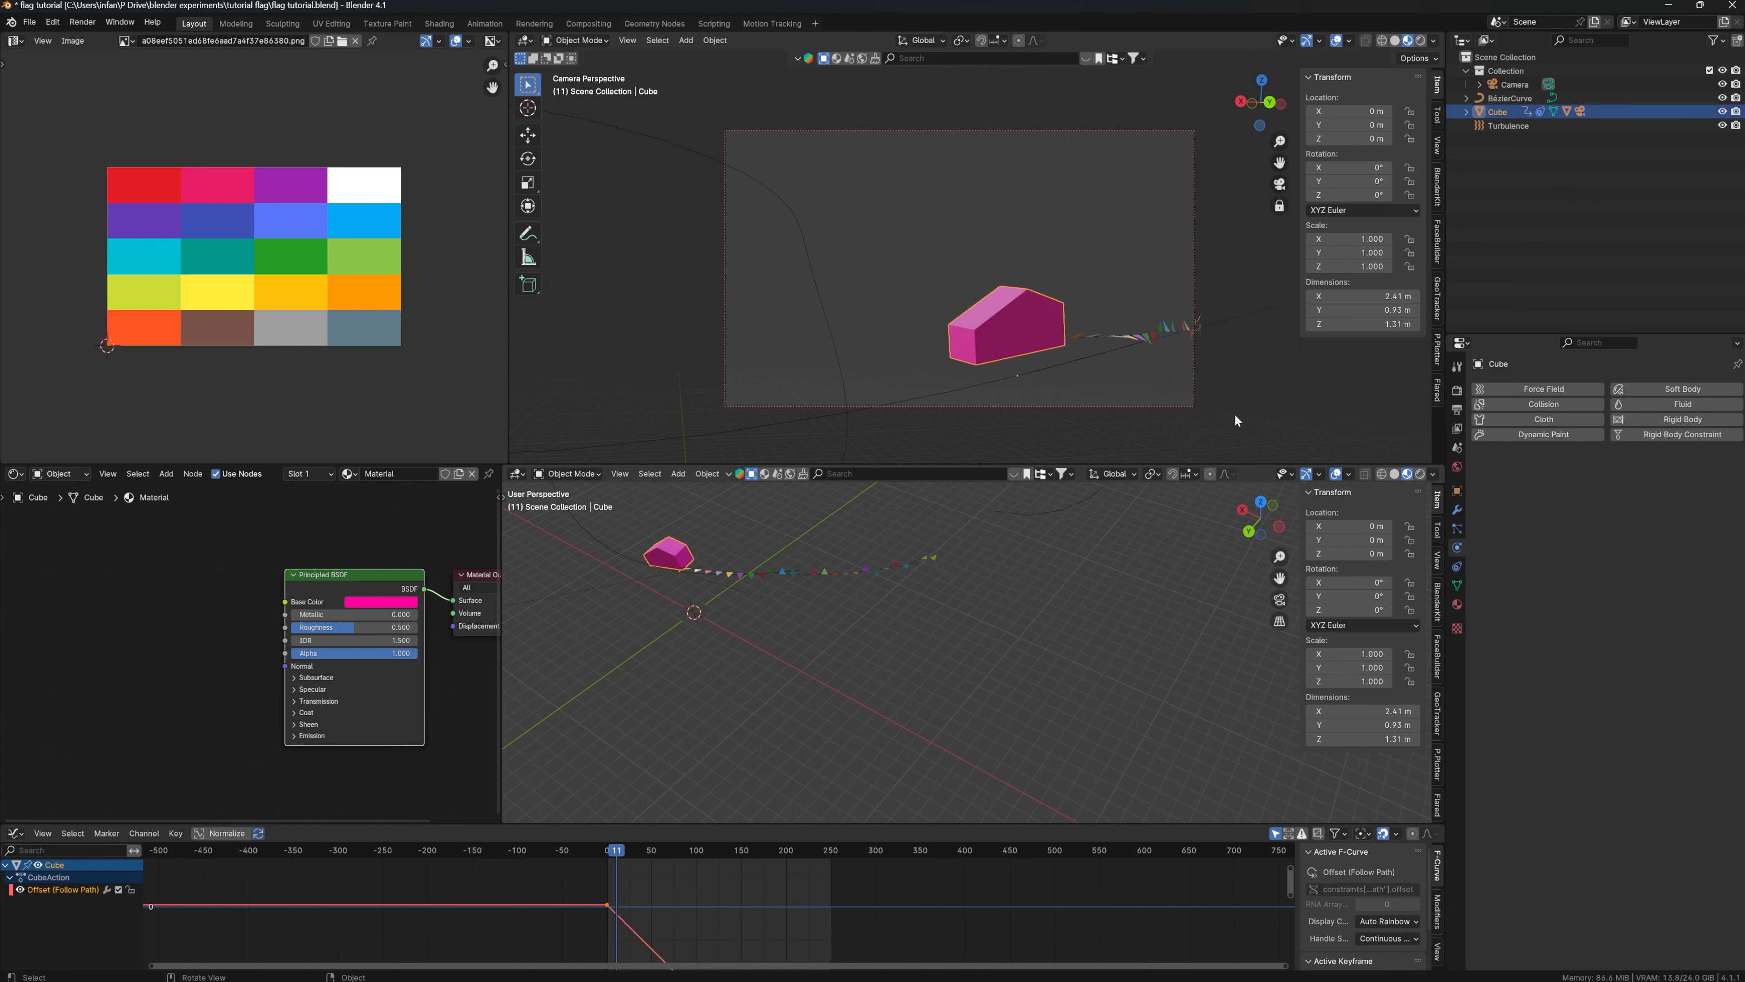
{"action": "mouse_move", "coordinate": [699, 625]}
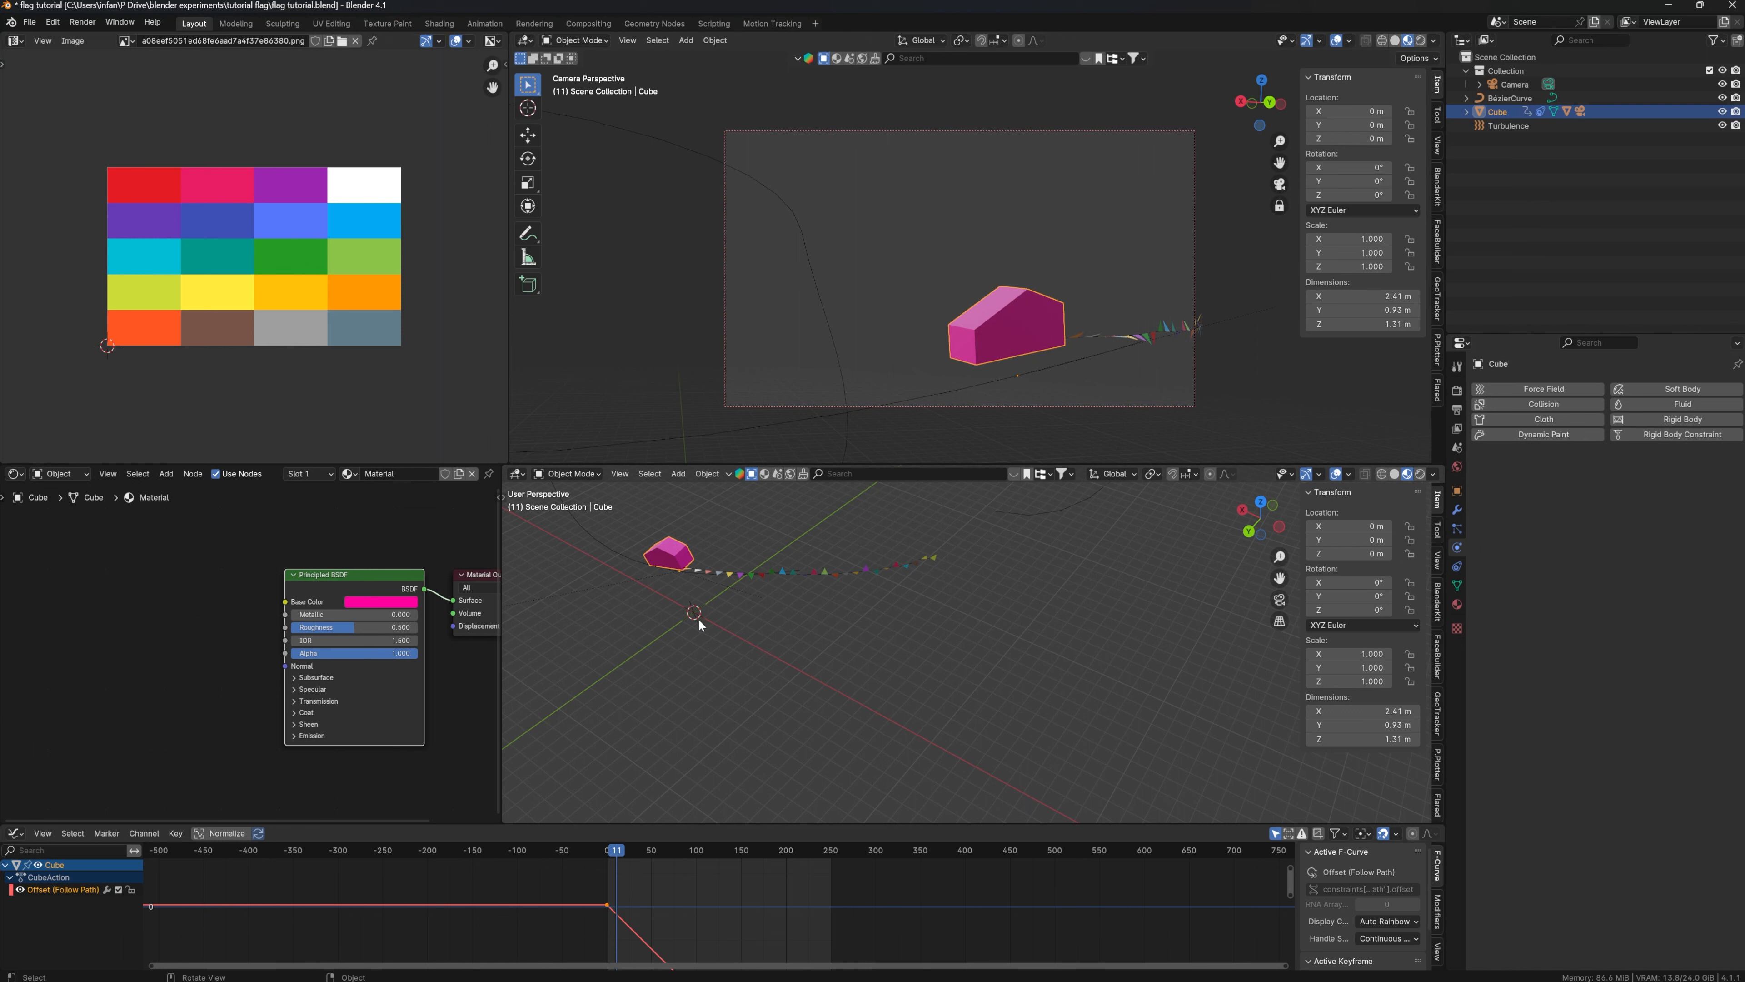
{"action": "mouse_move", "coordinate": [742, 606]}
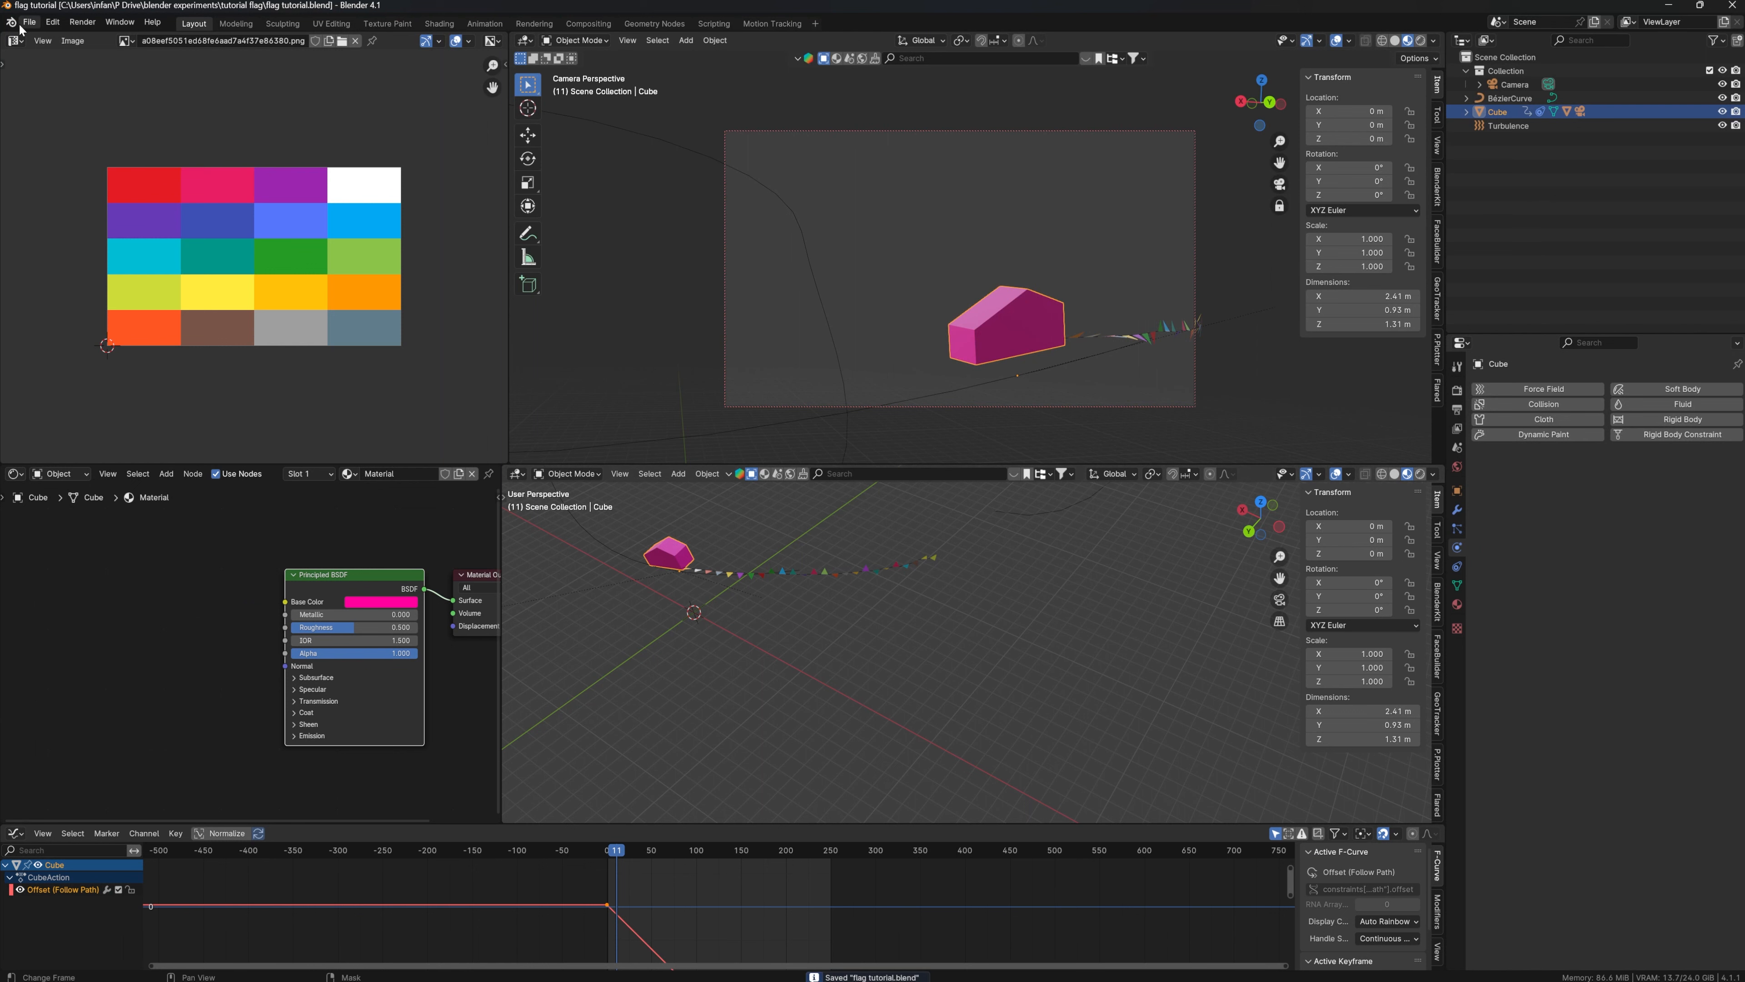
{"action": "left_click", "coordinate": [26, 22]}
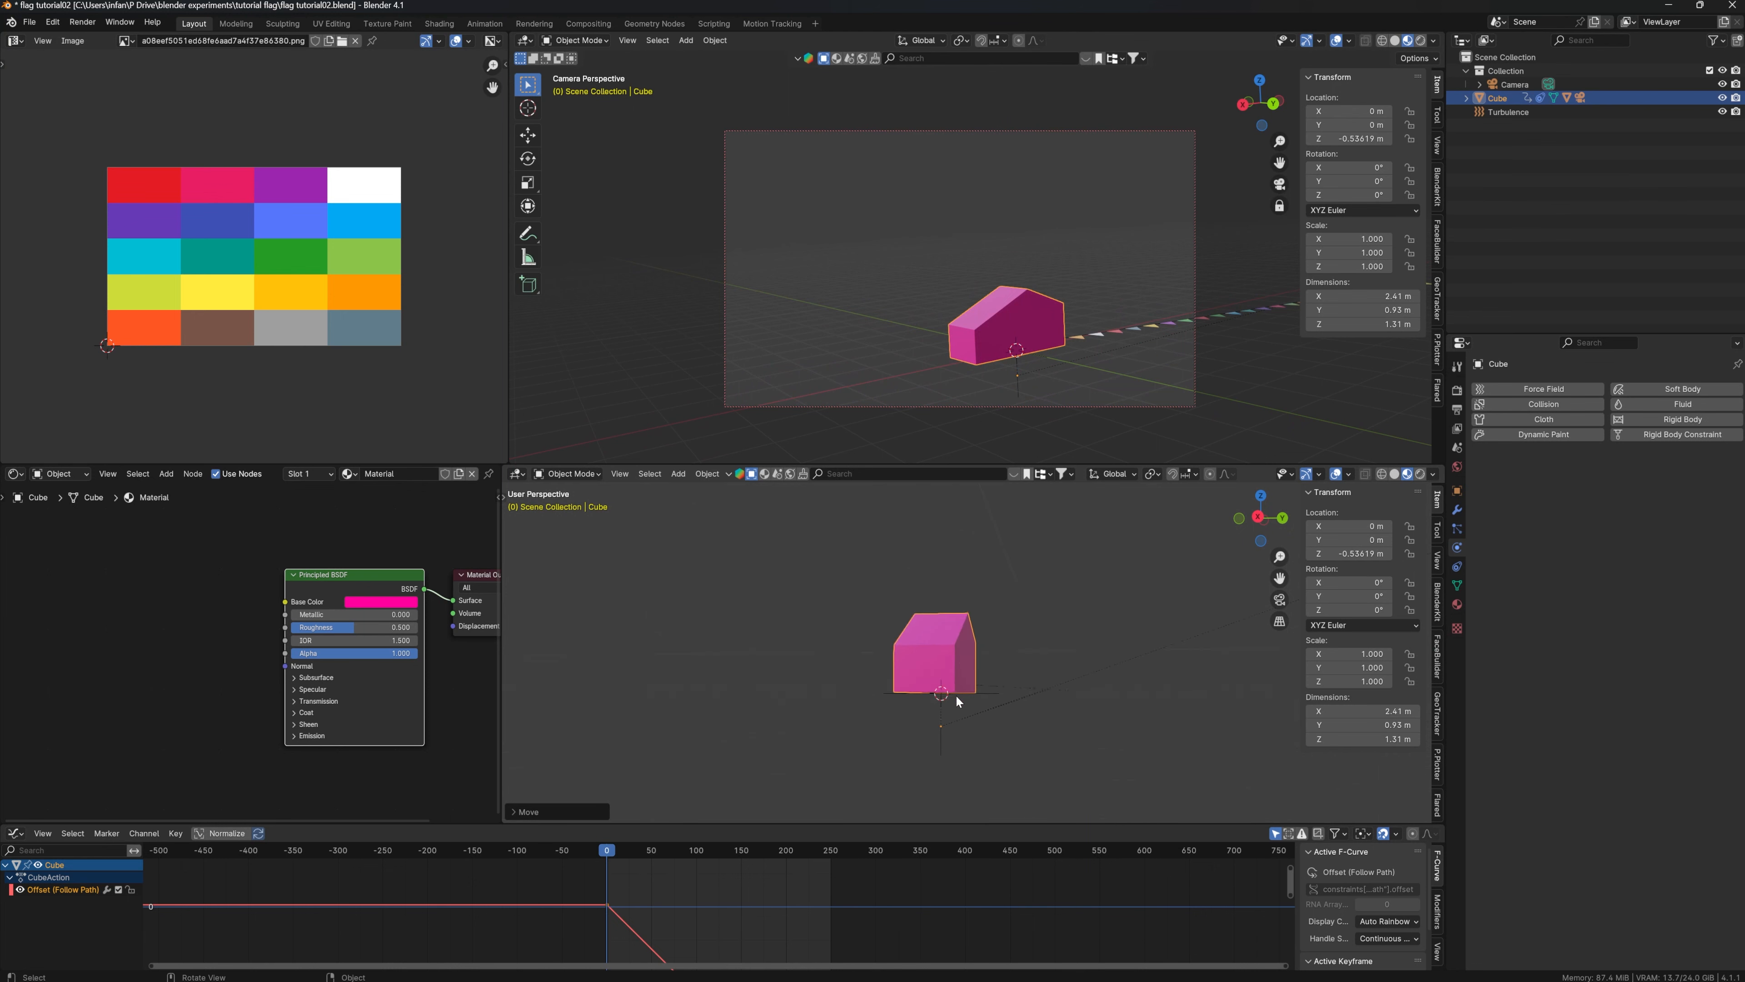
Add a mesh plane as ground under the car and clear the bunting's parent.
{"action": "left_click", "coordinate": [676, 473]}
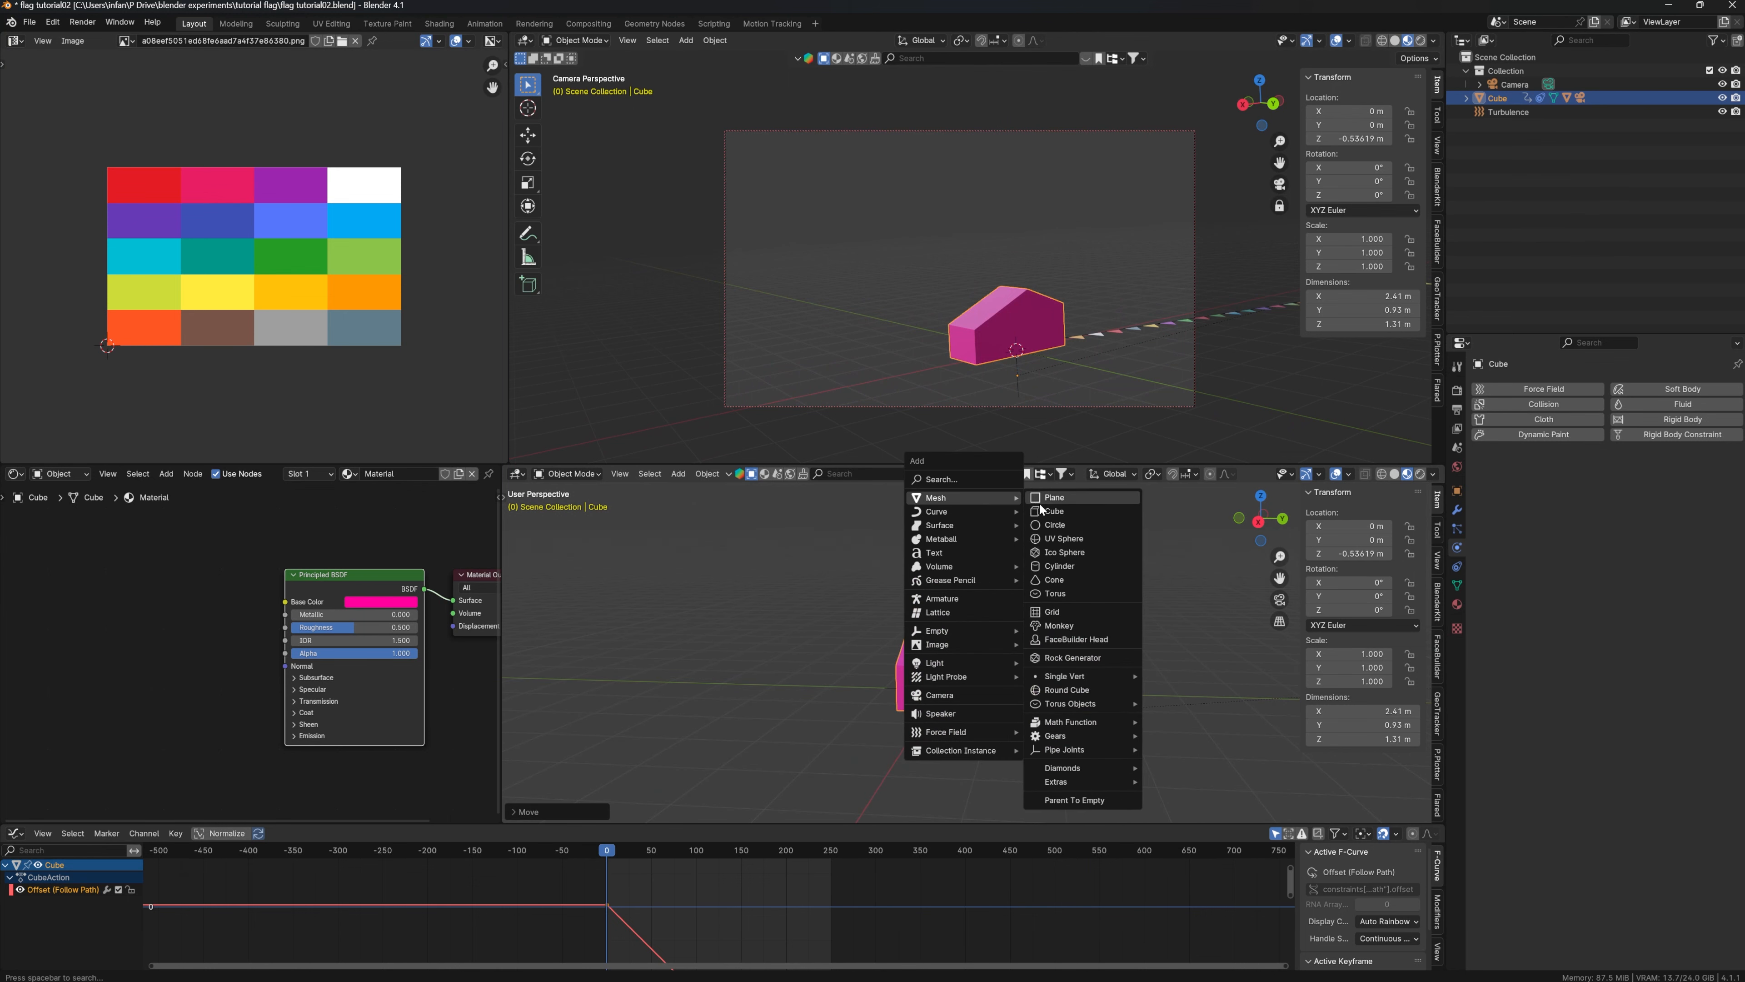
{"action": "left_click", "coordinate": [1053, 496]}
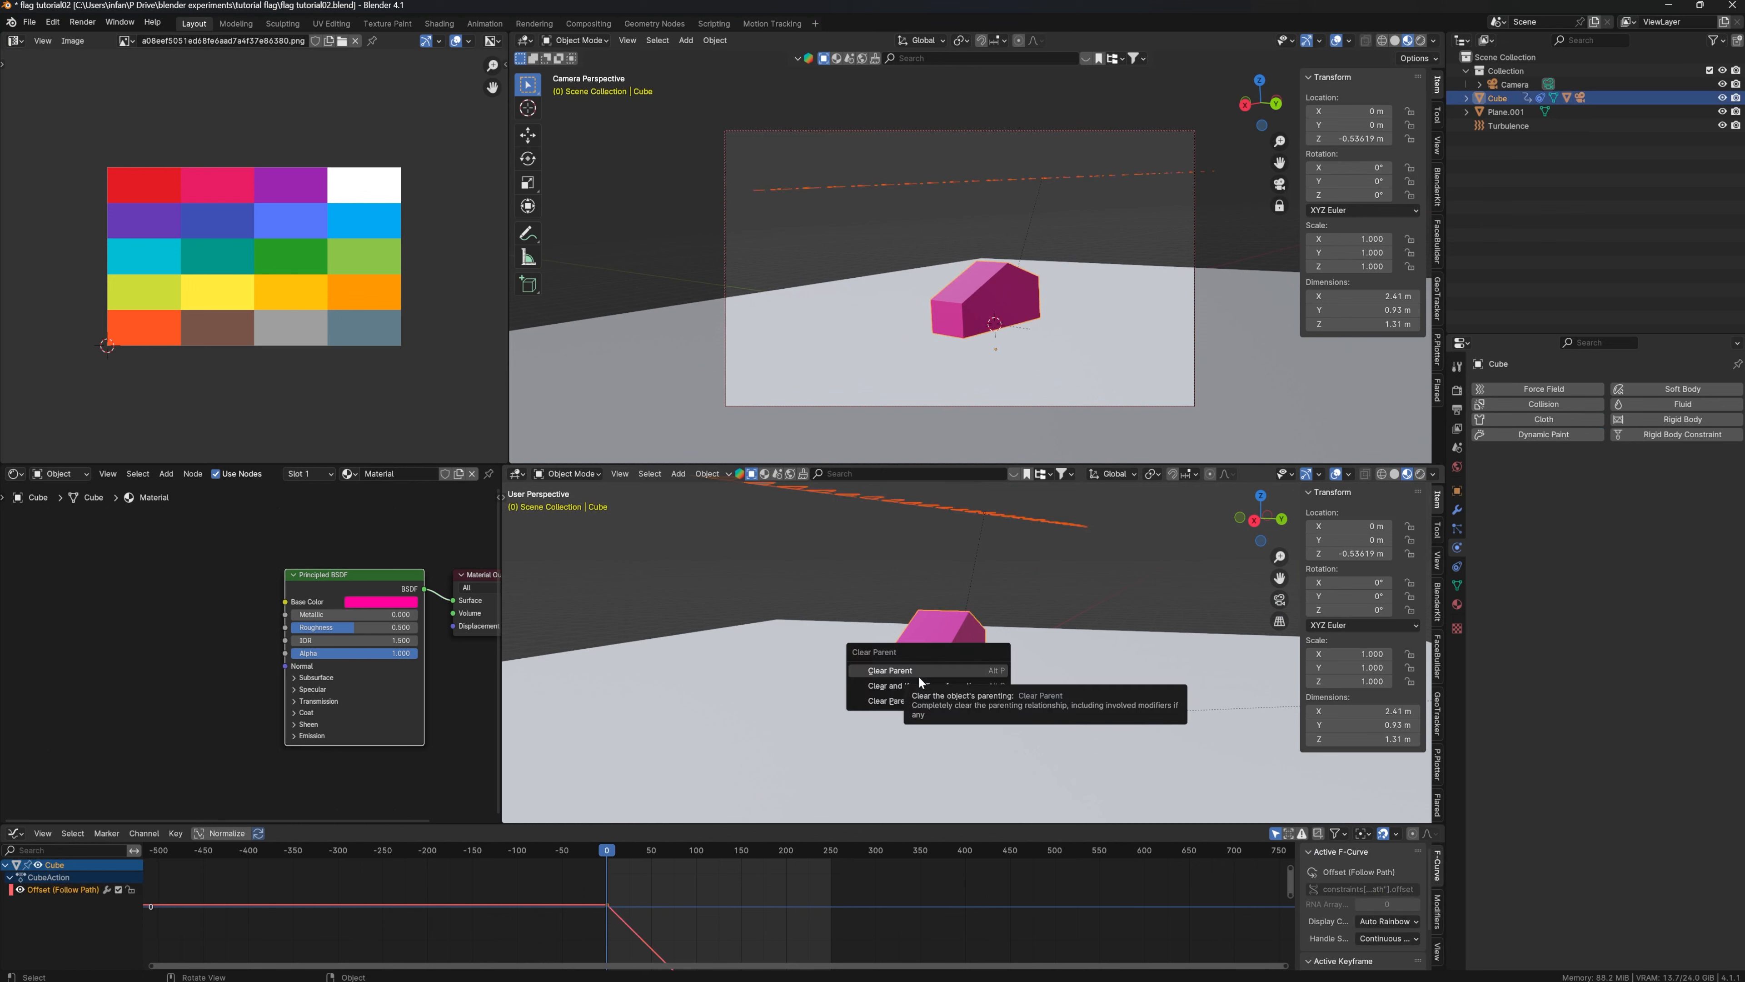
{"action": "left_click", "coordinate": [889, 670]}
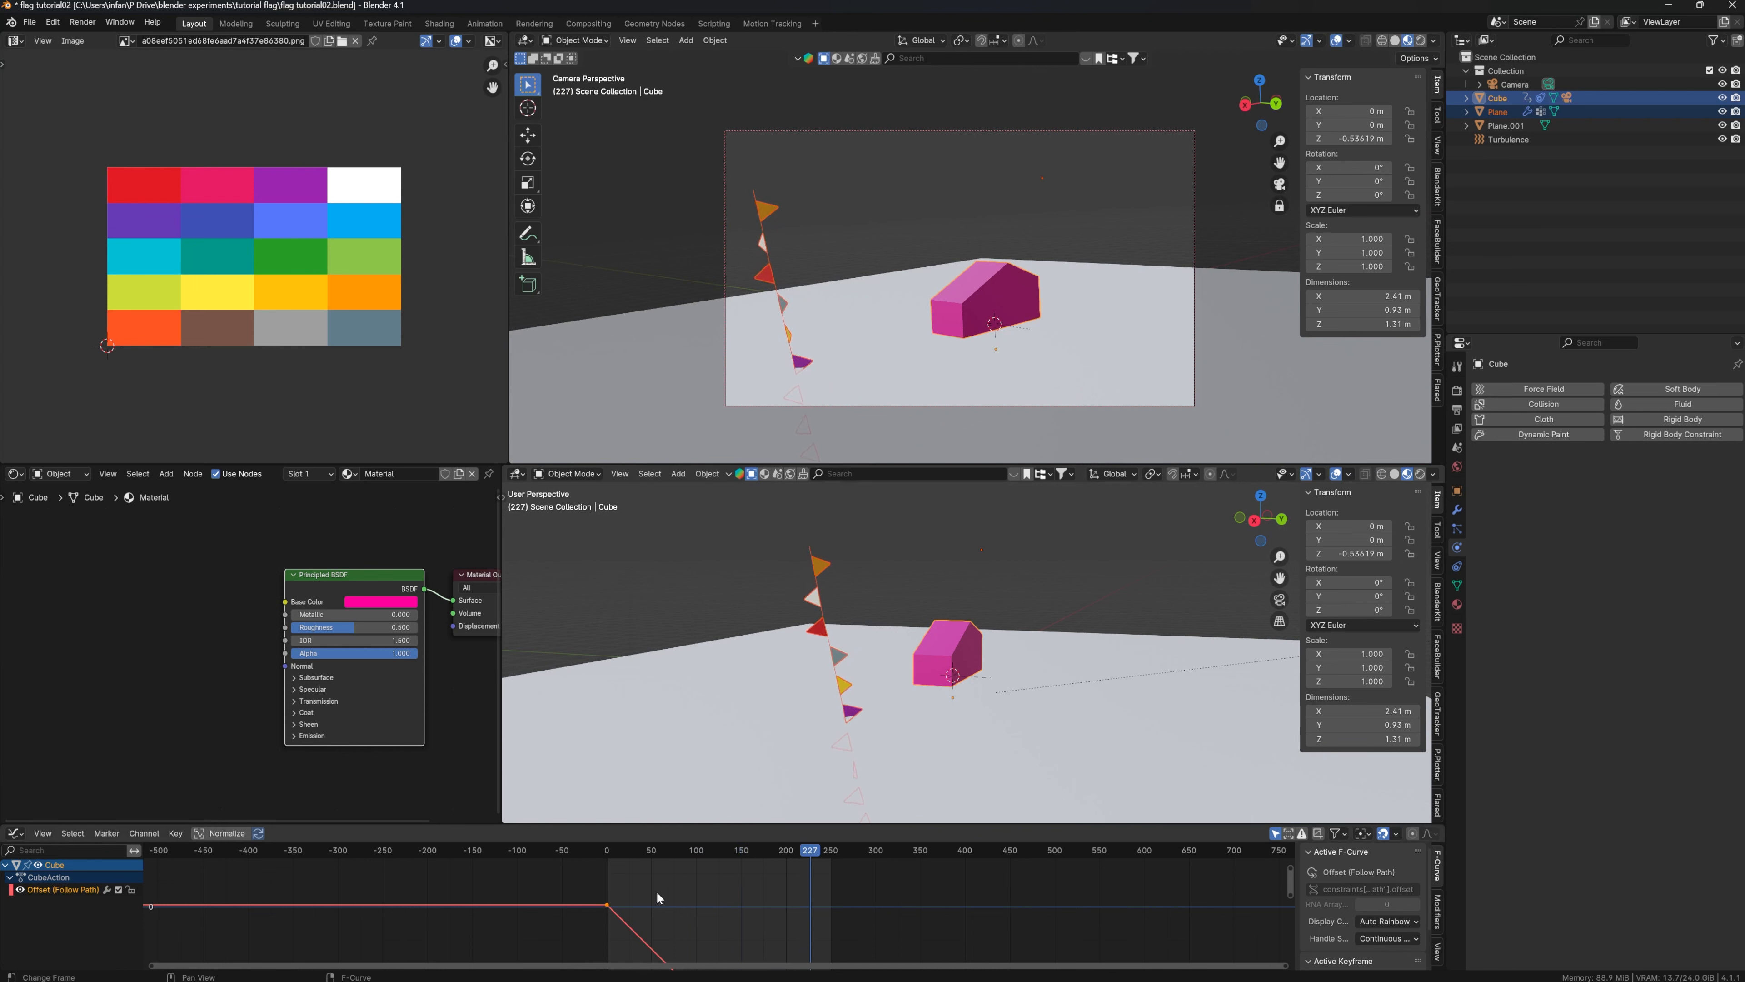
Rewind and play the animation to watch the flag fall, then select the ground plane.
{"action": "left_click", "coordinate": [606, 849]}
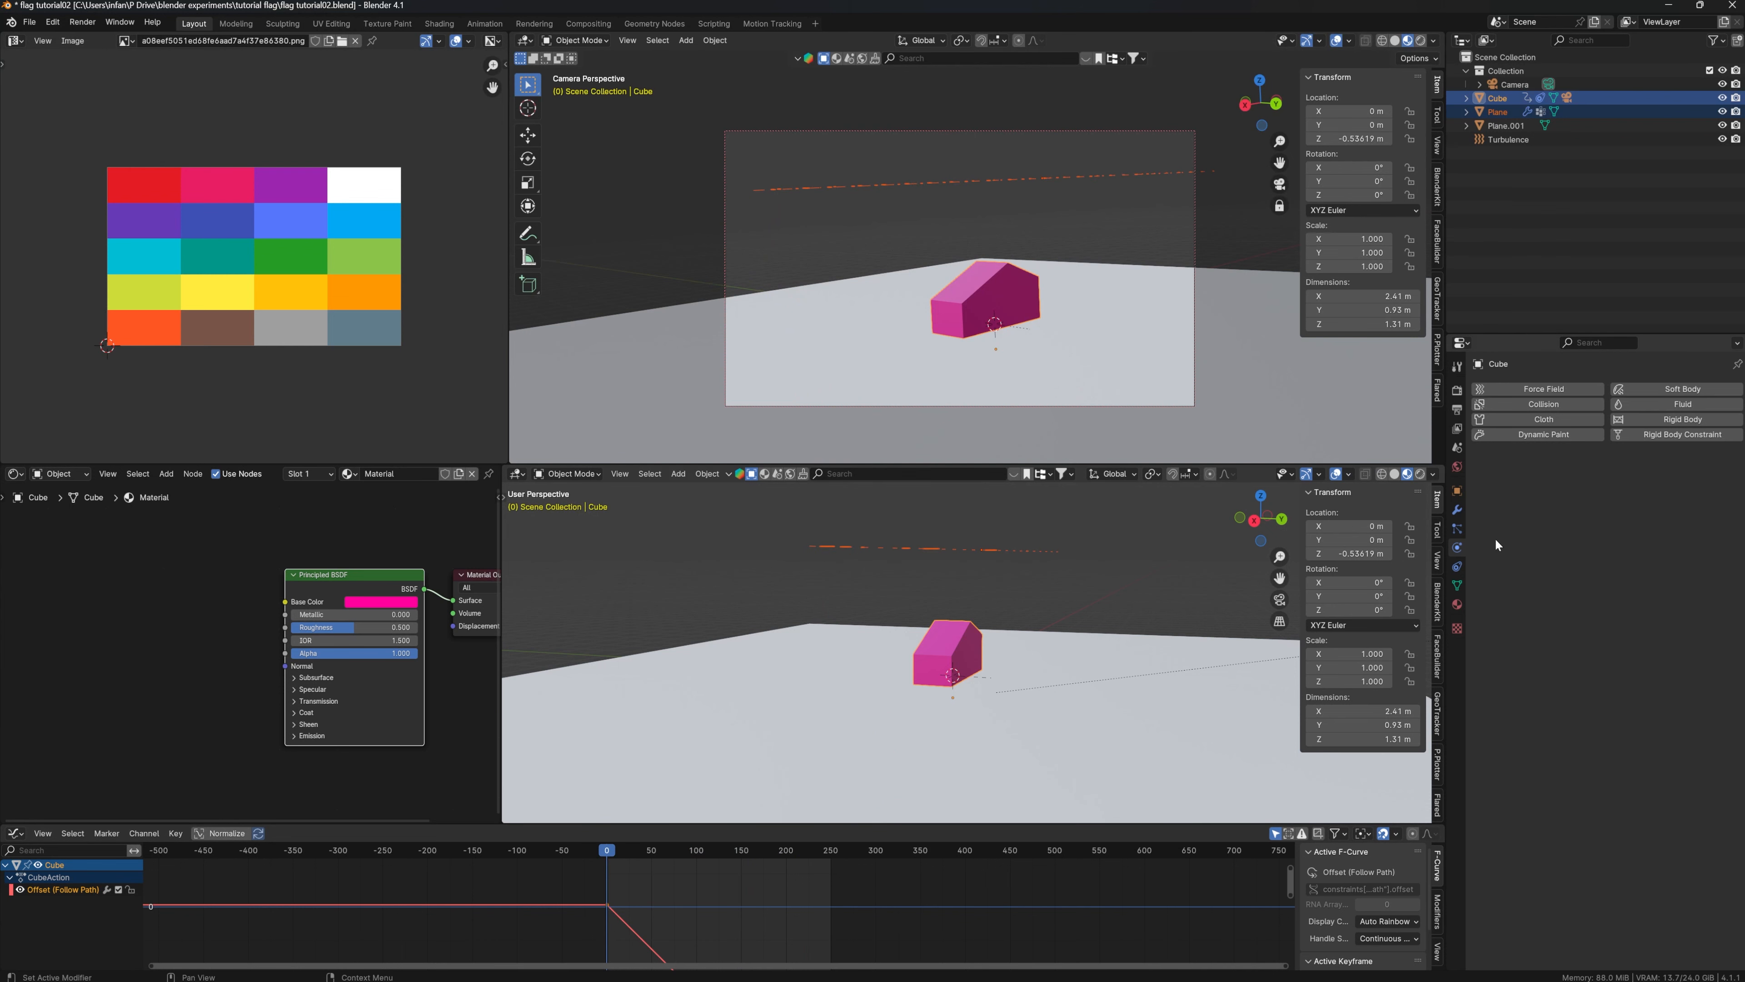
{"action": "left_click", "coordinate": [1456, 581]}
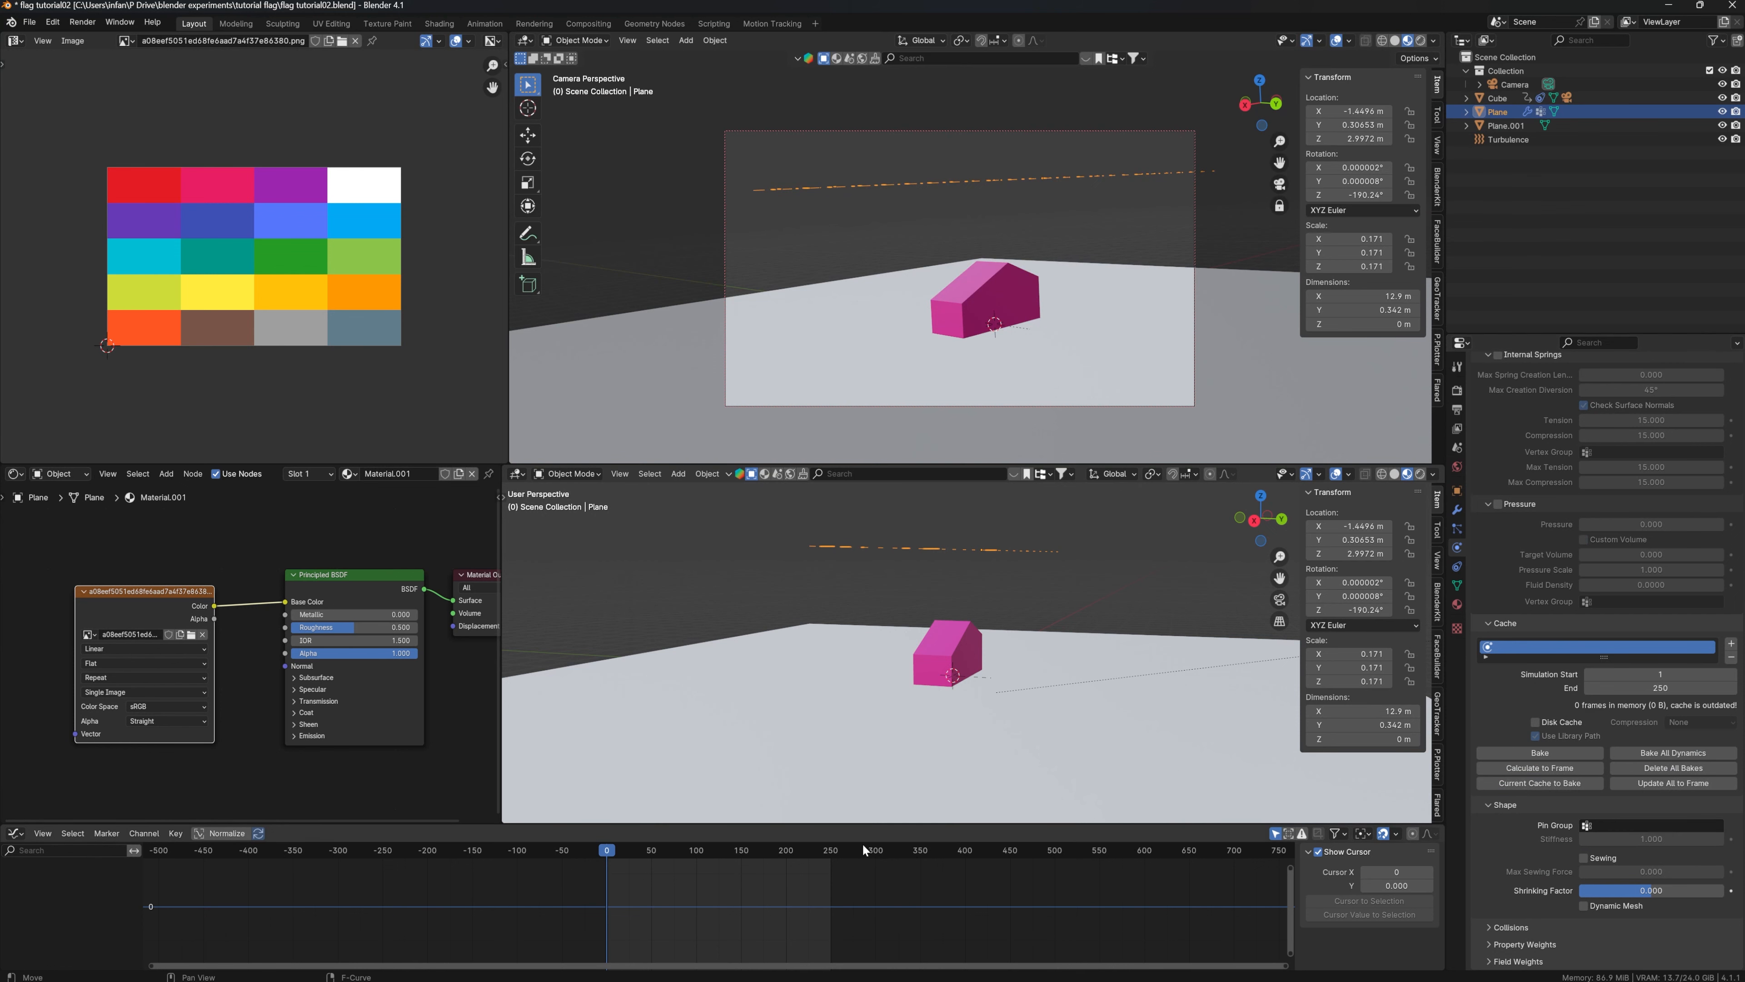
{"action": "left_click", "coordinate": [645, 850]}
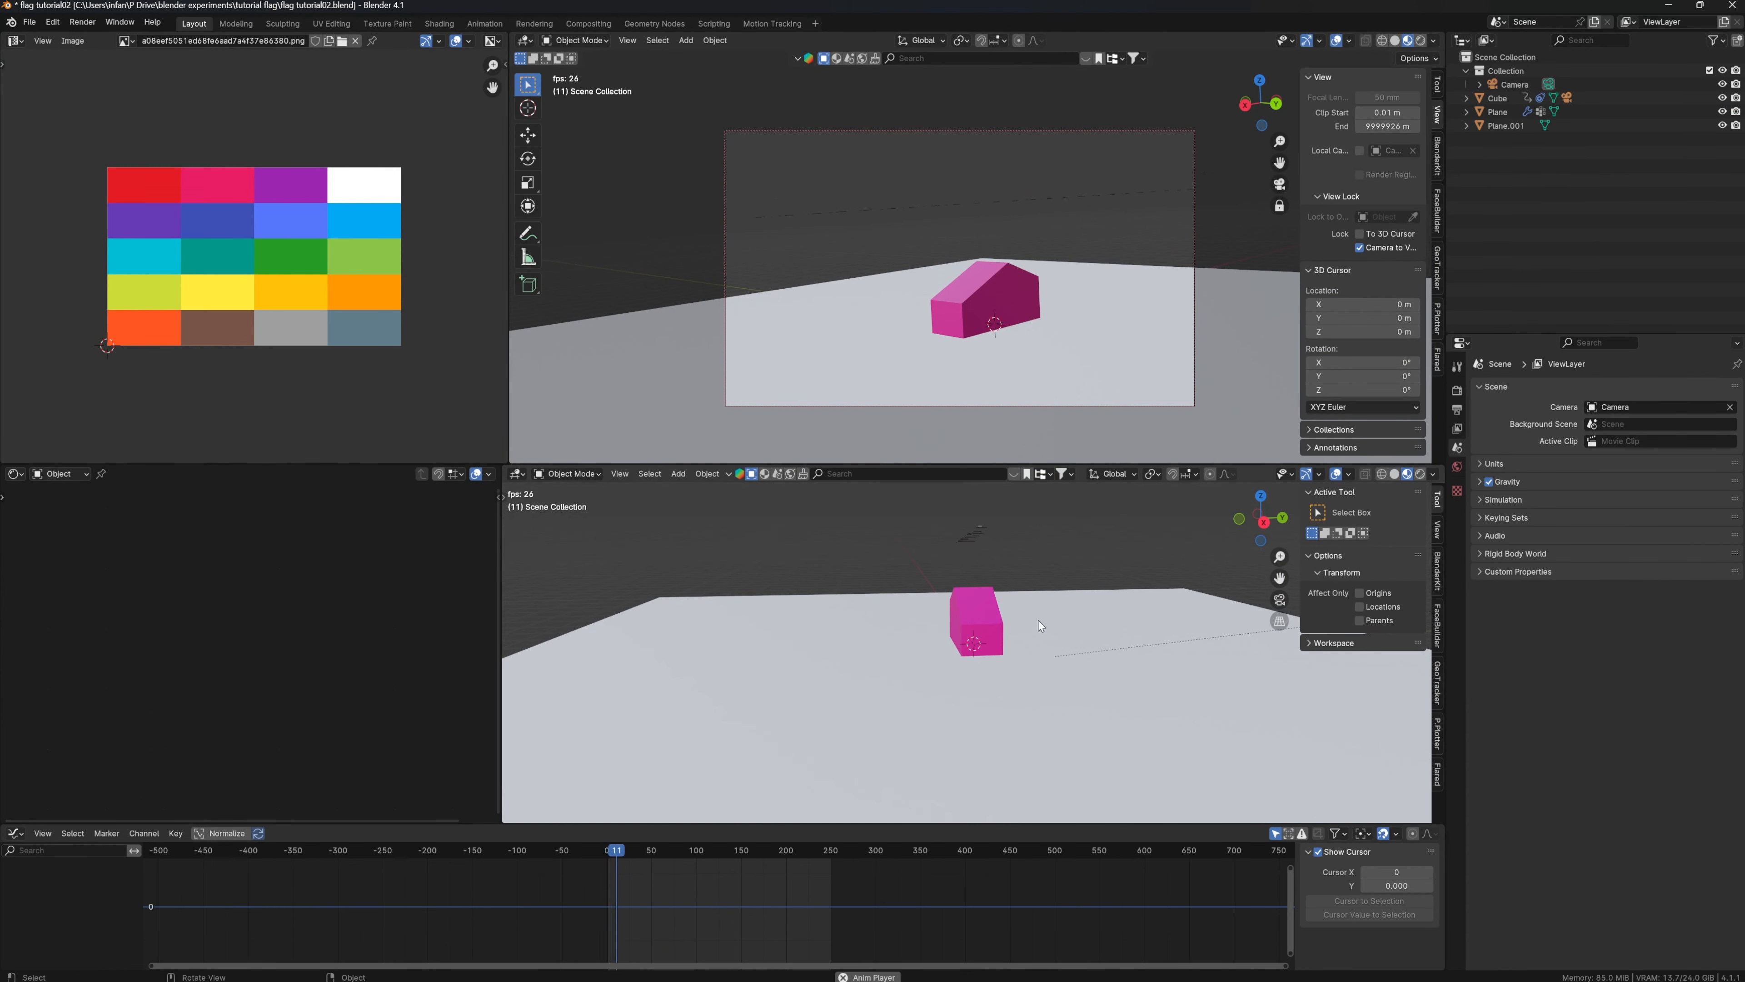
{"action": "left_click", "coordinate": [643, 849]}
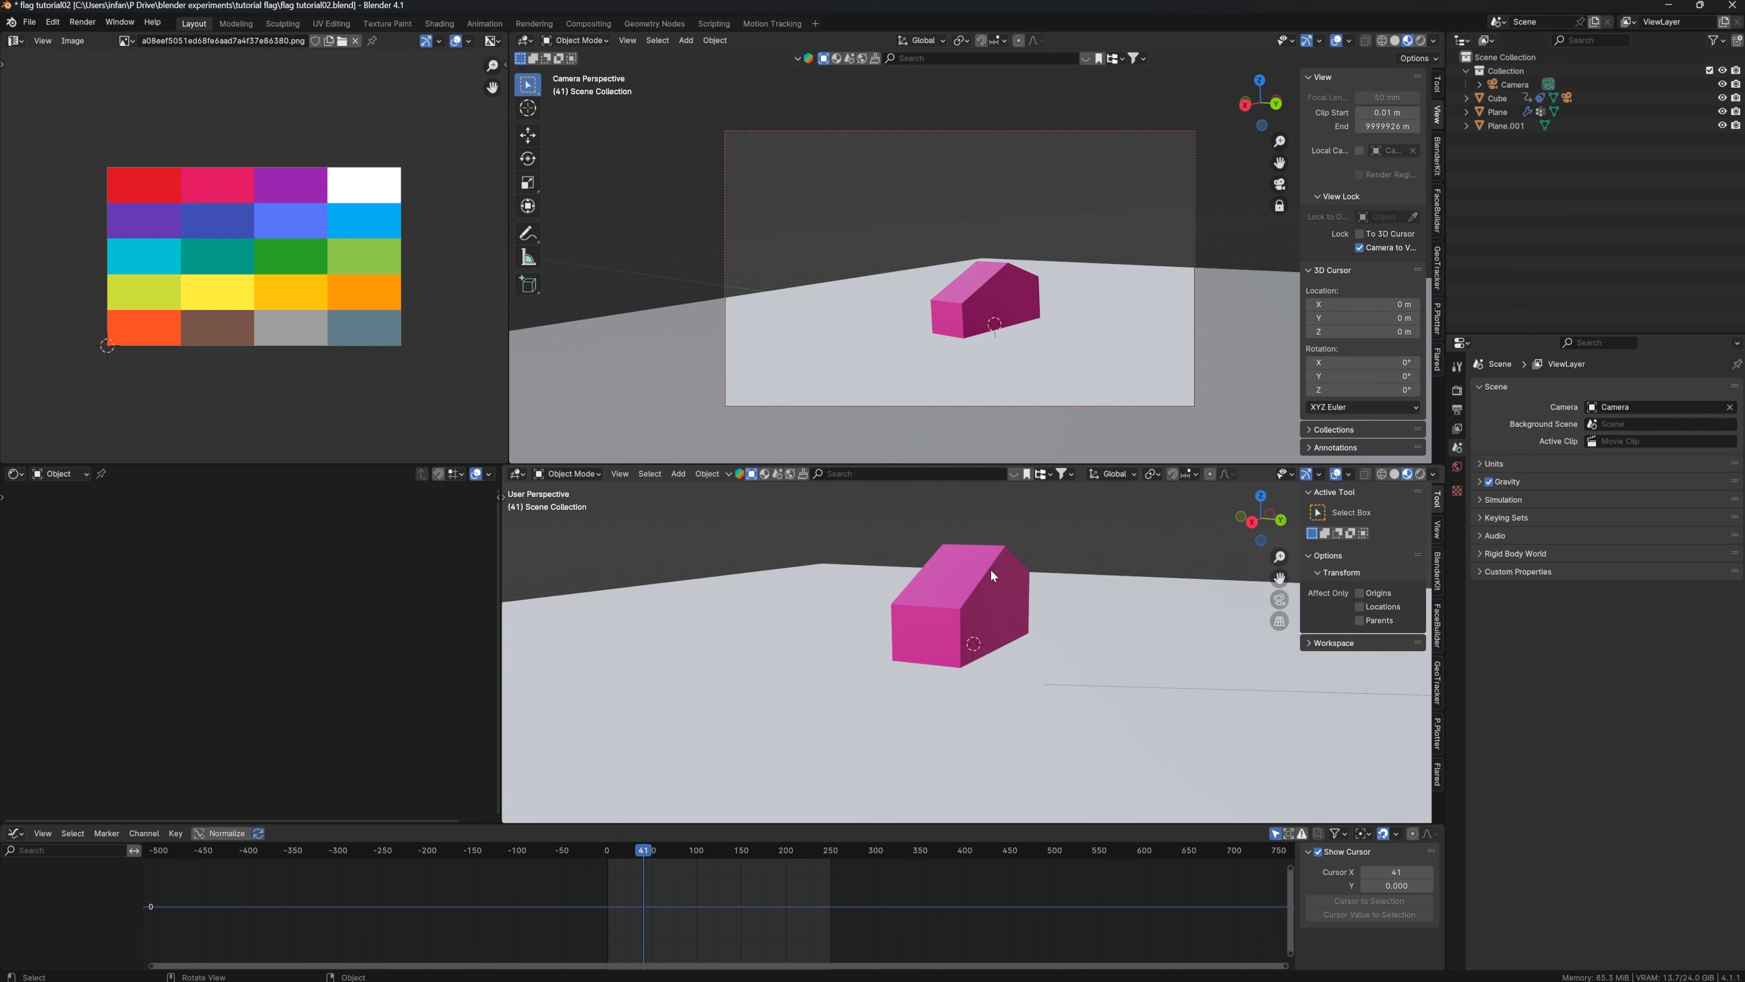
{"action": "left_click", "coordinate": [606, 851]}
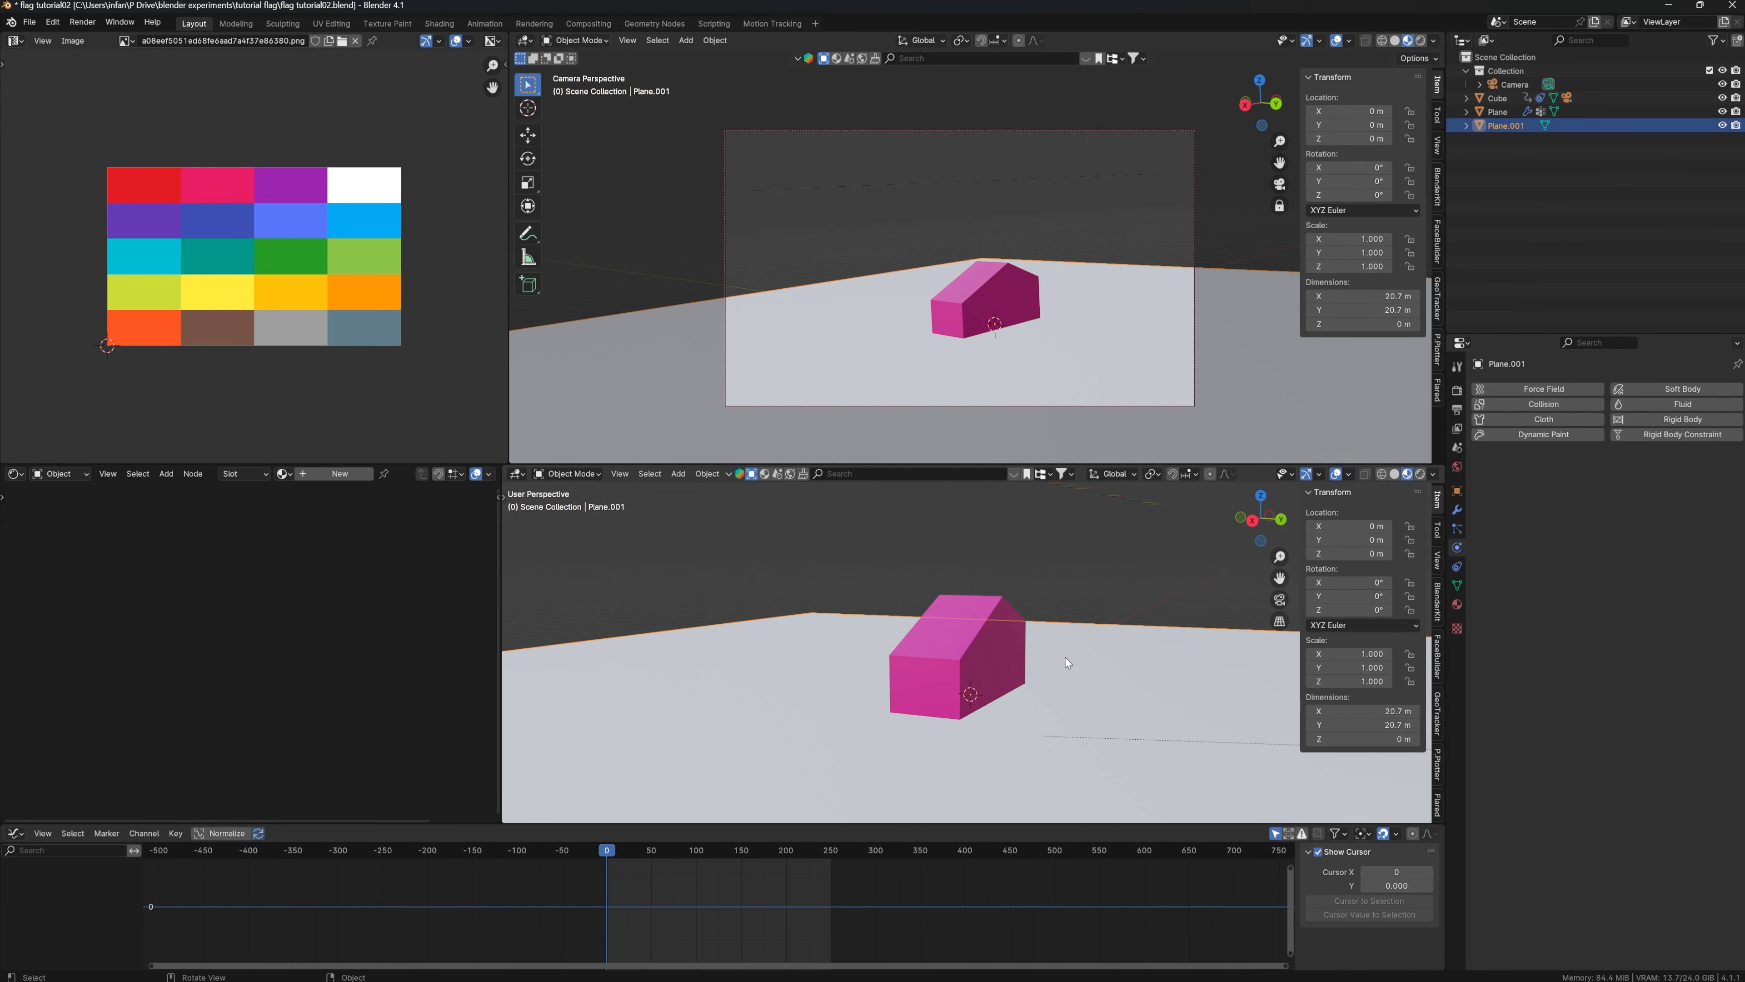
{"action": "mouse_move", "coordinate": [1198, 656]}
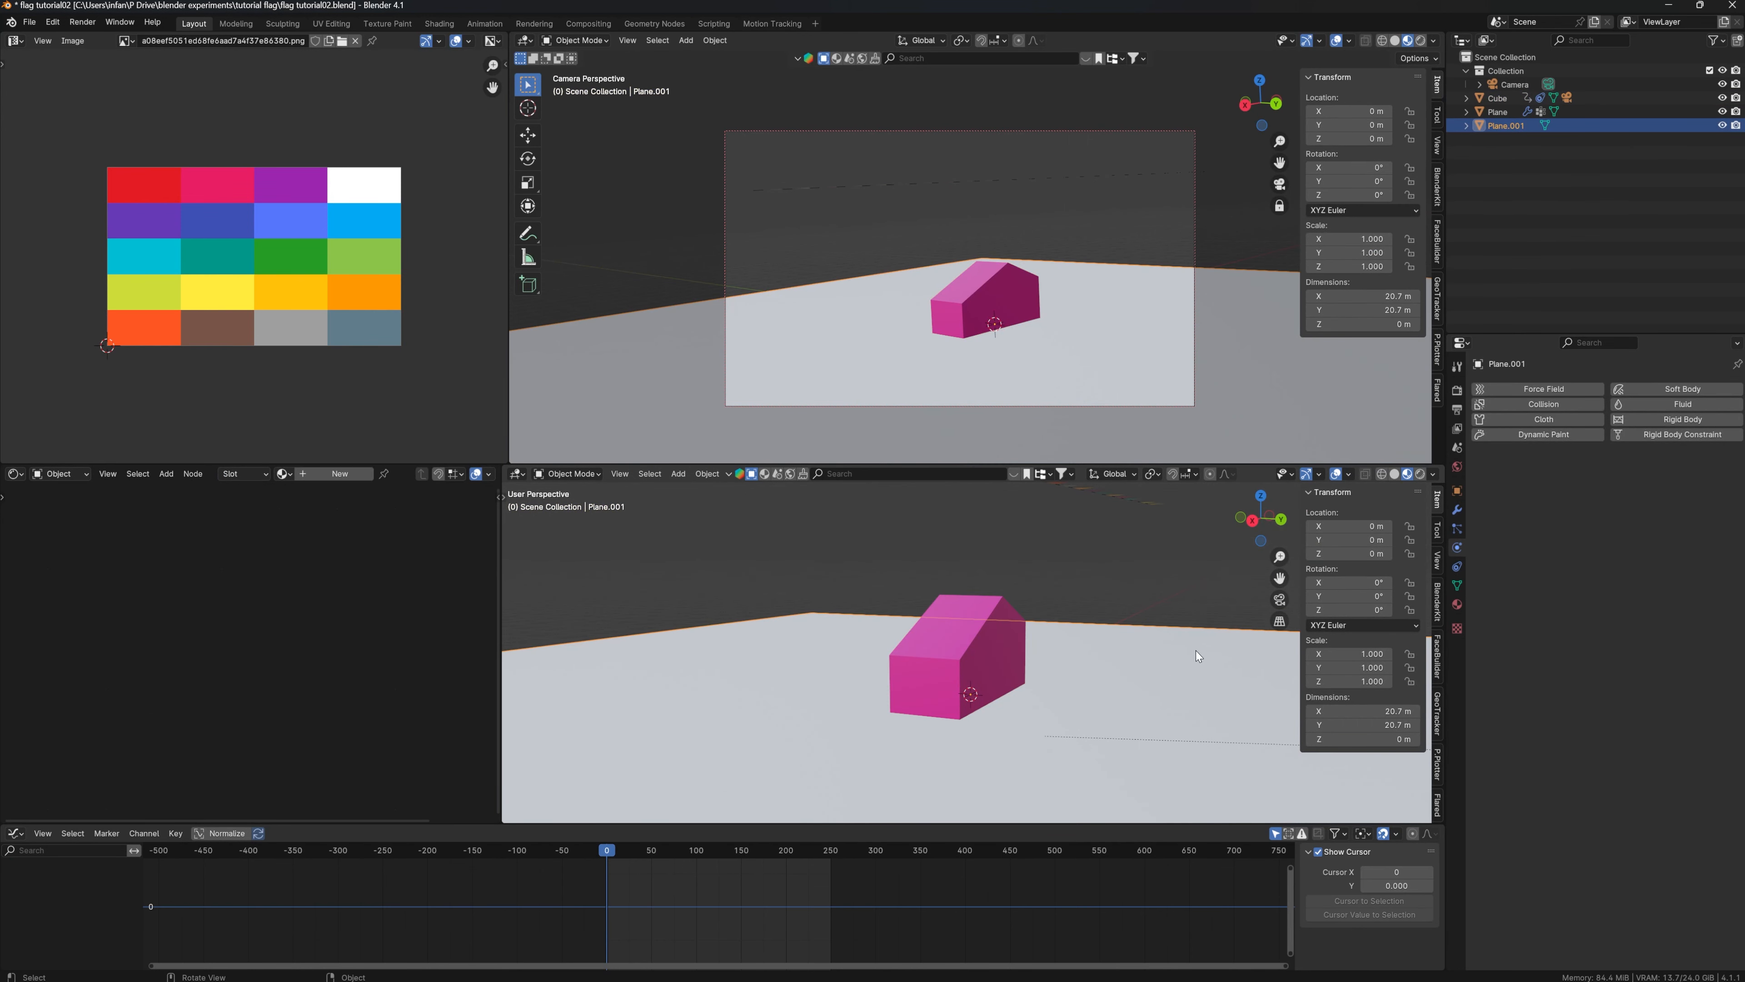
{"action": "mouse_move", "coordinate": [1164, 634]}
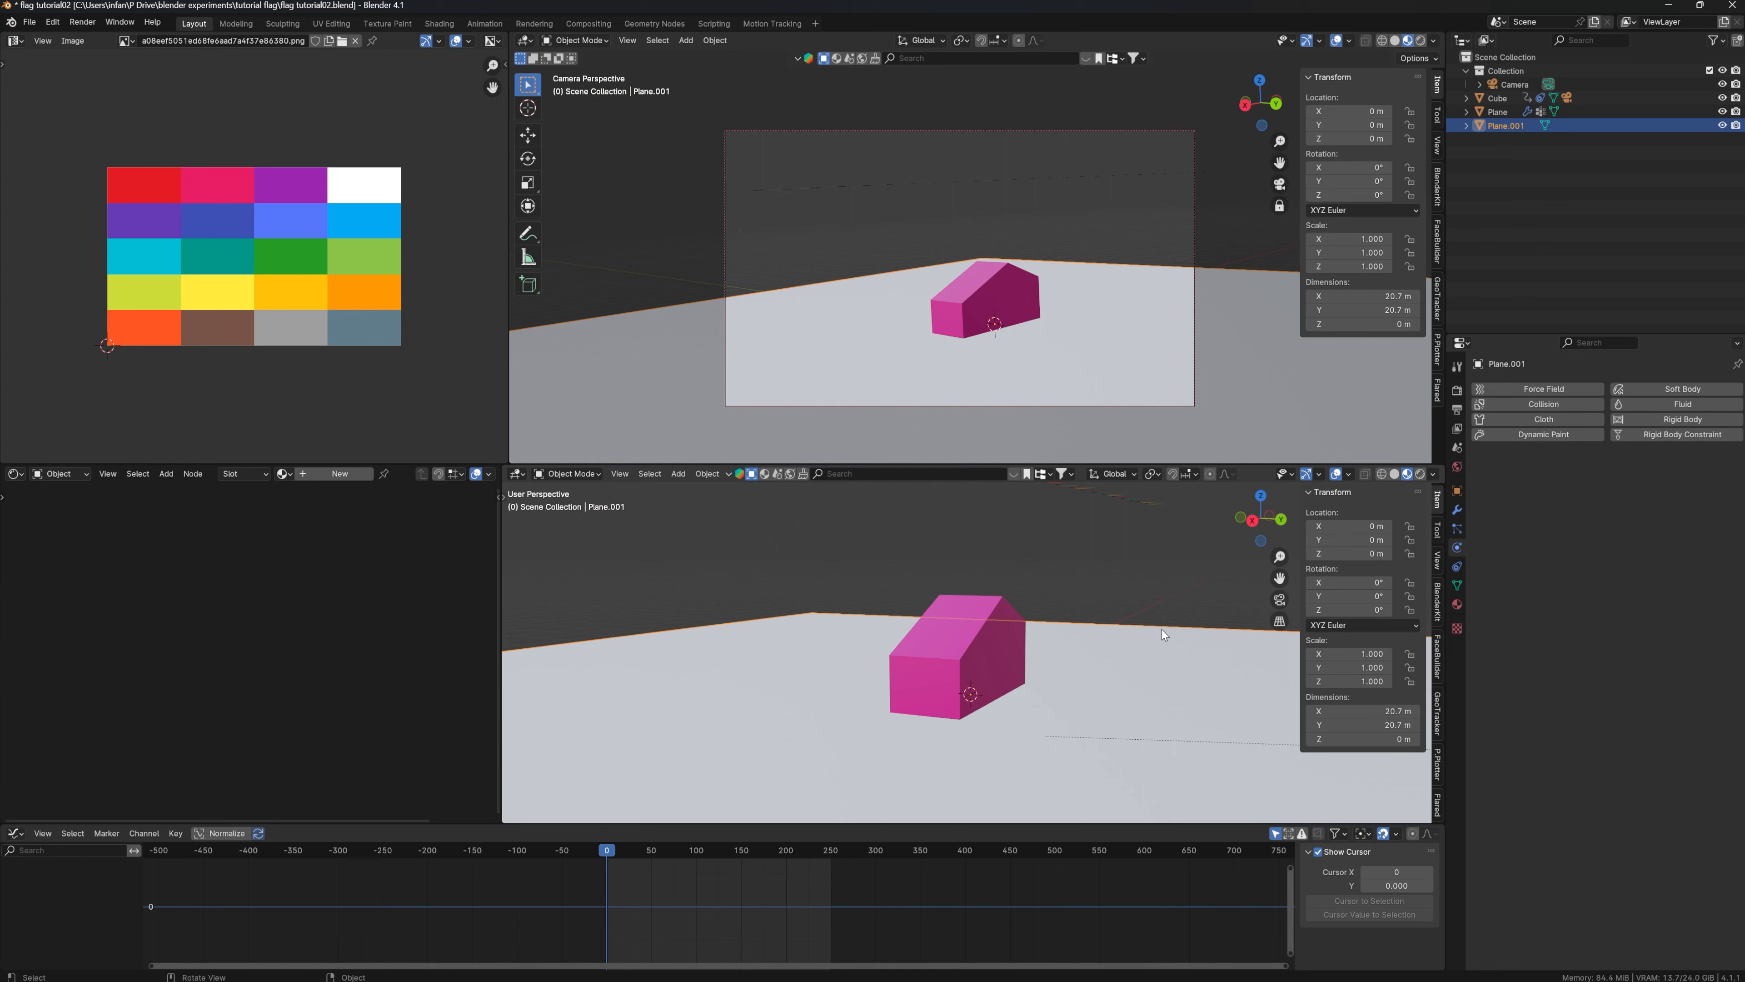
{"action": "mouse_move", "coordinate": [1093, 666]}
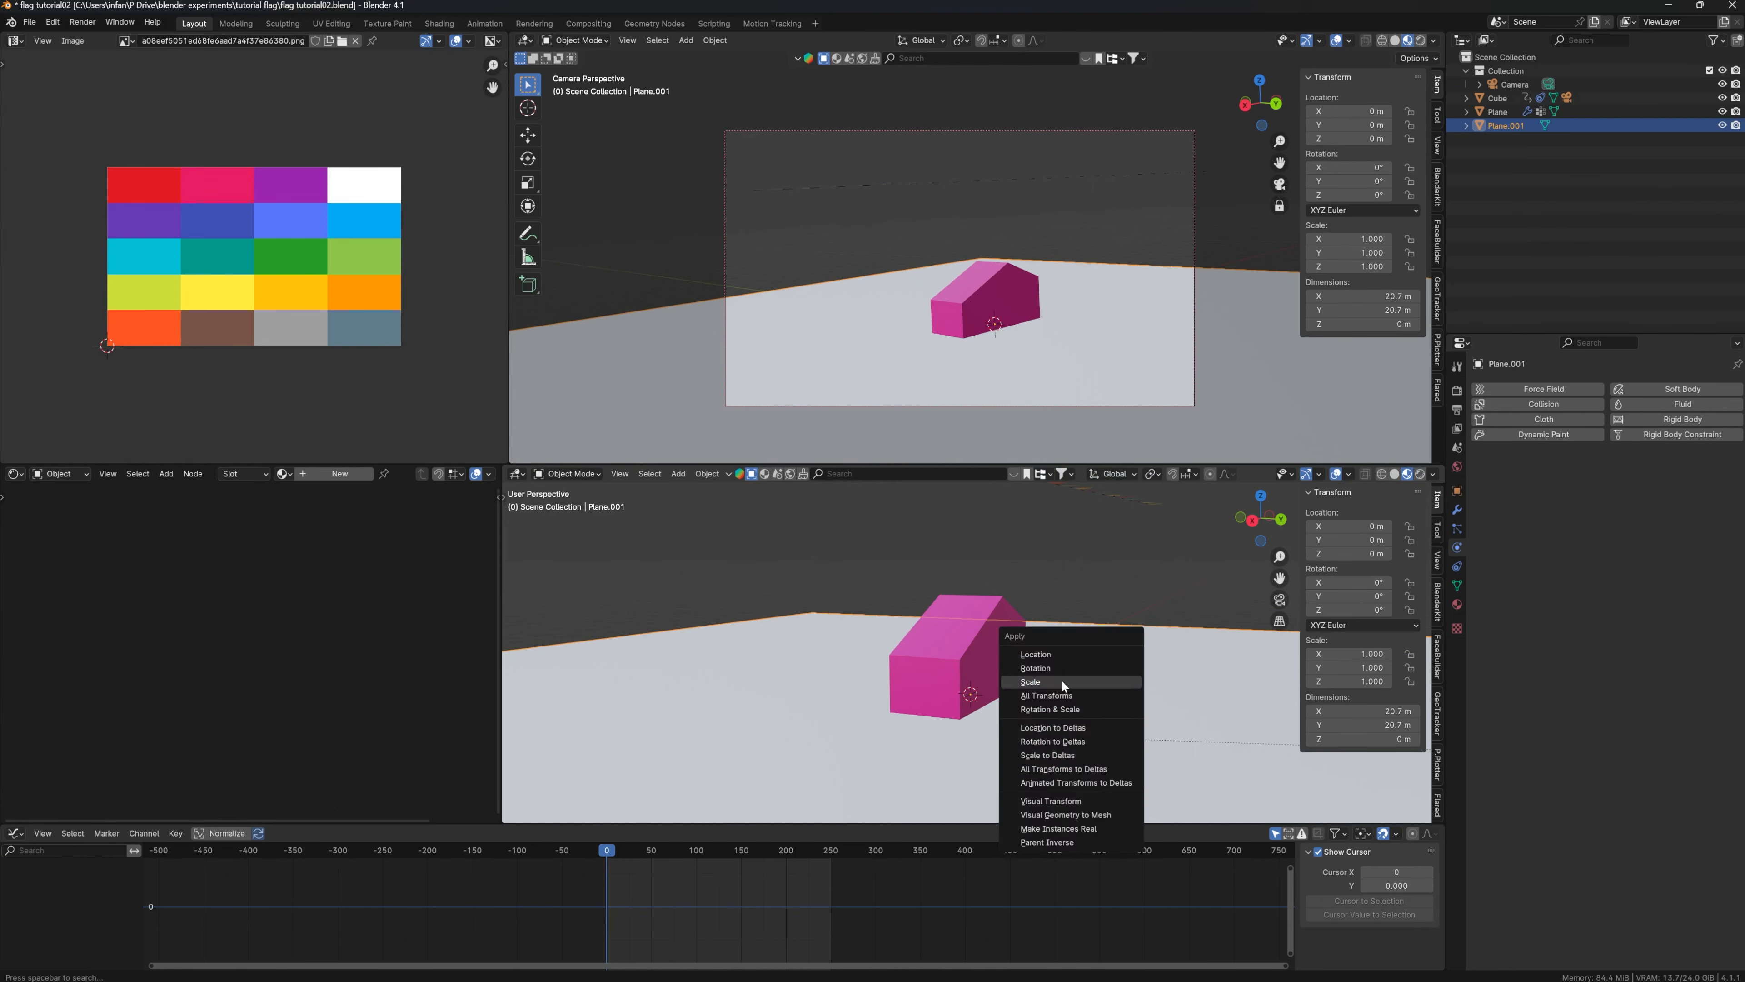
Apply the ground plane's scale so its transforms are baked in.
{"action": "left_click", "coordinate": [1028, 681]}
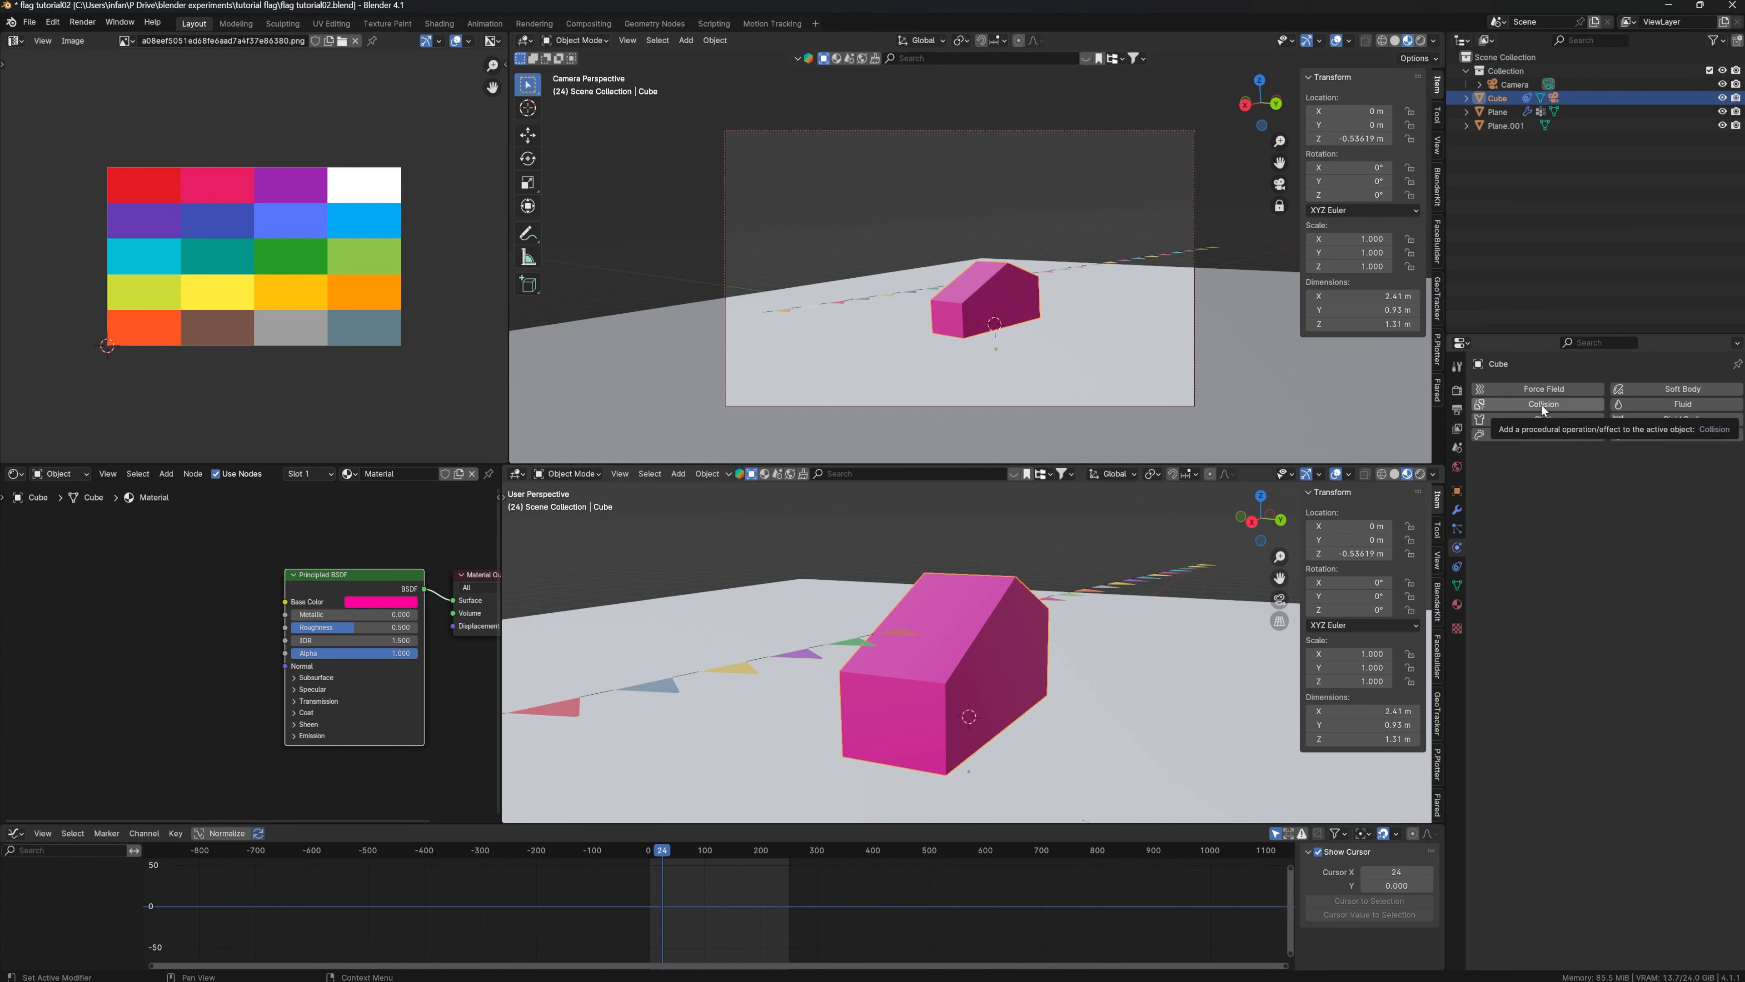
Enable Collision physics on the car and rewind to the first frame.
{"action": "left_click", "coordinate": [1541, 403]}
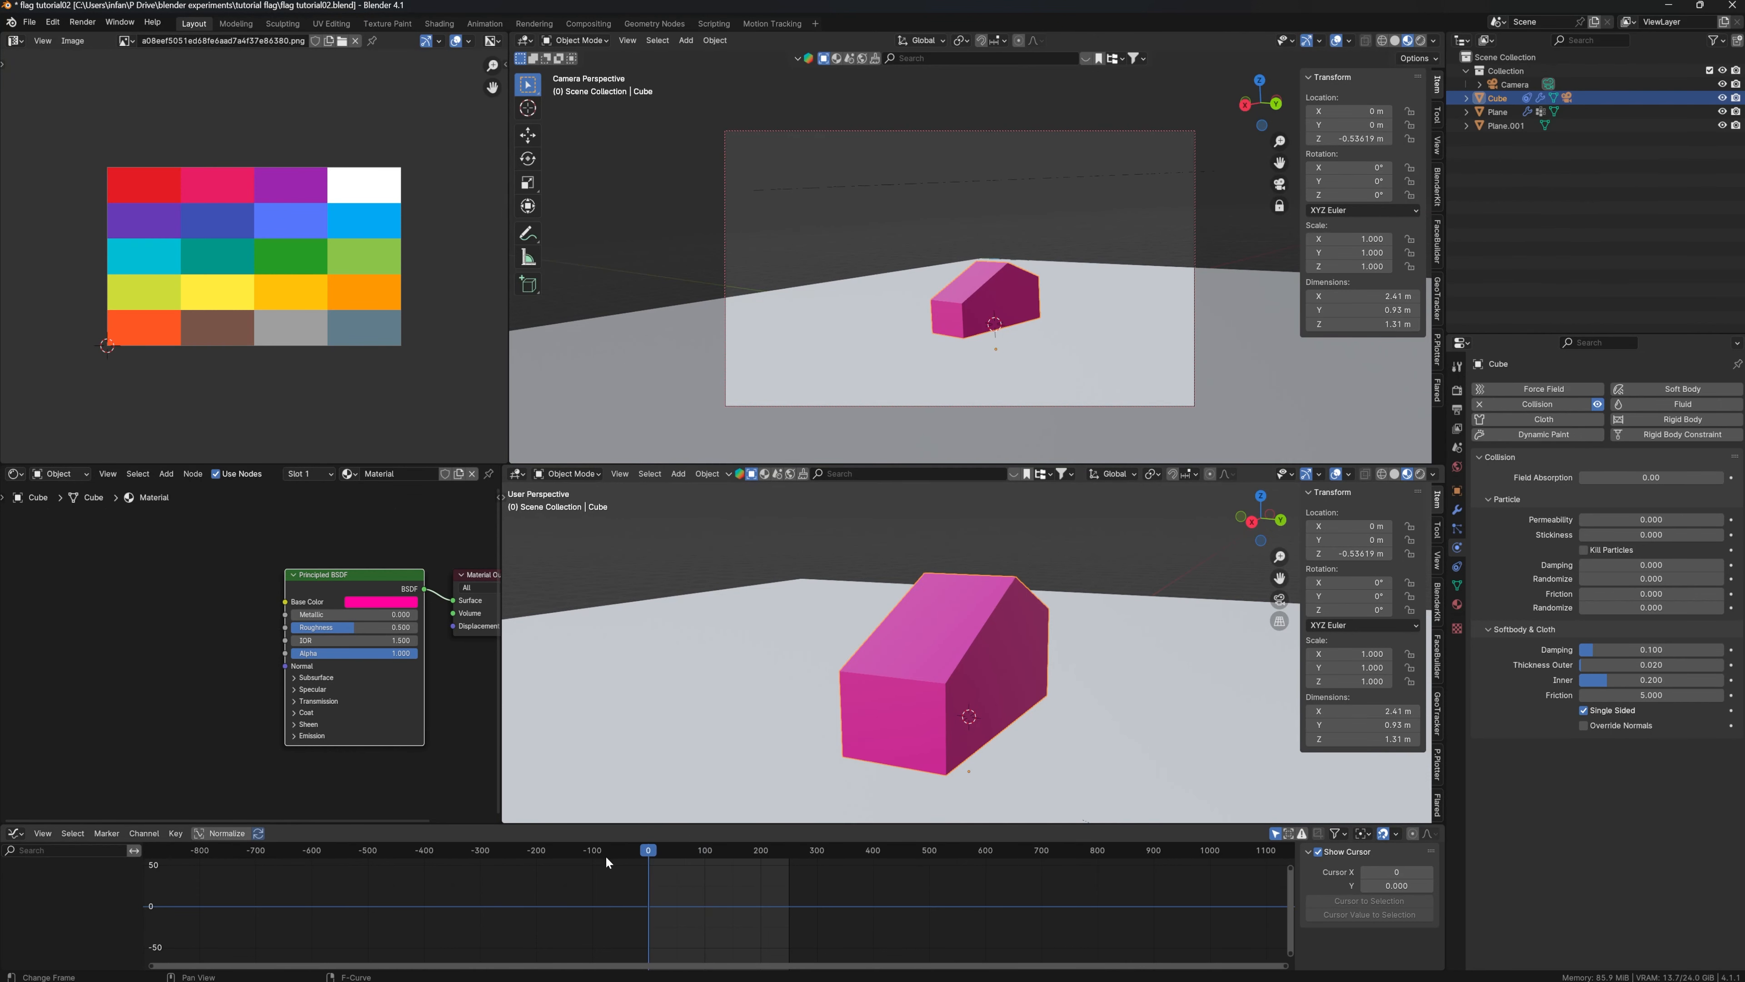
{"action": "left_click", "coordinate": [670, 851]}
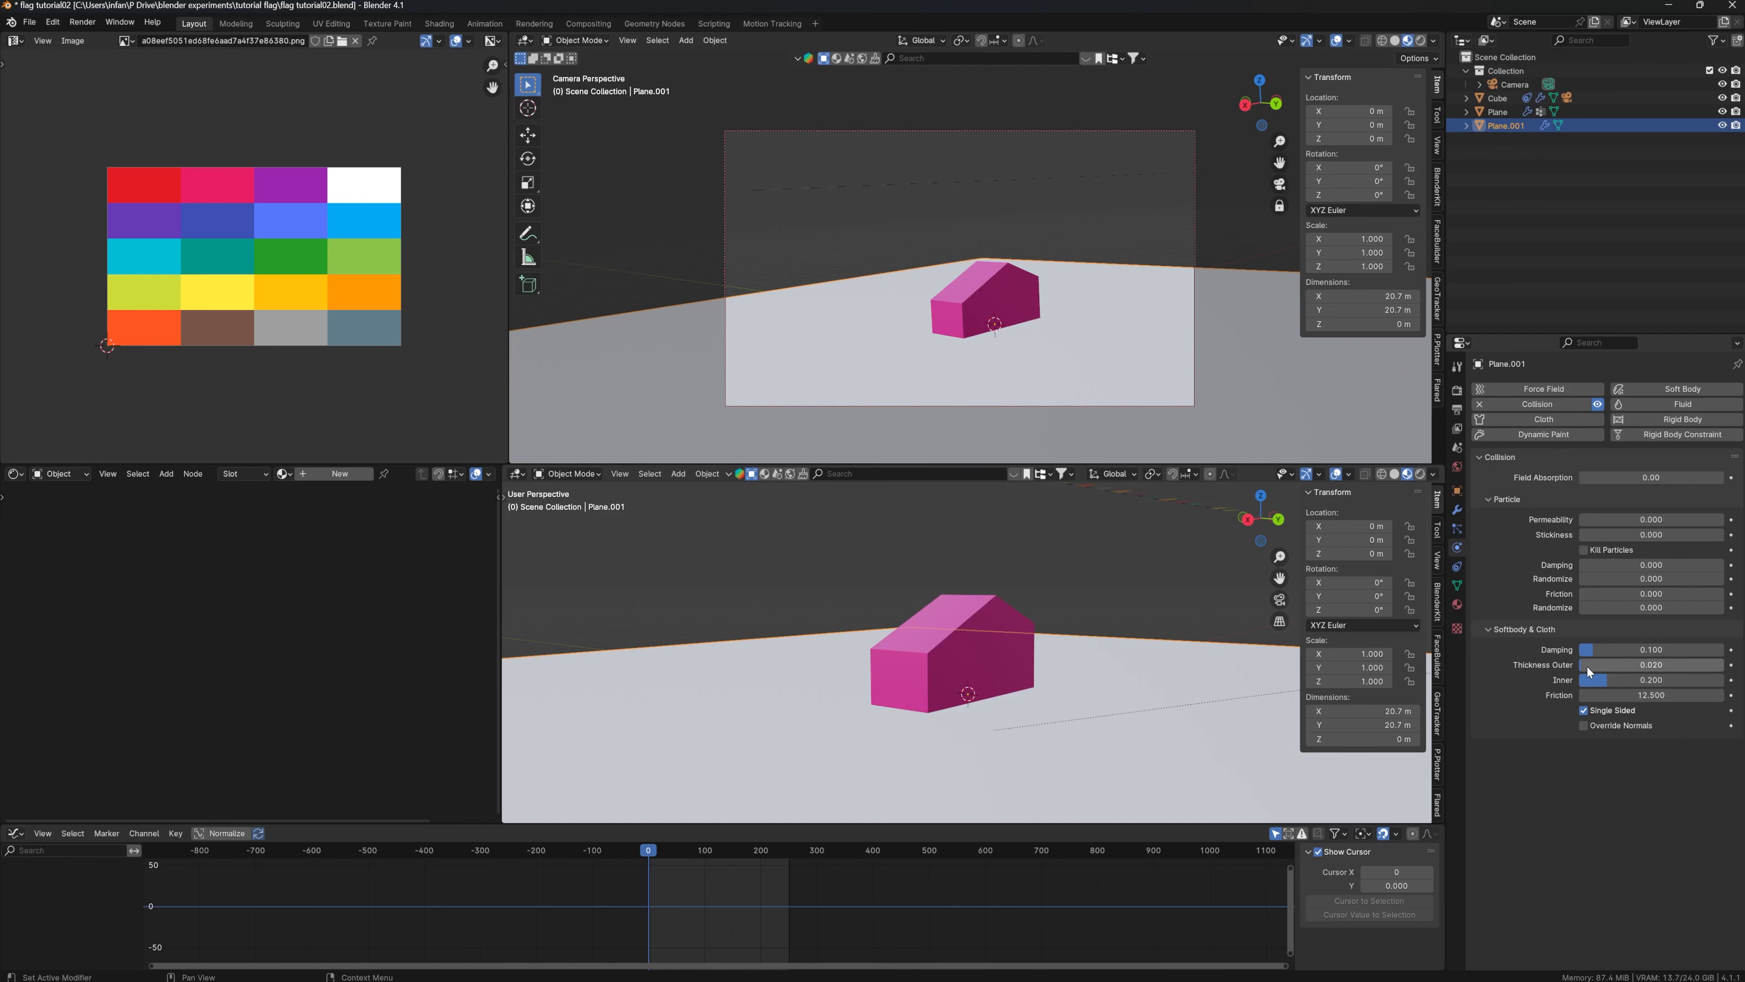
Set the ground's collision Thickness Outer to 1 and rewind to the first frame.
{"action": "left_click_drag", "start_coordinate": [1625, 664], "coordinate": [1714, 664]}
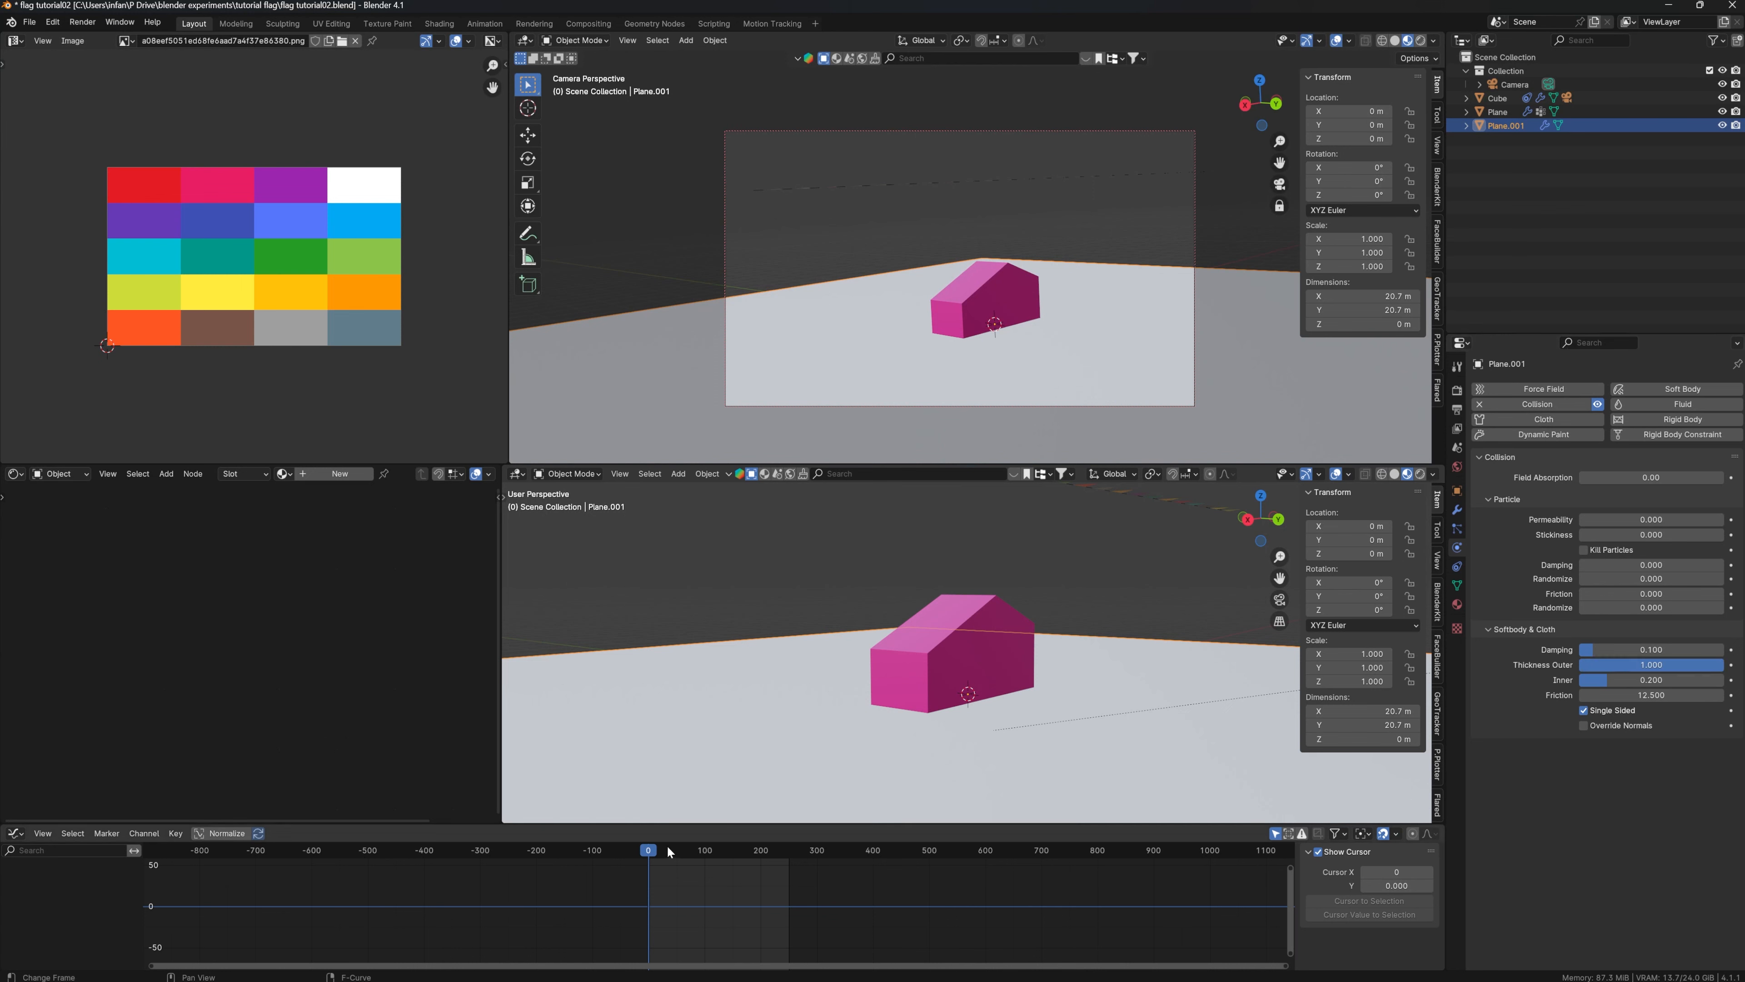
{"action": "left_click", "coordinate": [666, 849]}
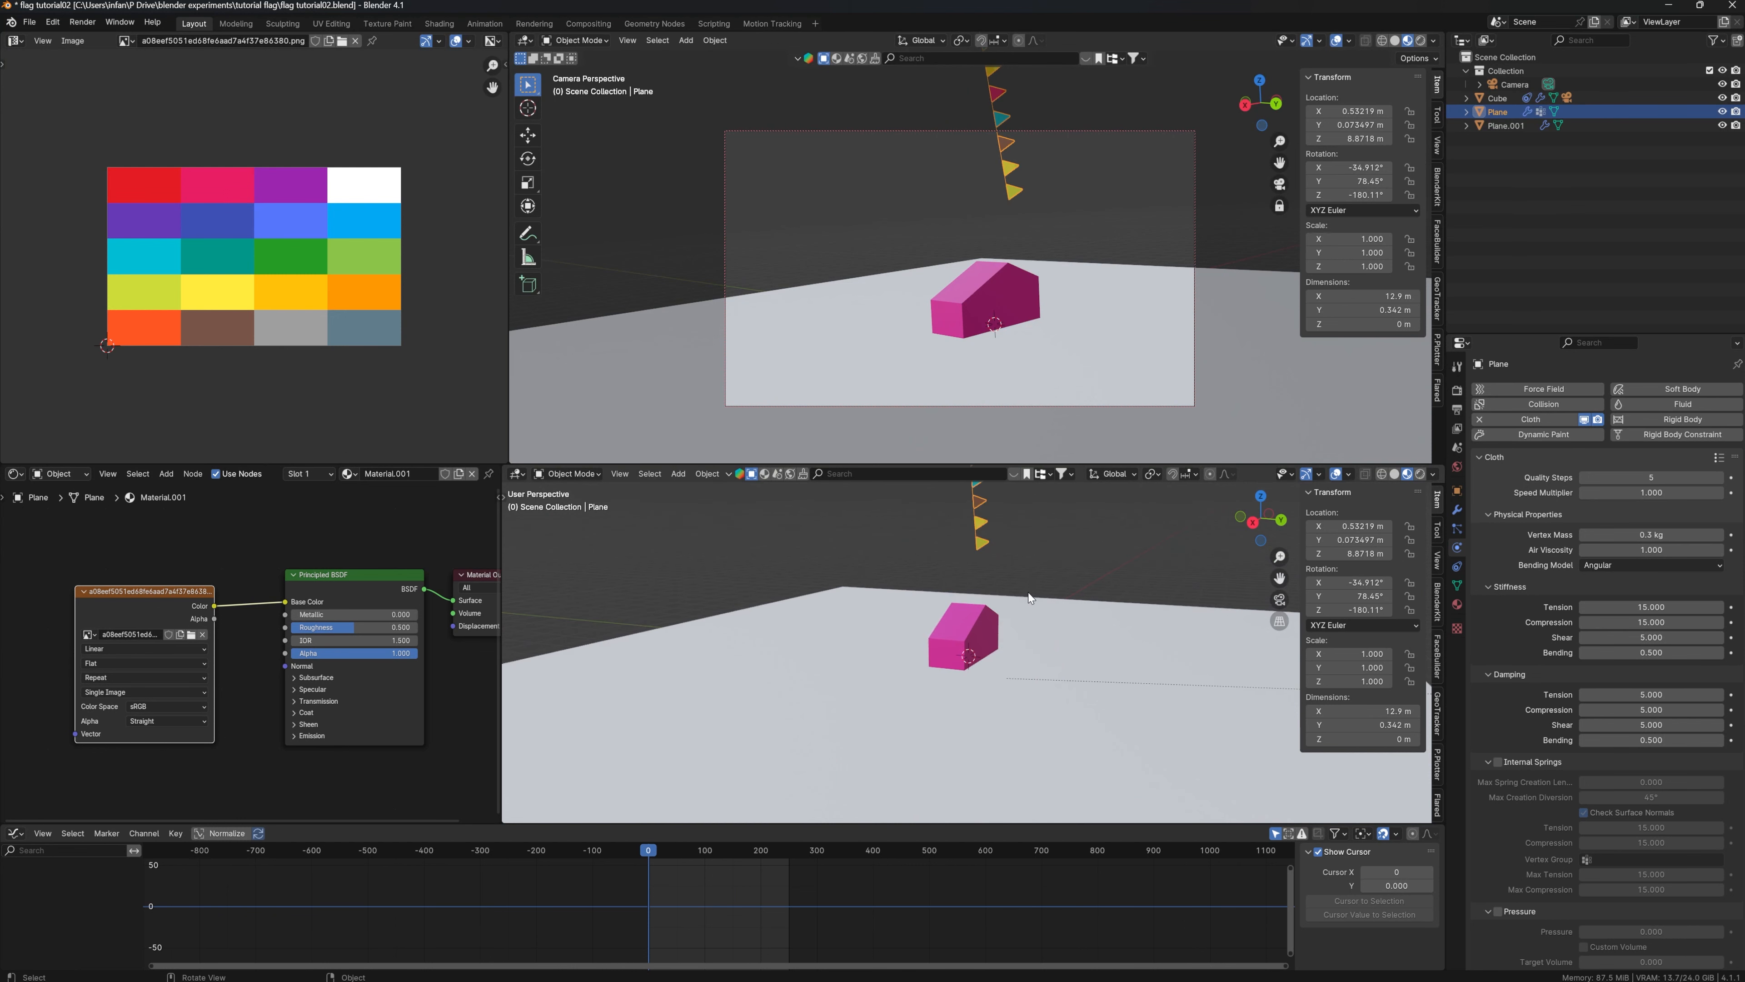
Raise the flag, add a Turbulence field, and keyframe its strength at two frames to fade.
{"action": "key", "text": "g"}
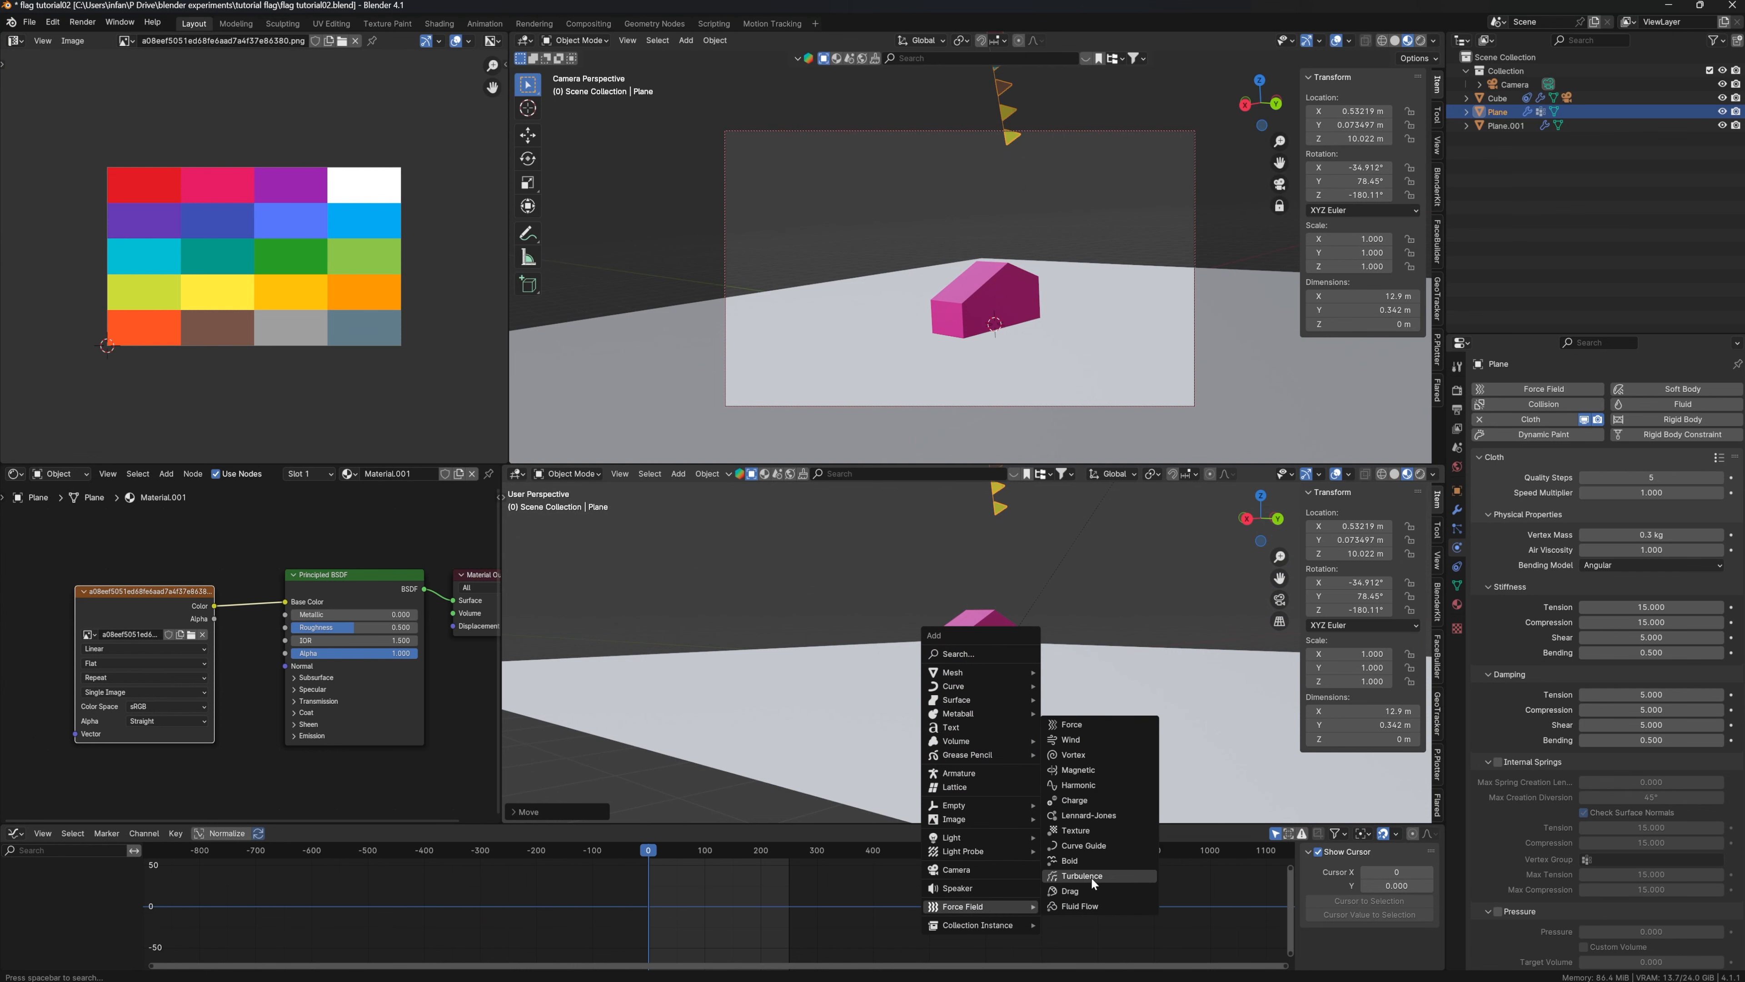
{"action": "left_click", "coordinate": [1081, 876]}
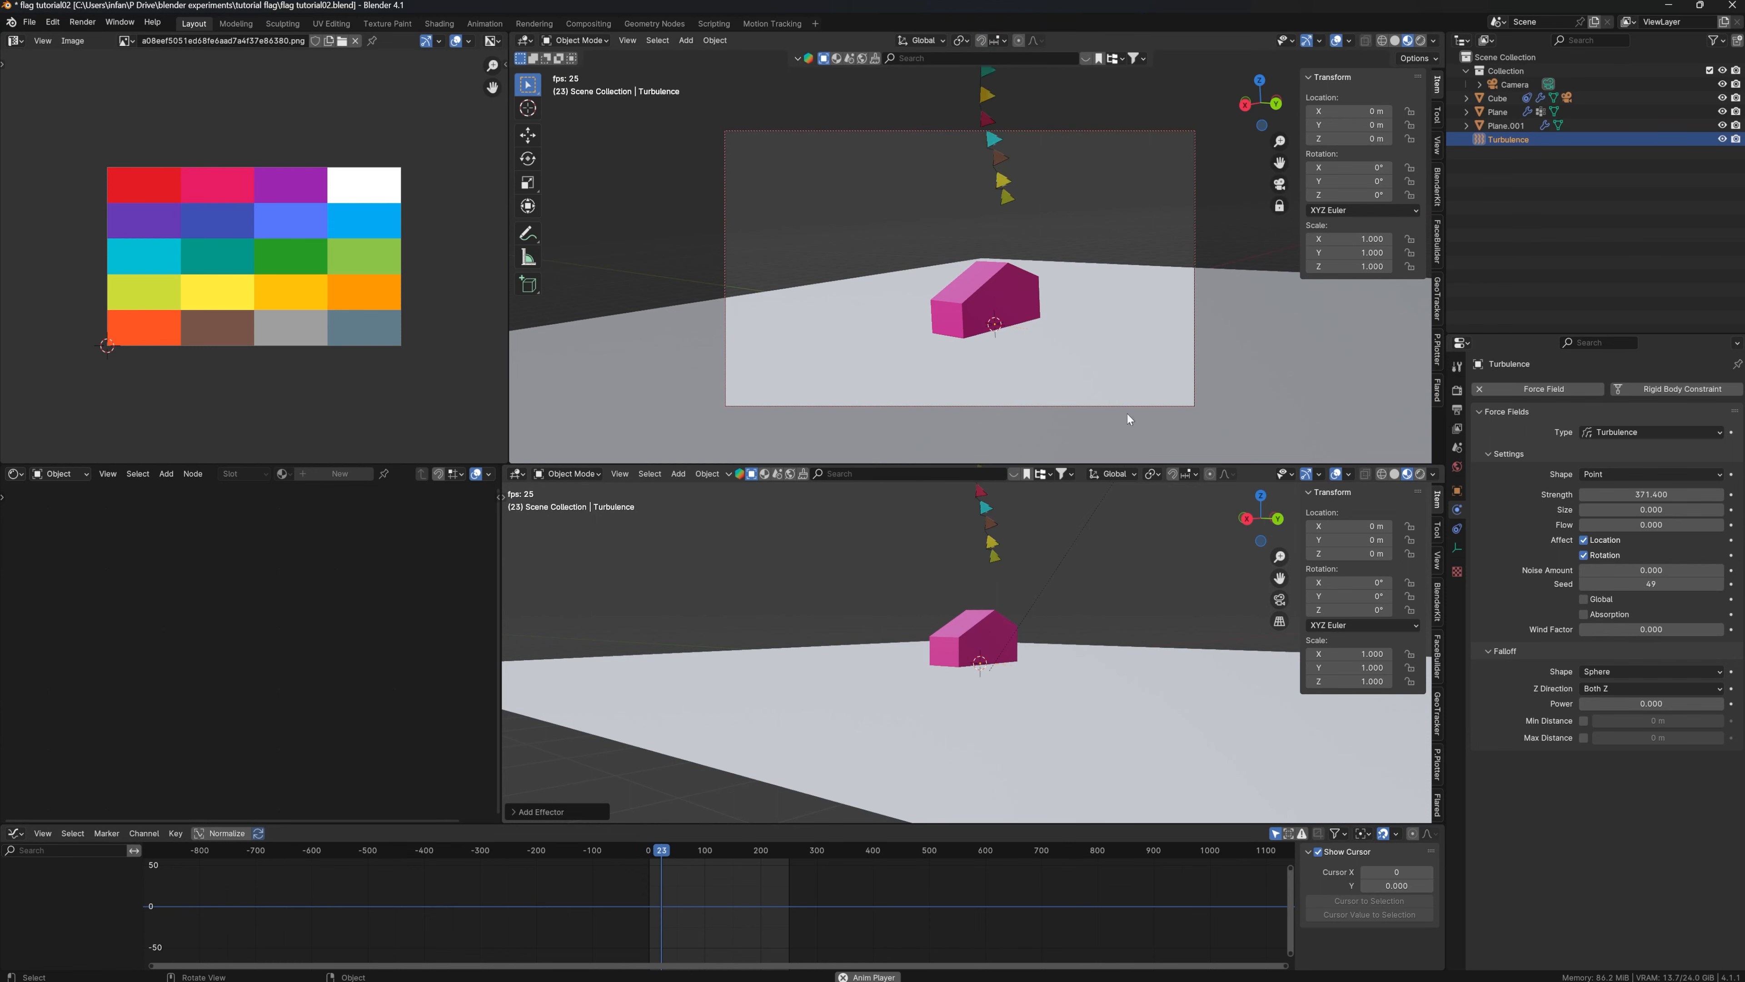
{"action": "left_click", "coordinate": [661, 851]}
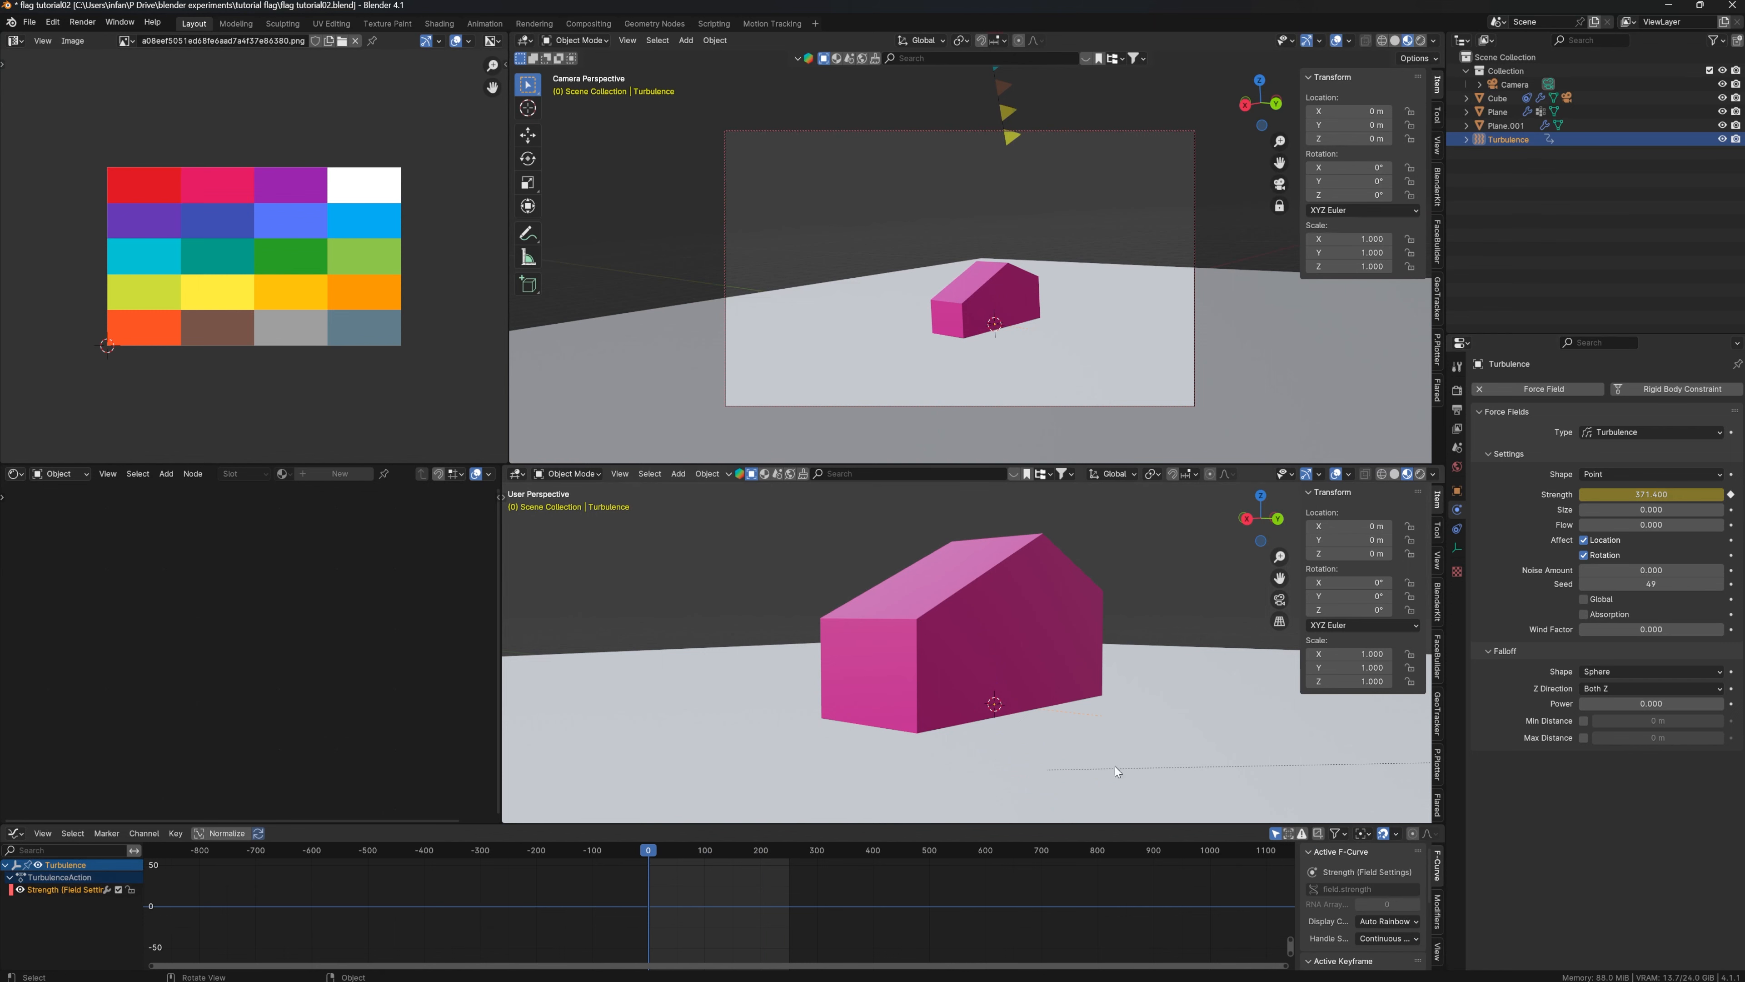
{"action": "left_click", "coordinate": [687, 849]}
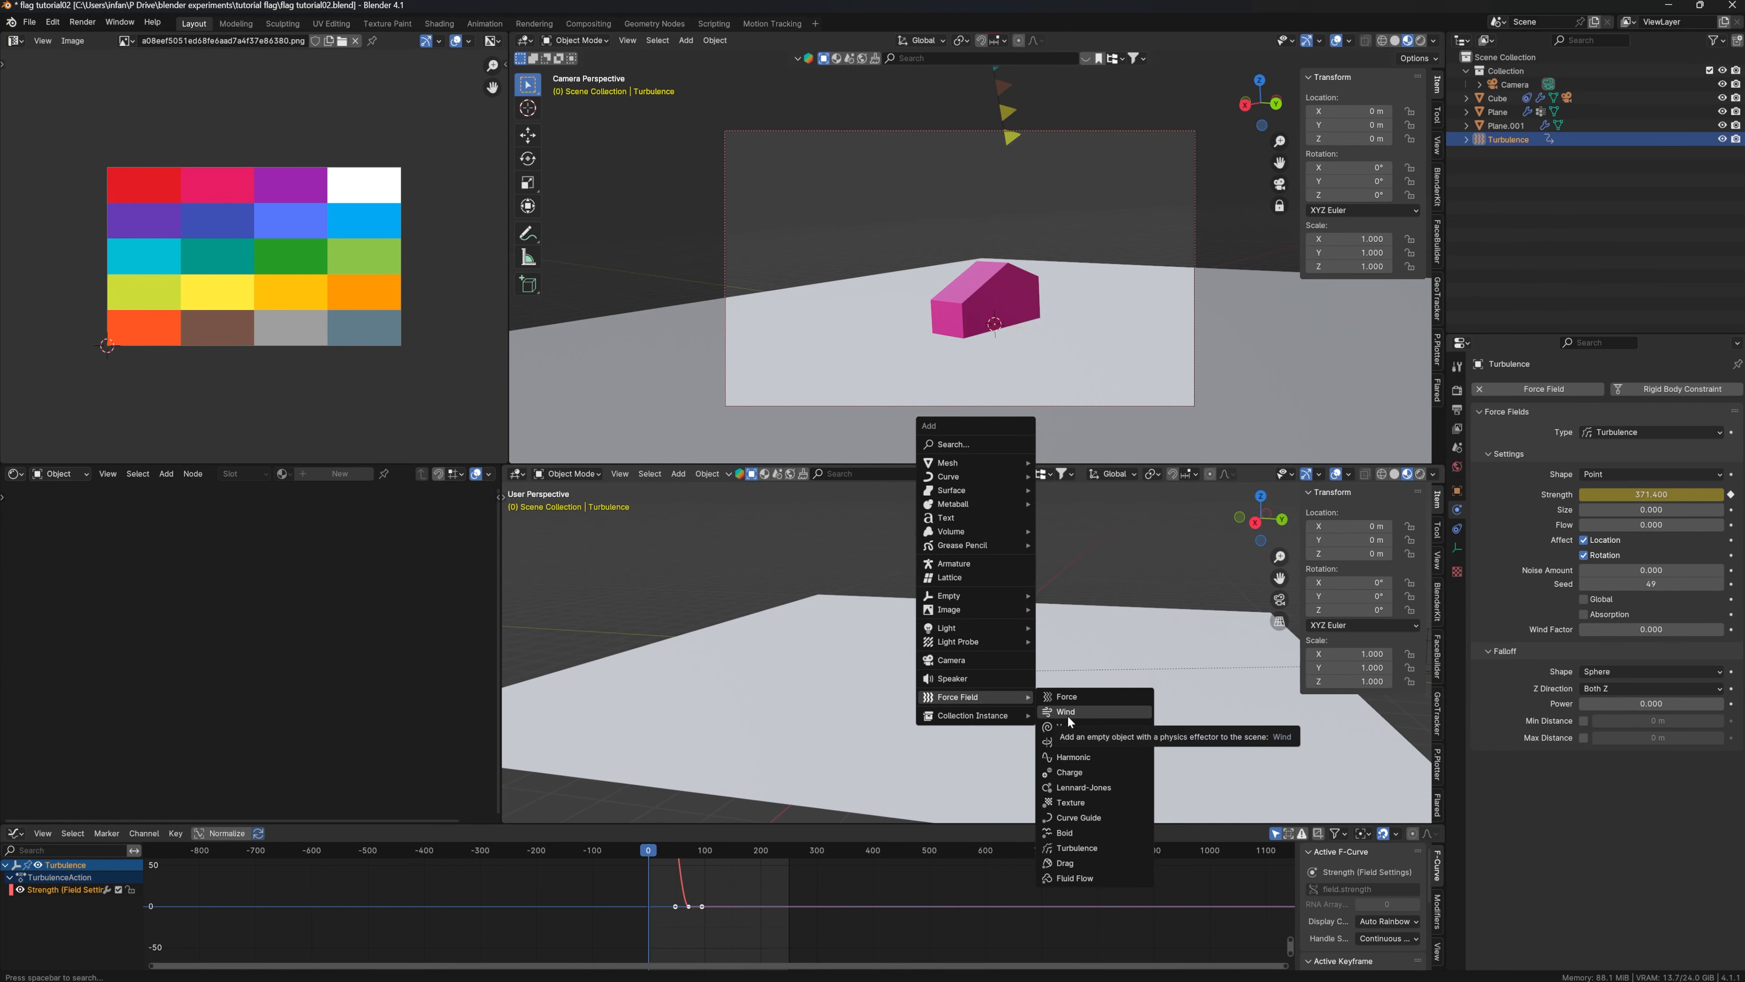
{"action": "mouse_move", "coordinate": [1071, 743]}
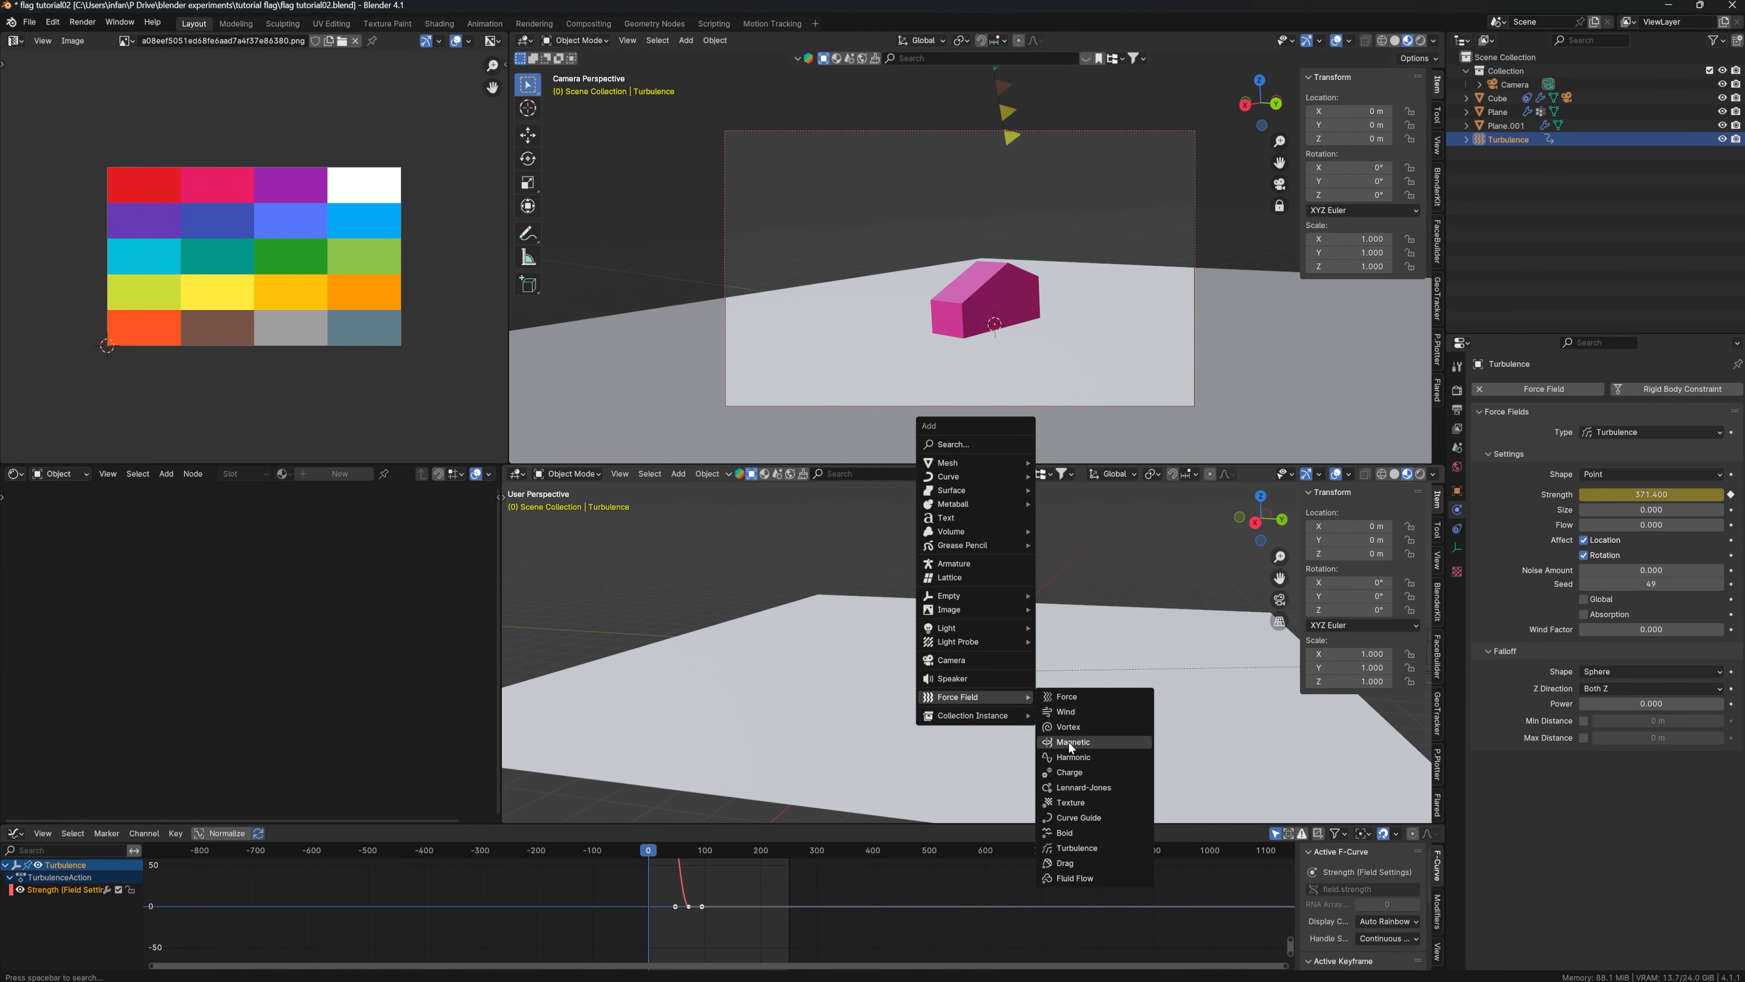
Add a Wind force field of about 1091 strength and adjust the flag's air viscosity.
{"action": "left_click", "coordinate": [1065, 711]}
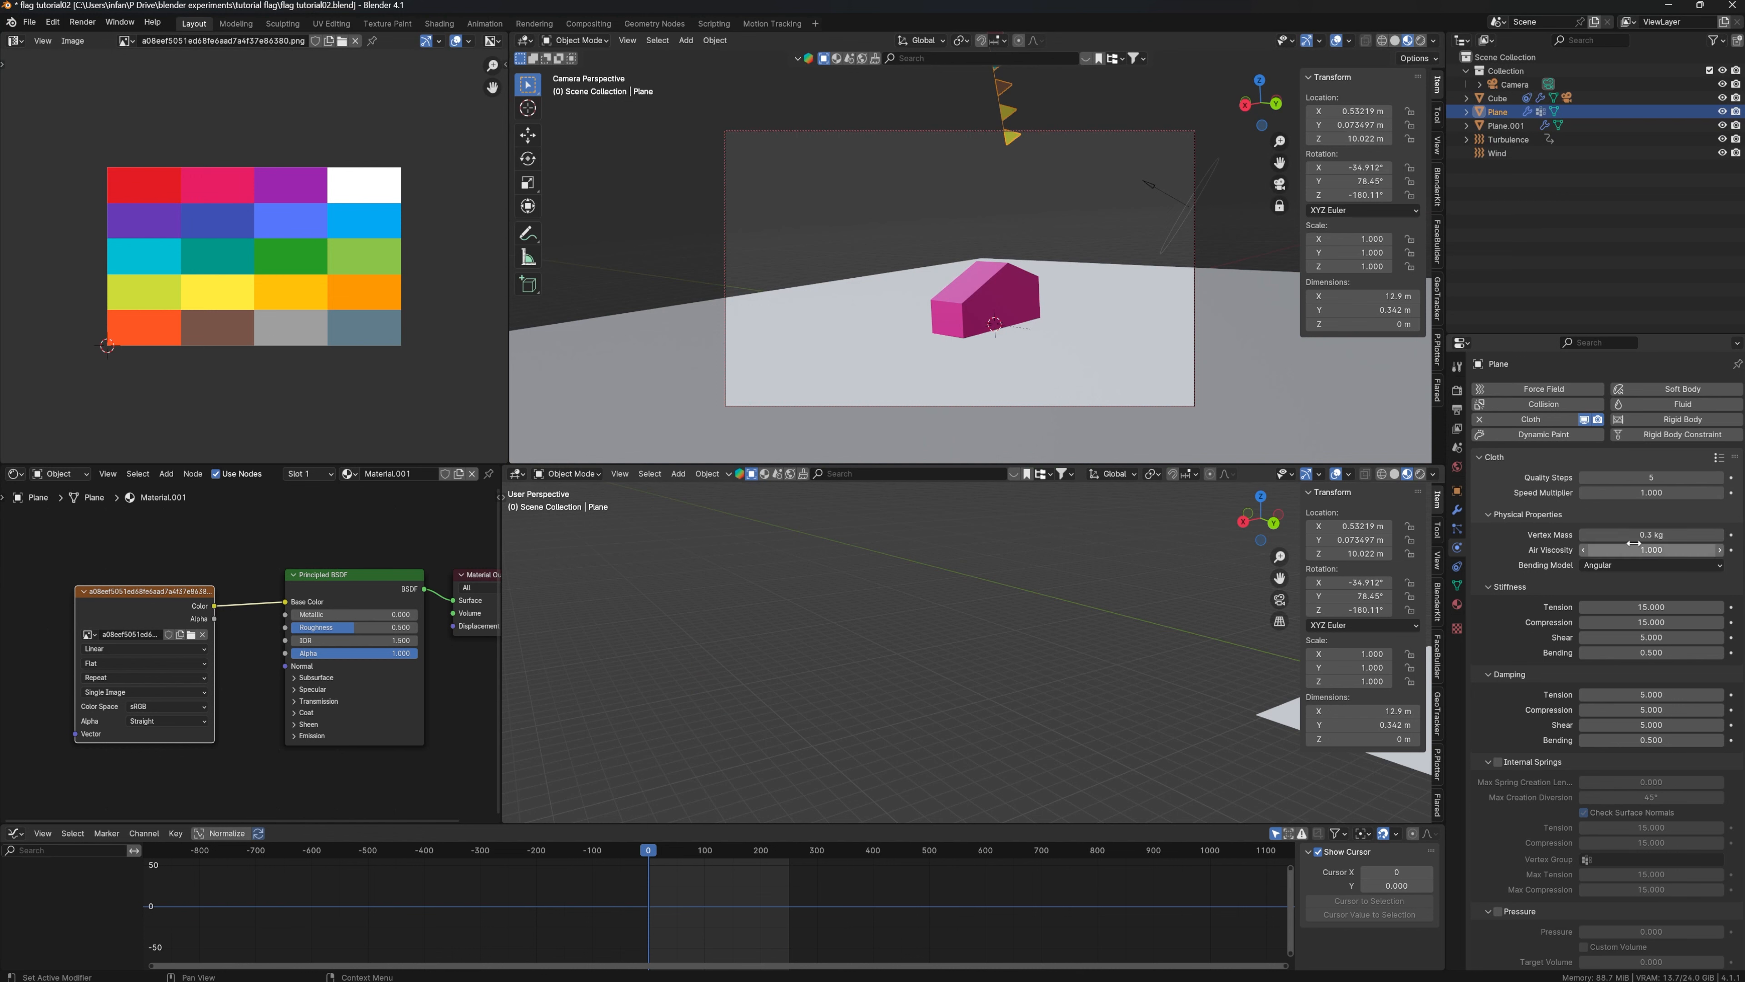
{"action": "double_click", "coordinate": [1651, 534]}
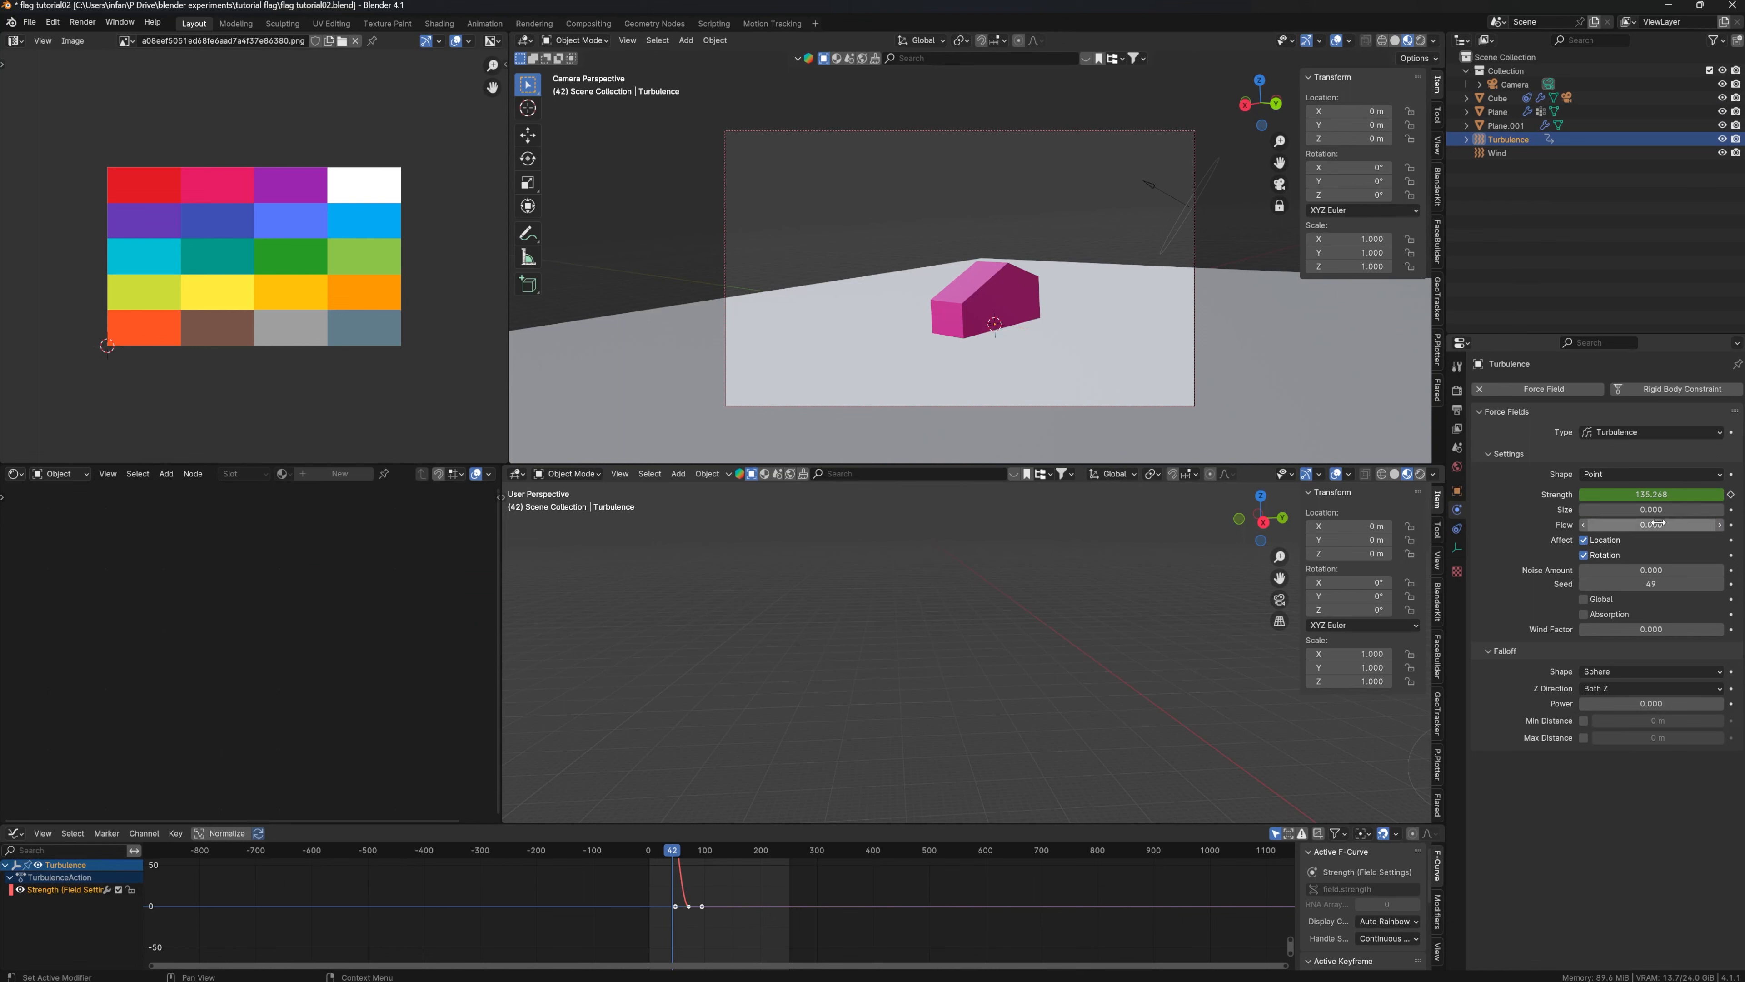
{"action": "left_click", "coordinate": [1497, 153]}
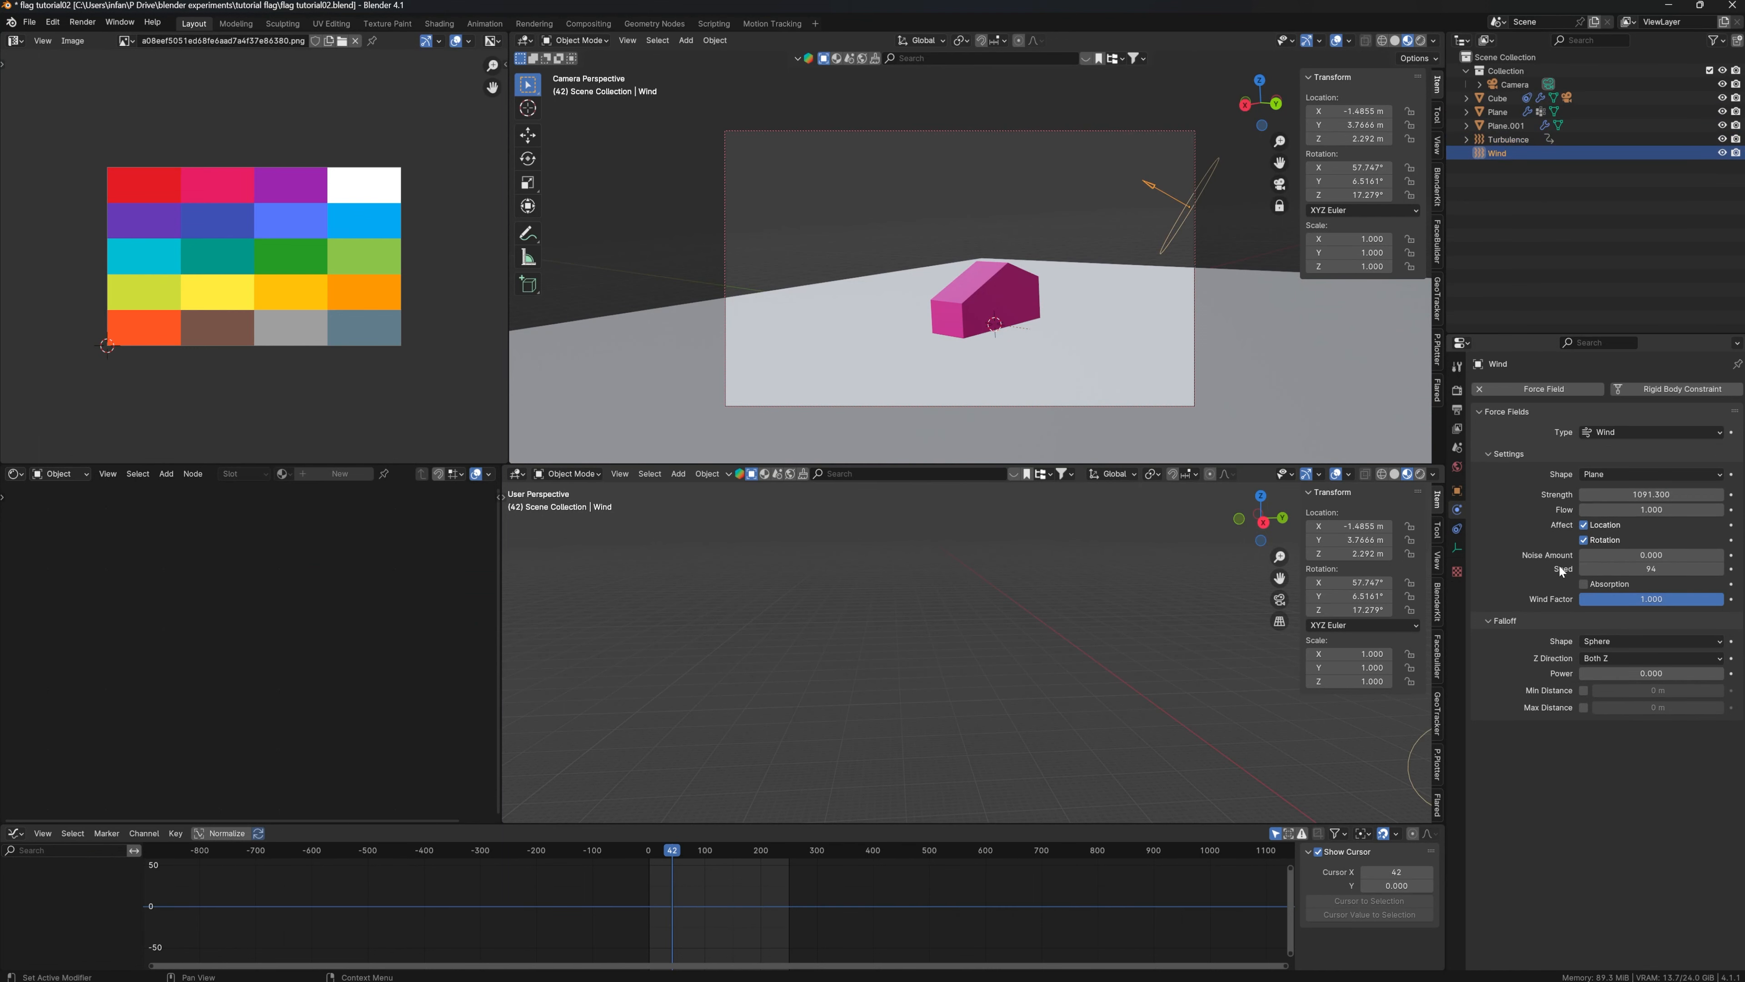